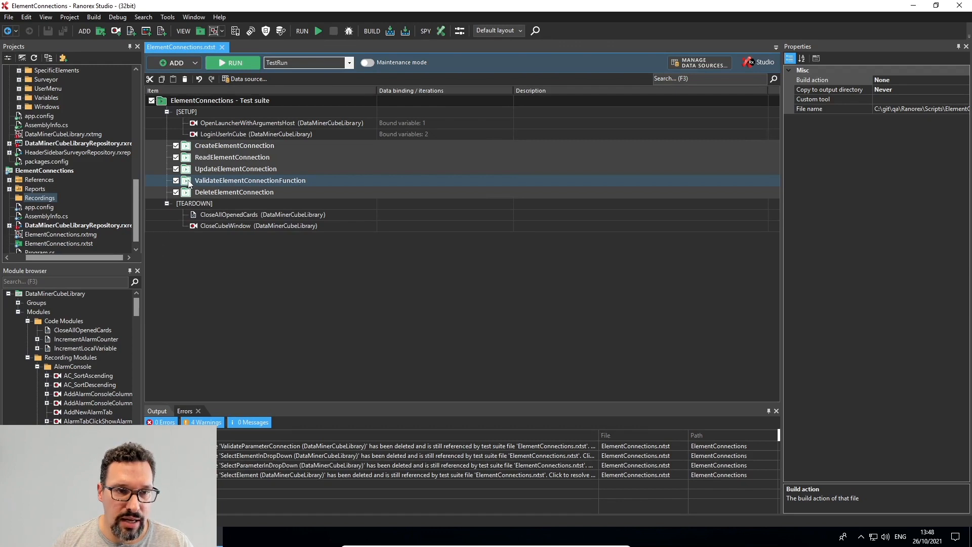
mouse_move(193, 189)
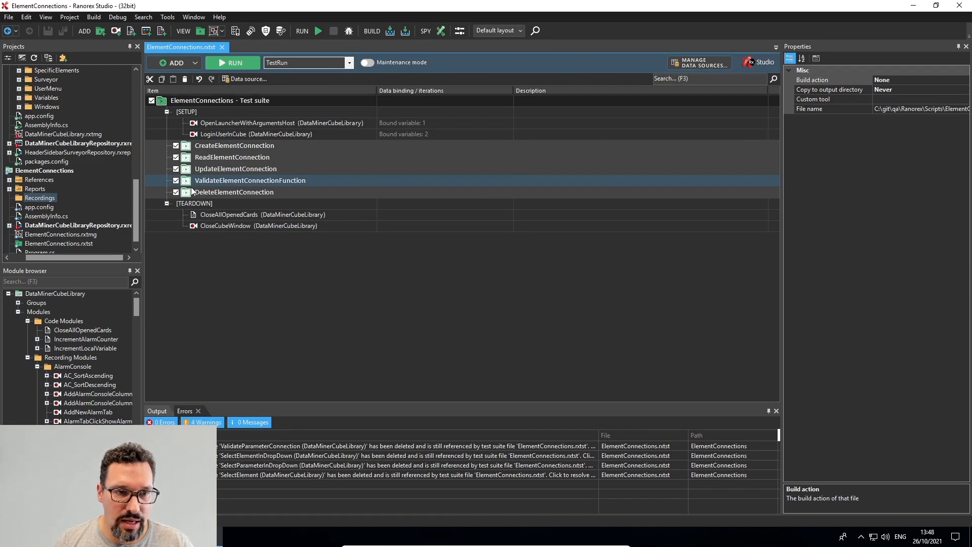
- Find RX_SourceElement through the Cube search and open its card
click(250, 181)
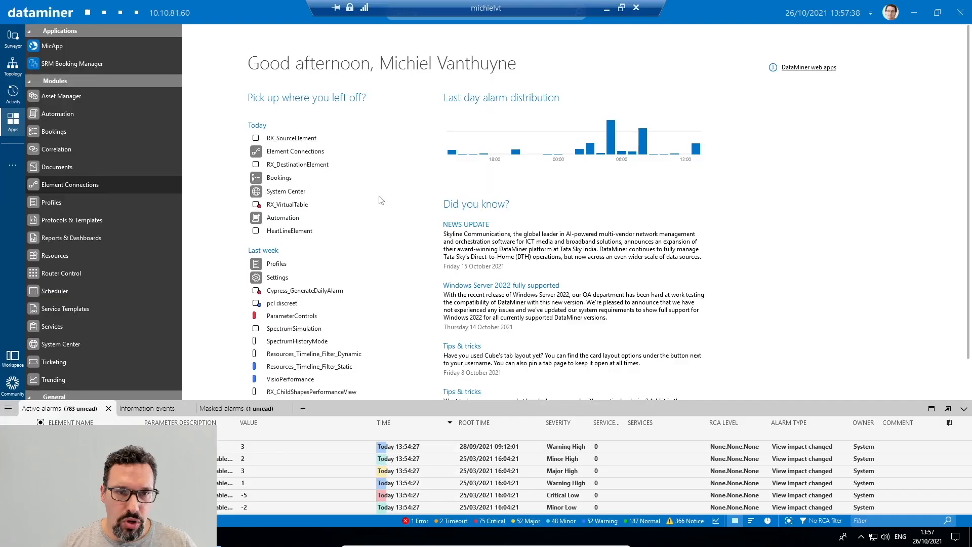
mouse_move(409, 29)
text(R)
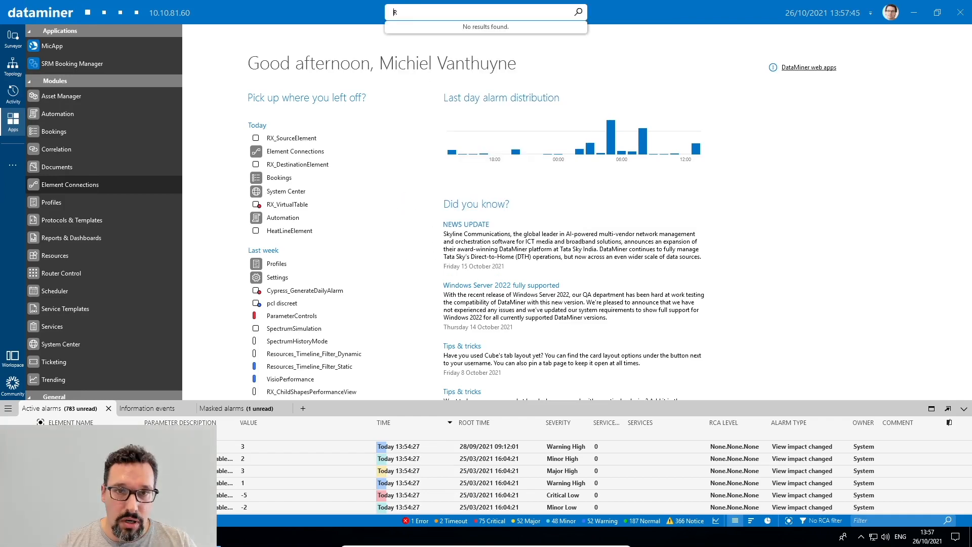
text(X_Source)
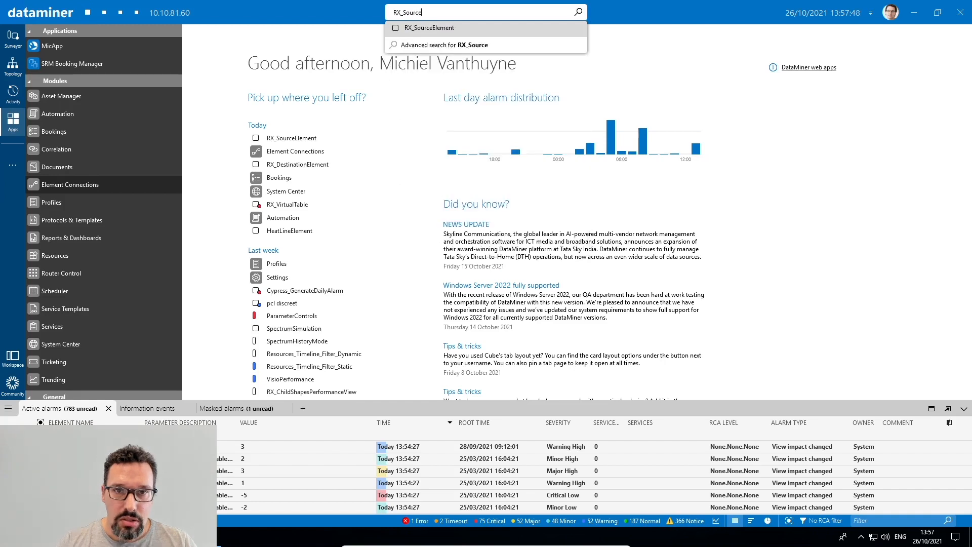
click(427, 27)
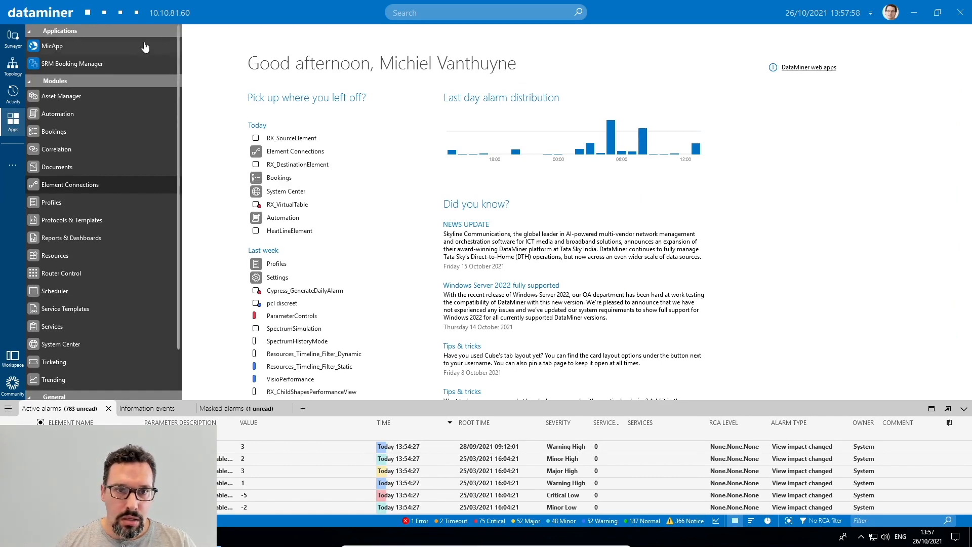
- Find and open RX_DestinationElement from search, then close both element cards
click(484, 12)
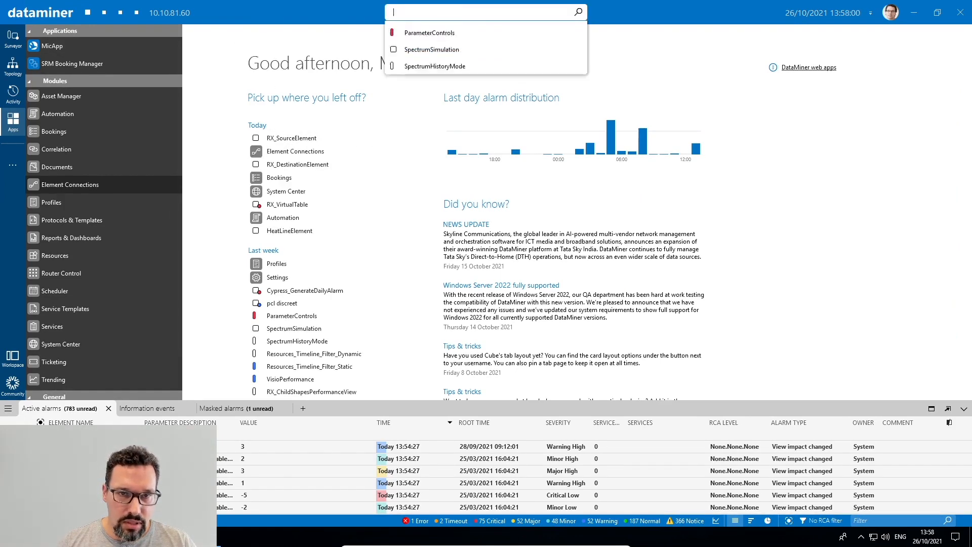
text(RX)
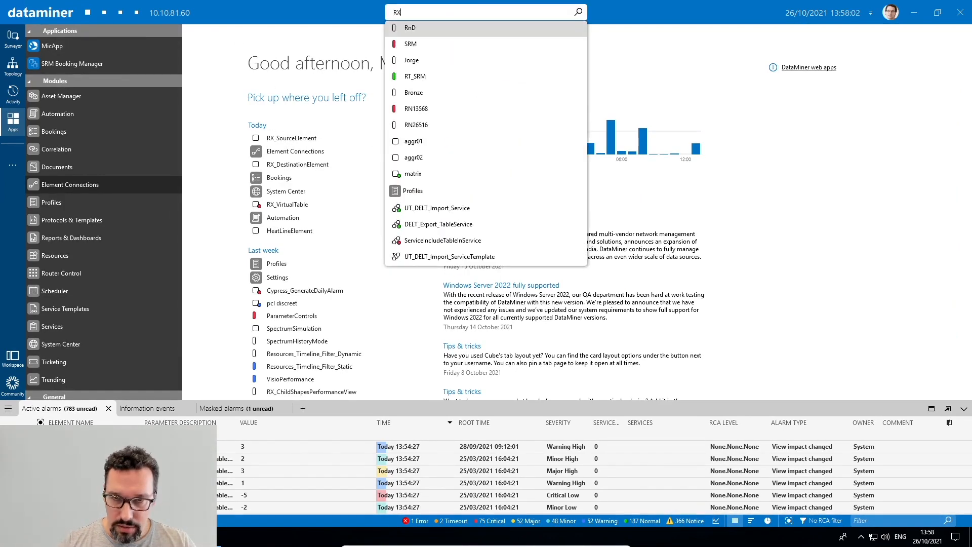
text(_des)
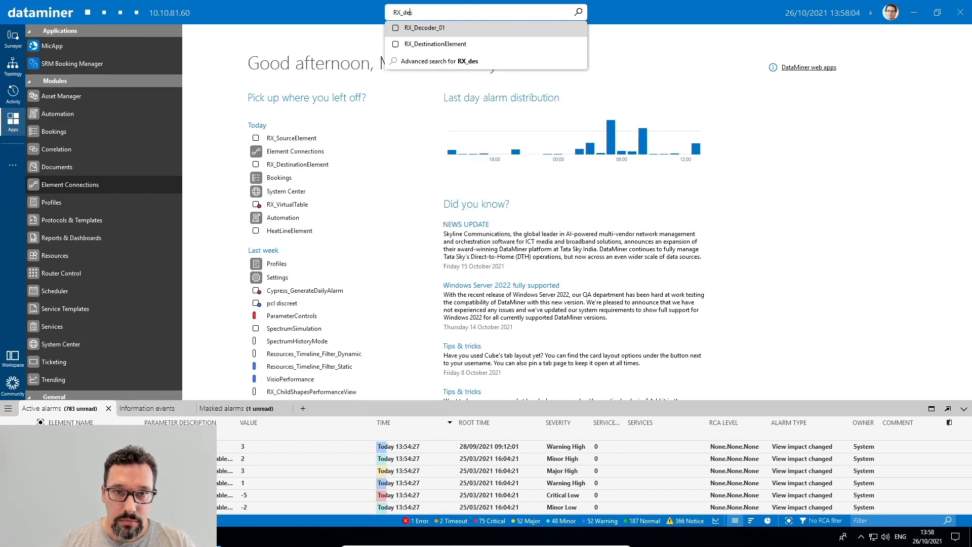
click(426, 29)
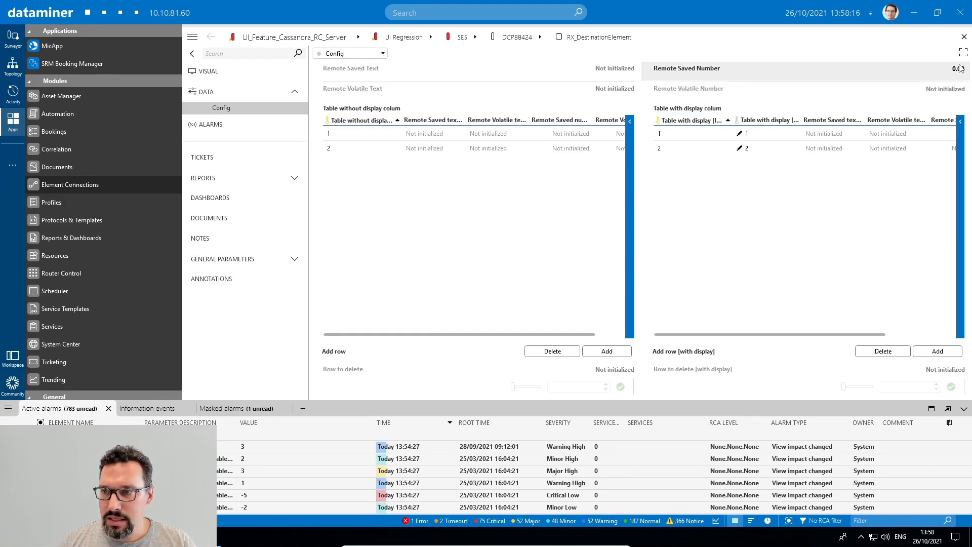
mouse_move(958, 68)
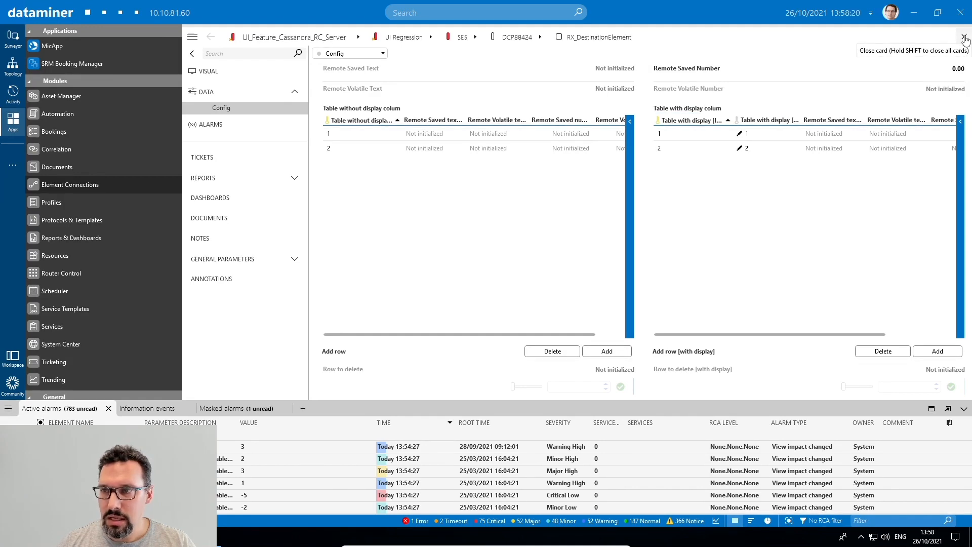
click(965, 37)
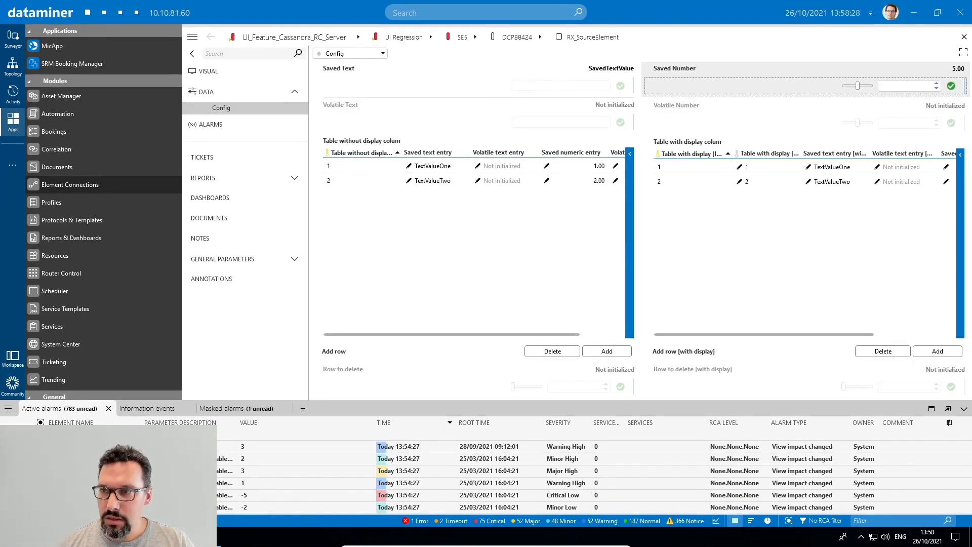
mouse_move(963, 37)
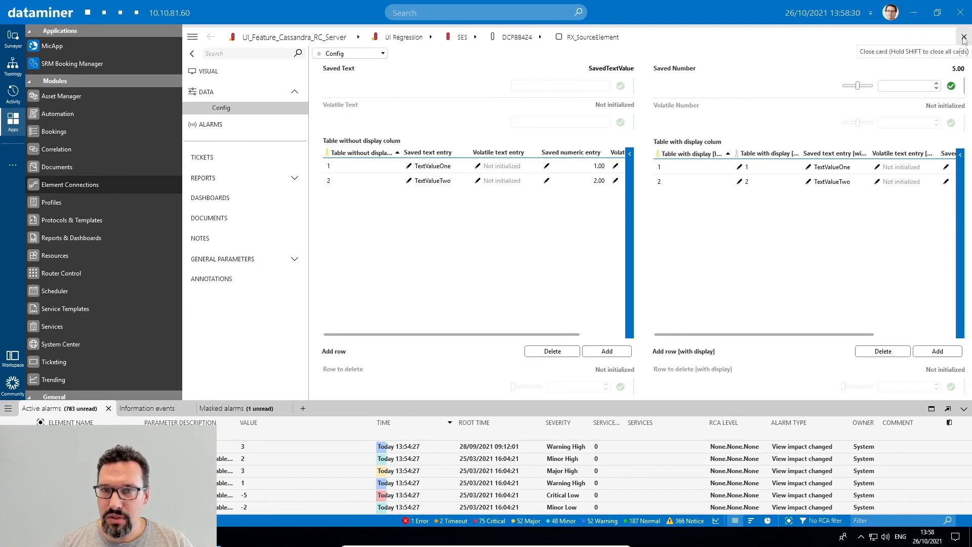
click(962, 37)
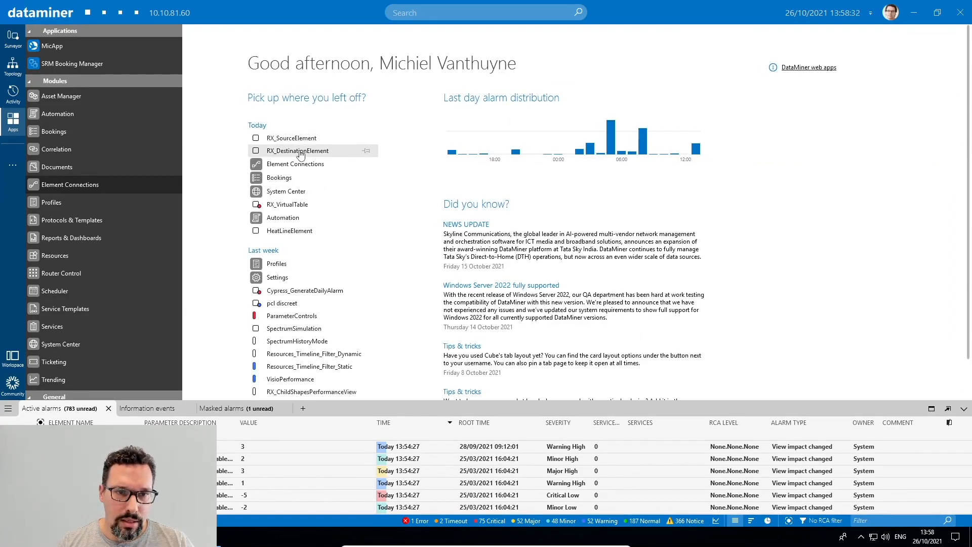
- Reopen RX_DestinationElement from recent items, review it, and close the card again
click(298, 150)
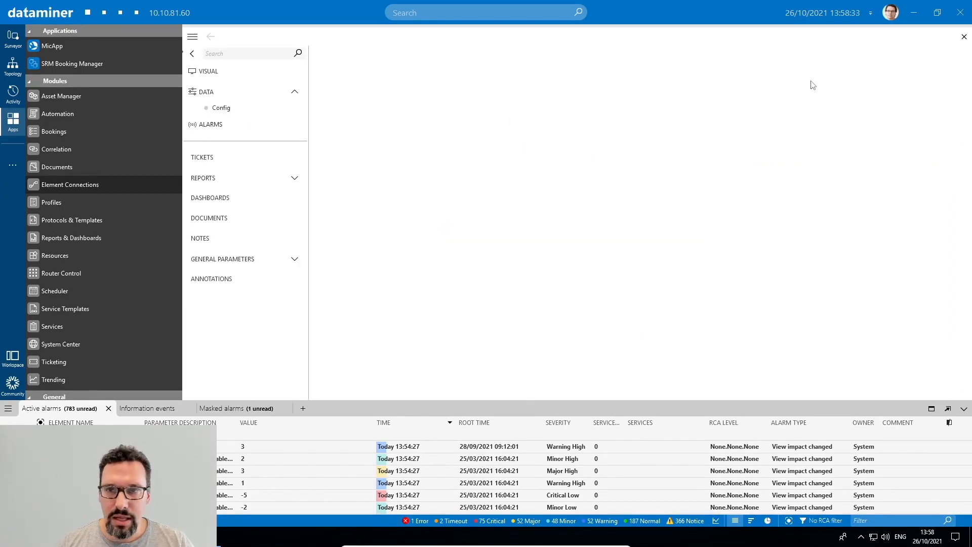
click(221, 107)
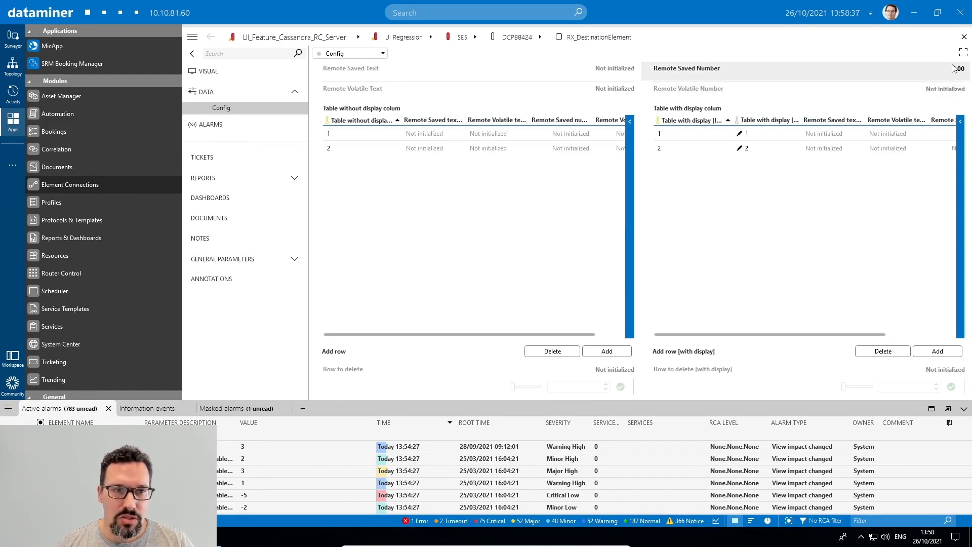
mouse_move(965, 38)
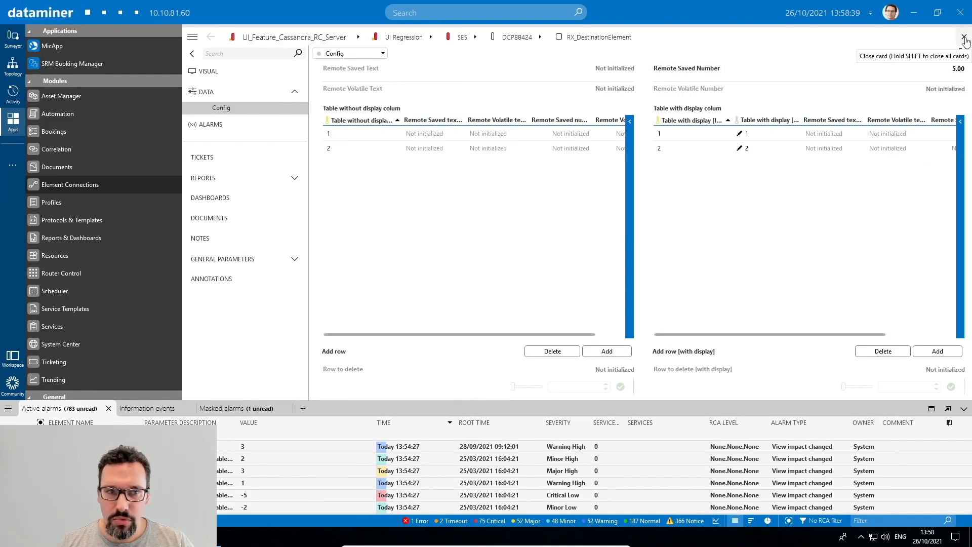
click(965, 38)
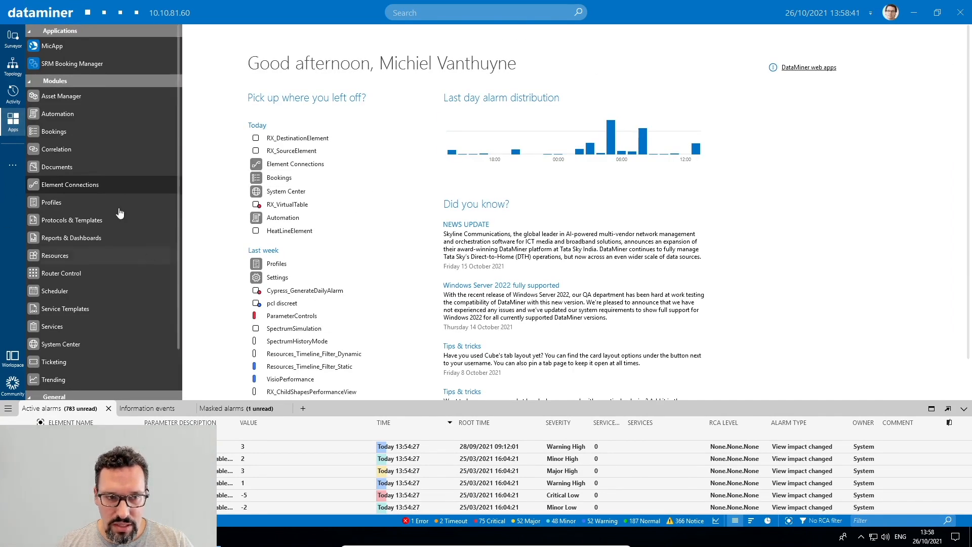
- In Element Connections, check Remote Saved Number's linkable elements for RX_DestinationElement without changing the link
click(71, 184)
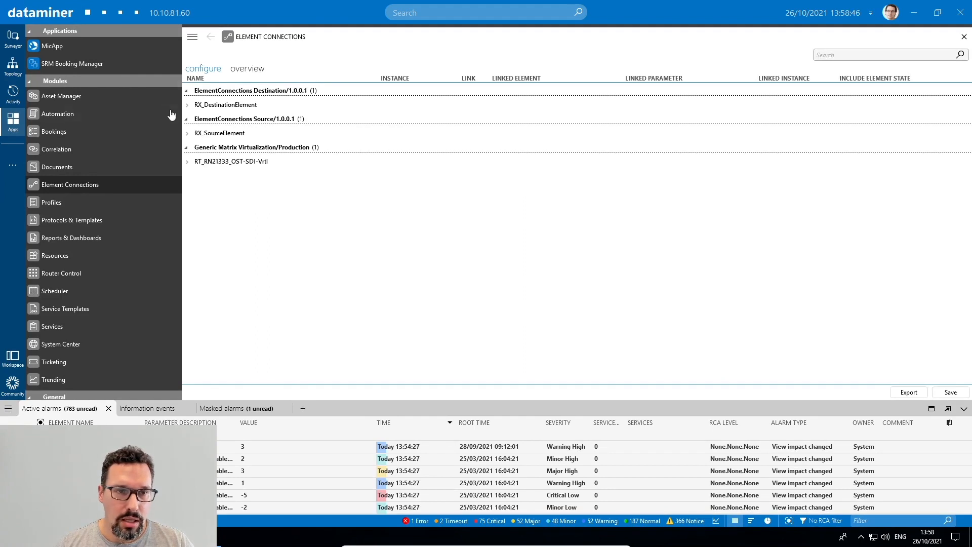
click(187, 105)
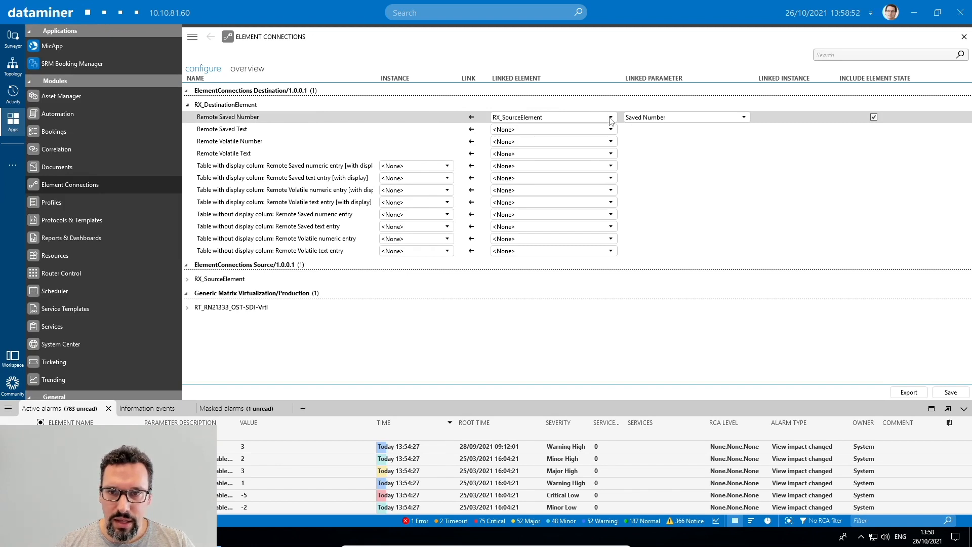
click(609, 118)
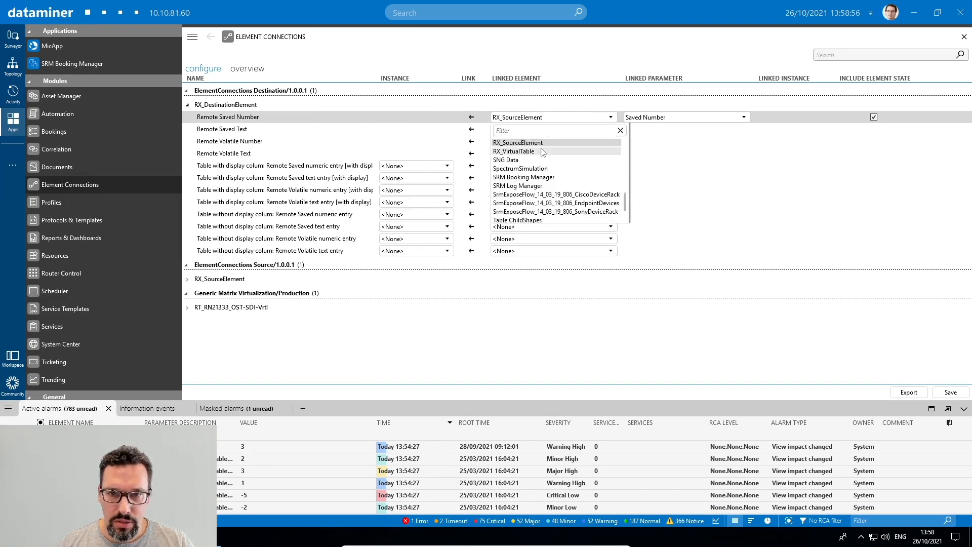
mouse_move(570, 151)
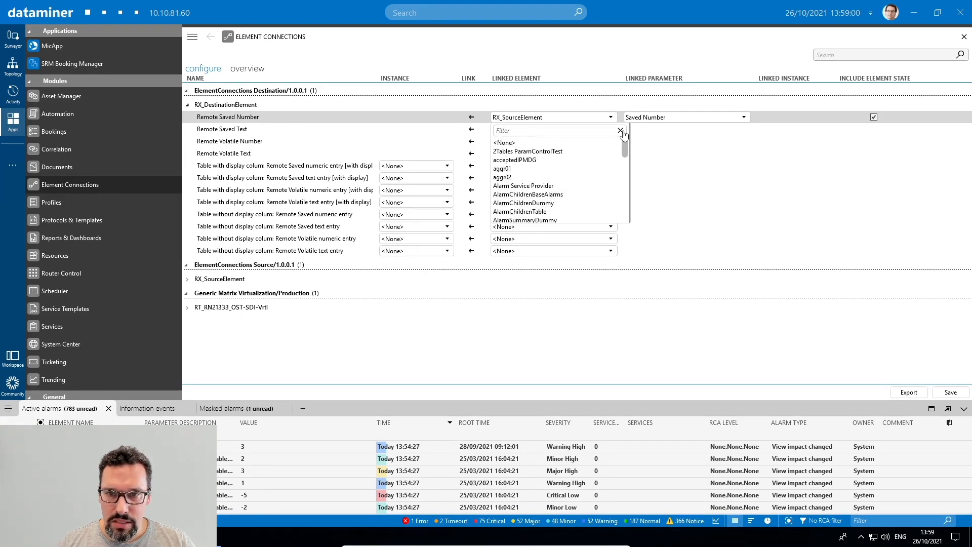
click(617, 131)
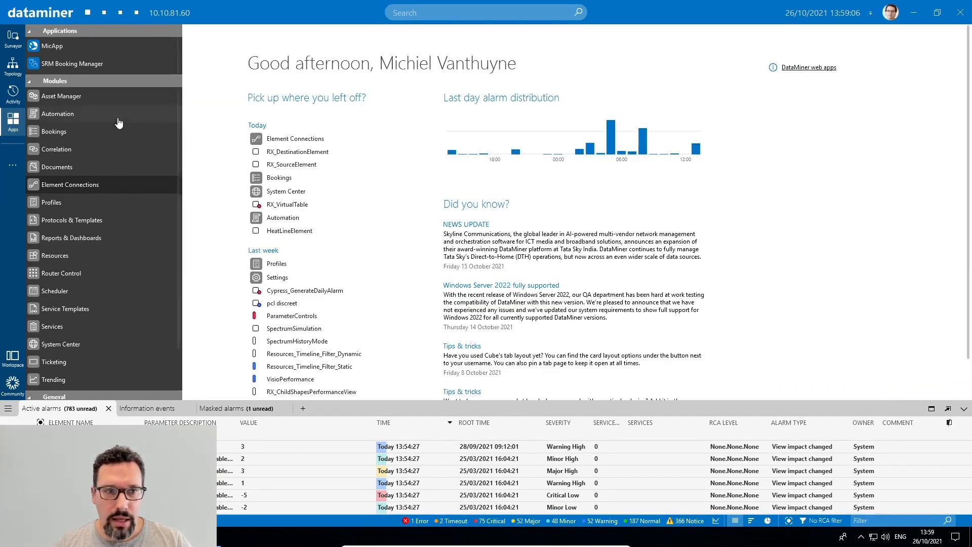
mouse_move(293, 152)
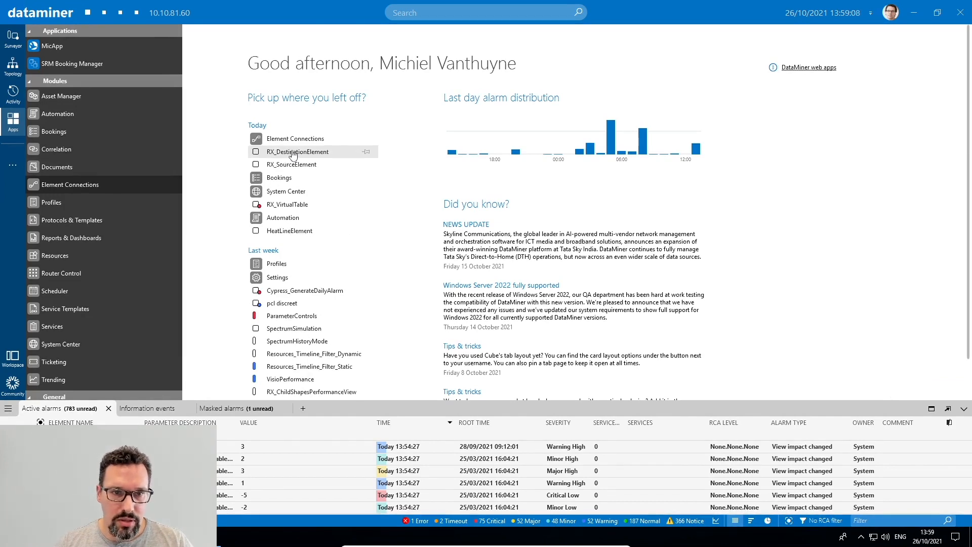
click(297, 151)
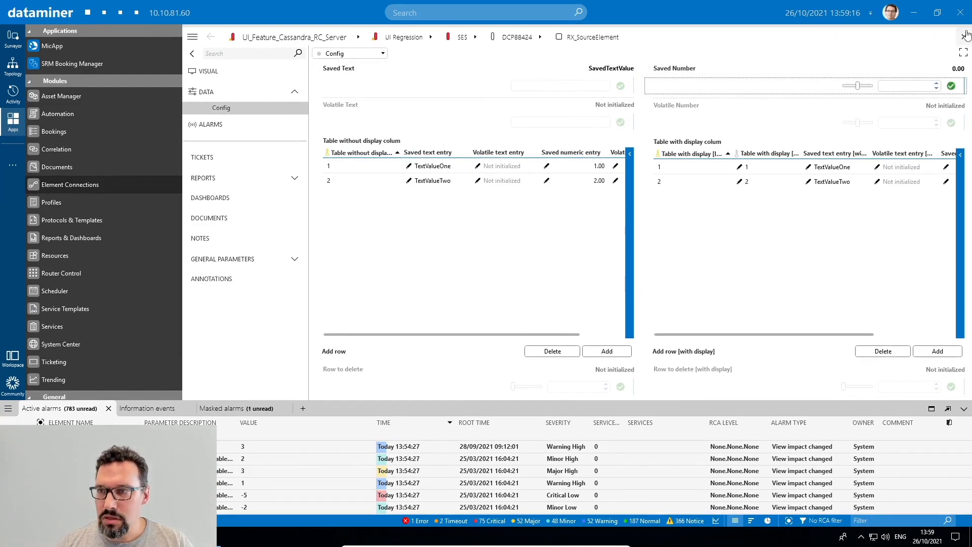
click(965, 36)
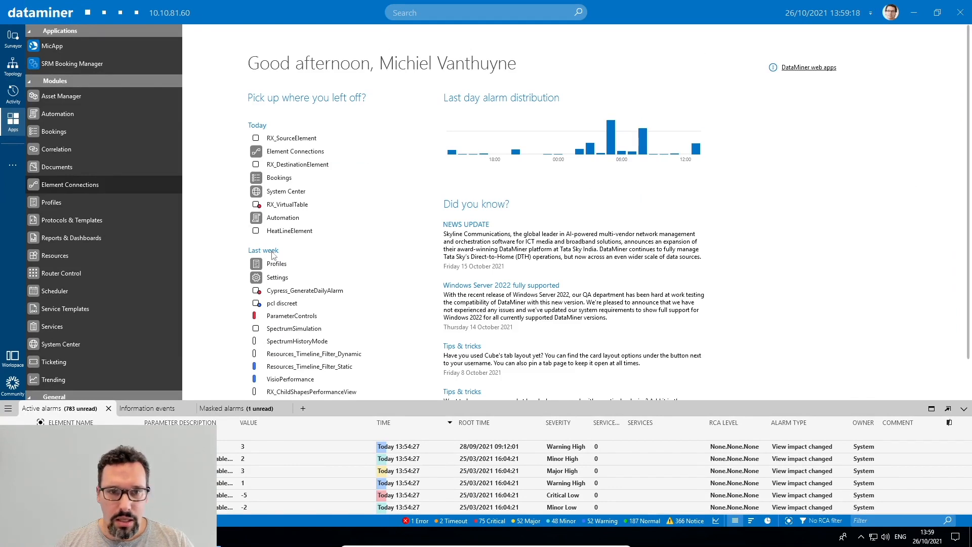
mouse_move(297, 164)
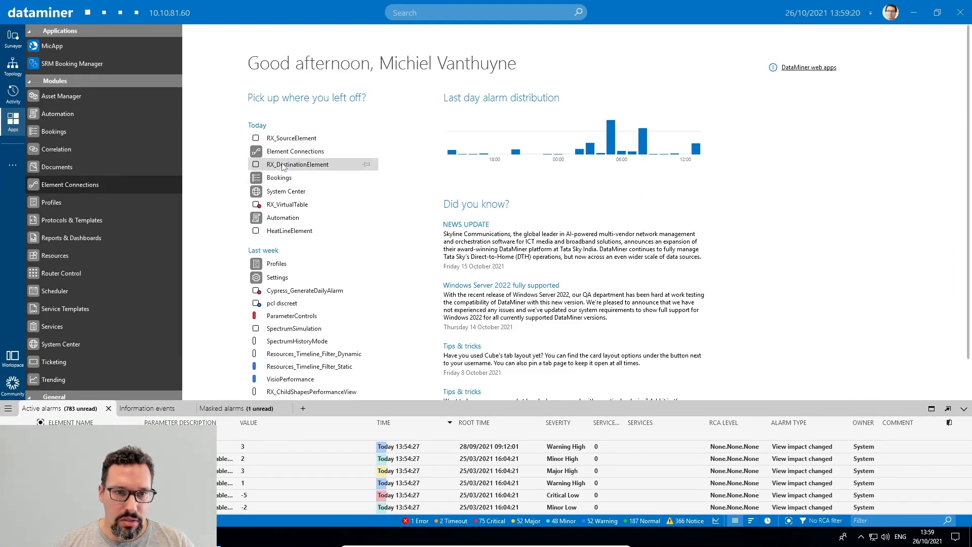
click(297, 164)
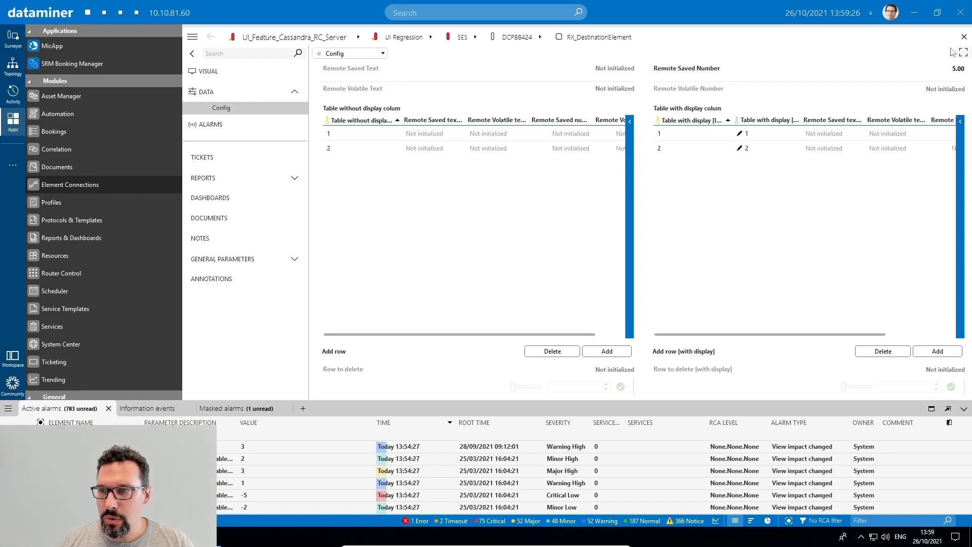
mouse_move(964, 37)
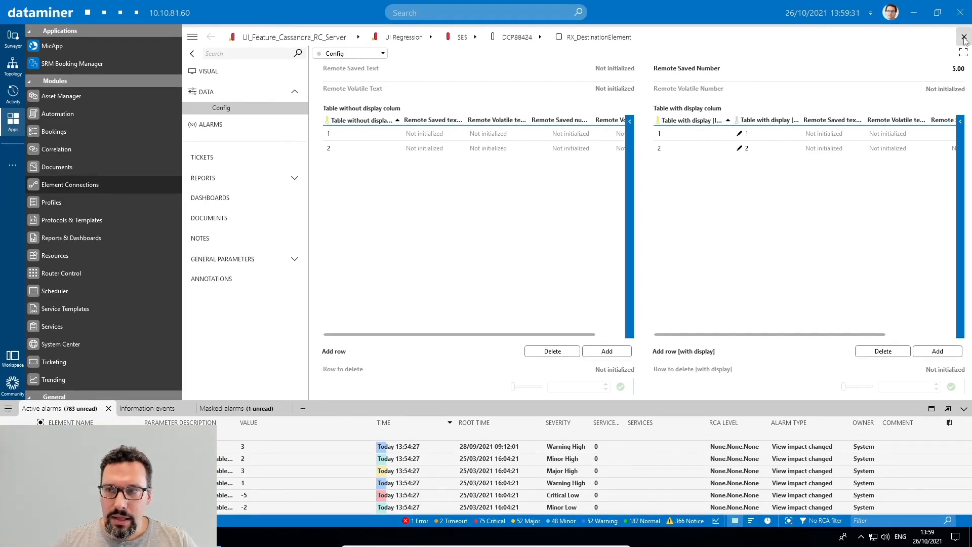
click(963, 37)
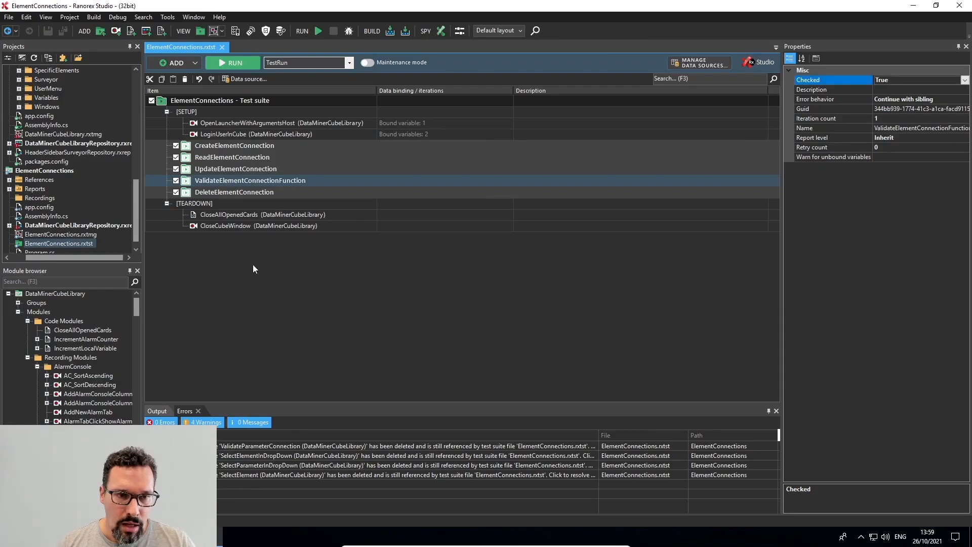
right_click(250, 180)
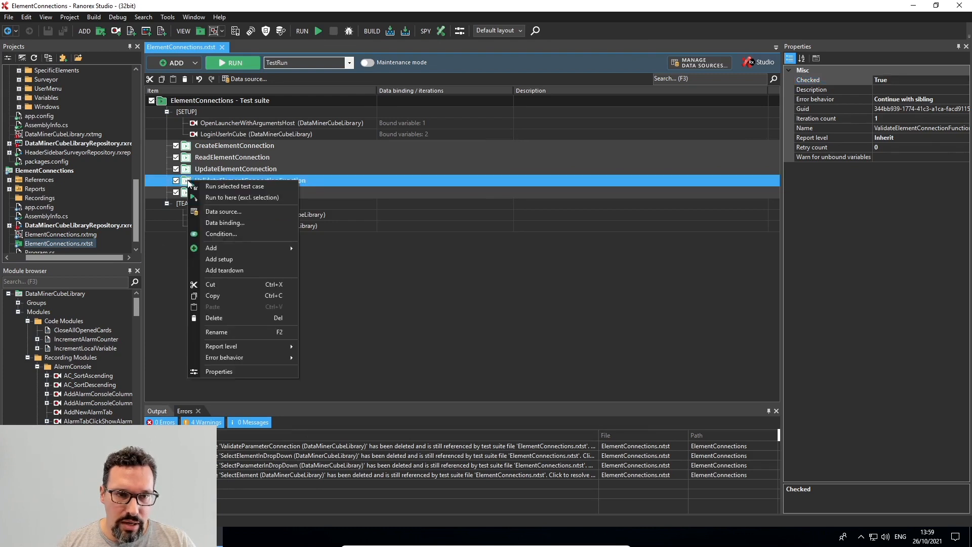
mouse_move(269, 187)
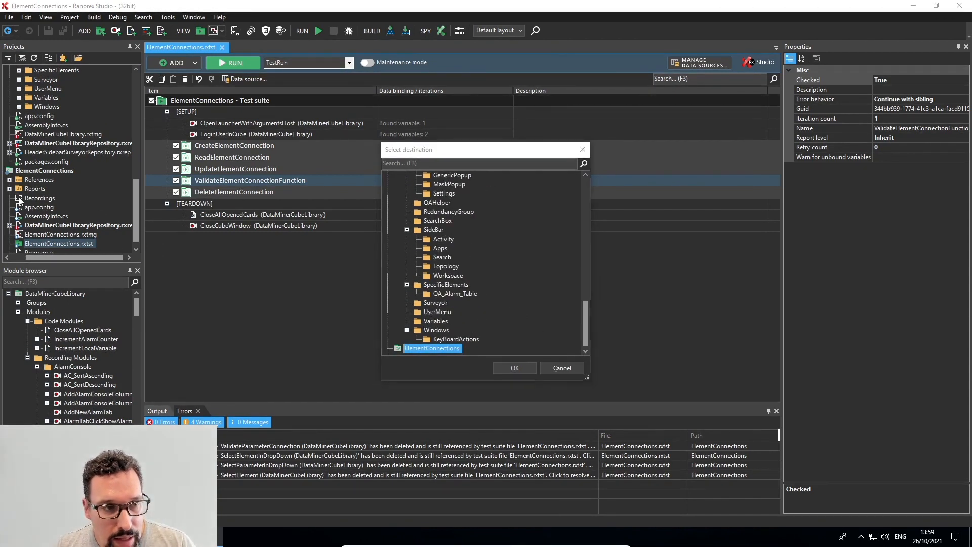
mouse_move(561, 368)
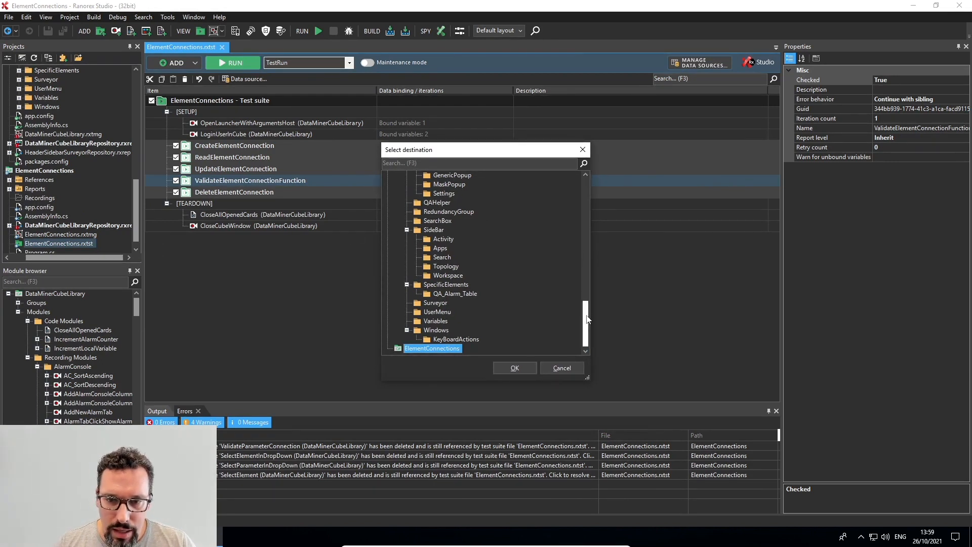
scroll(up, 3)
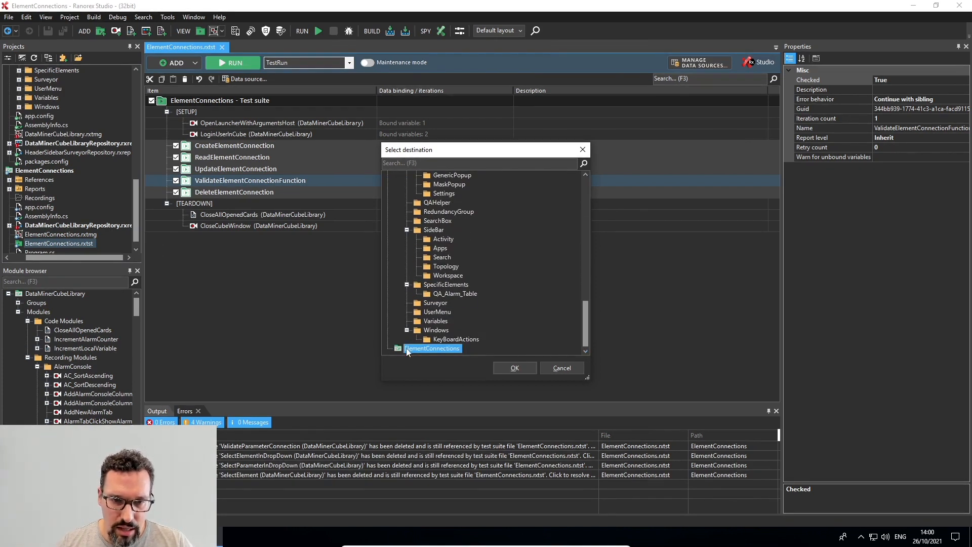
mouse_move(99, 236)
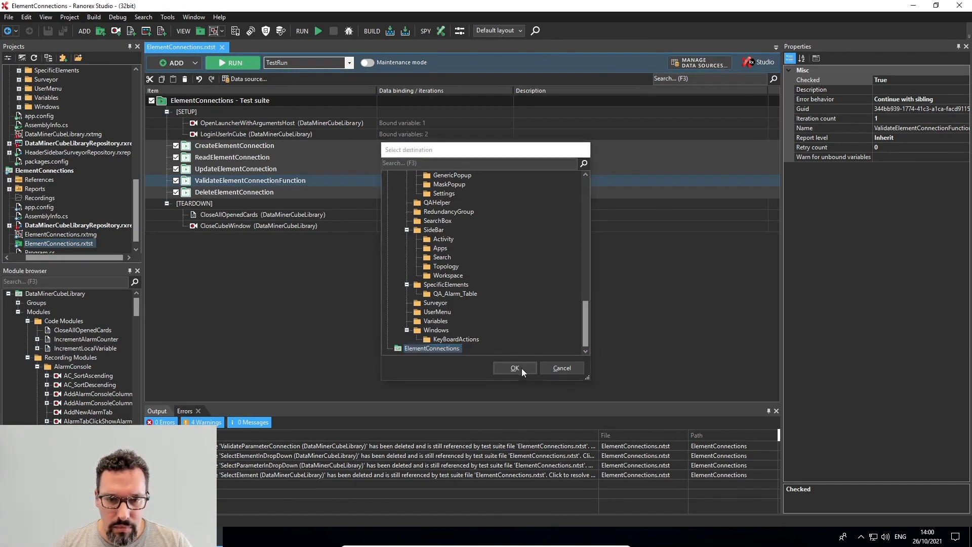
click(515, 367)
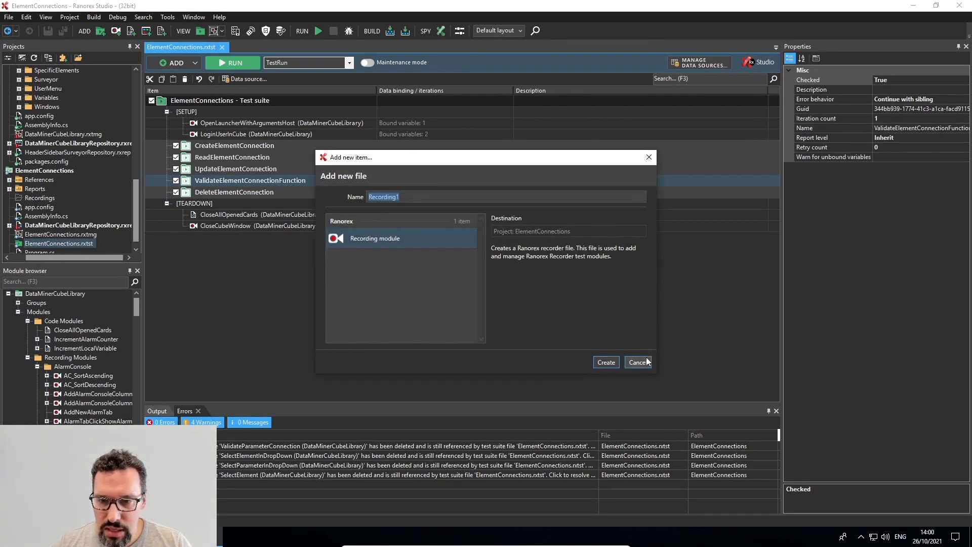
click(637, 362)
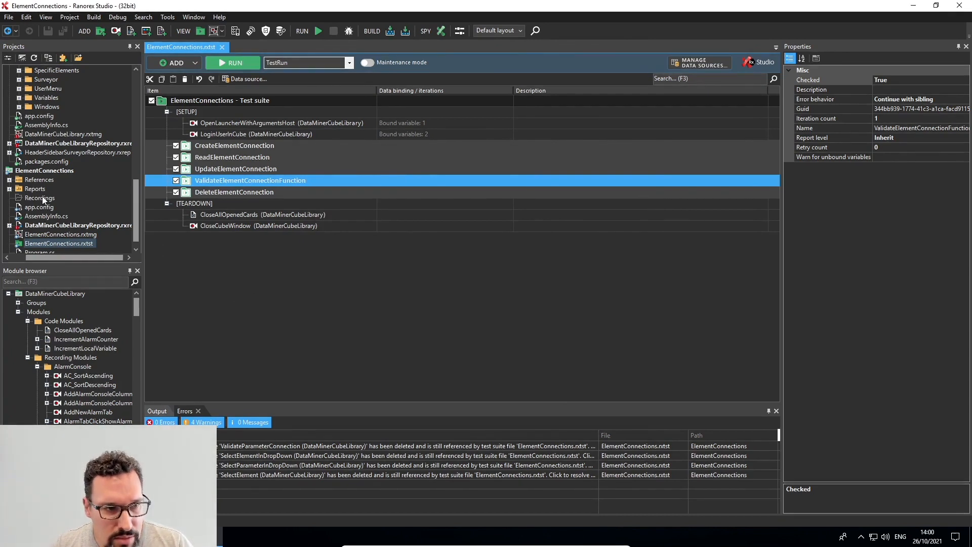
- Add a new recording module to ValidateElementConnectionFunction, placed in the Recordings folder
right_click(40, 197)
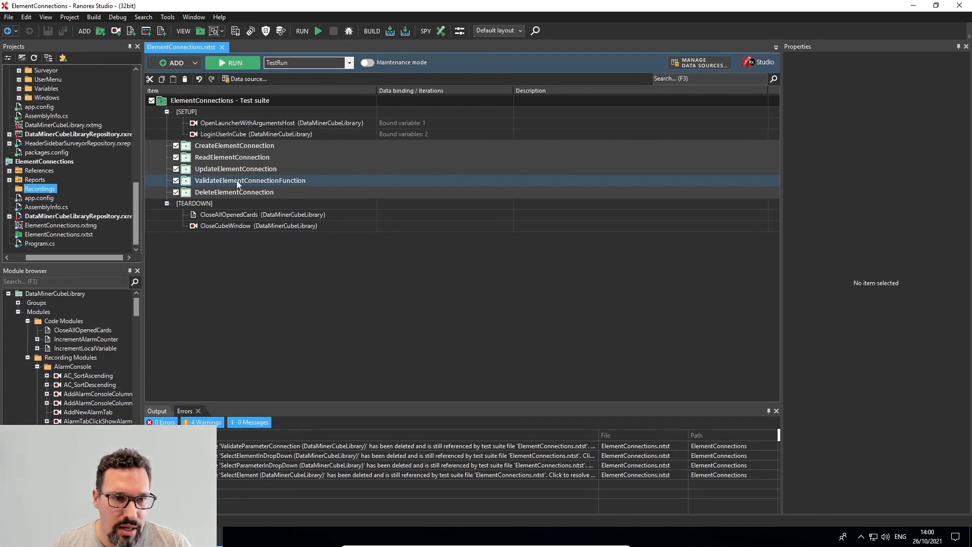
right_click(250, 180)
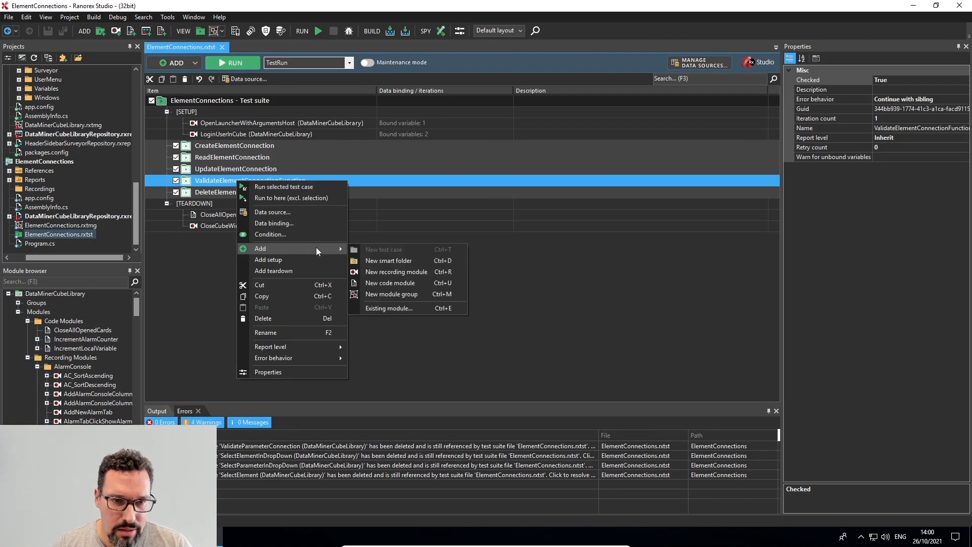
click(388, 308)
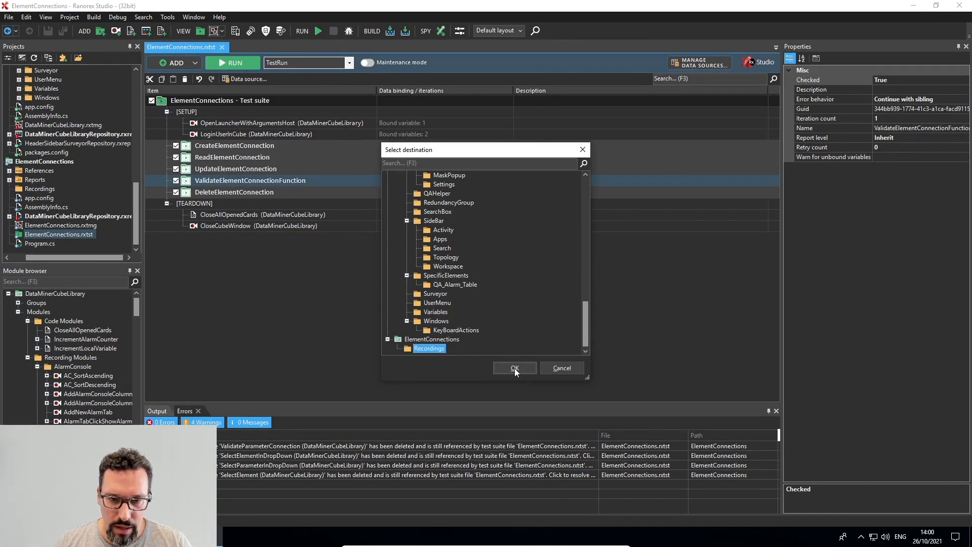
click(515, 367)
text(S)
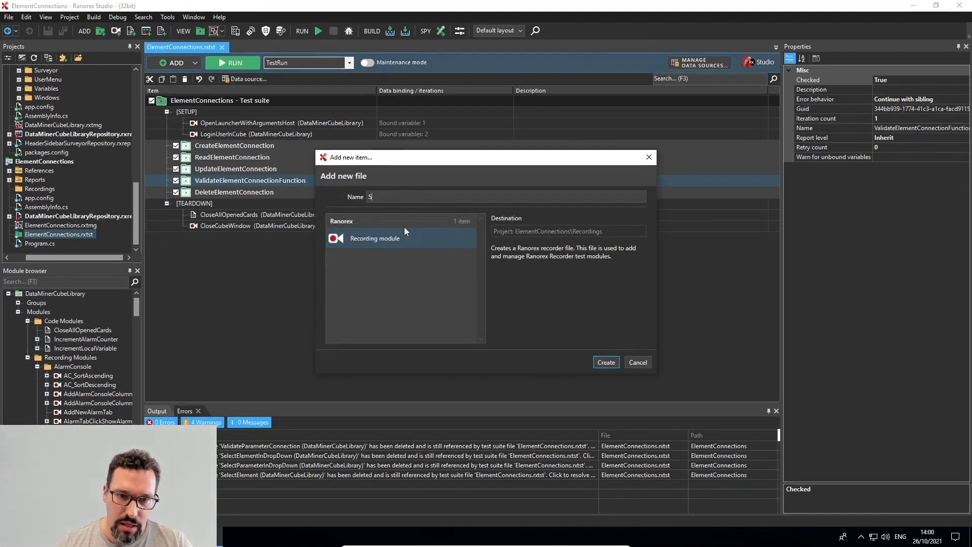
- Name the new recording module SetSourceParameterValue
text(etSoure)
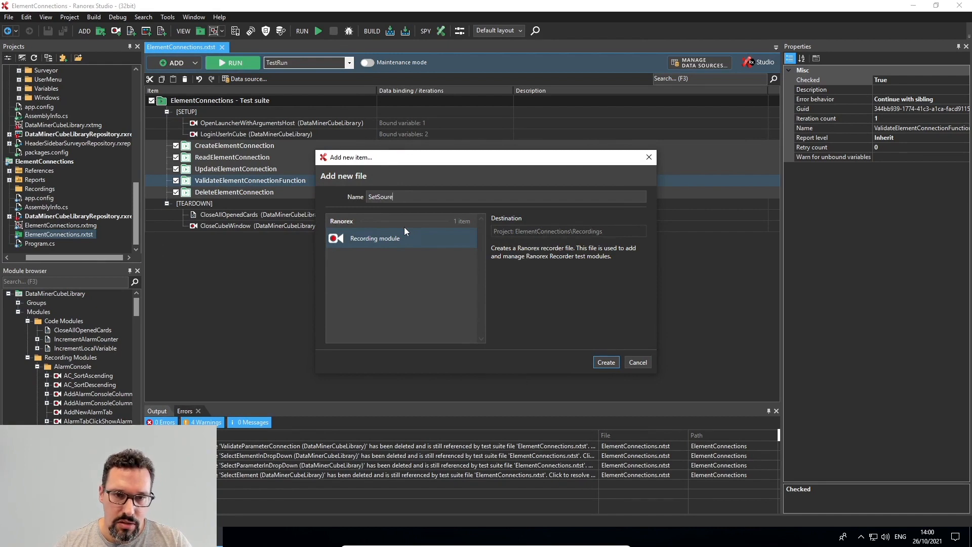
text(c)
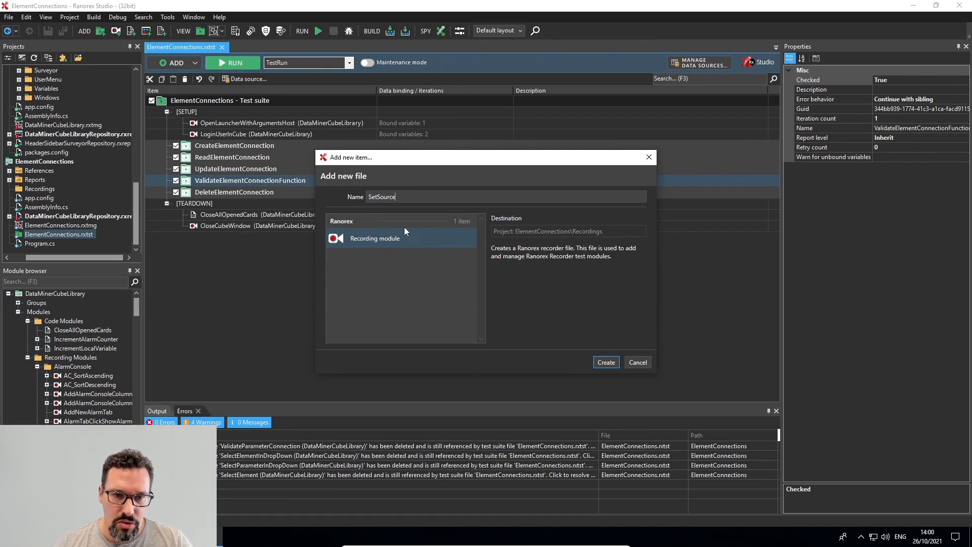
text(ParameterVal)
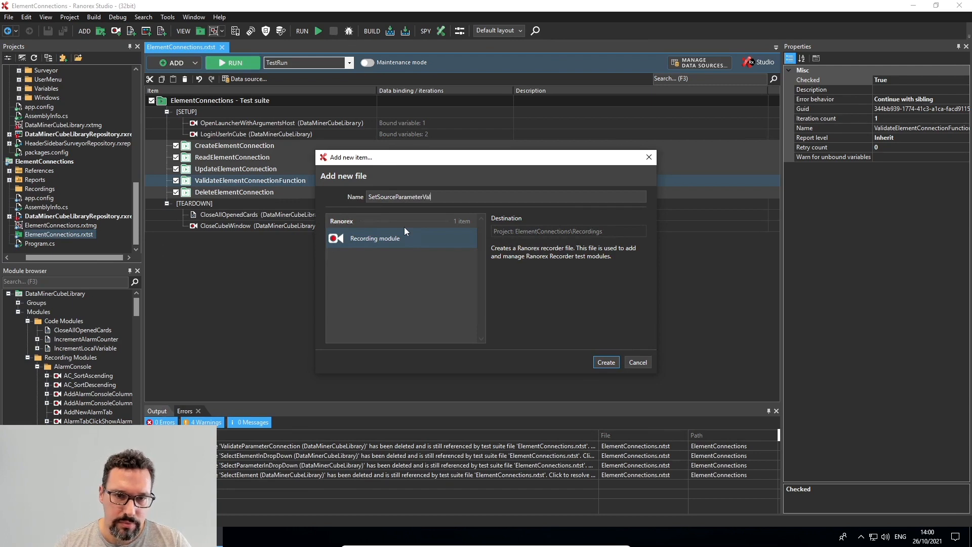
text(ue)
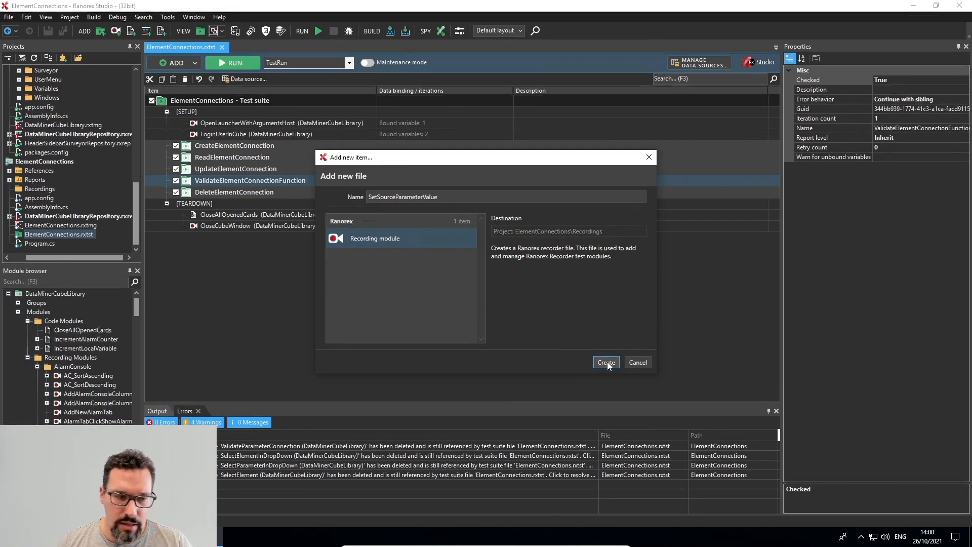
- Create the SetSourceParameterValue recording module so it opens empty in the editor
click(605, 363)
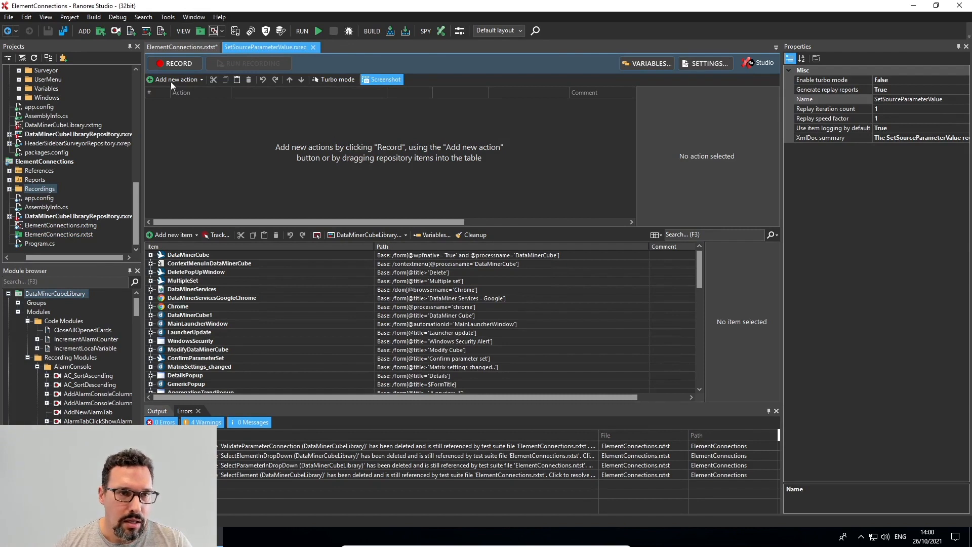
mouse_move(321, 135)
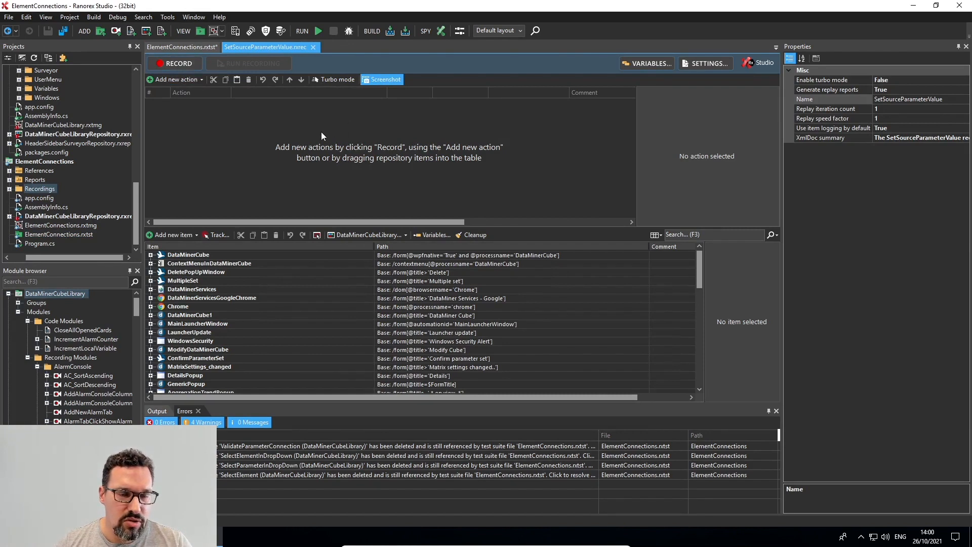
mouse_move(178, 63)
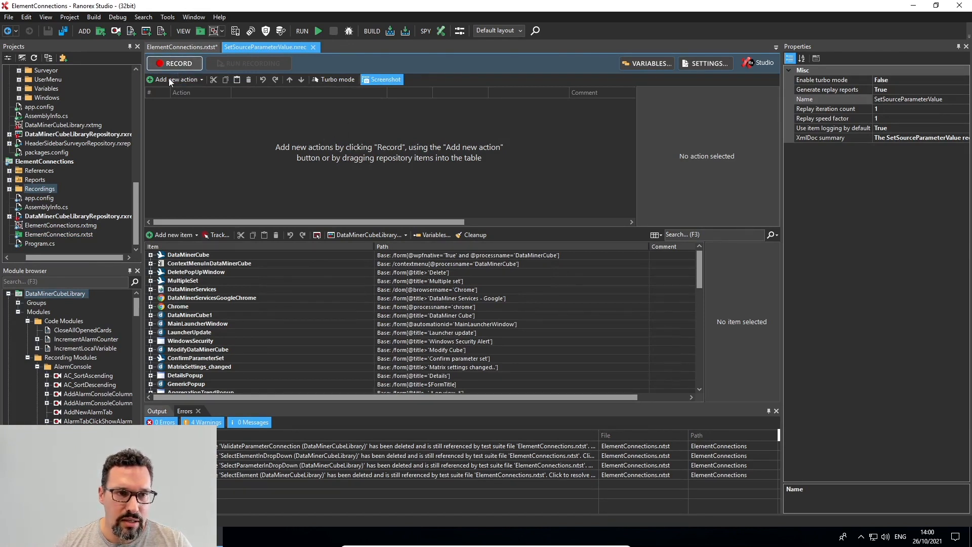
mouse_move(181, 62)
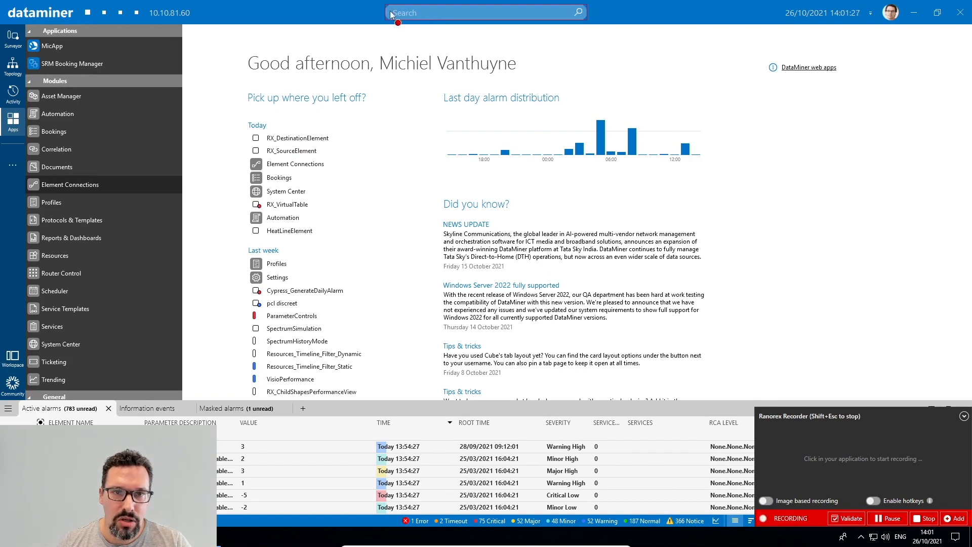
- While recording, search Cube for RX_SourceElement, open it and select its Saved Number value field
click(485, 12)
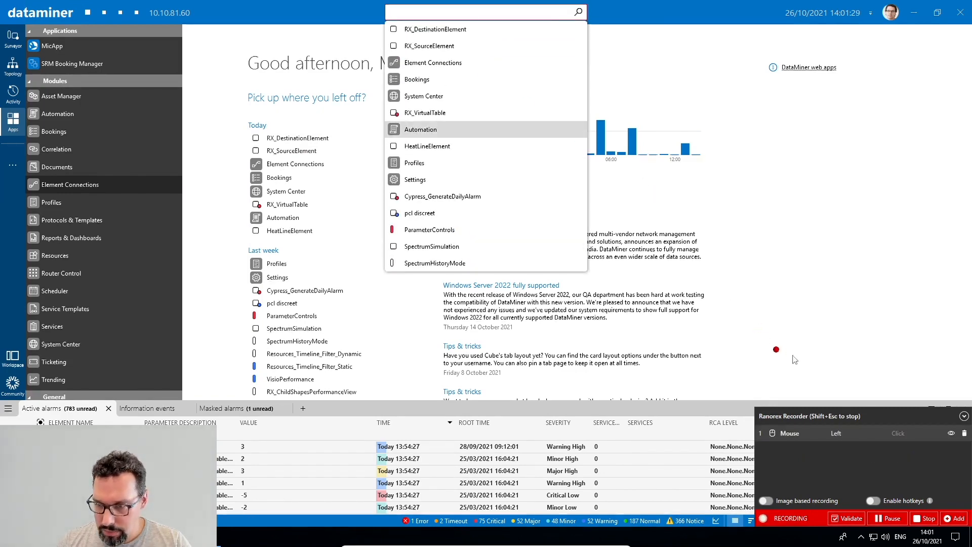
mouse_move(557, 110)
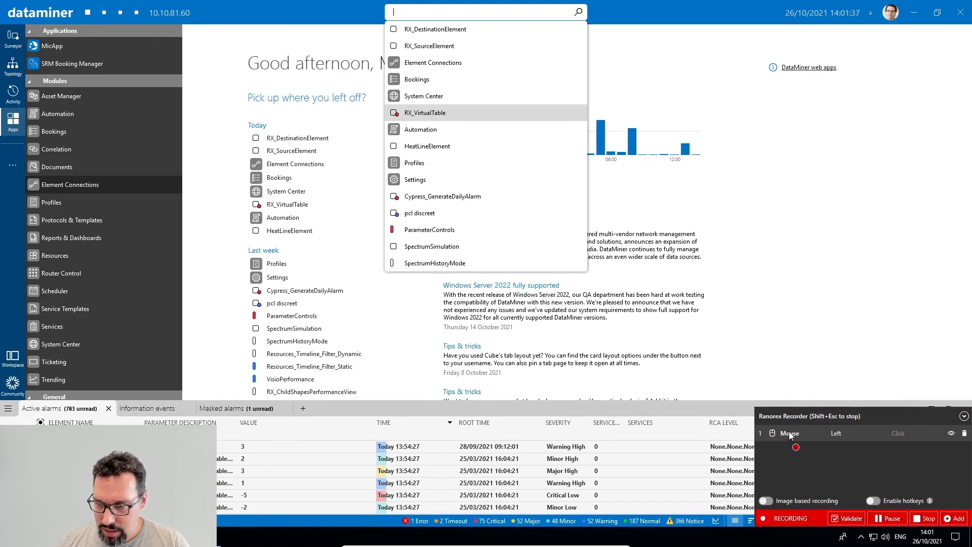
mouse_move(843, 445)
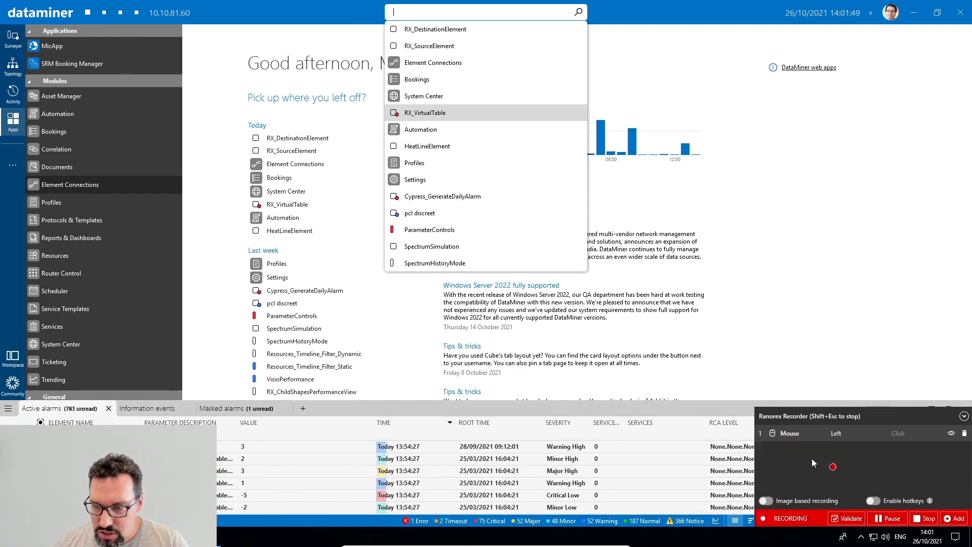
mouse_move(524, 63)
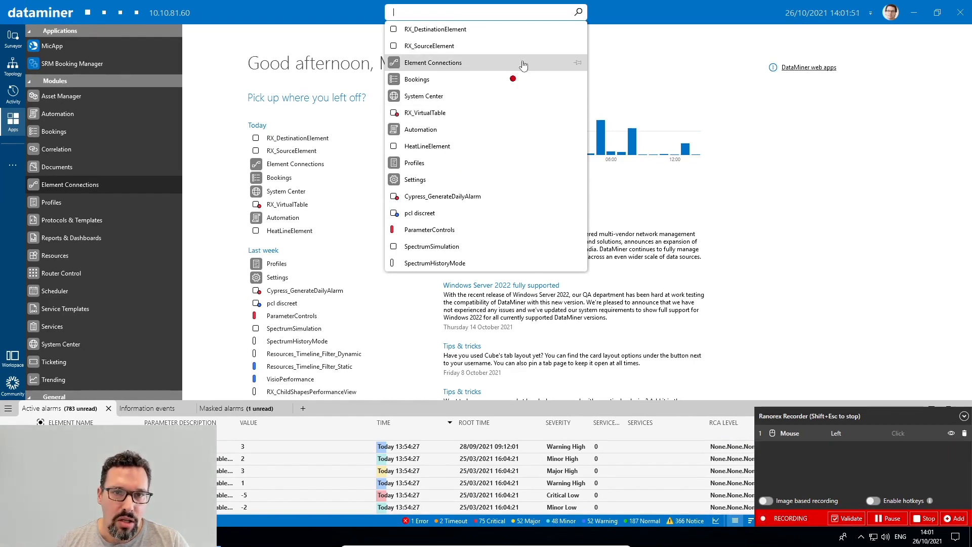
mouse_move(648, 84)
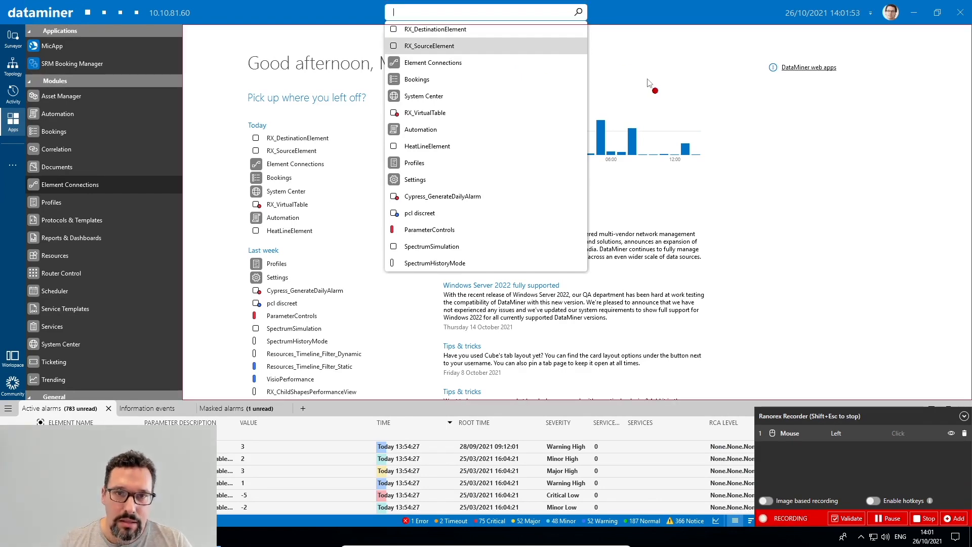
text(RX)
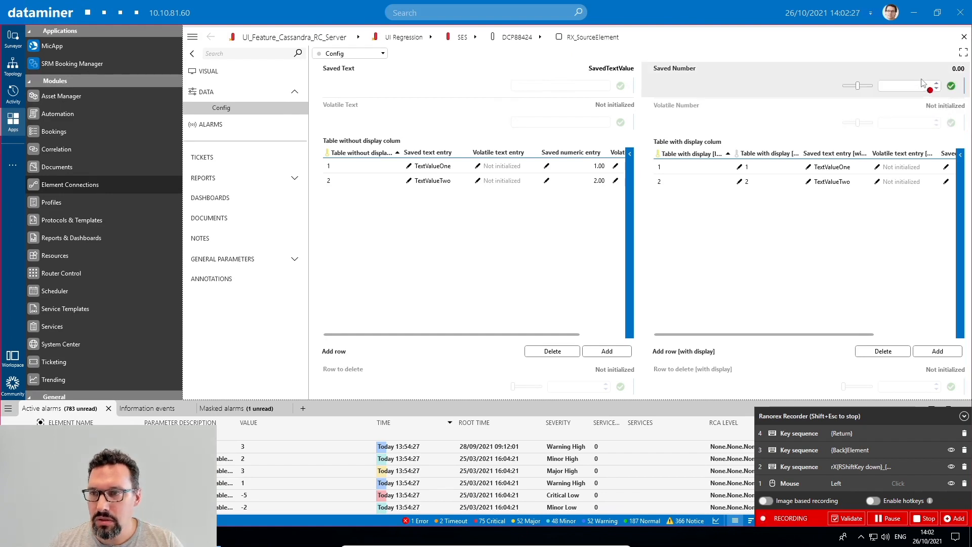
mouse_move(923, 84)
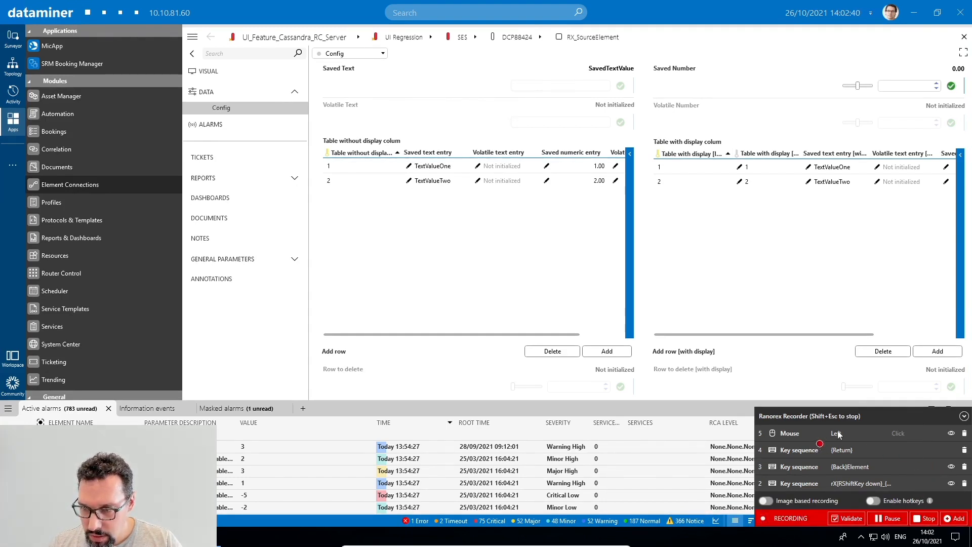
click(951, 435)
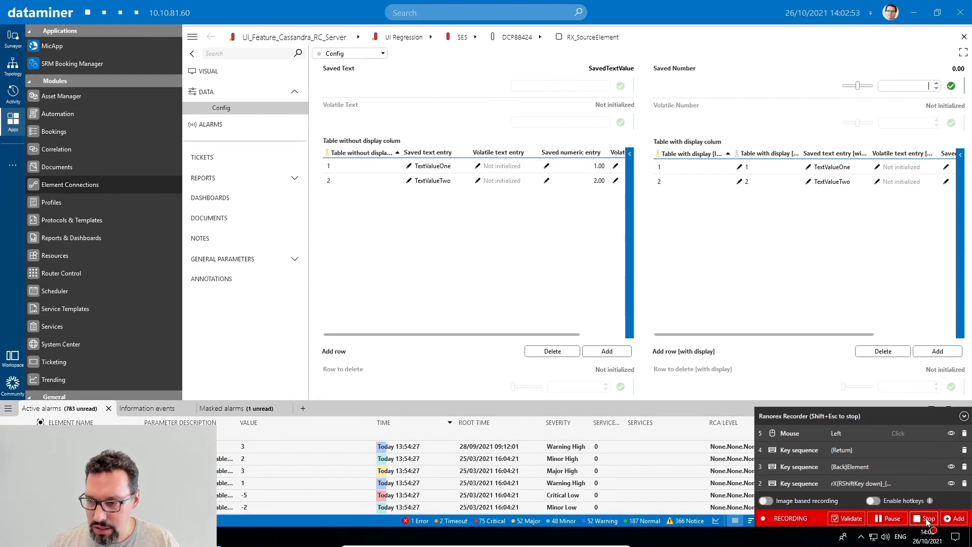
- Stop the capture, then select the MainWindow repository folder for deletion
click(925, 518)
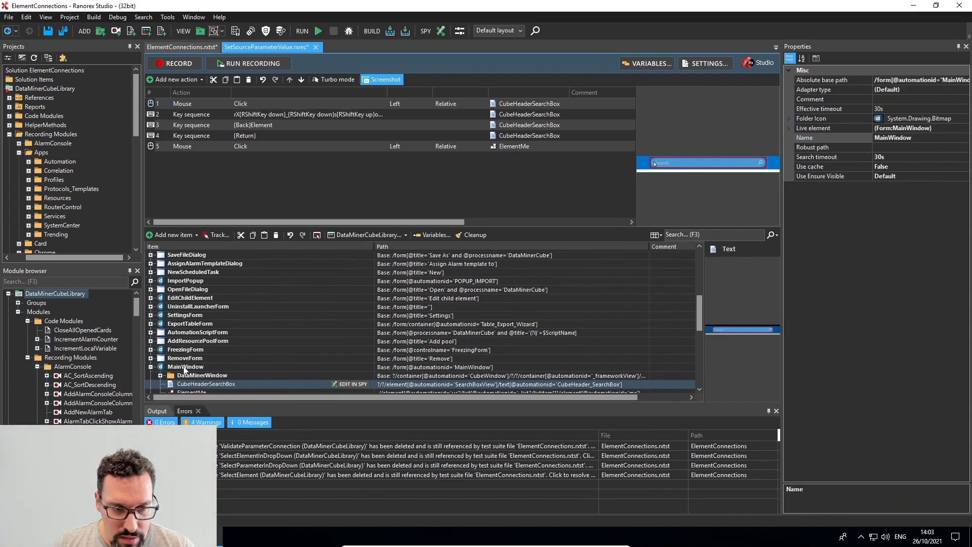
click(184, 367)
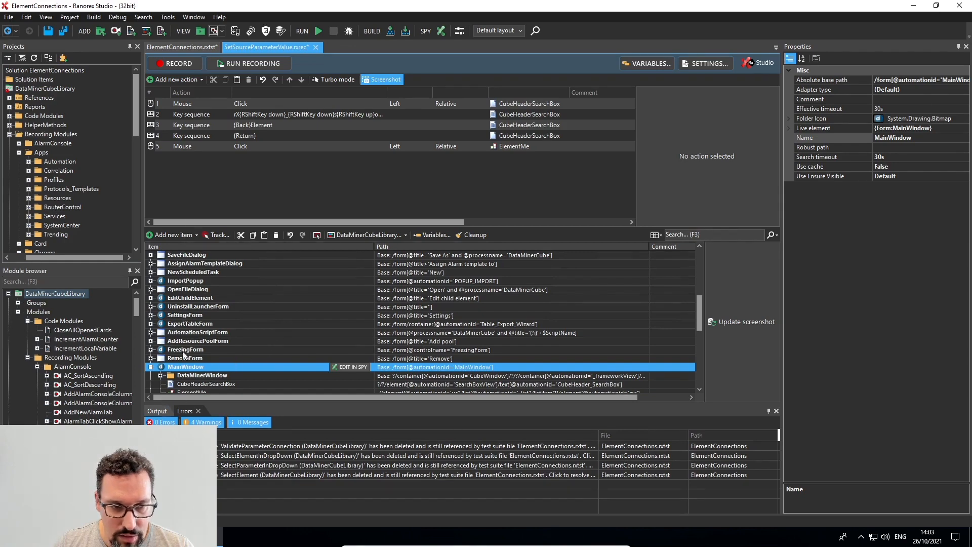
mouse_move(223, 339)
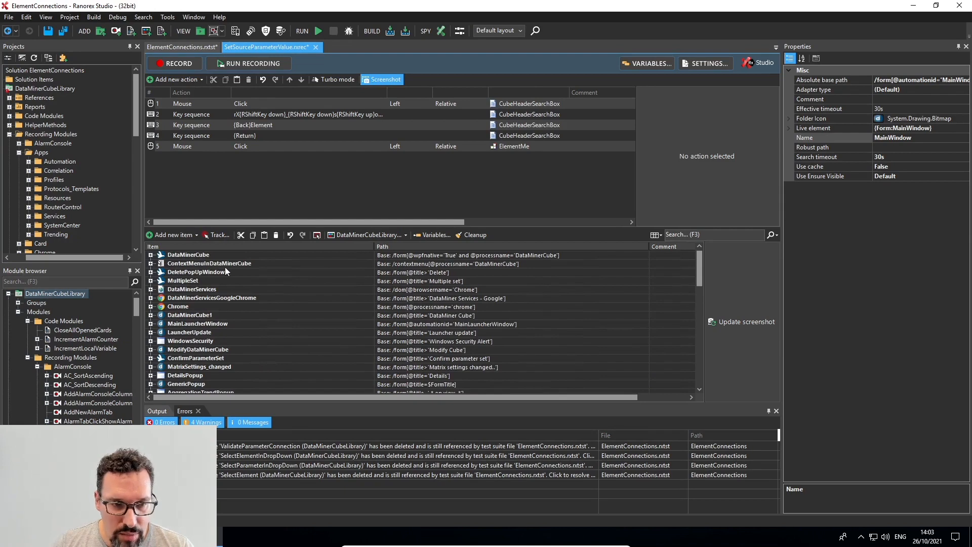
scroll(down, 3)
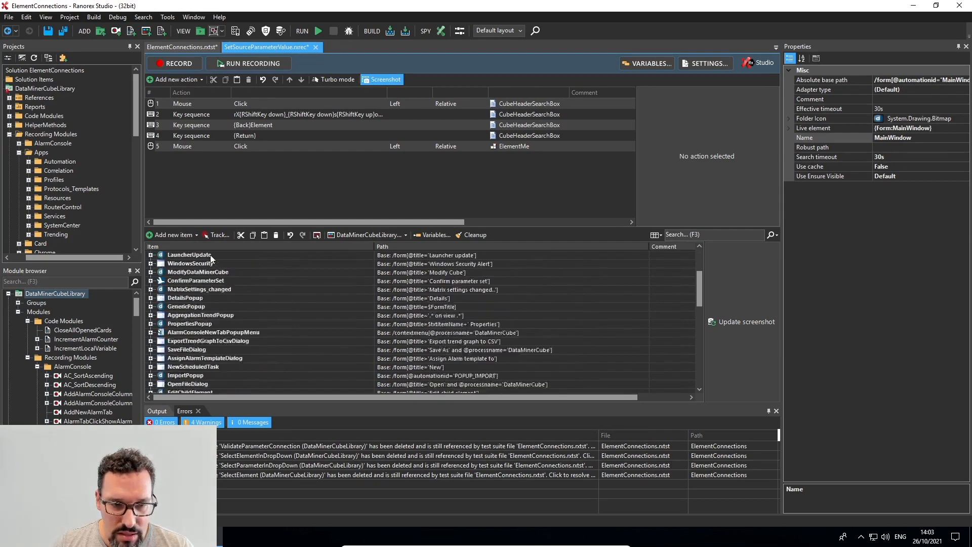
mouse_move(226, 313)
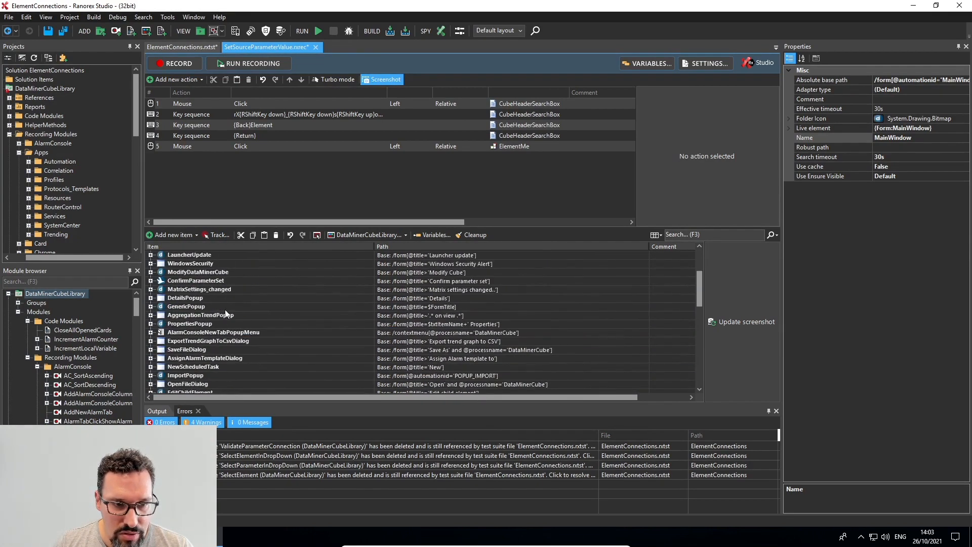
scroll(down, 3)
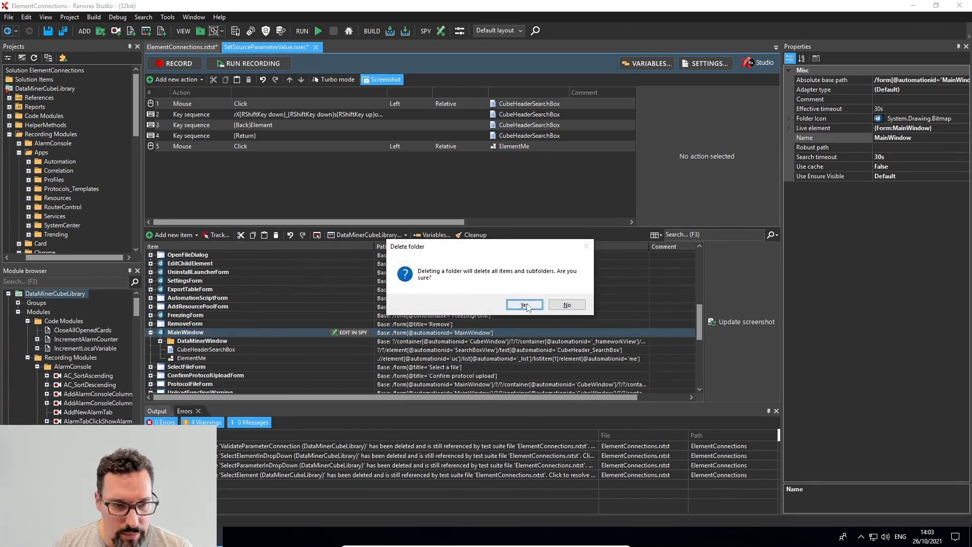
- Confirm deleting the MainWindow folder and review the actions now missing repository items
click(525, 305)
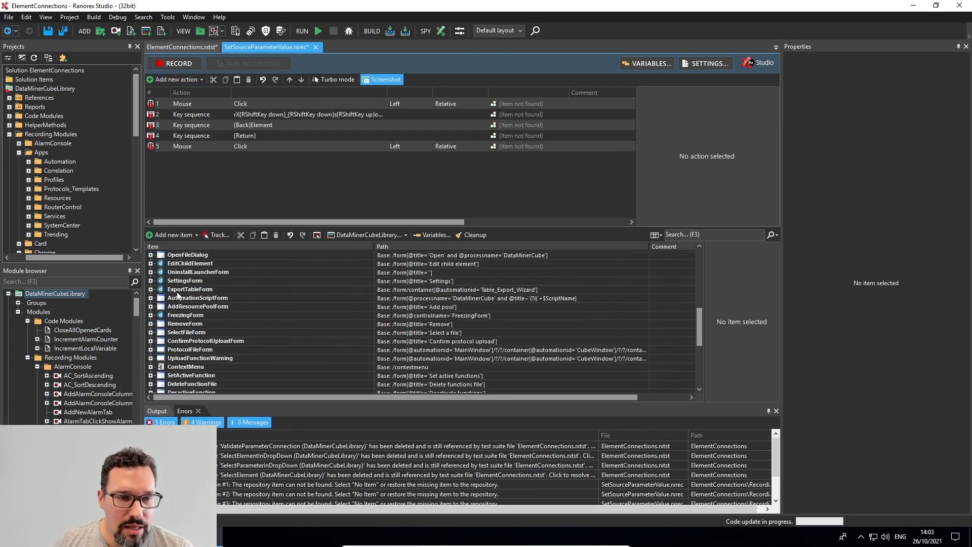
mouse_move(205, 397)
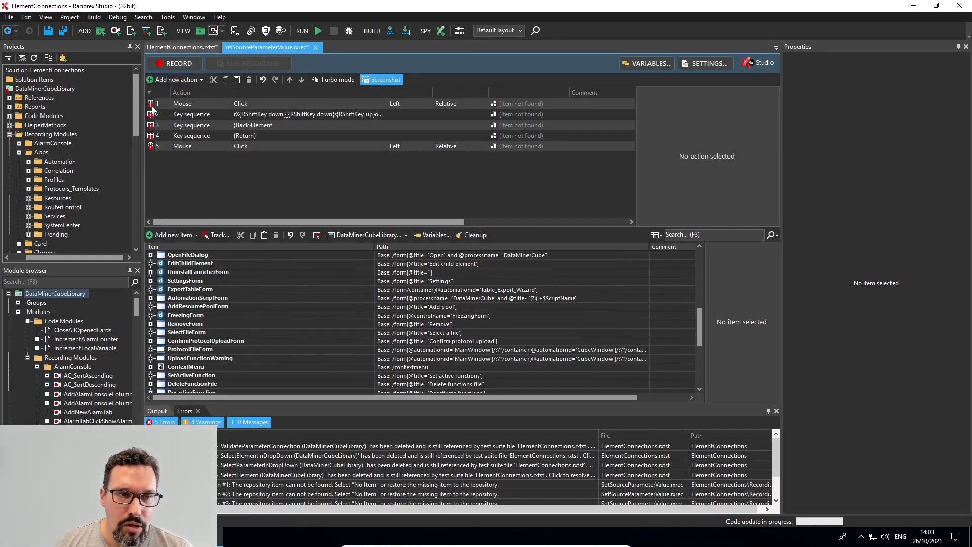
mouse_move(151, 115)
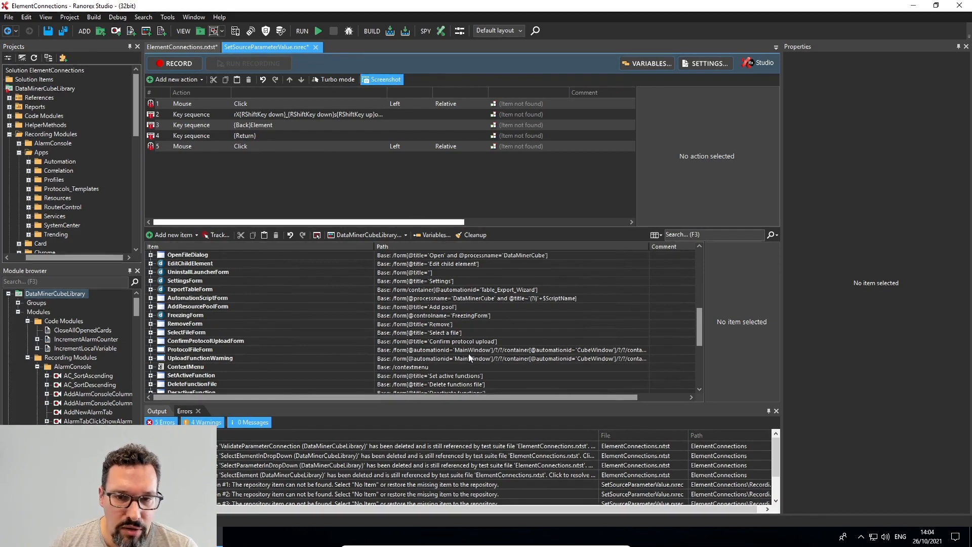
scroll(down, 3)
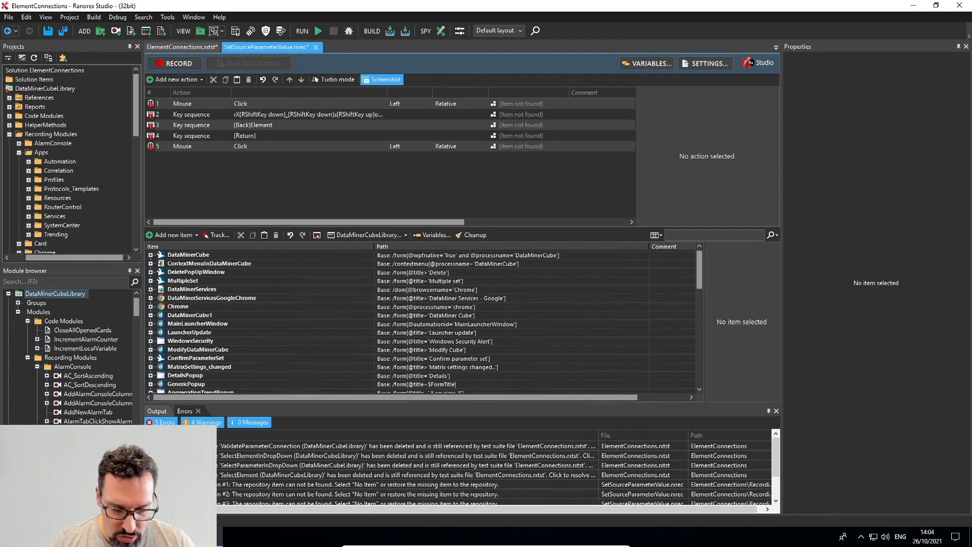
- Search the repository for 'searchbox' to link action 1 to CubeHeader's SearchBox item
text(searchbox)
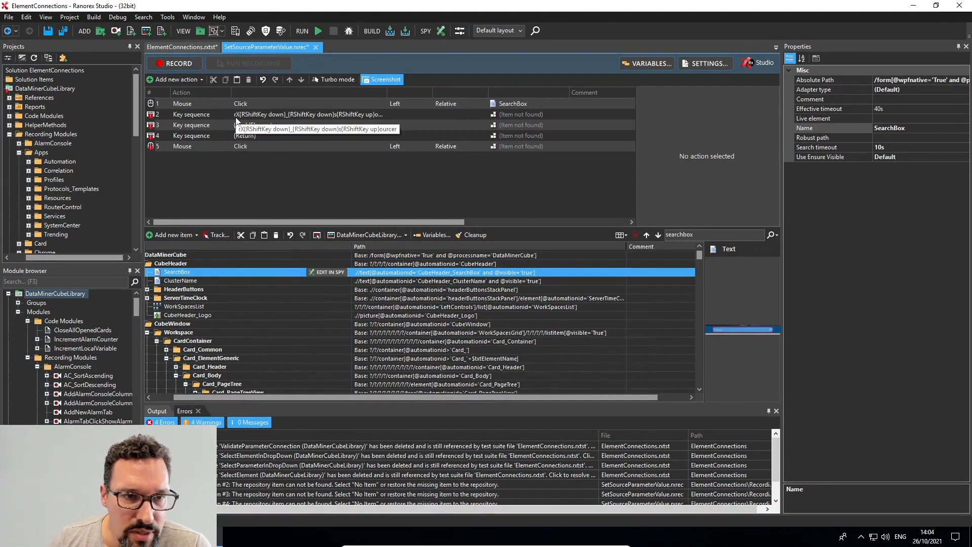
mouse_move(260, 117)
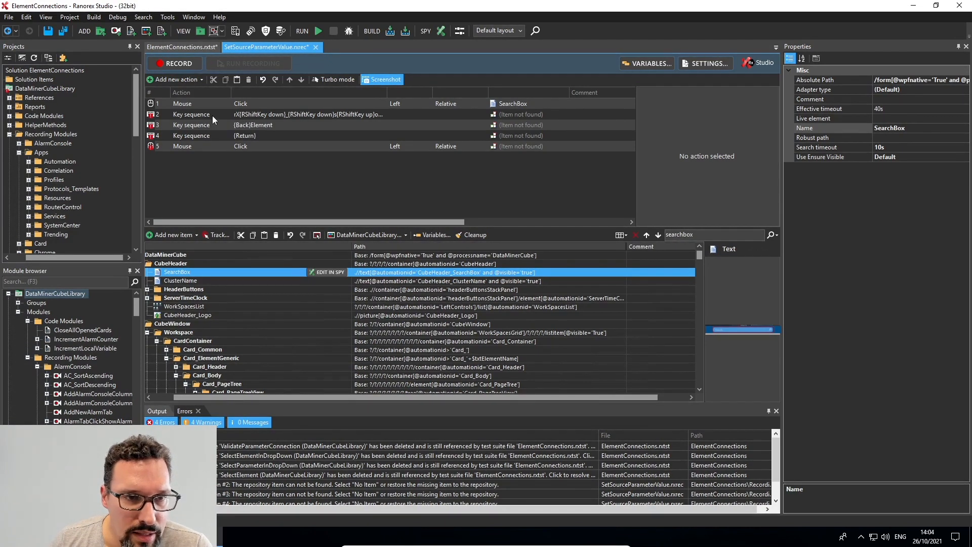
mouse_move(371, 120)
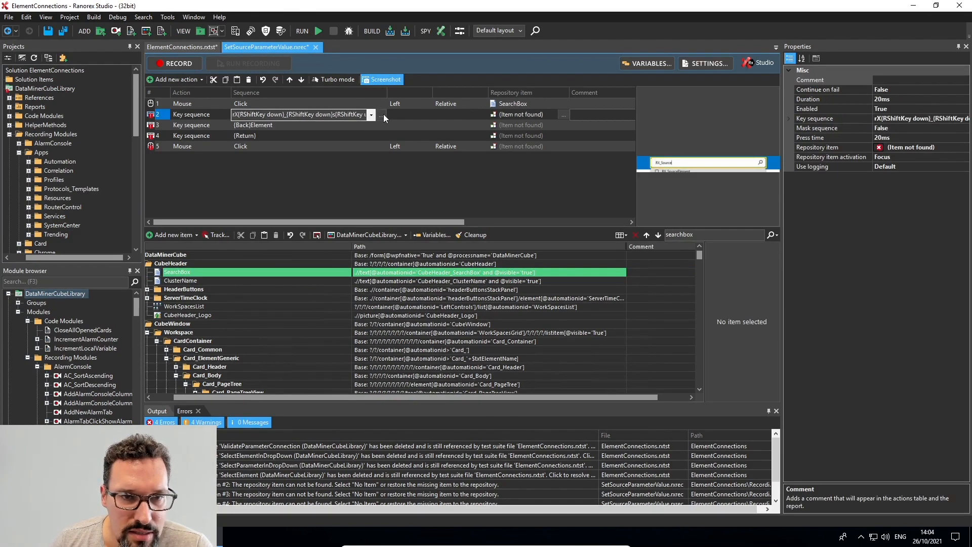
- Replace action 2's key sequence with RX_SourceElement and confirm it
click(372, 115)
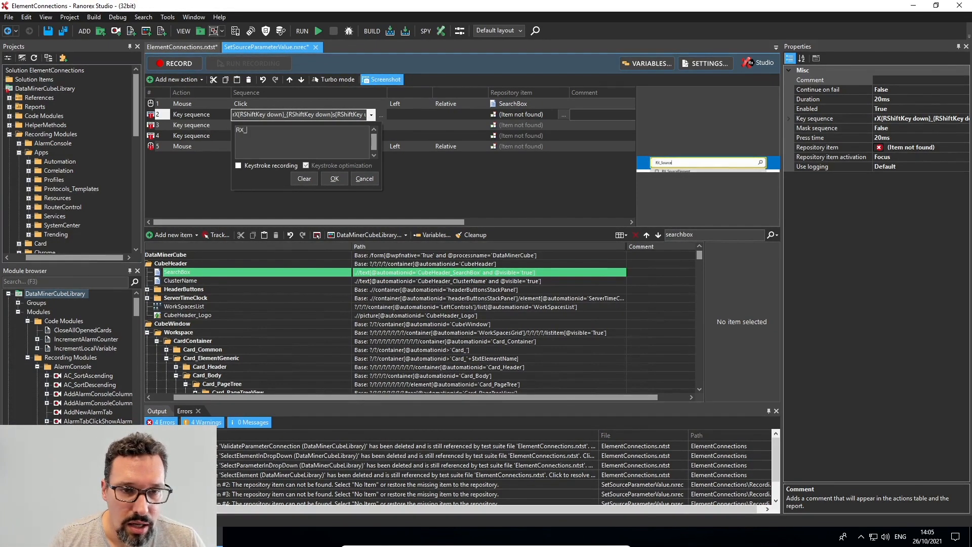
text(SourceE)
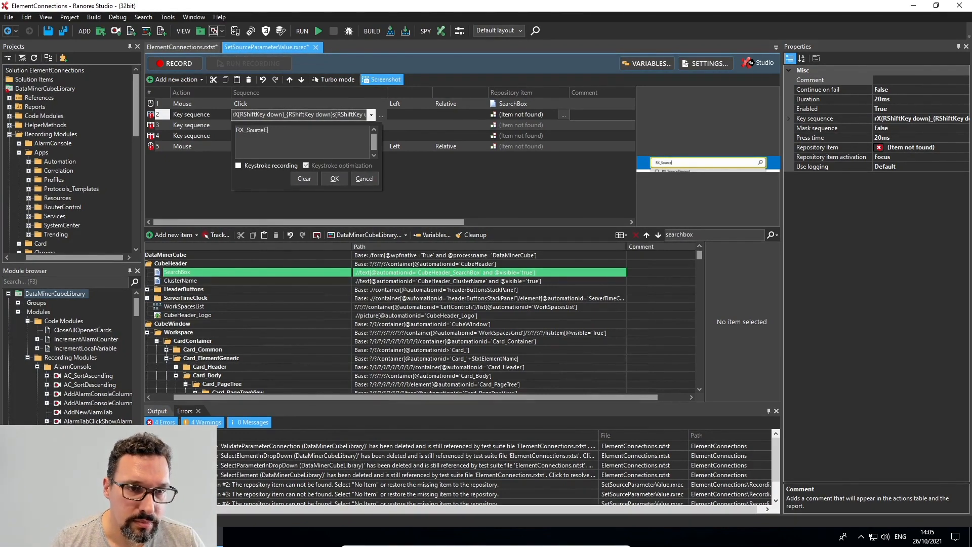
text(lement)
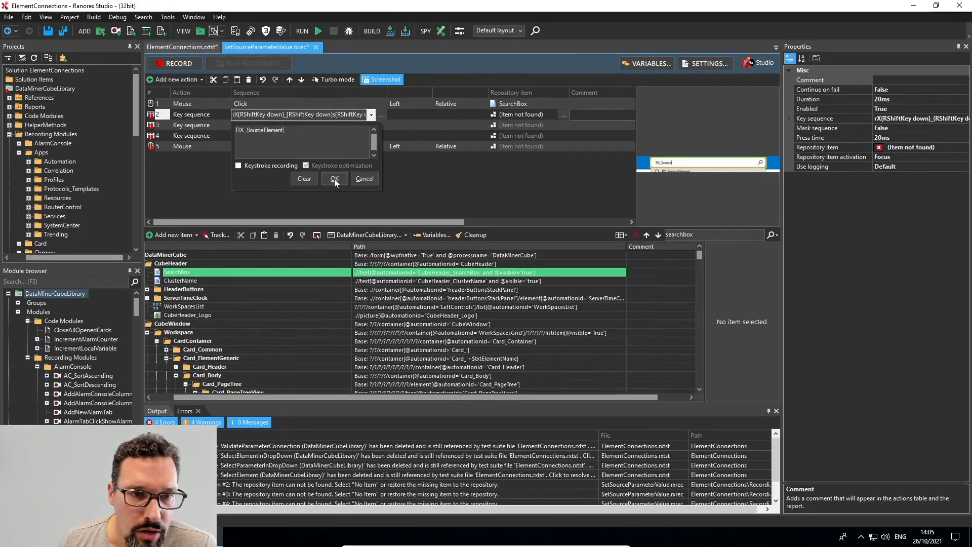
click(336, 179)
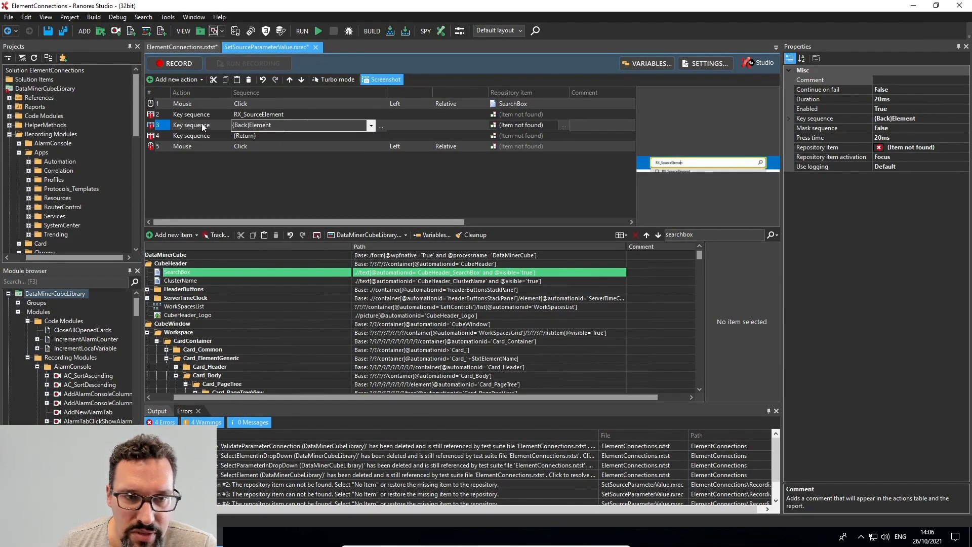
- Delete the {Back}Element backspace key step from the recording
right_click(202, 124)
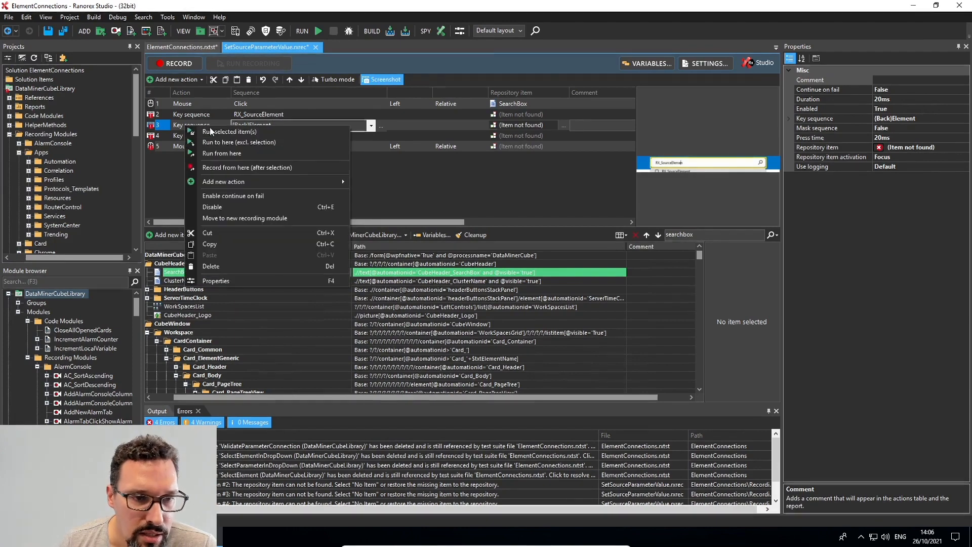
mouse_move(222, 267)
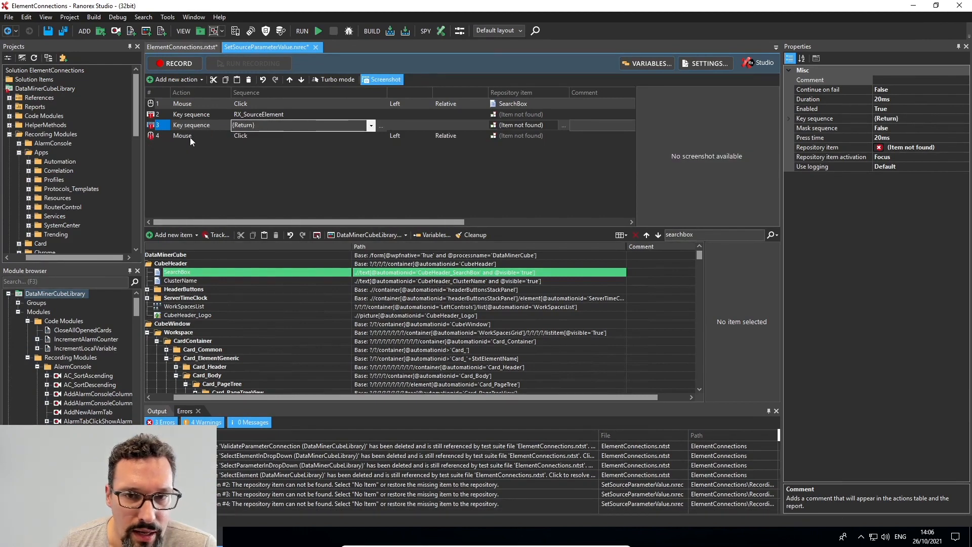
click(182, 135)
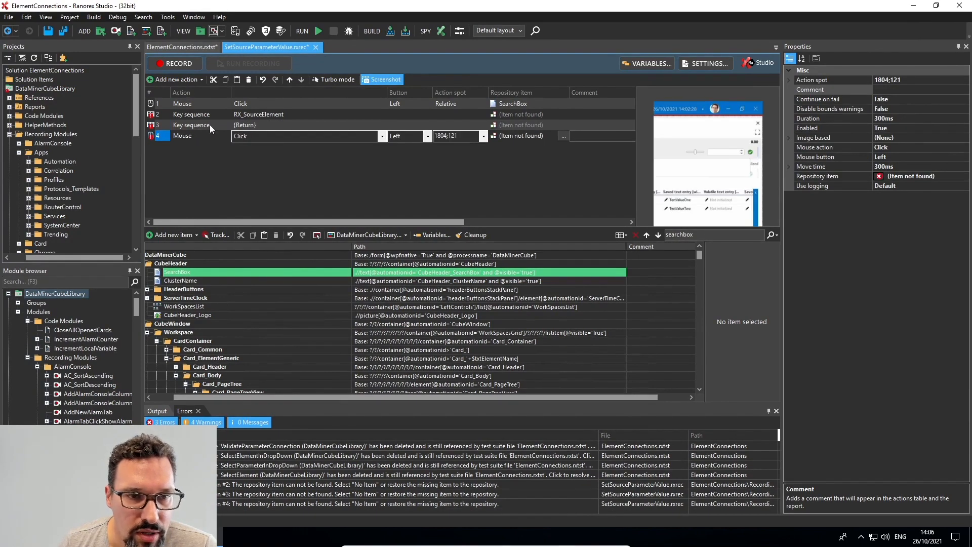
- Inspect the remaining steps and delete the final Mouse Click action, ending on Return
click(193, 125)
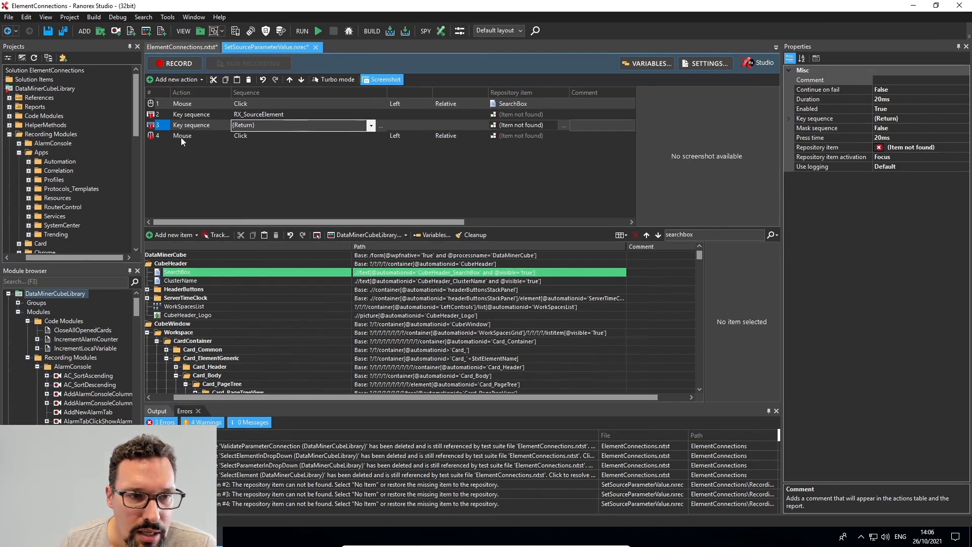
click(183, 136)
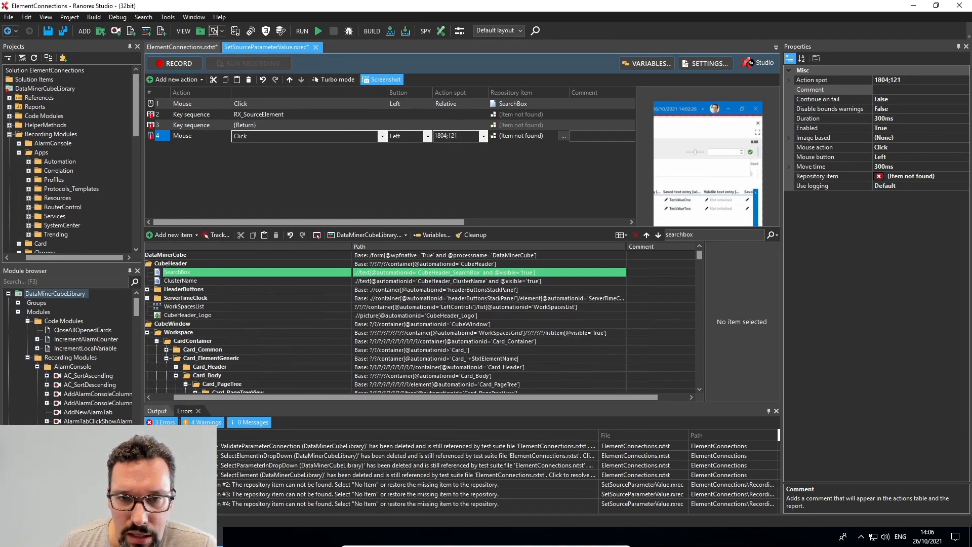
mouse_move(514, 143)
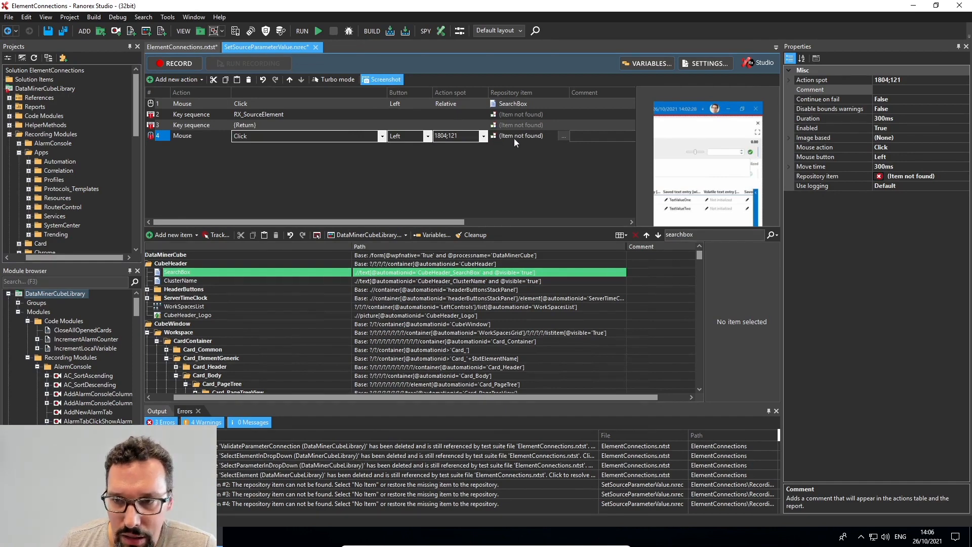
mouse_move(747, 155)
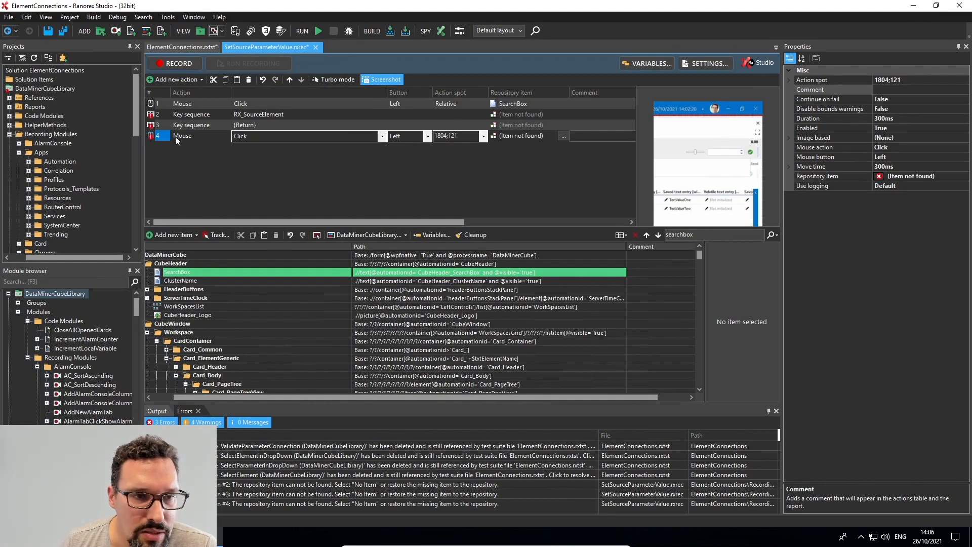
right_click(183, 135)
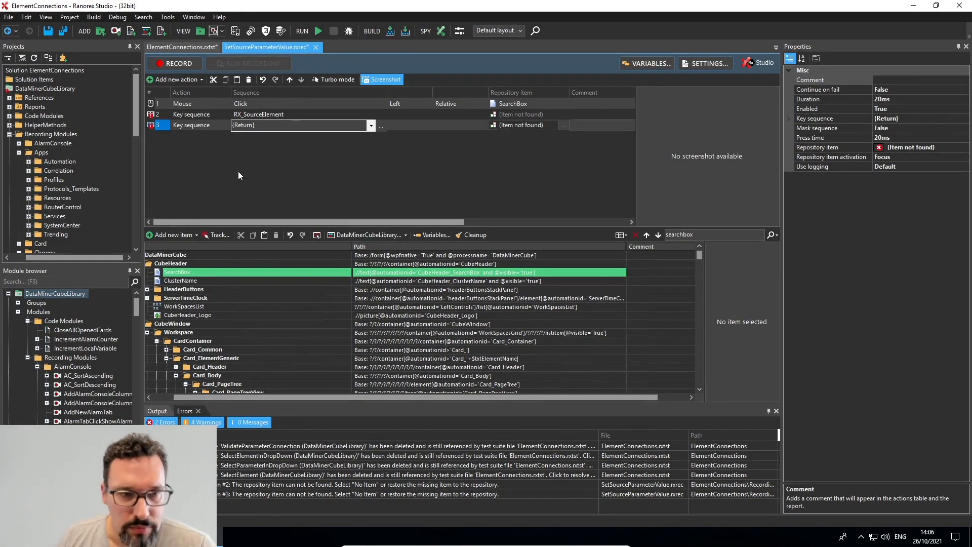
mouse_move(195, 119)
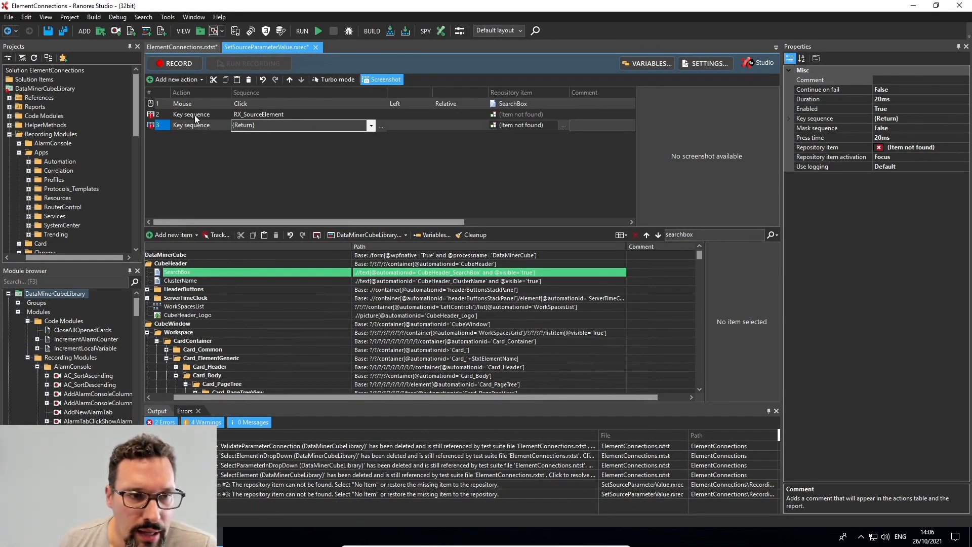
click(191, 115)
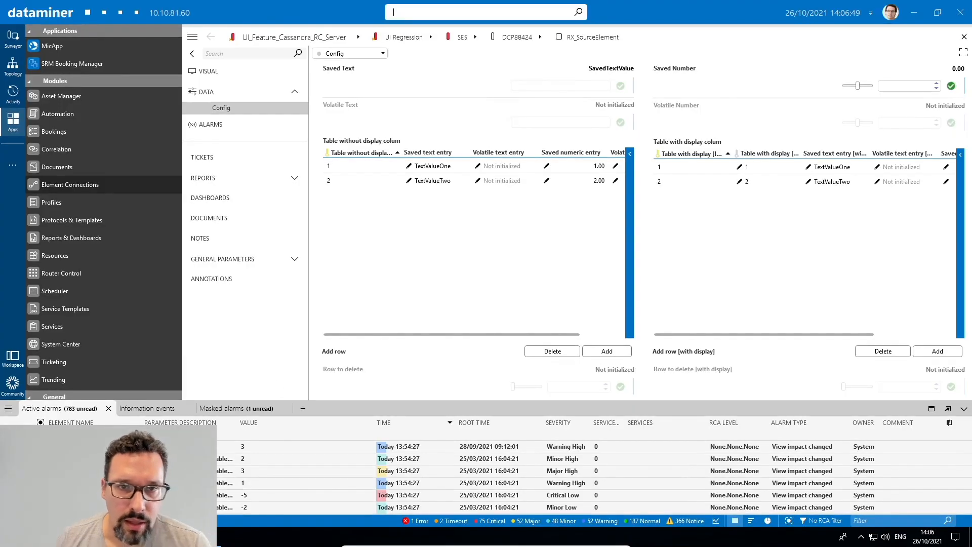
- Search Cube for RX to list matching elements including RX_SourceElement
text(RX)
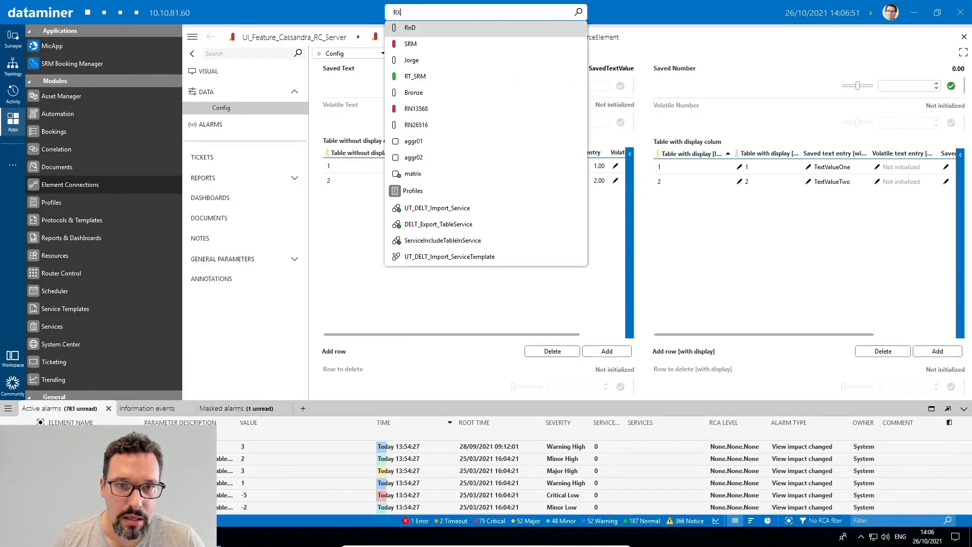
text(RX)
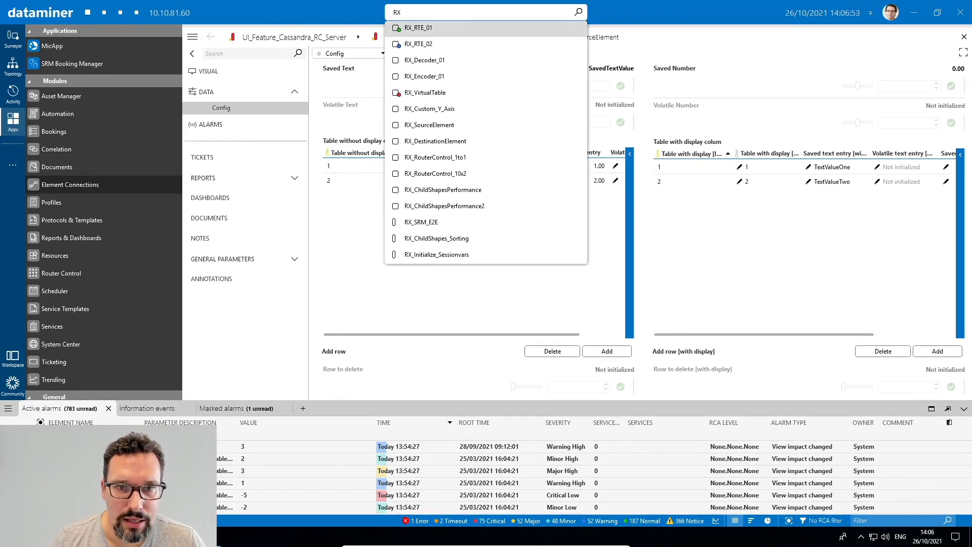
mouse_move(419, 44)
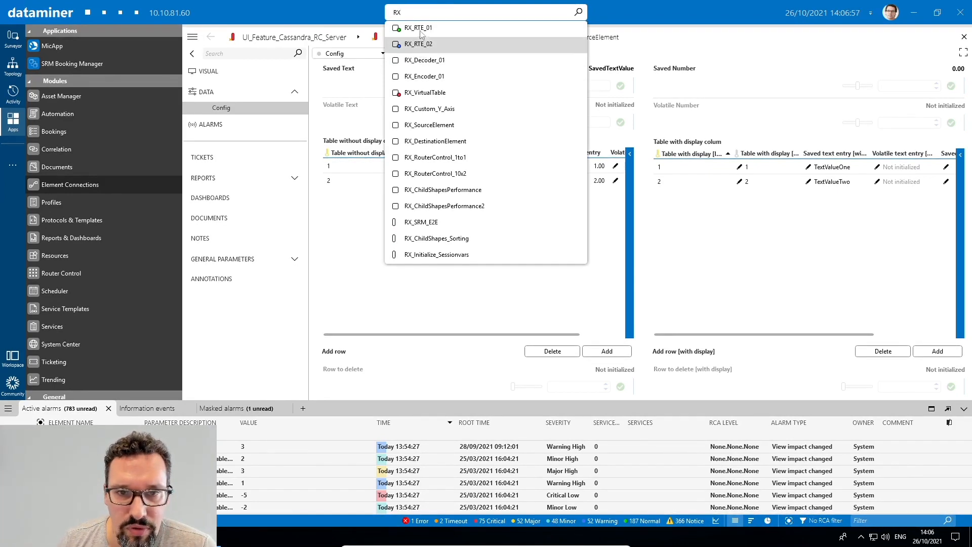
mouse_move(451, 84)
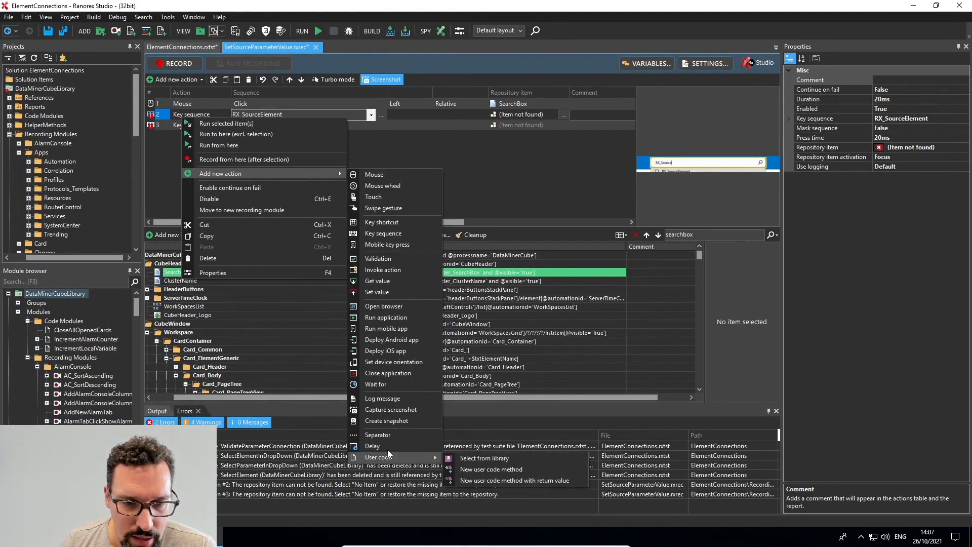
- Insert a 300 ms Delay action between the RX_SourceElement key sequence and the Return step
click(373, 445)
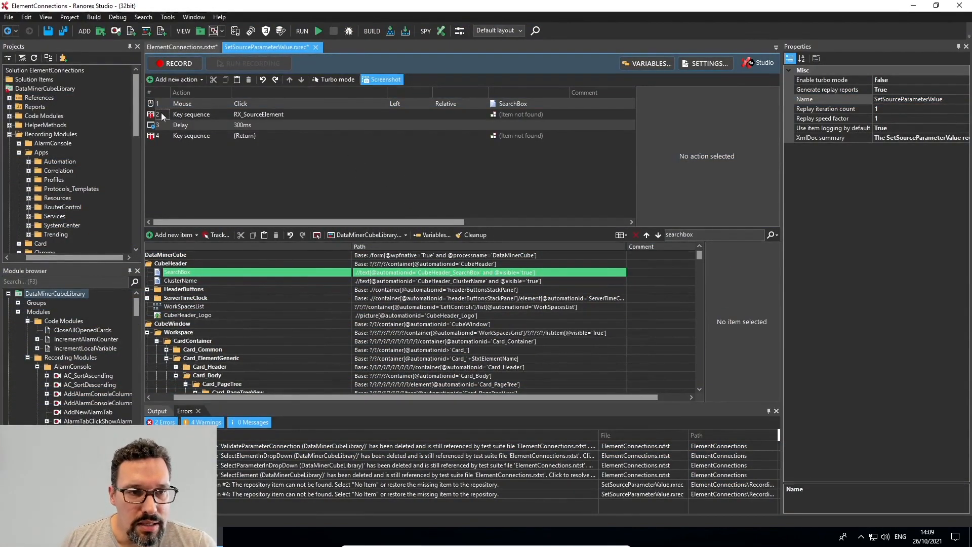
mouse_move(152, 135)
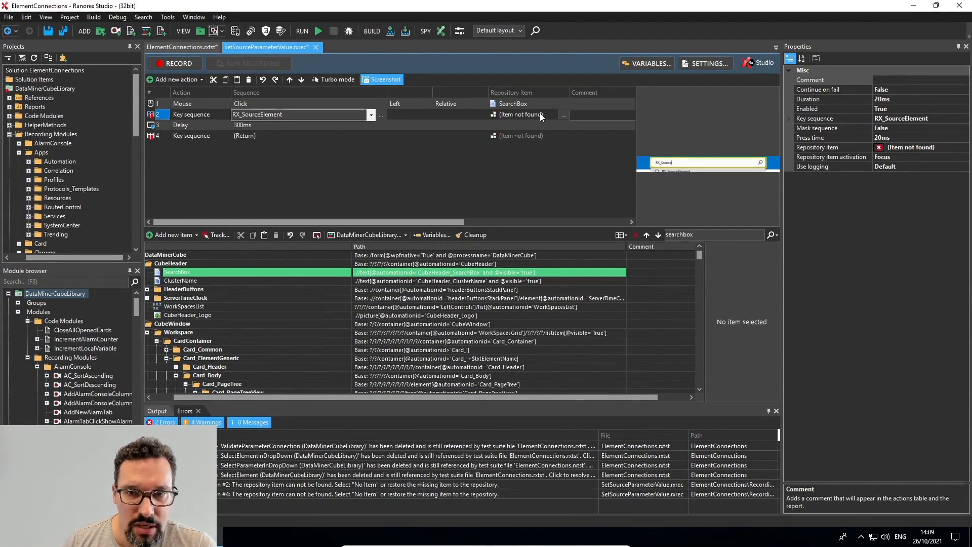
- Set the key sequence steps to 'No item' so the missing repository item errors clear
click(563, 114)
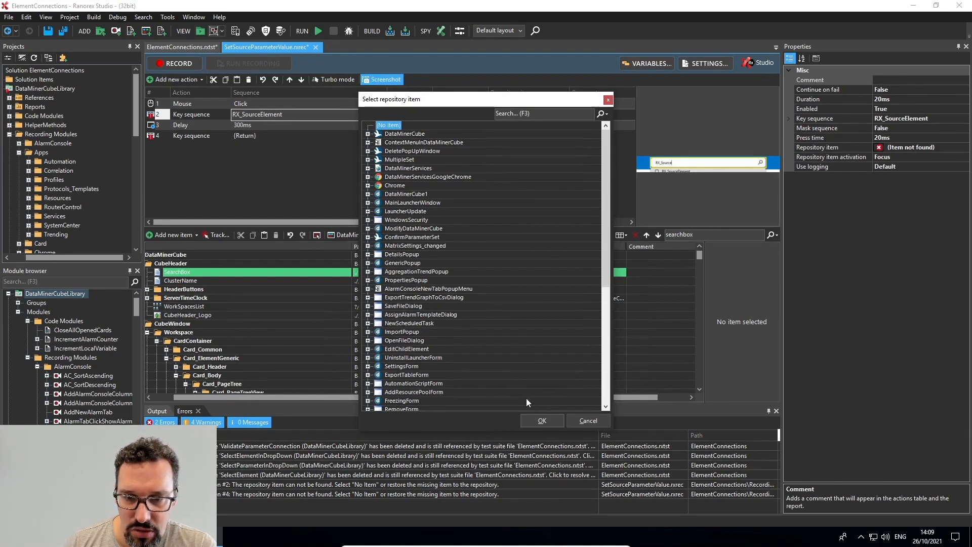
click(541, 420)
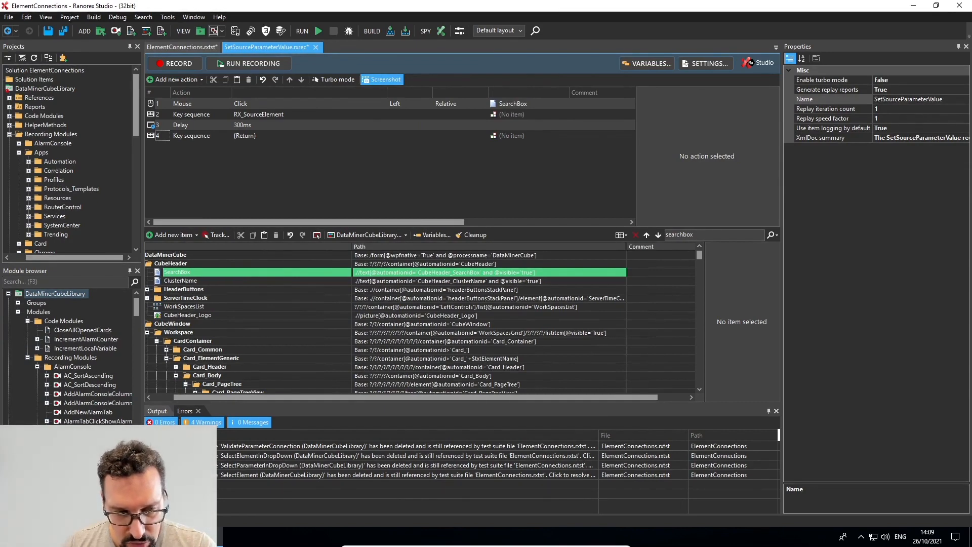
- Switch to DataMiner Cube on RX_SourceElement's Config data page and launch Ranorex Spy
click(11, 537)
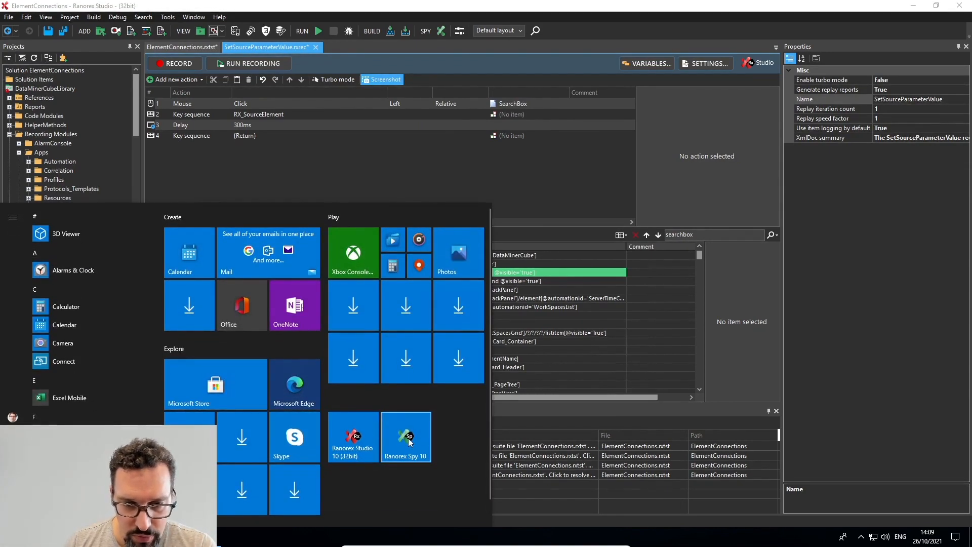
click(523, 176)
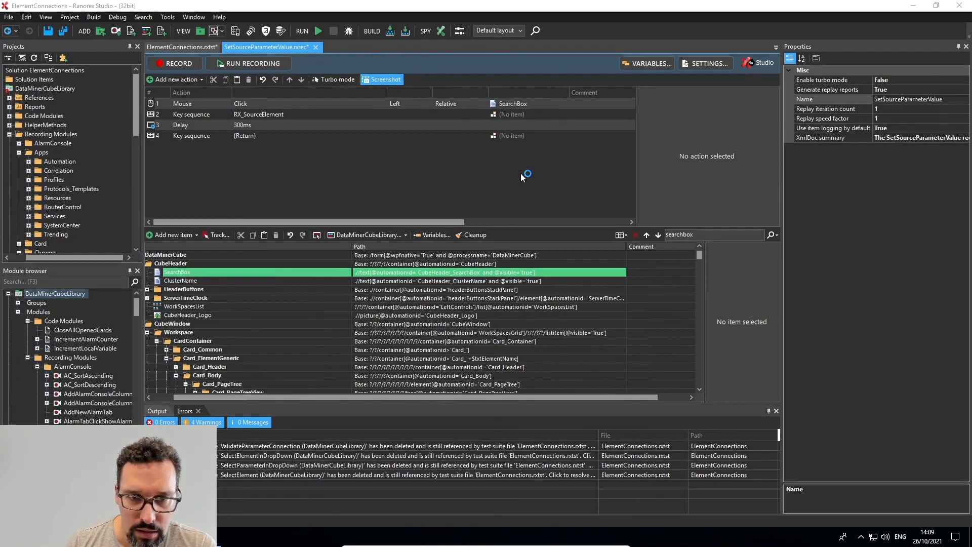
mouse_move(523, 178)
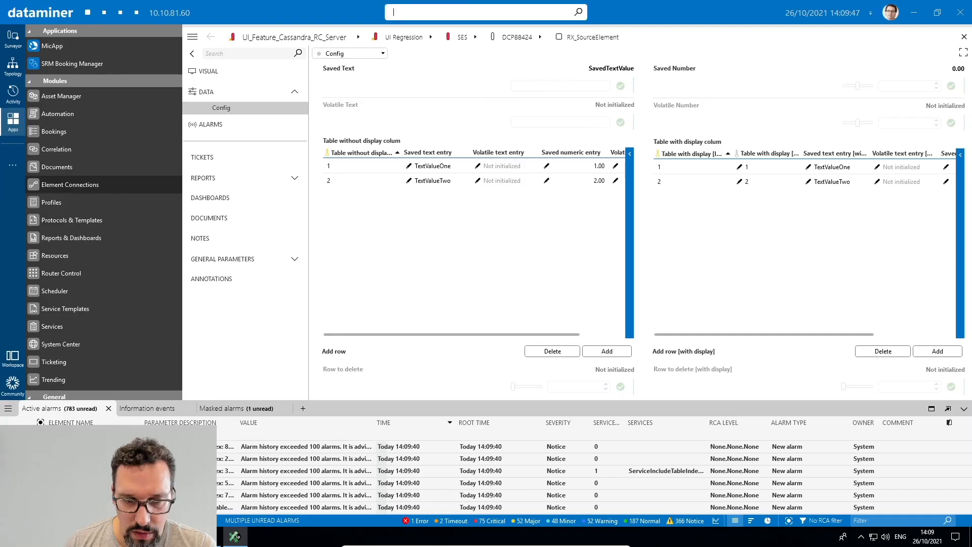
click(485, 11)
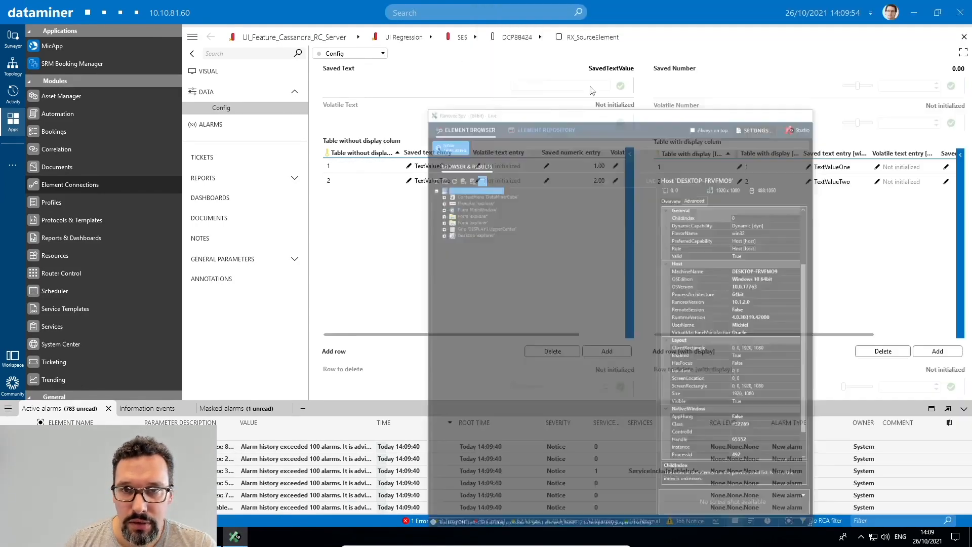
- Track the Saved Number input box in Cube and select its parent ParameterControl_110 in the element tree
click(485, 12)
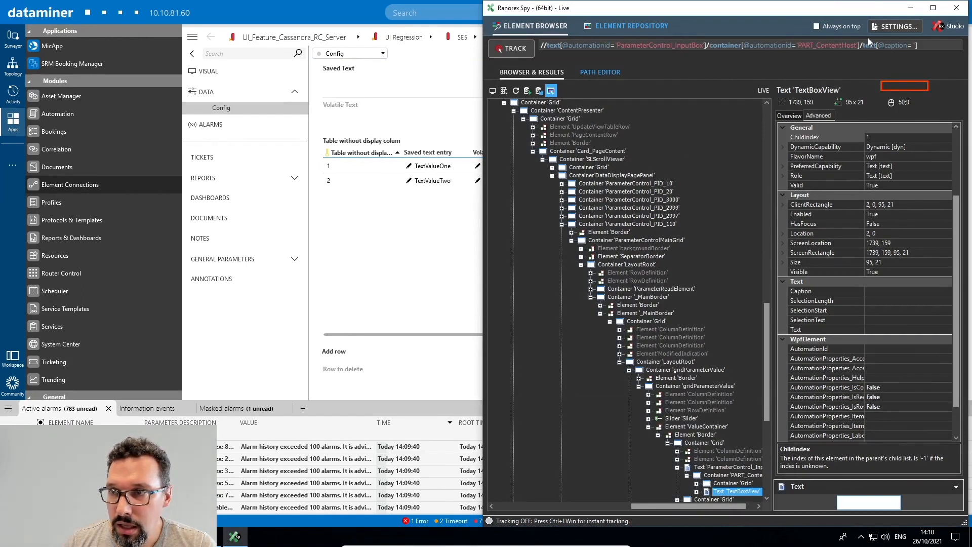
mouse_move(874, 287)
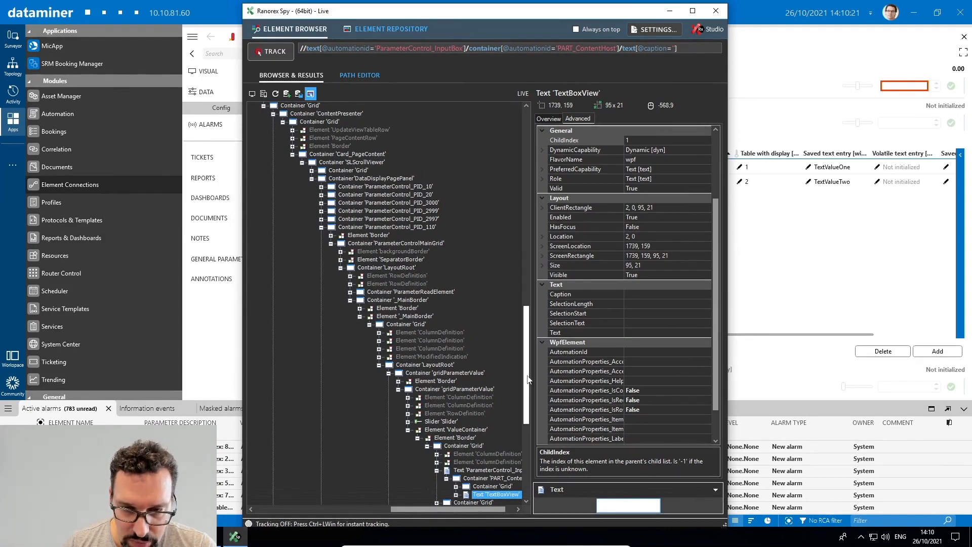
scroll(down, 3)
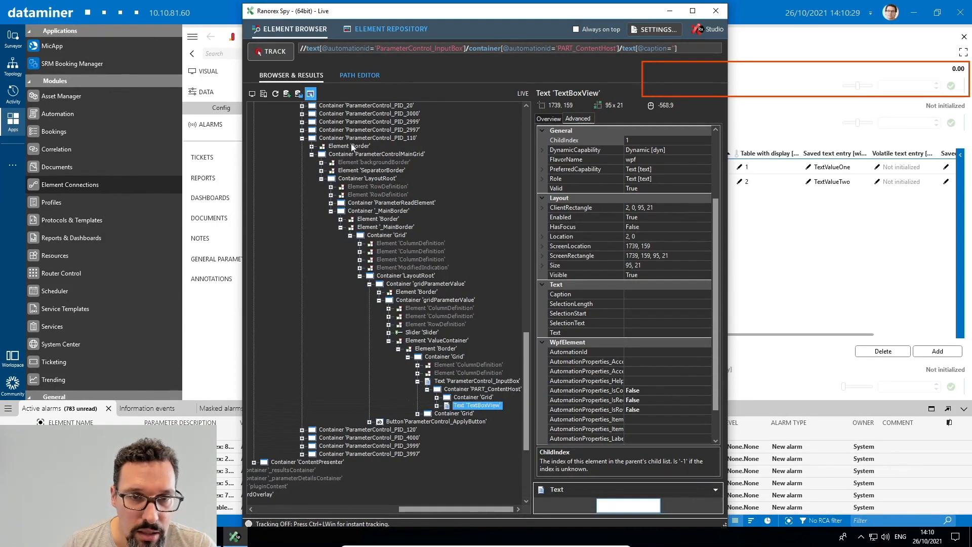
click(367, 138)
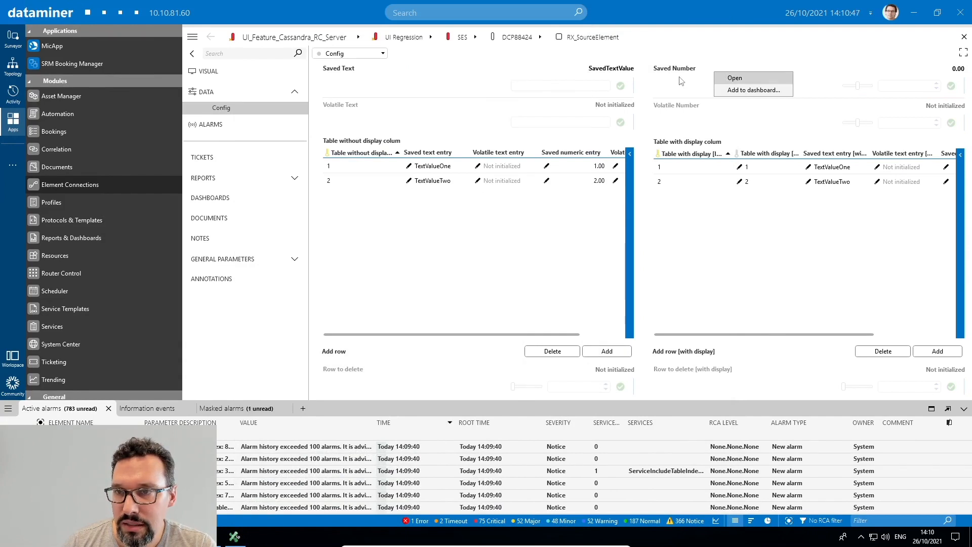
- Dismiss the Cube context menu and bring Ranorex Spy back in front
click(734, 78)
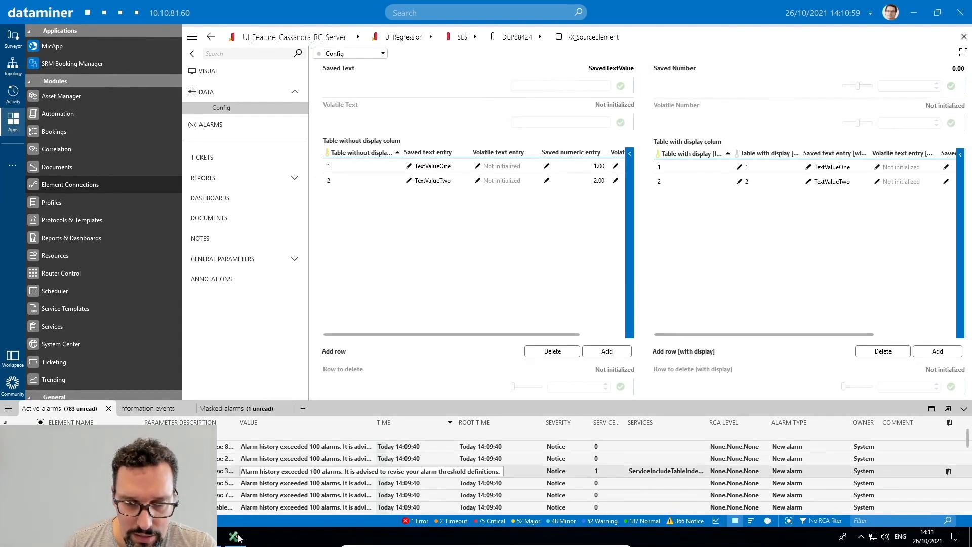
click(235, 536)
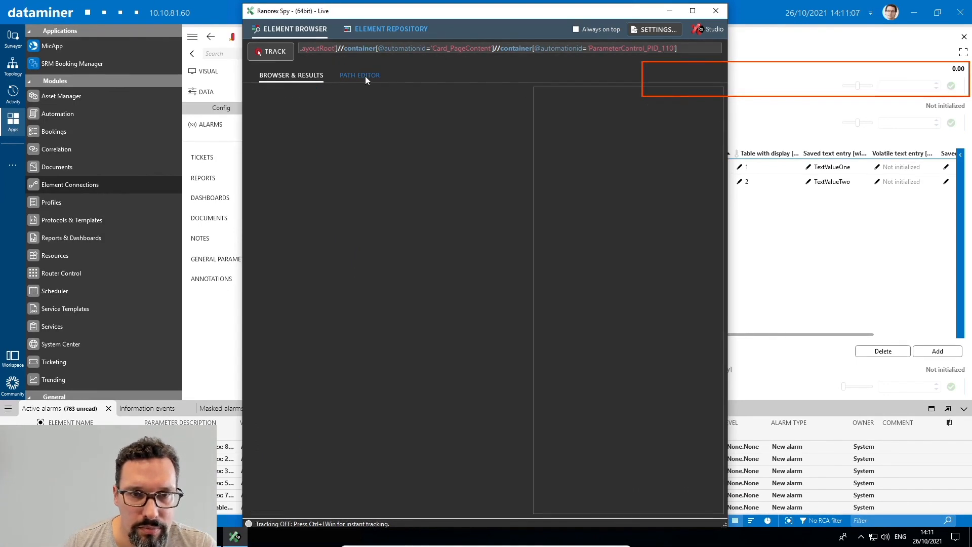
- In the Path Editor, make Card_RX_SourceElement, _LayoutRoot and other container steps optional in the parameter 110 path
click(359, 75)
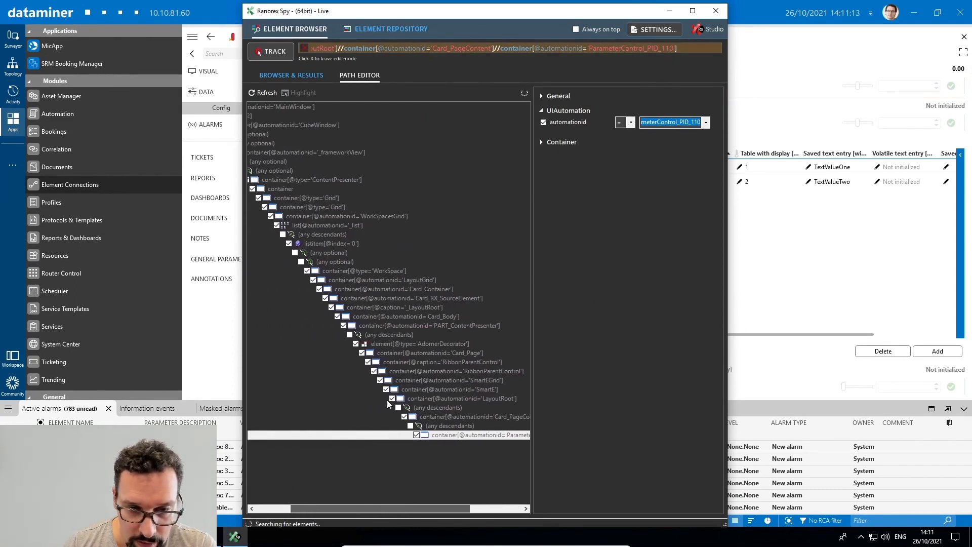
click(266, 93)
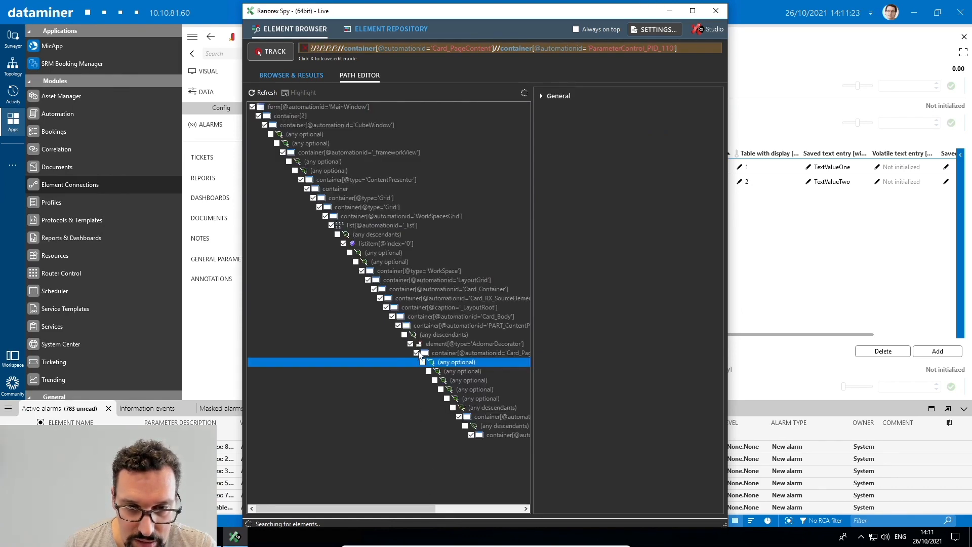
click(455, 353)
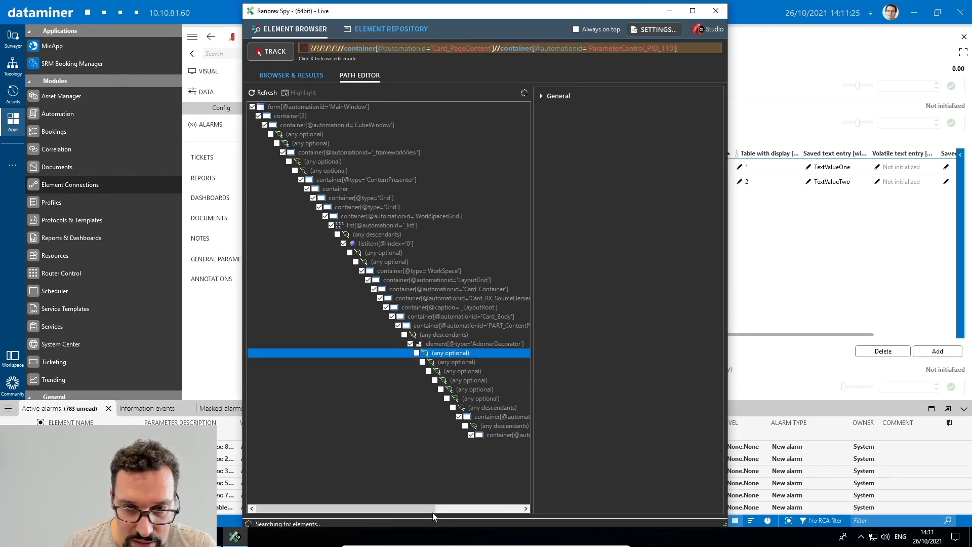
mouse_move(443, 278)
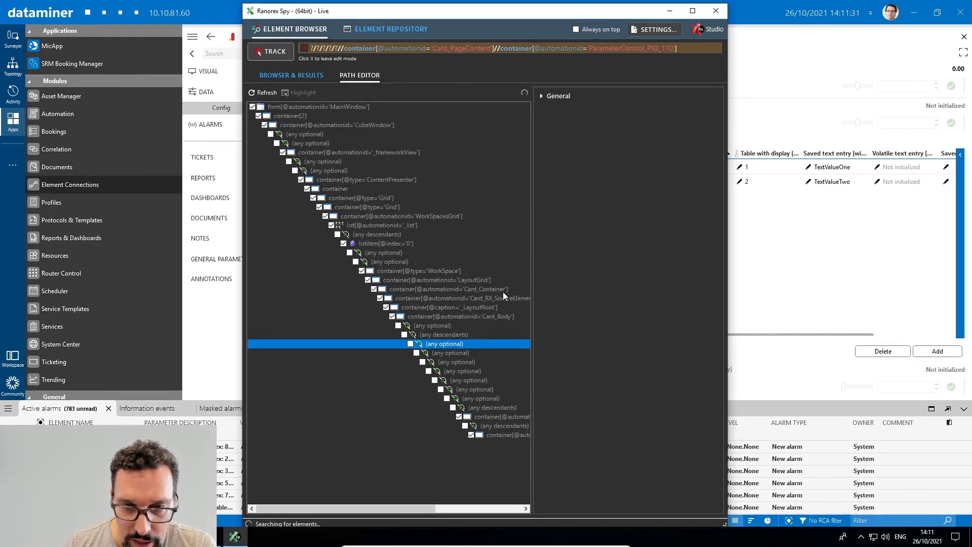
click(462, 298)
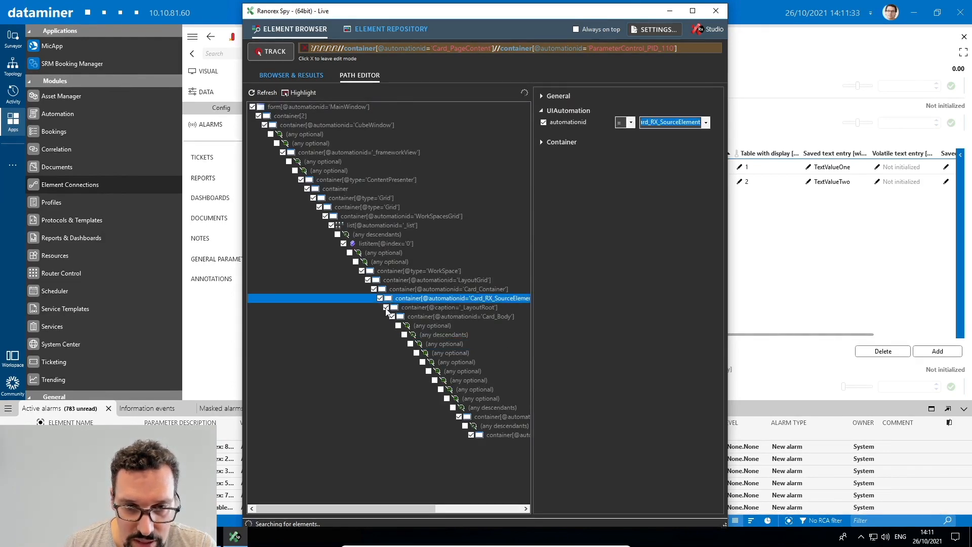
click(419, 306)
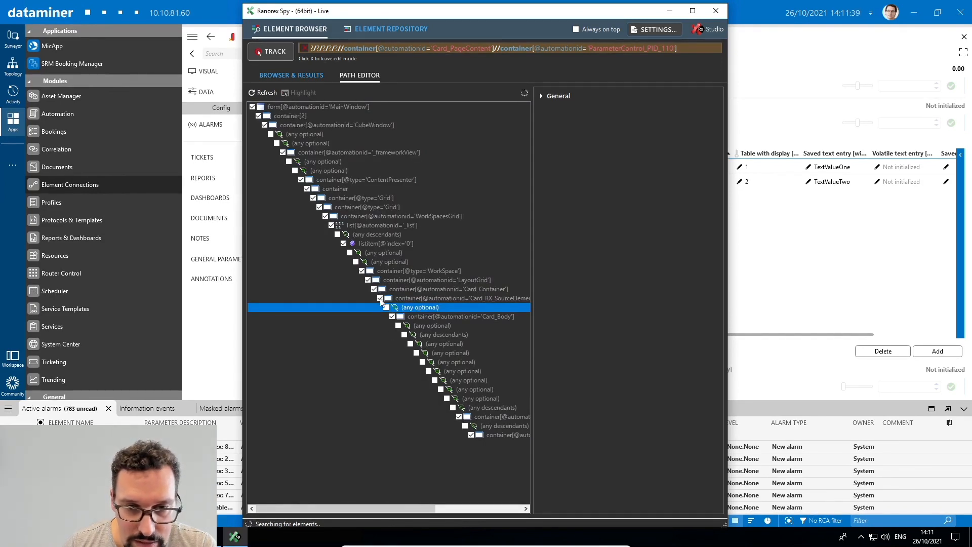
click(381, 298)
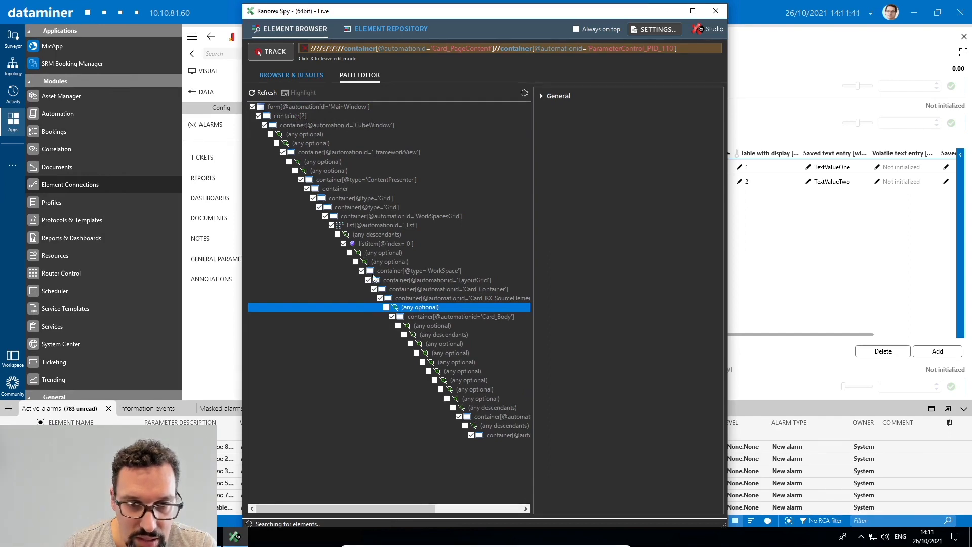
mouse_move(490, 257)
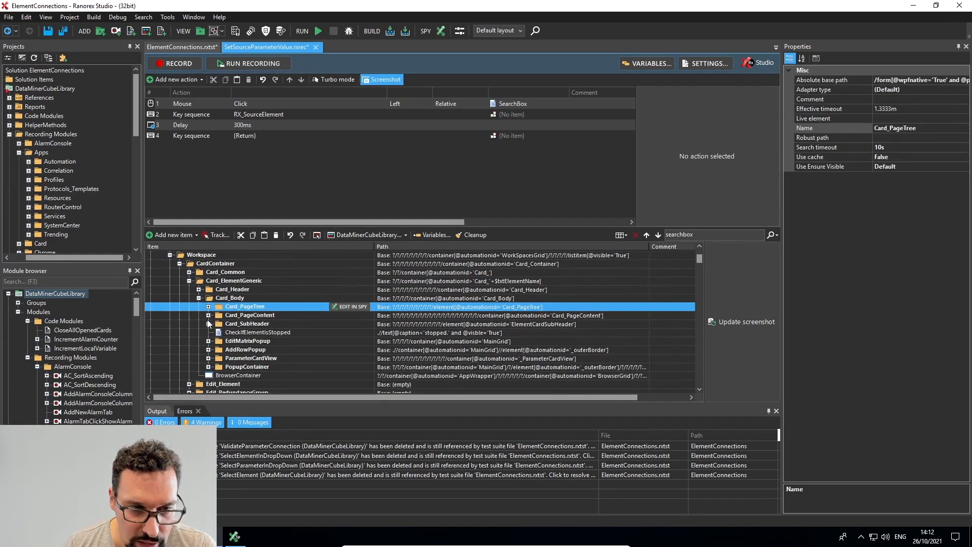
- Locate InputBoxOfParameterWithPID under Card_PageContent > NormalParameters and compare its path in Ranorex Spy
click(218, 315)
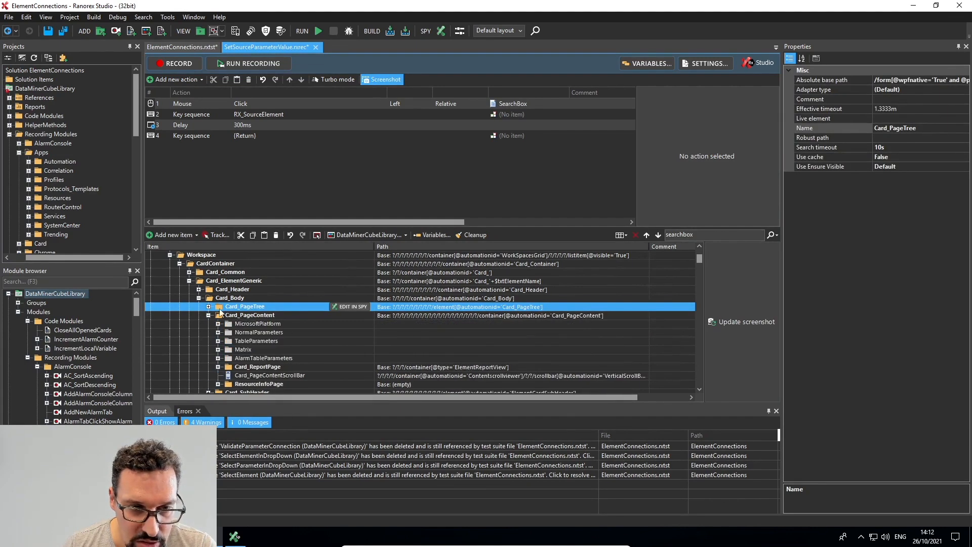
mouse_move(274, 291)
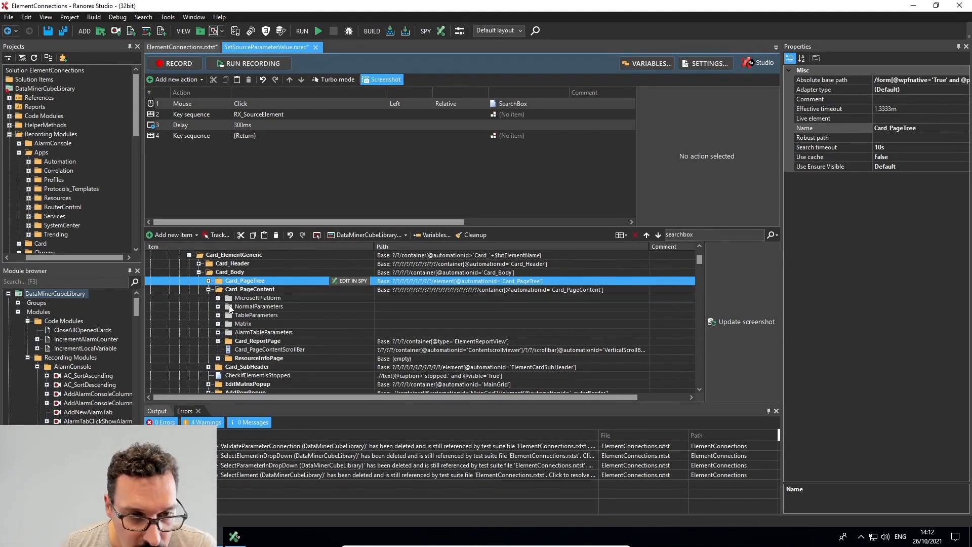
click(218, 306)
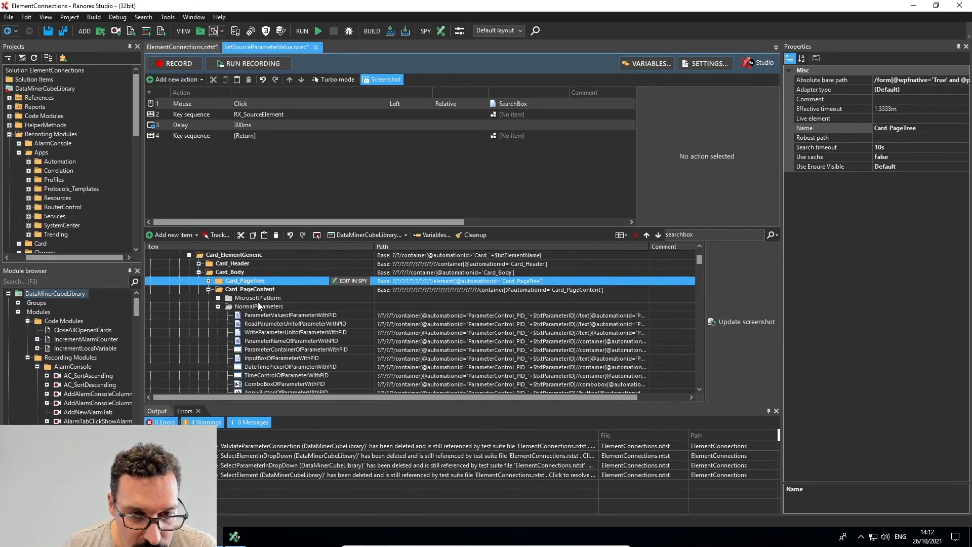
mouse_move(307, 346)
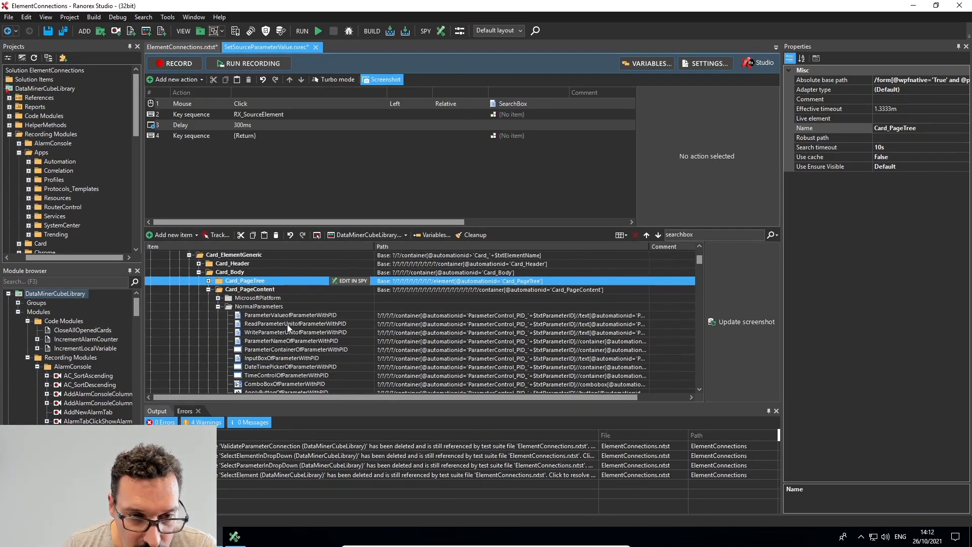
mouse_move(277, 336)
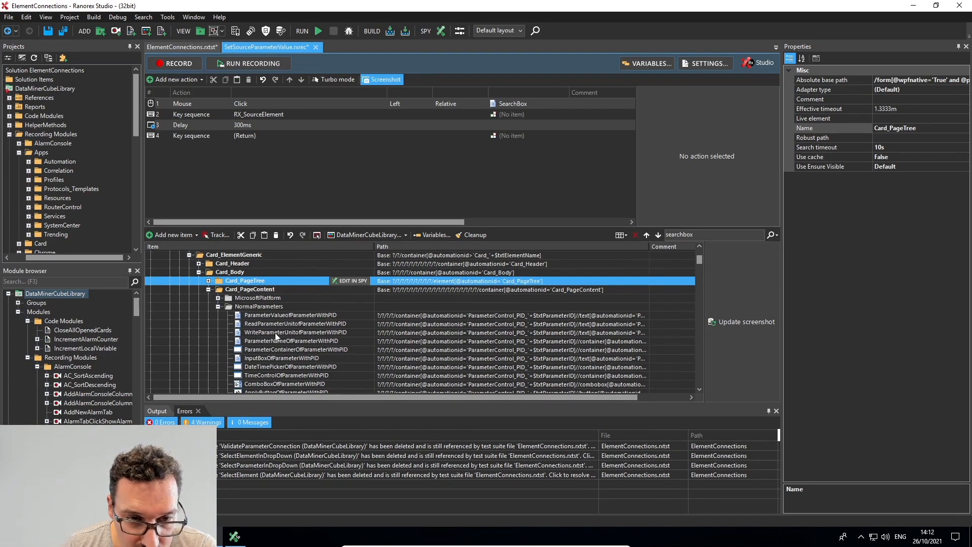
scroll(down, 3)
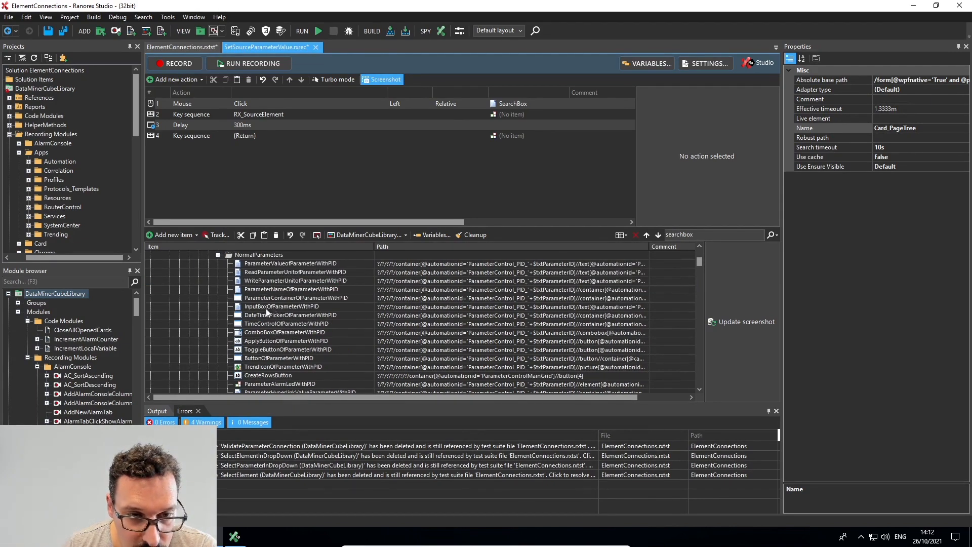
click(283, 306)
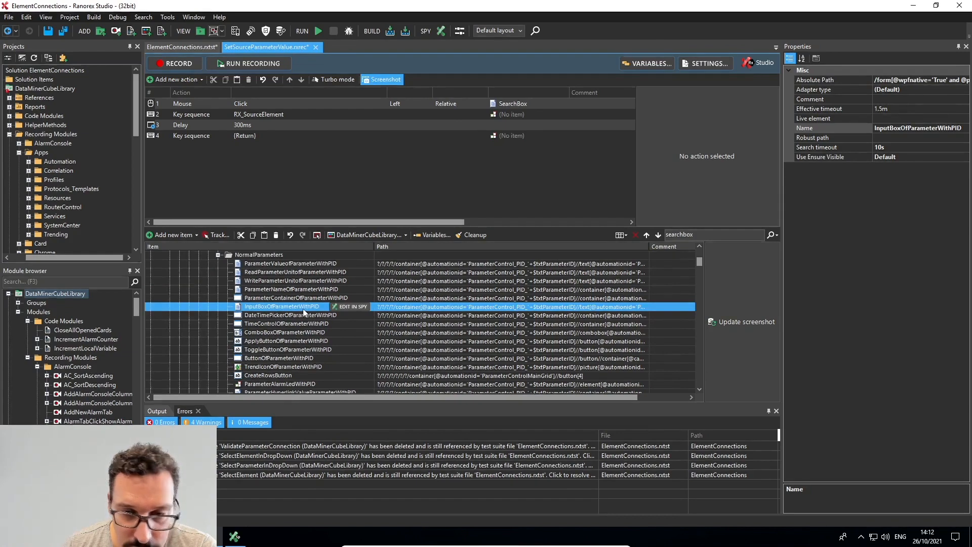
mouse_move(545, 315)
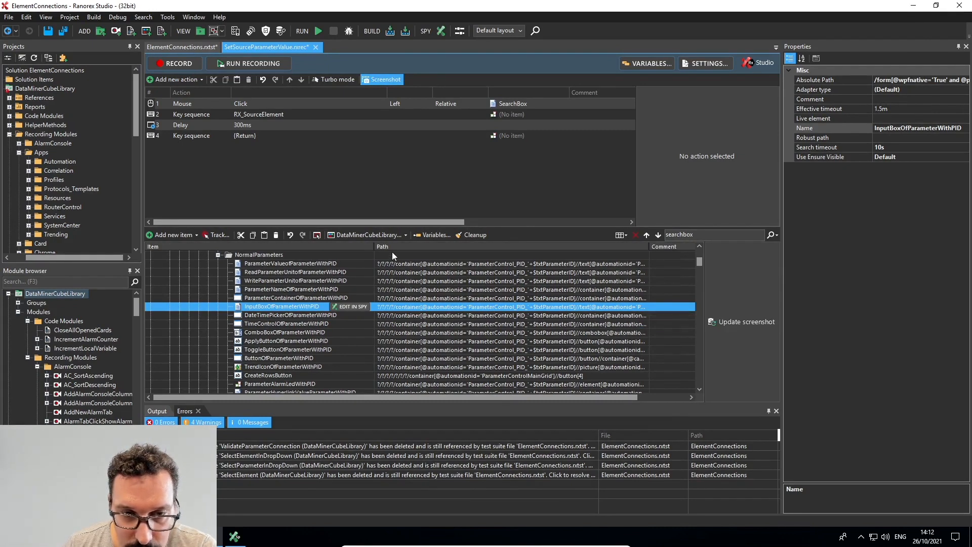
mouse_move(502, 309)
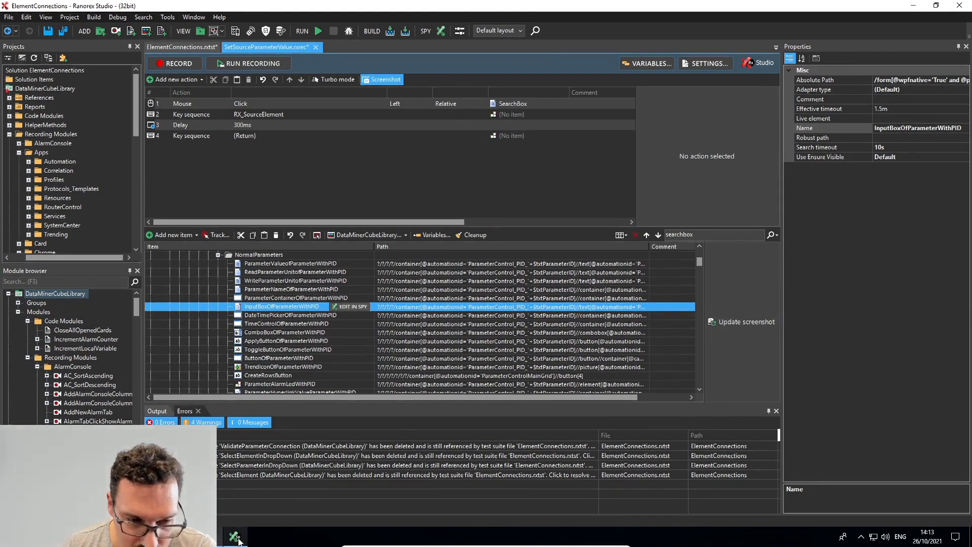
click(349, 306)
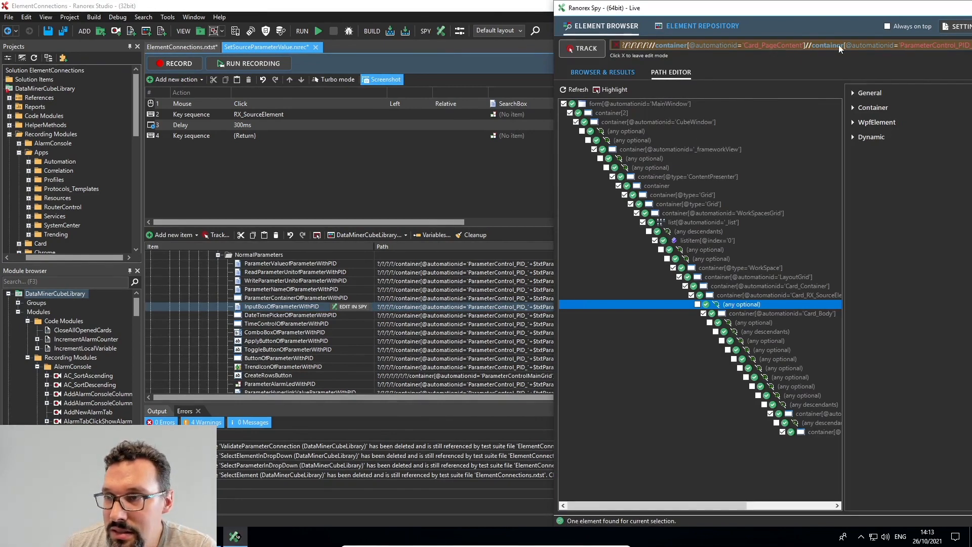
mouse_move(957, 39)
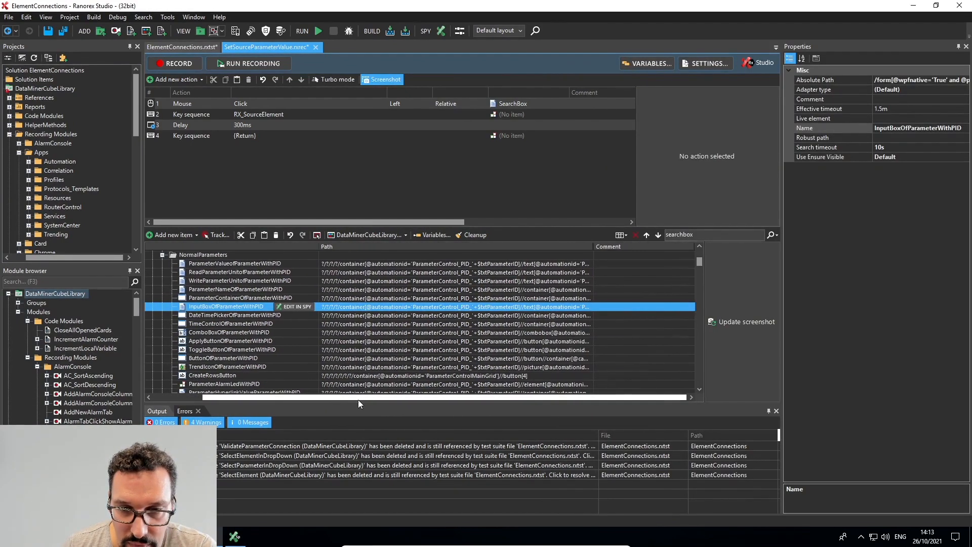
mouse_move(524, 307)
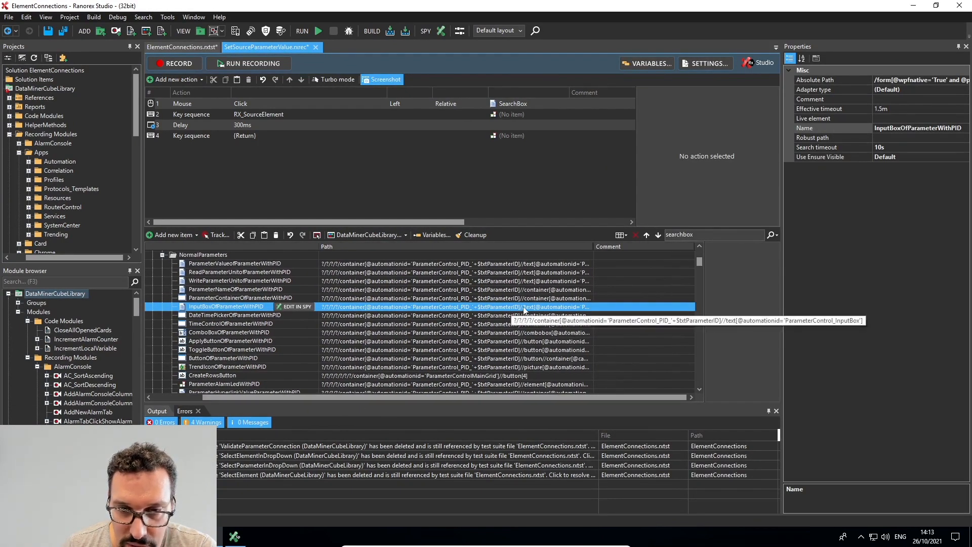
mouse_move(496, 311)
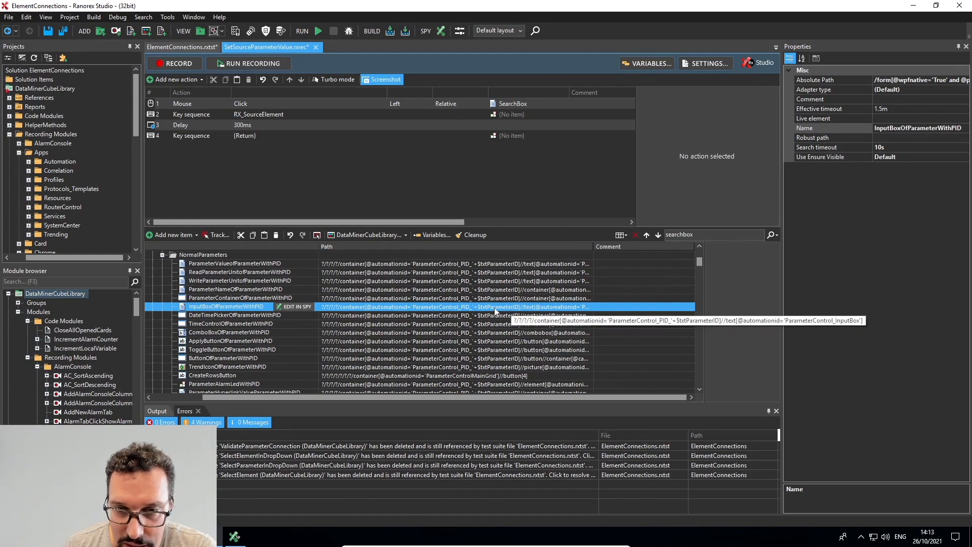
mouse_move(529, 312)
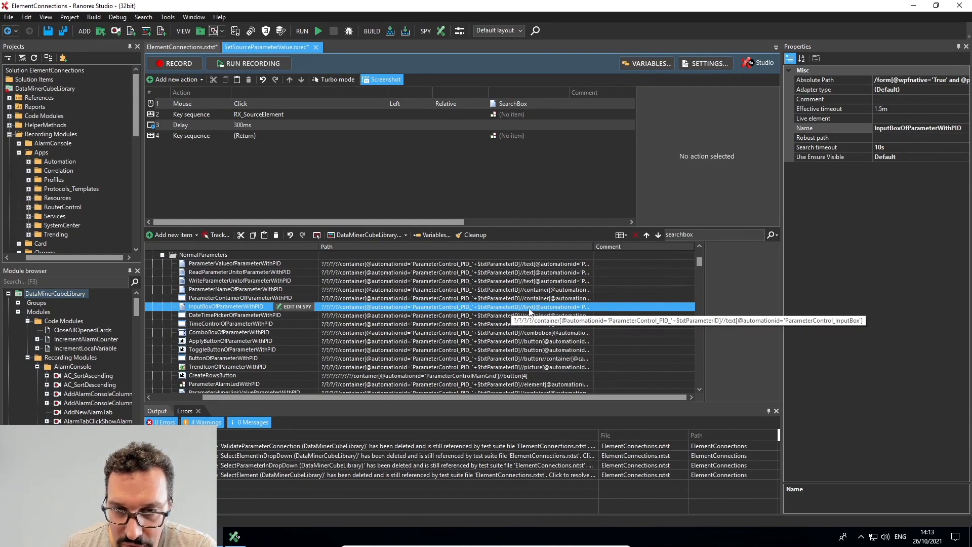
mouse_move(264, 315)
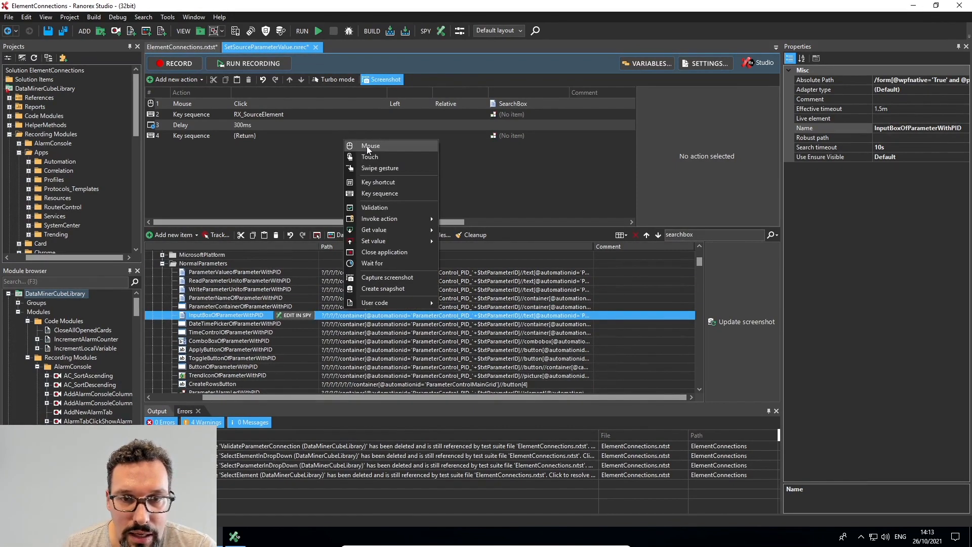
- Add a Mouse click on the parameter input box followed by a key sequence entering 0
click(370, 145)
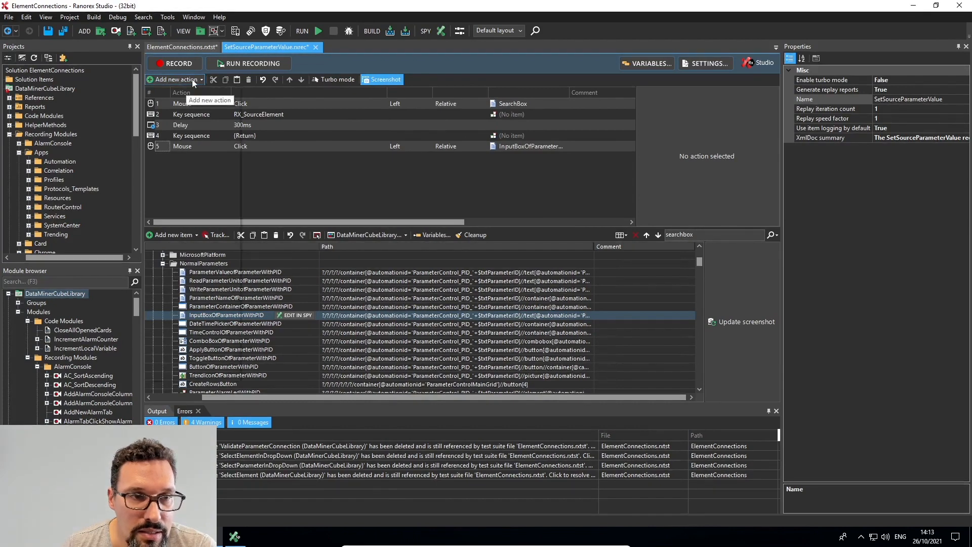
click(176, 79)
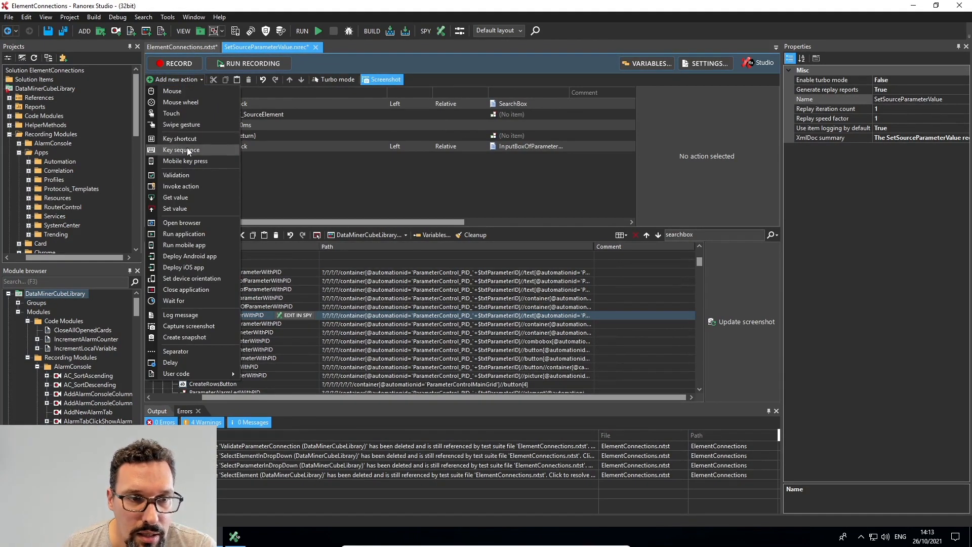
click(183, 150)
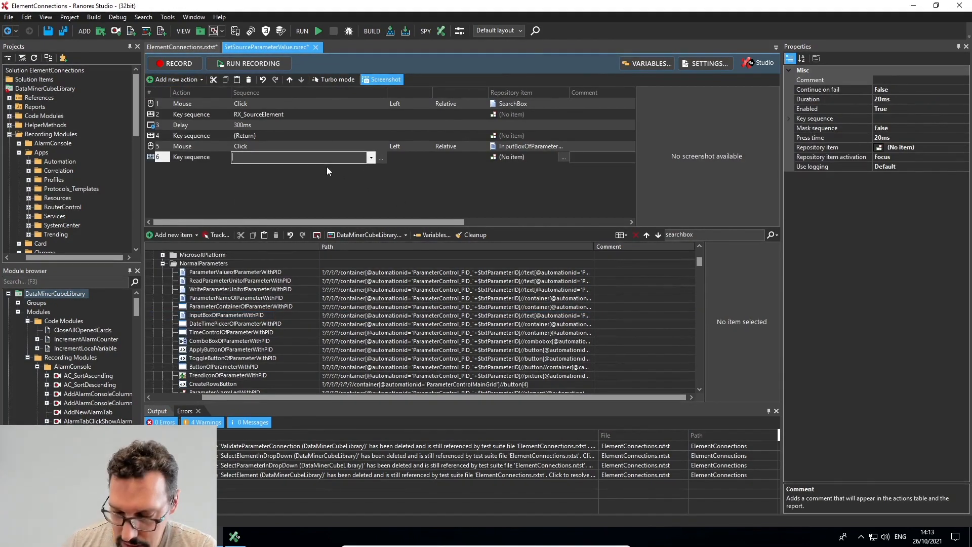
text(0)
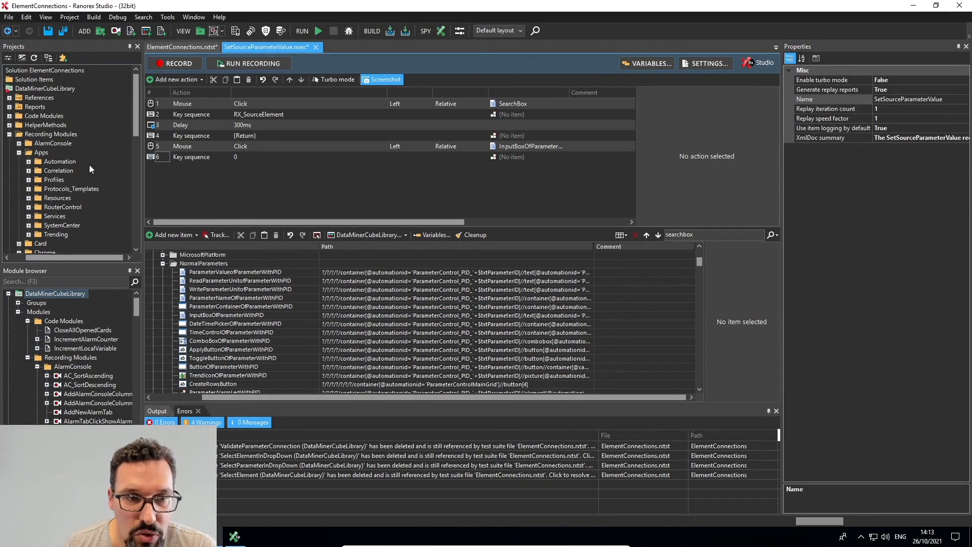
mouse_move(175, 79)
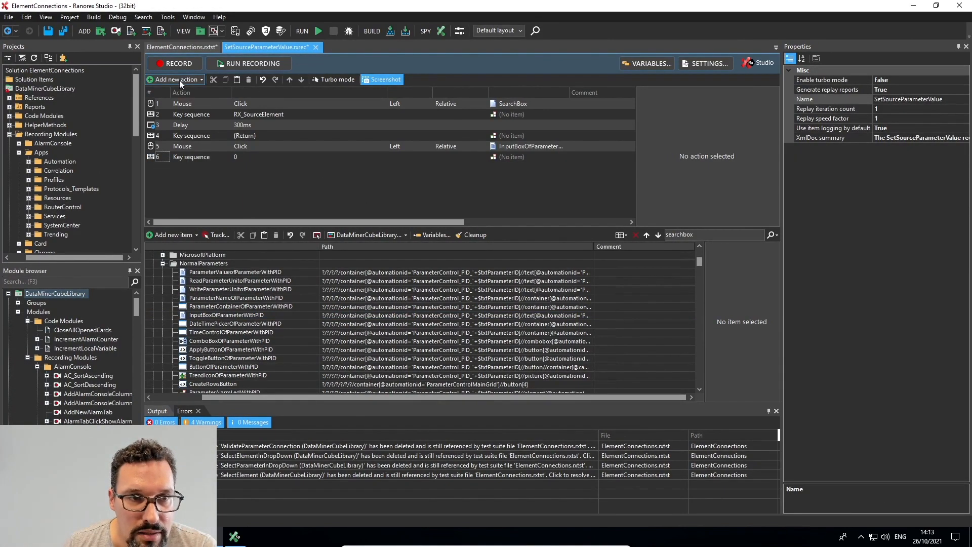
- Add another key sequence and record {Return} for it with Keystroke recording
click(176, 79)
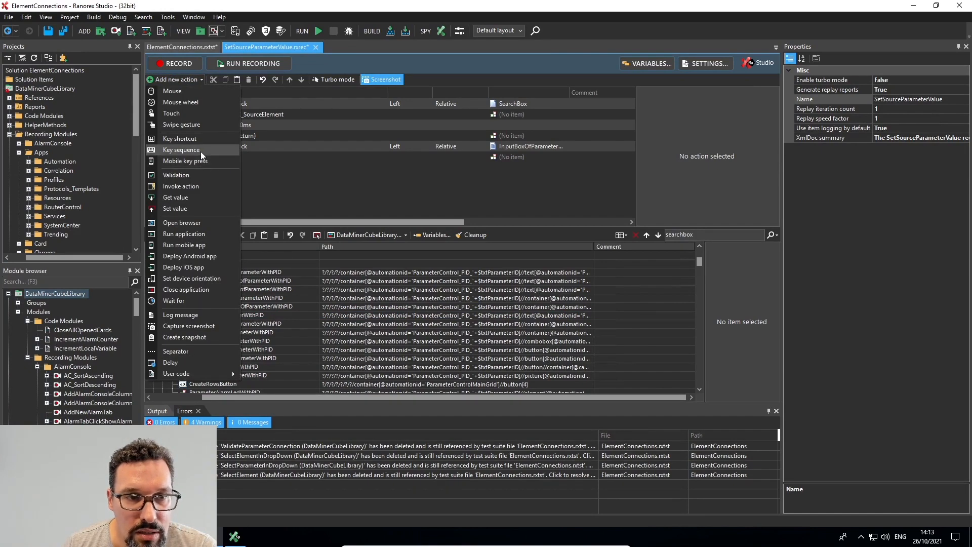
click(181, 150)
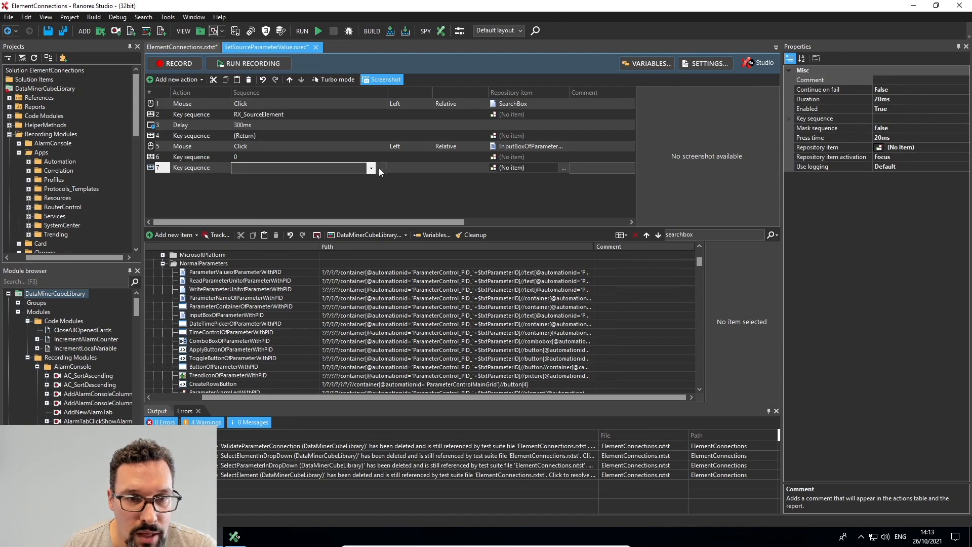
click(370, 168)
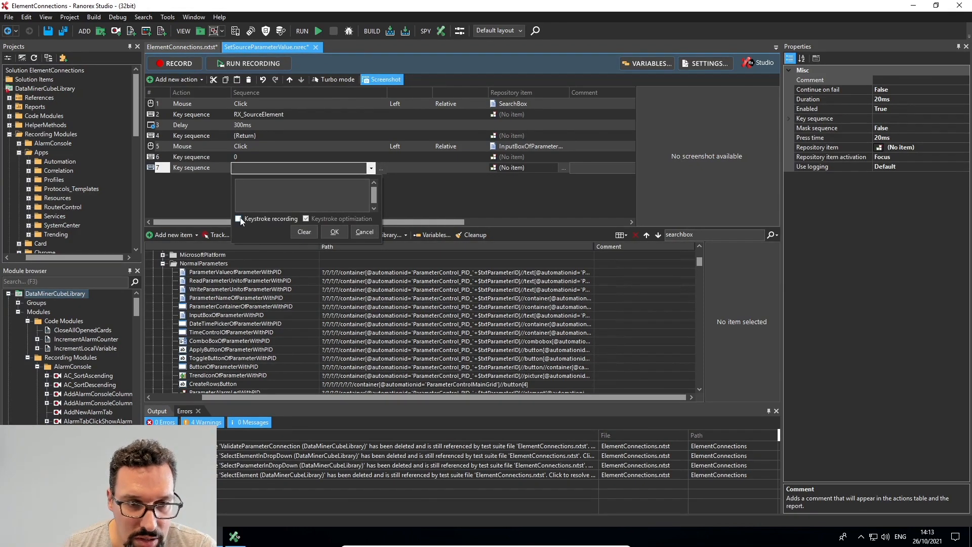
click(305, 219)
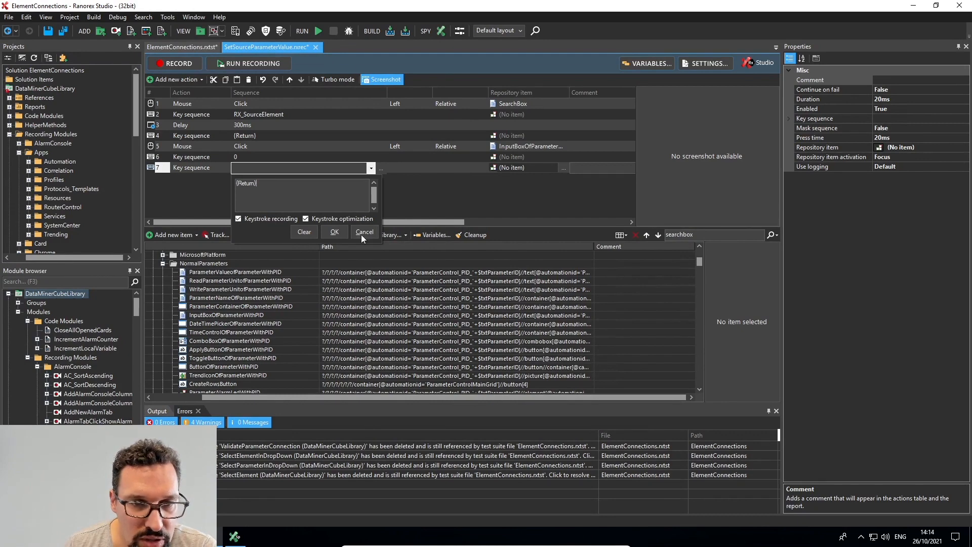
click(333, 231)
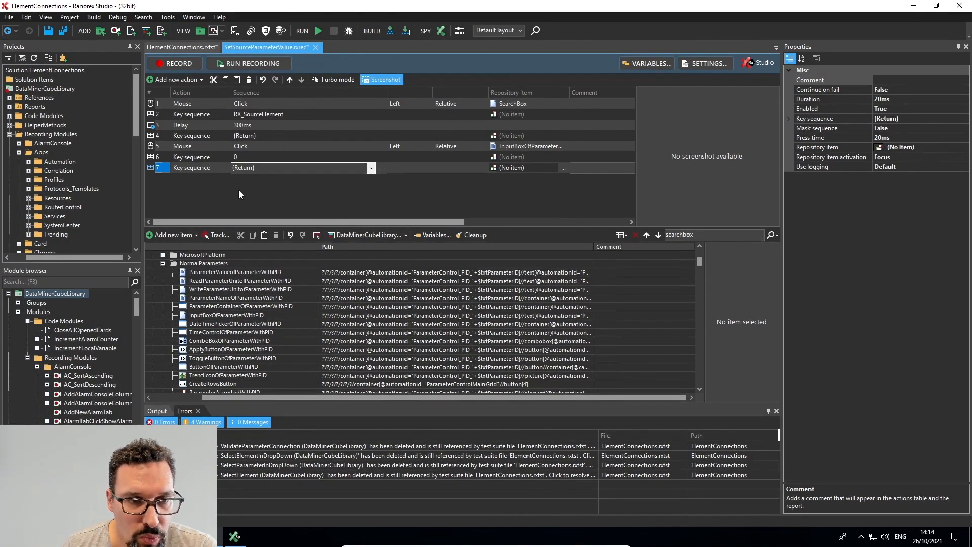
mouse_move(194, 181)
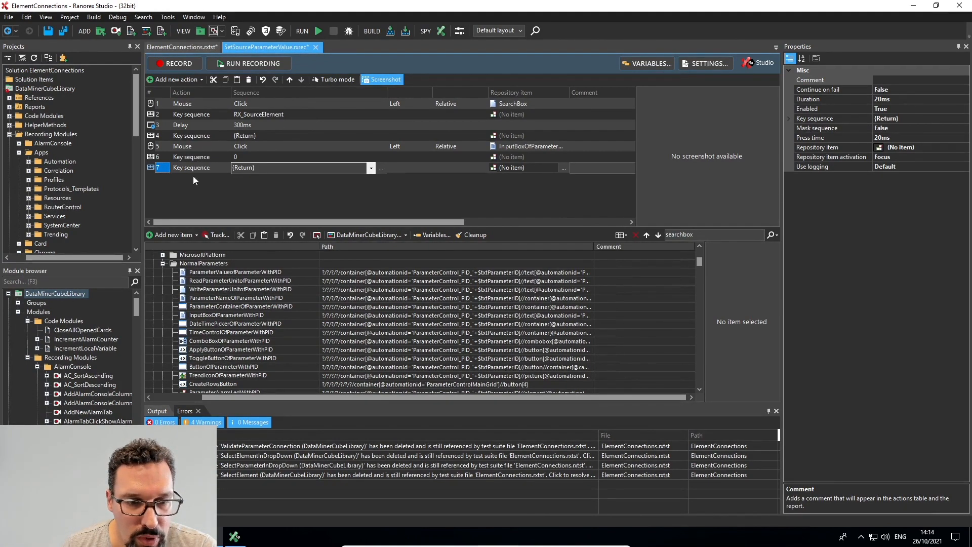
mouse_move(251, 517)
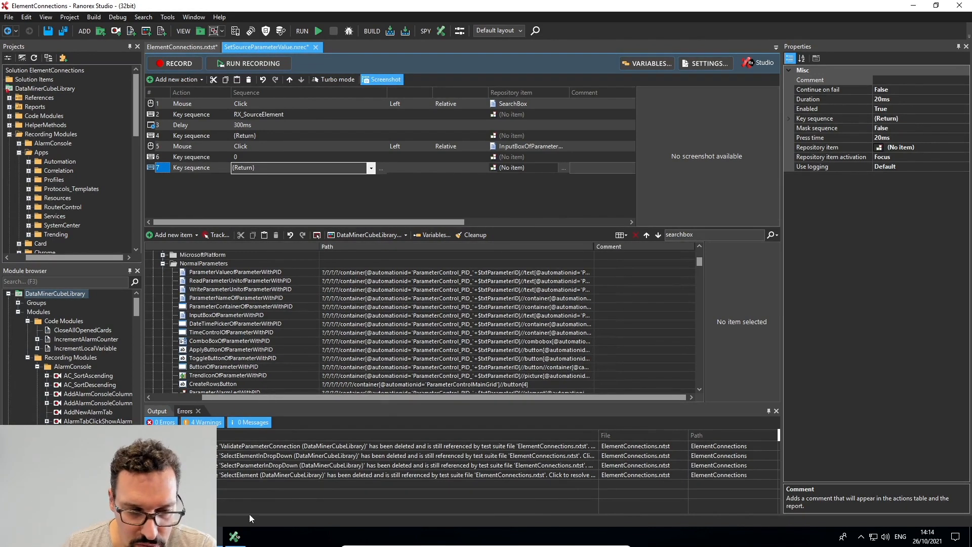
- Search the repository for closecard and add a Mouse click on GenericCloseCardButton, dismissing the merge hint
click(425, 31)
text(closecard)
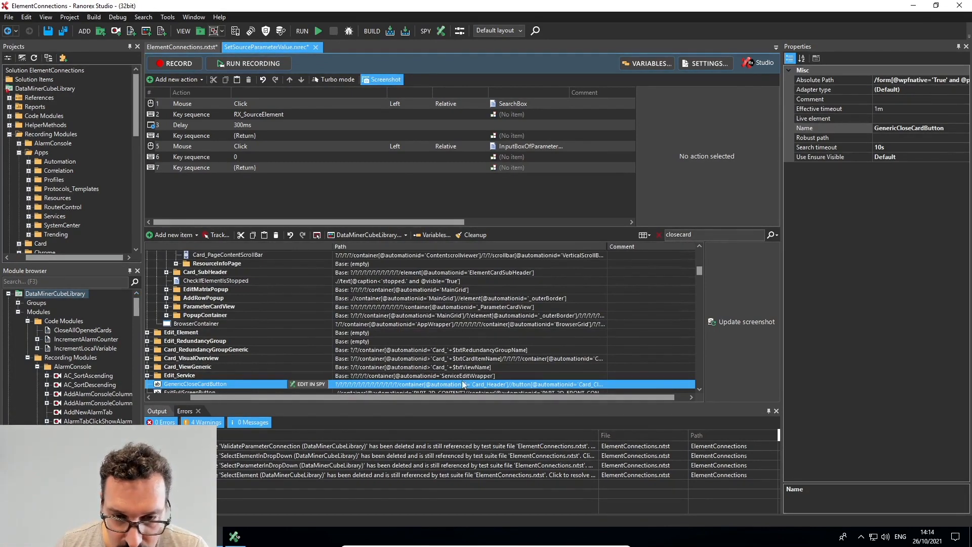
scroll(down, 3)
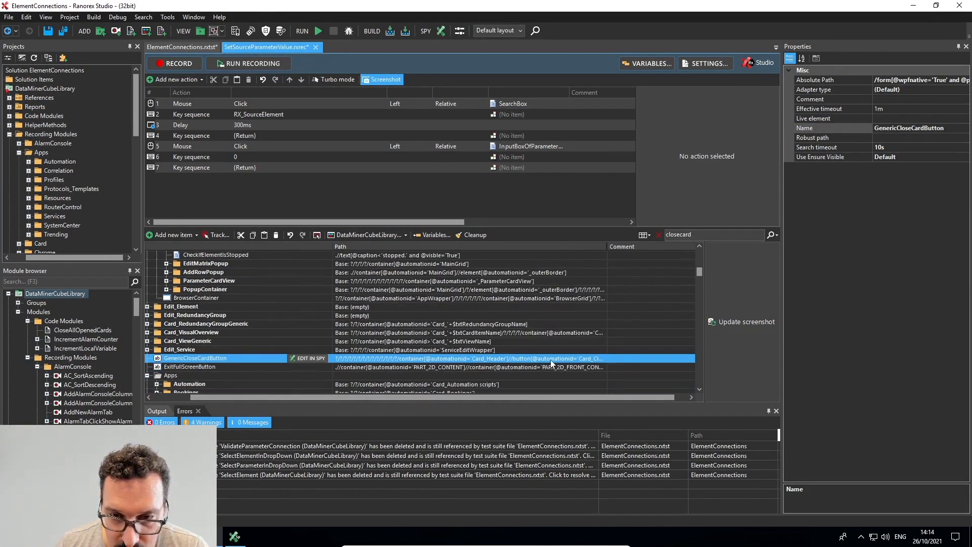
mouse_move(554, 362)
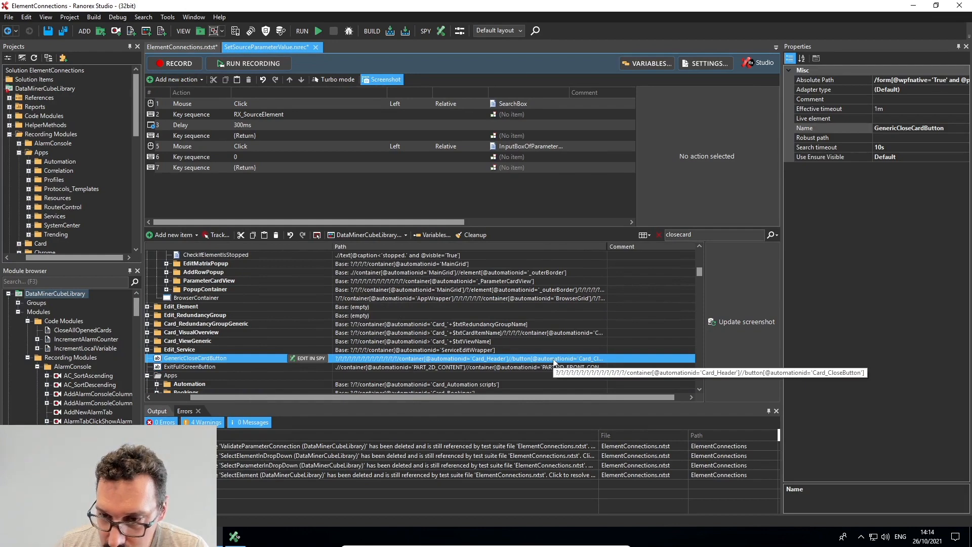
mouse_move(375, 358)
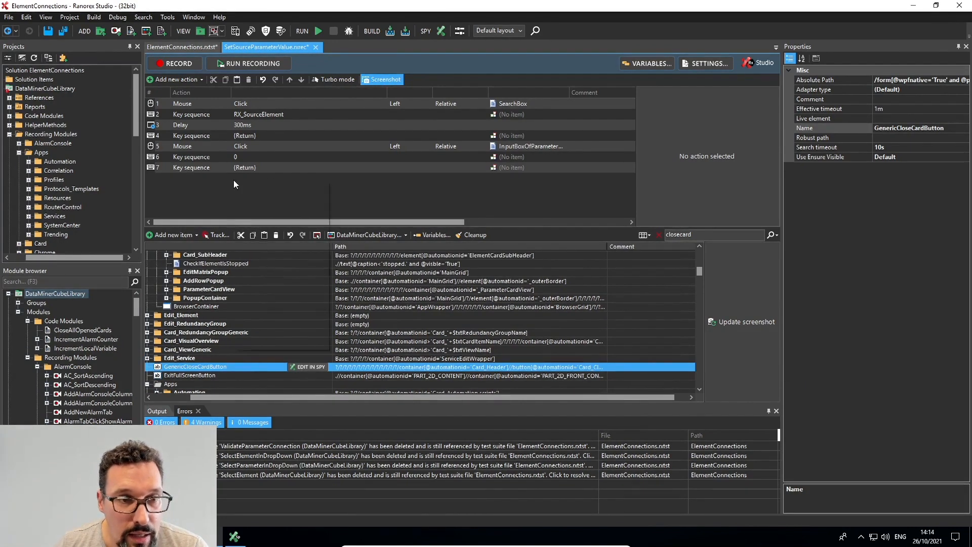
click(179, 79)
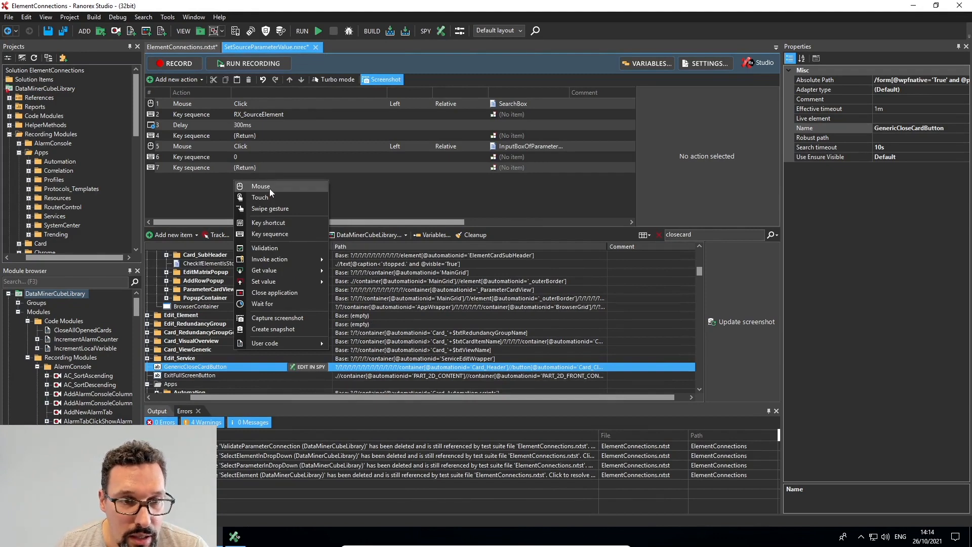
click(261, 187)
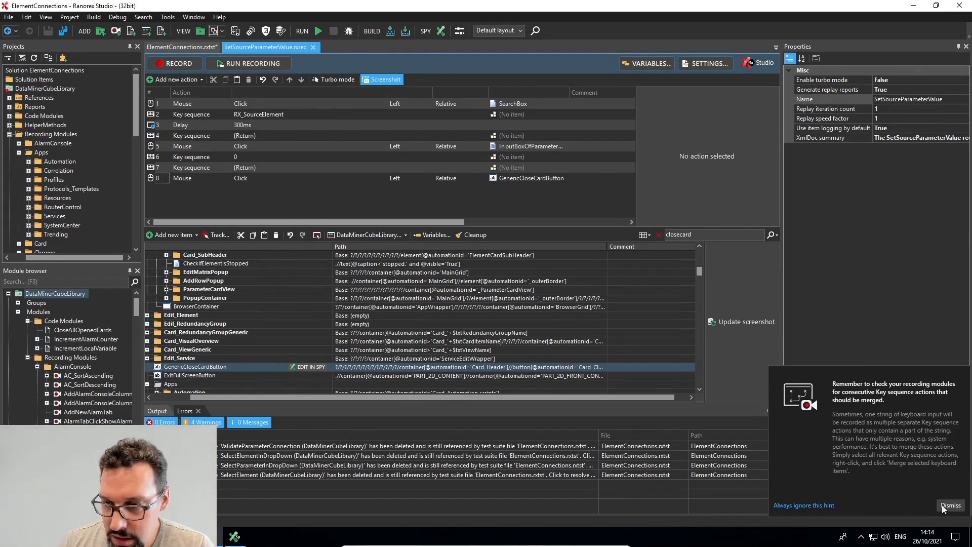
click(951, 506)
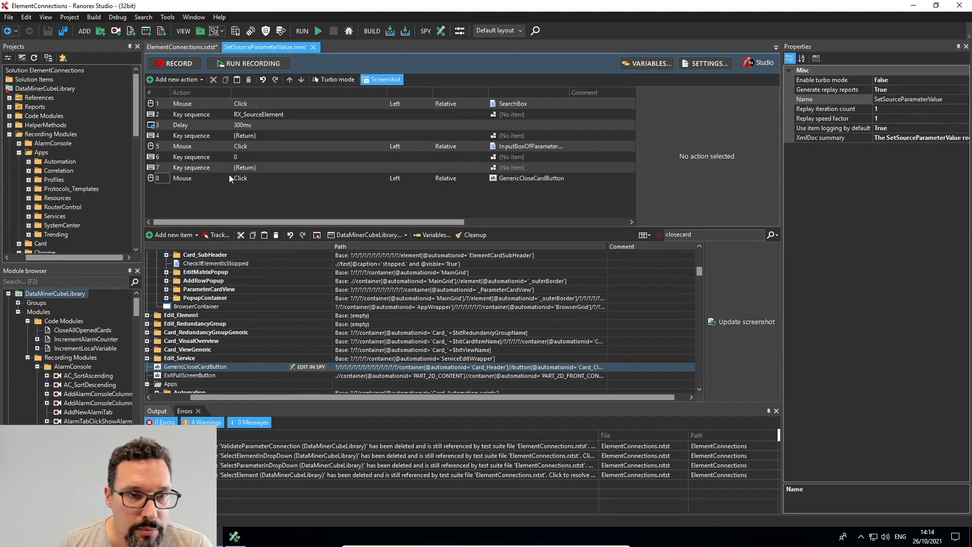
mouse_move(181, 46)
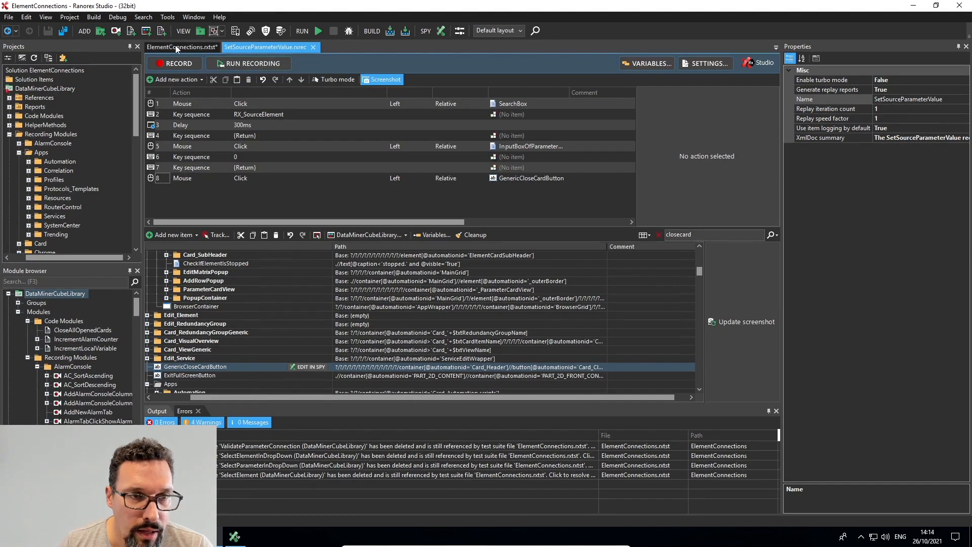
mouse_move(181, 47)
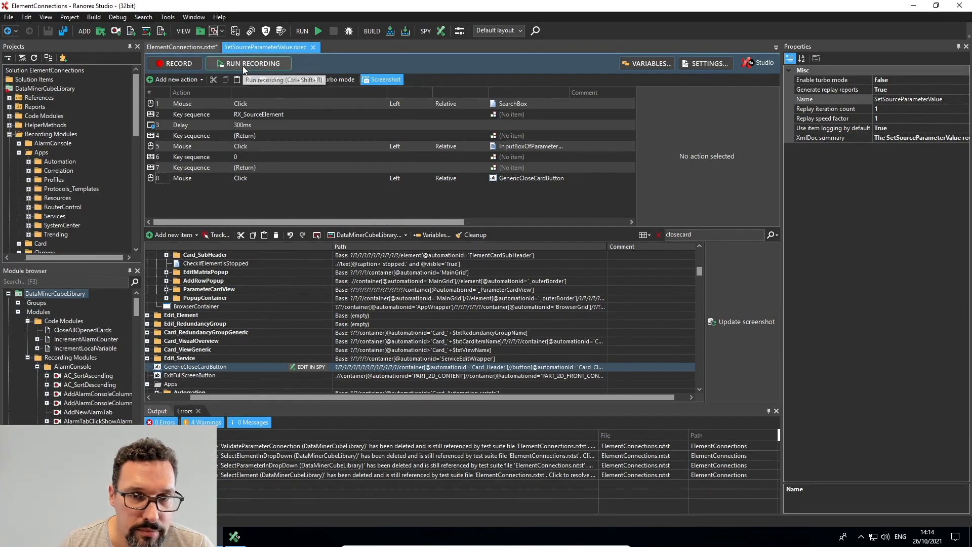
- Abandon the 'Run module only?' prompt and switch to the ElementConnections.rxtst test suite
click(247, 63)
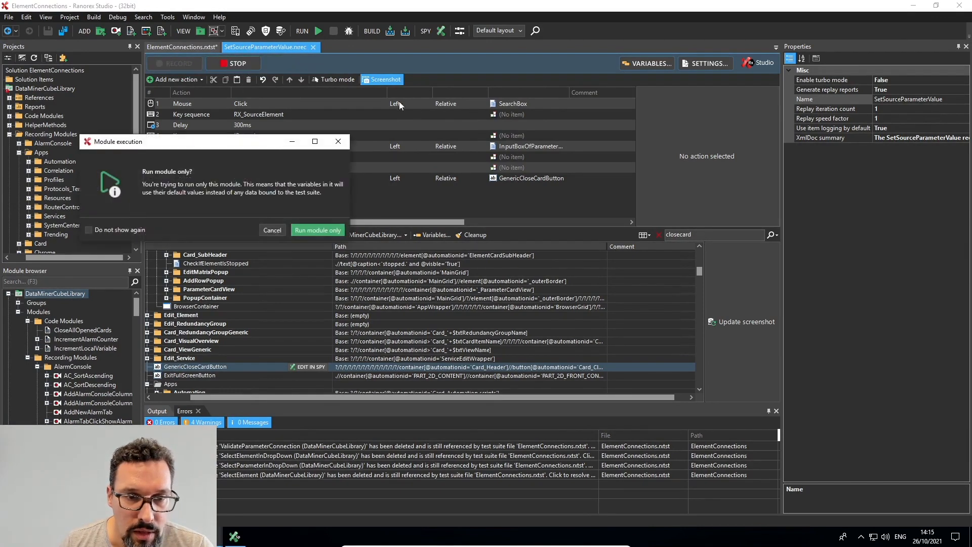
mouse_move(168, 118)
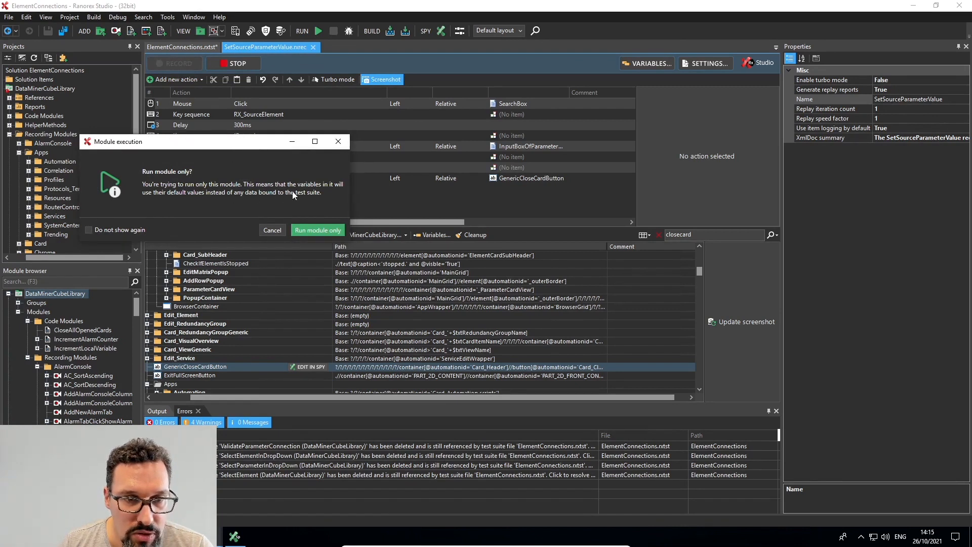
mouse_move(328, 194)
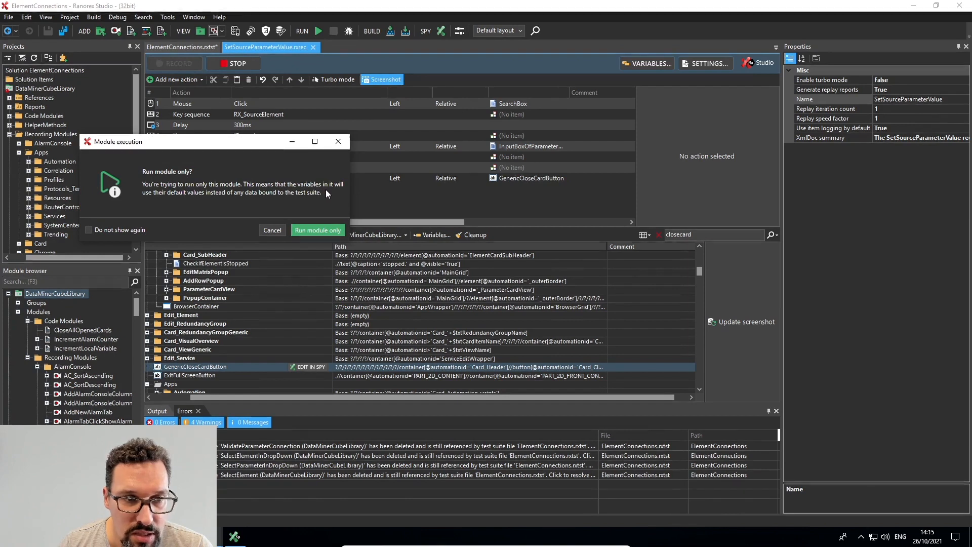
mouse_move(165, 199)
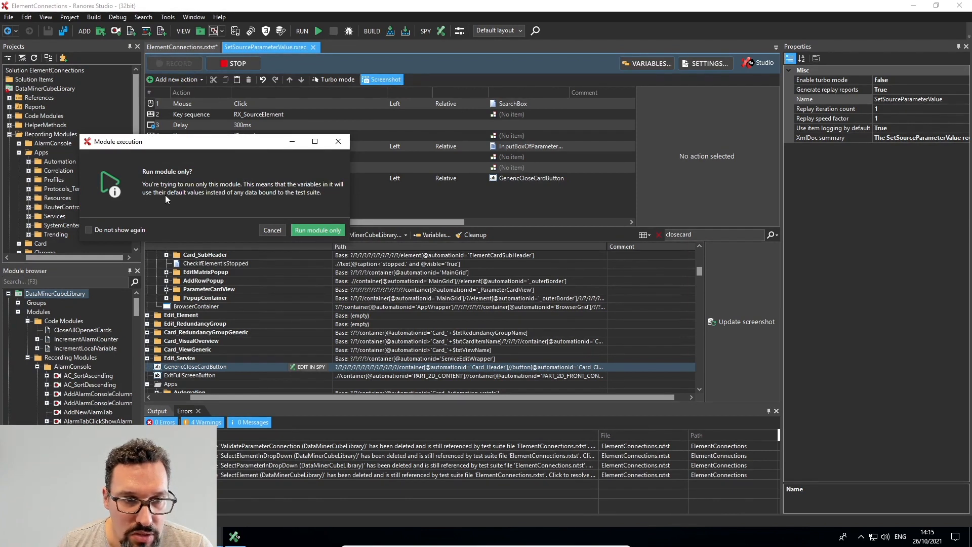
mouse_move(280, 198)
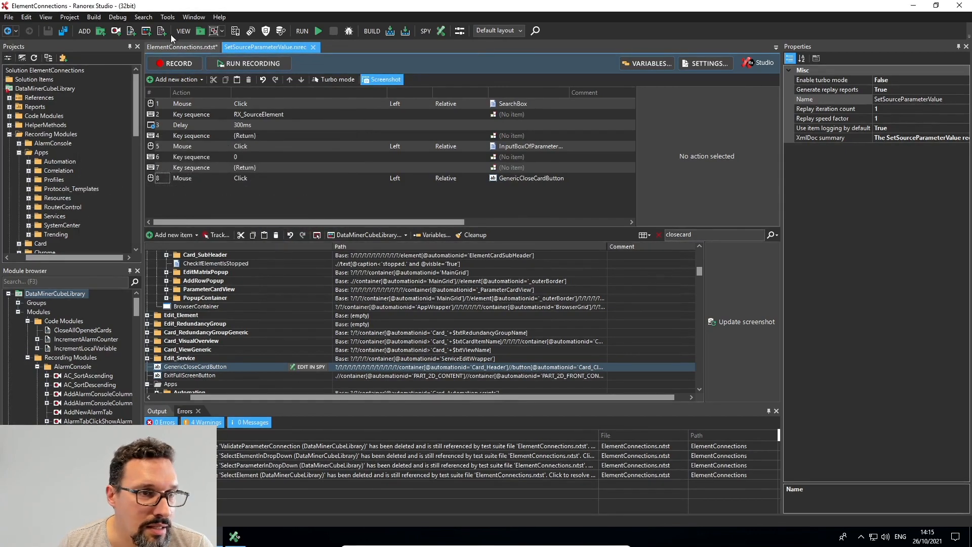
click(181, 47)
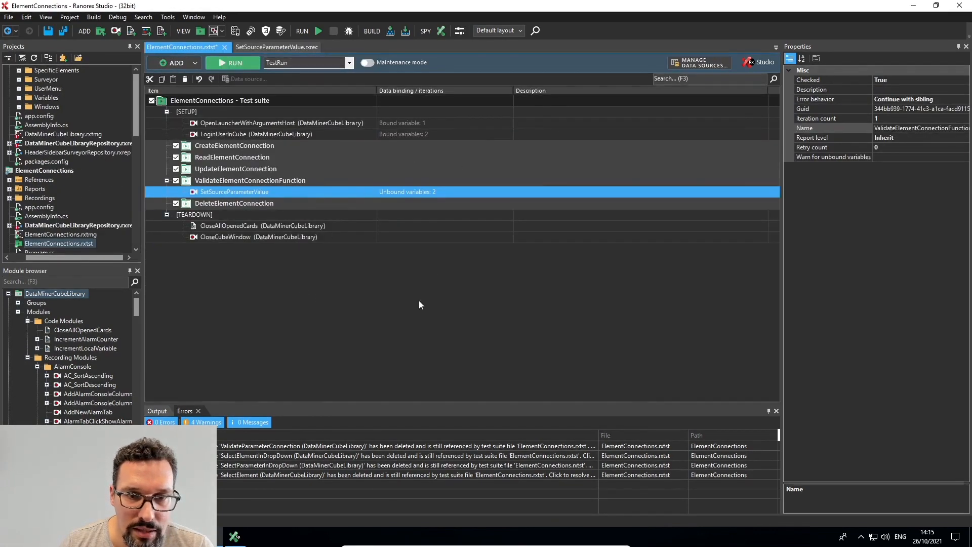
mouse_move(438, 186)
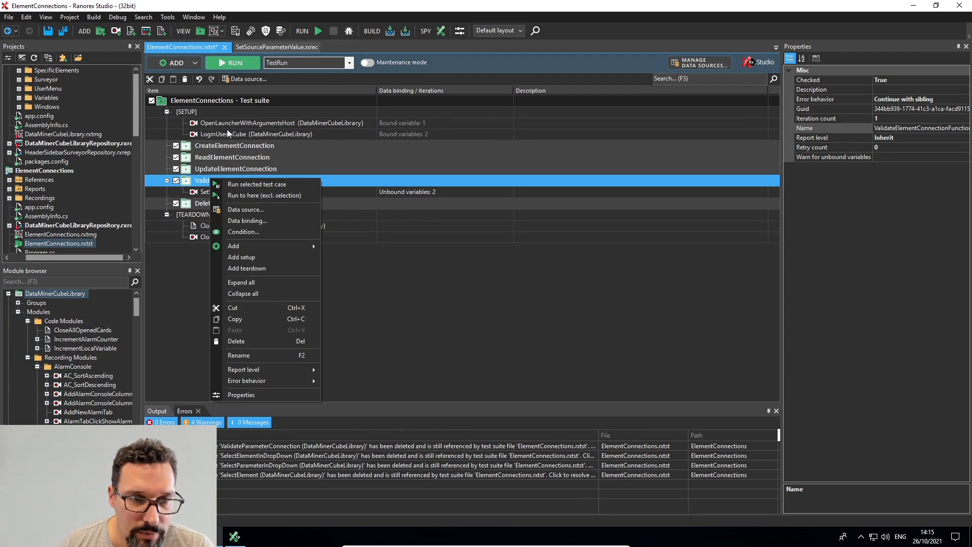
mouse_move(247, 221)
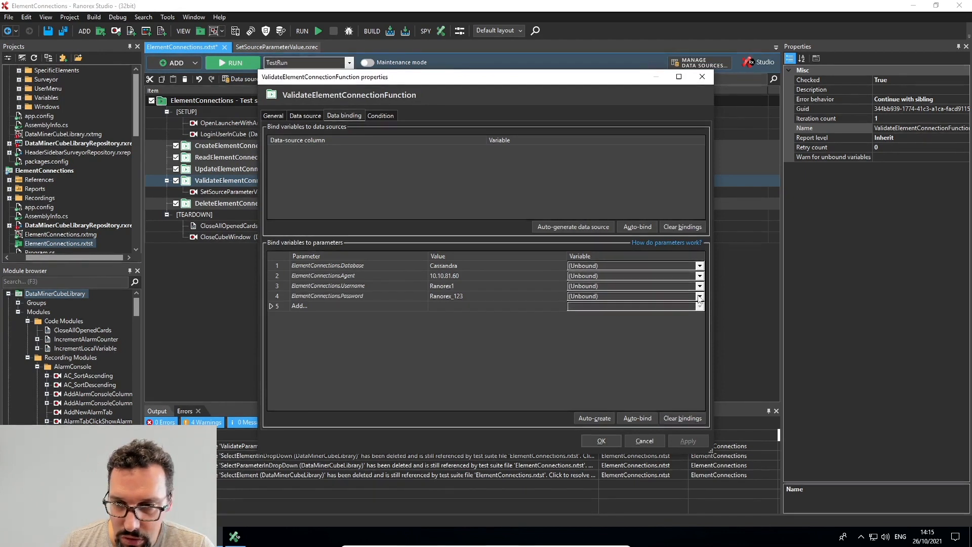
- Add parameters ElementName = RX_SourceElement and ParameterID = 110 to the test case
click(700, 296)
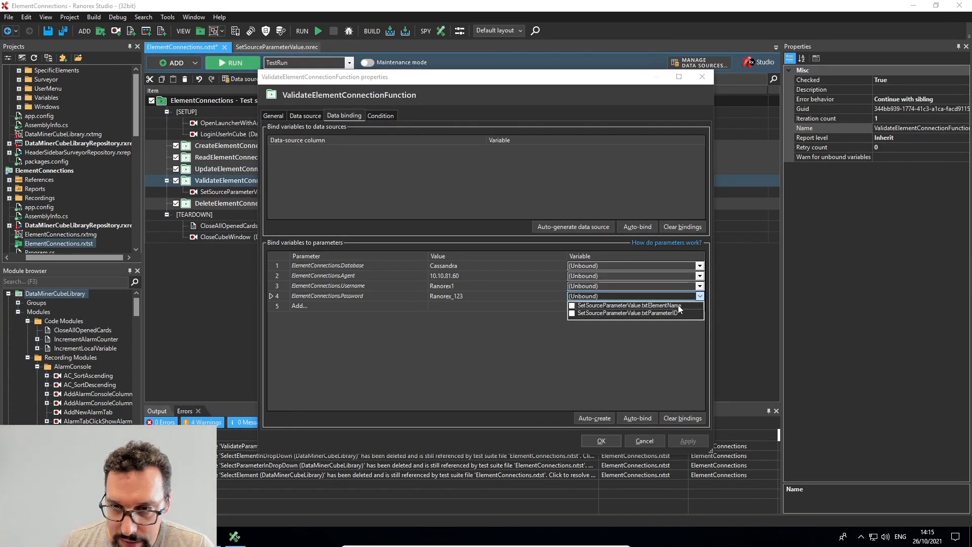
click(506, 361)
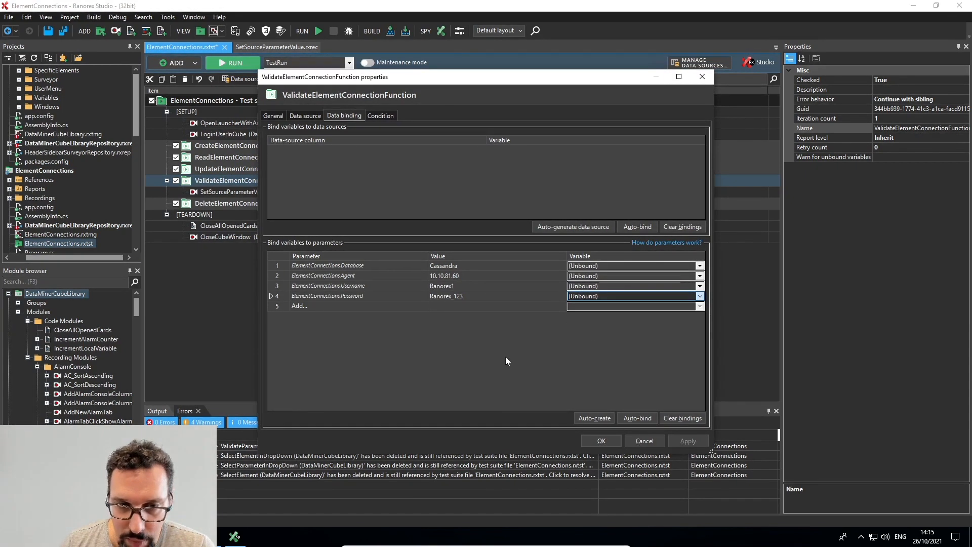
click(299, 306)
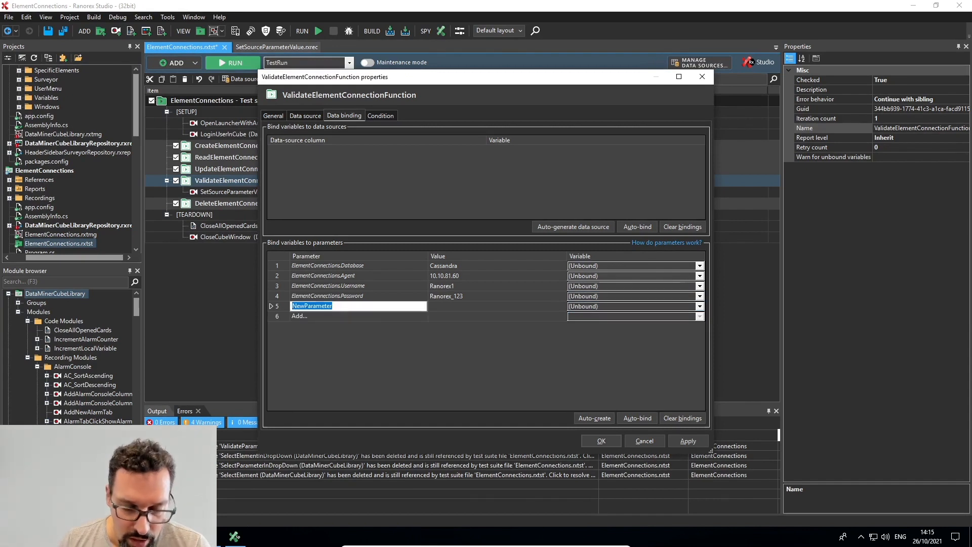
text(E)
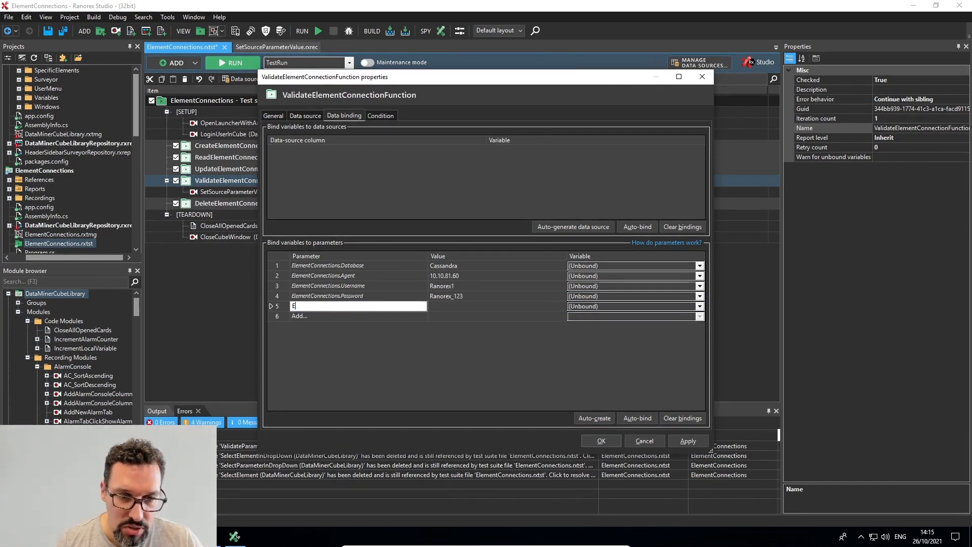
text(lementName)
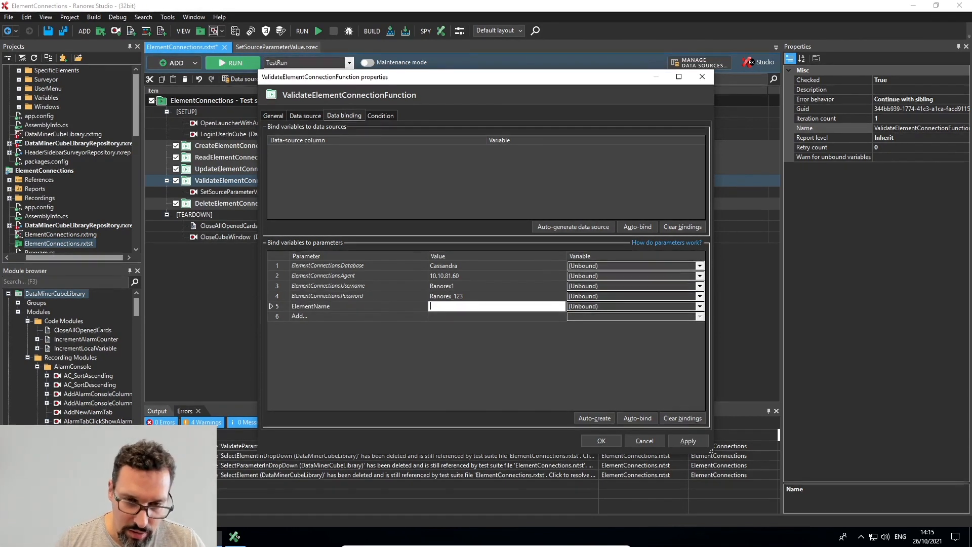
text(RX)
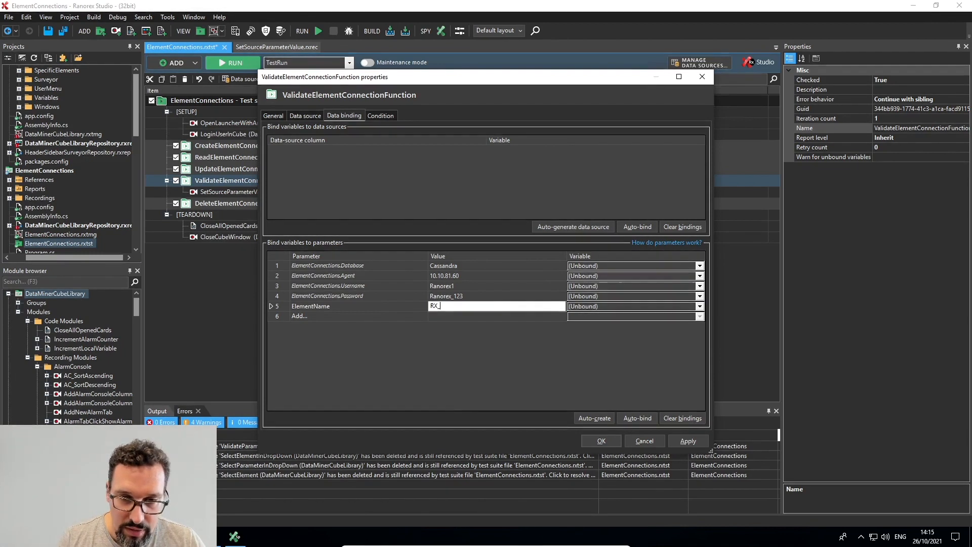
text(_SourceElement)
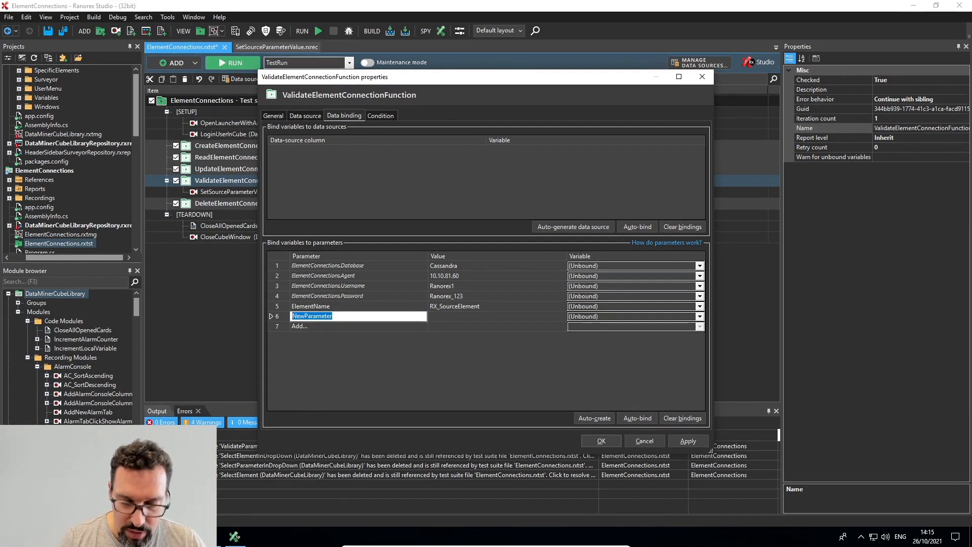
text(Parameter)
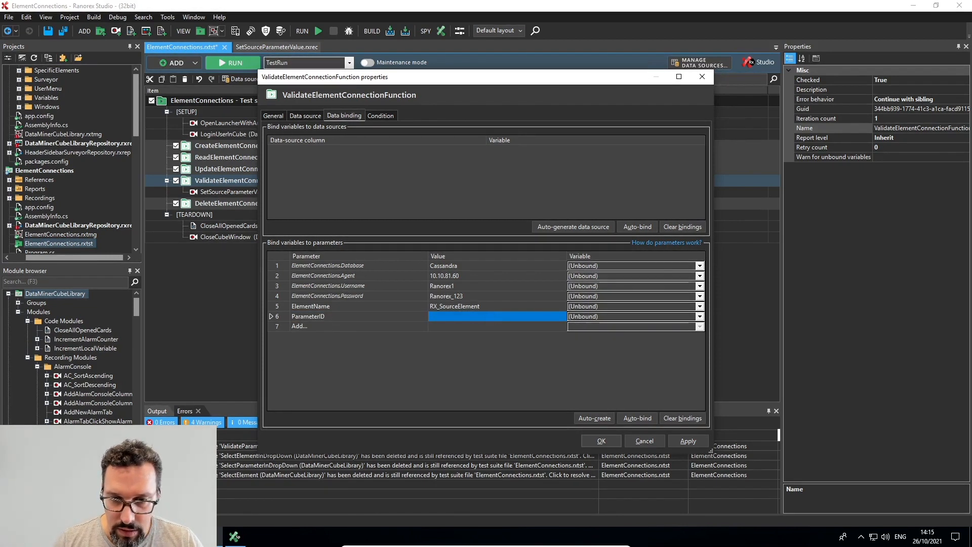
text(110)
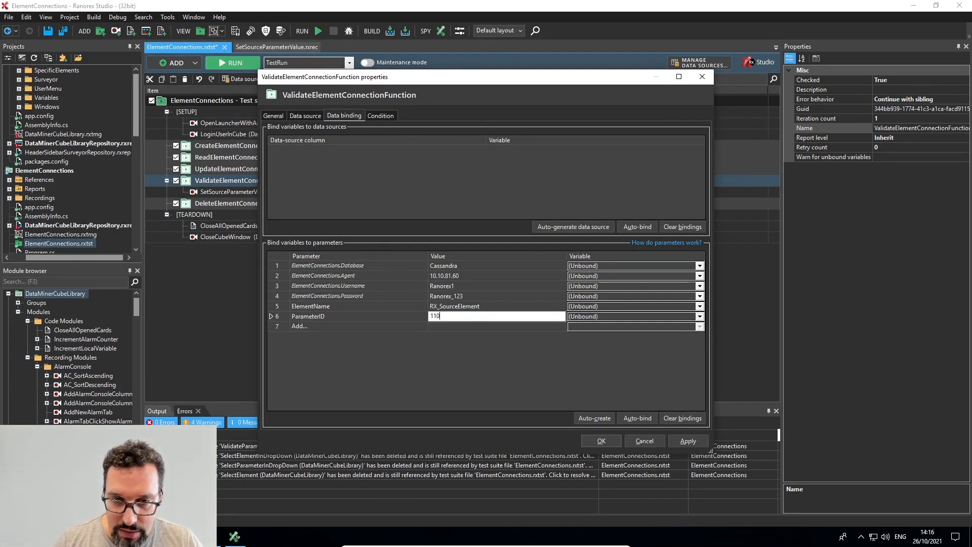
- Bind ElementName to the recording's txtElementName variable and apply the bindings
click(700, 305)
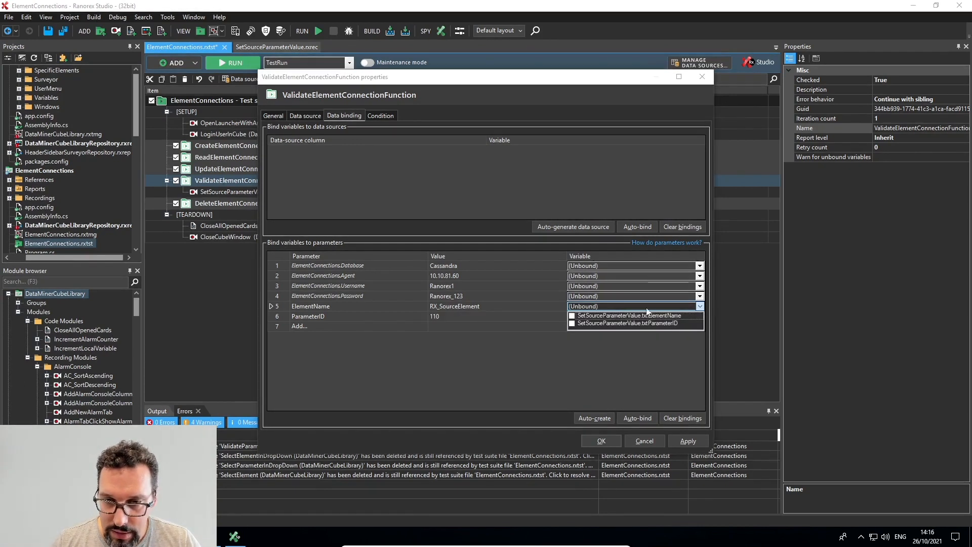
click(627, 316)
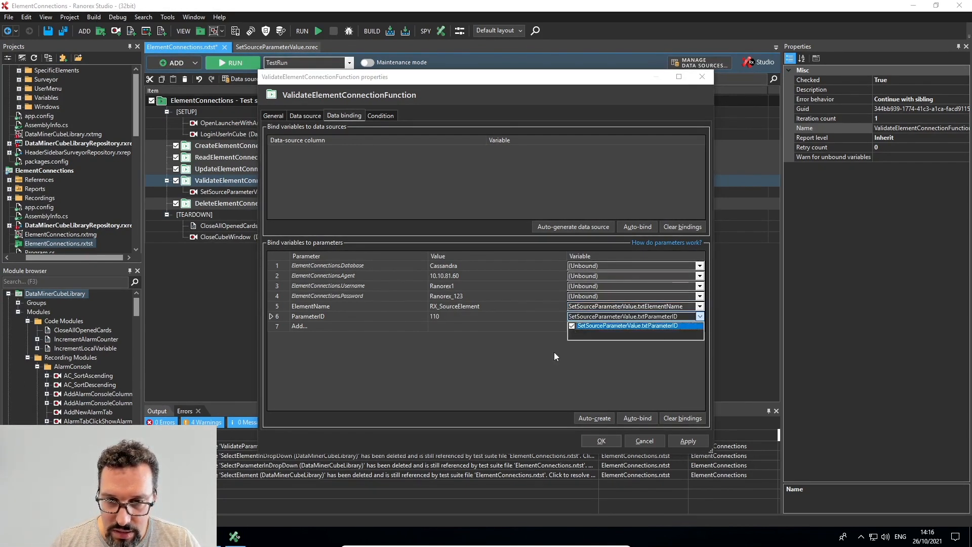
click(601, 441)
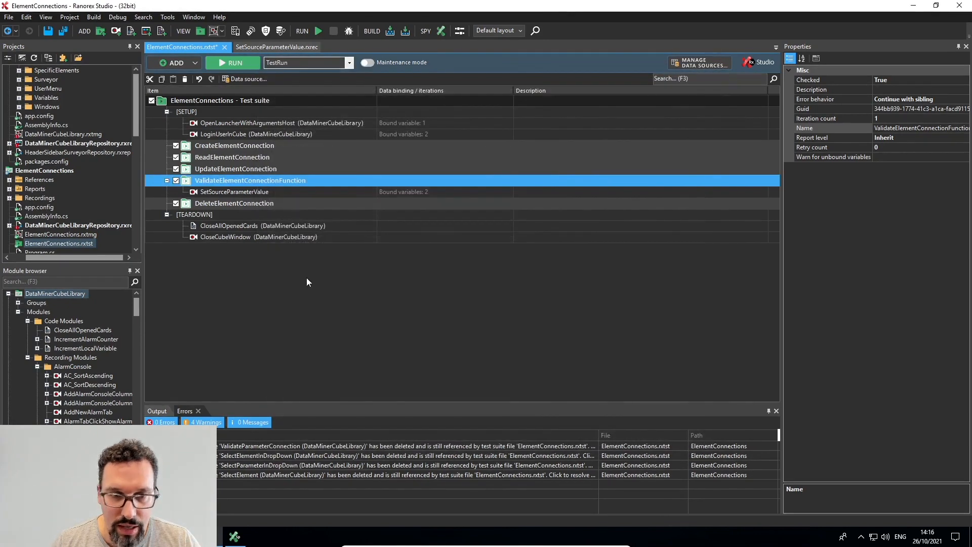
- Run only the ValidateElementConnectionFunction test case, dismissing the Spy window
right_click(250, 180)
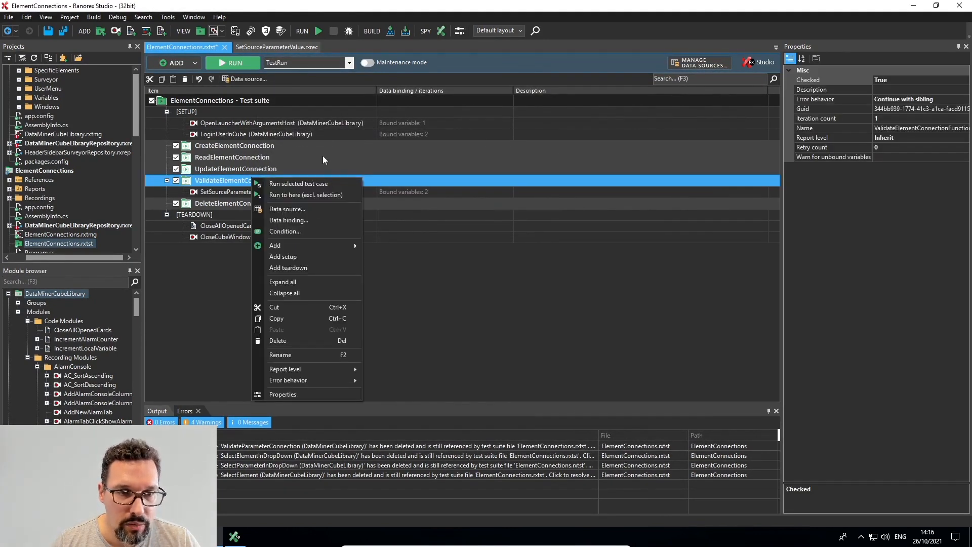
mouse_move(328, 183)
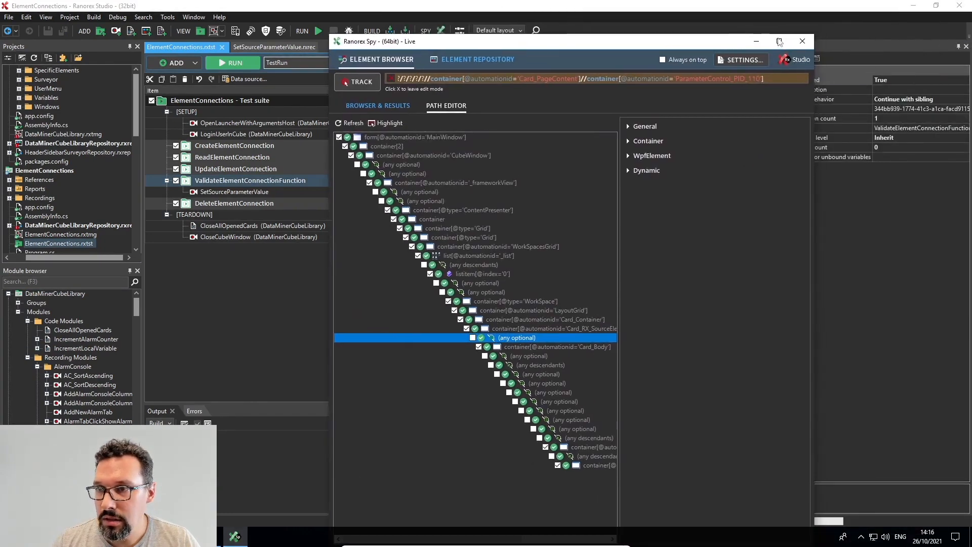
click(802, 41)
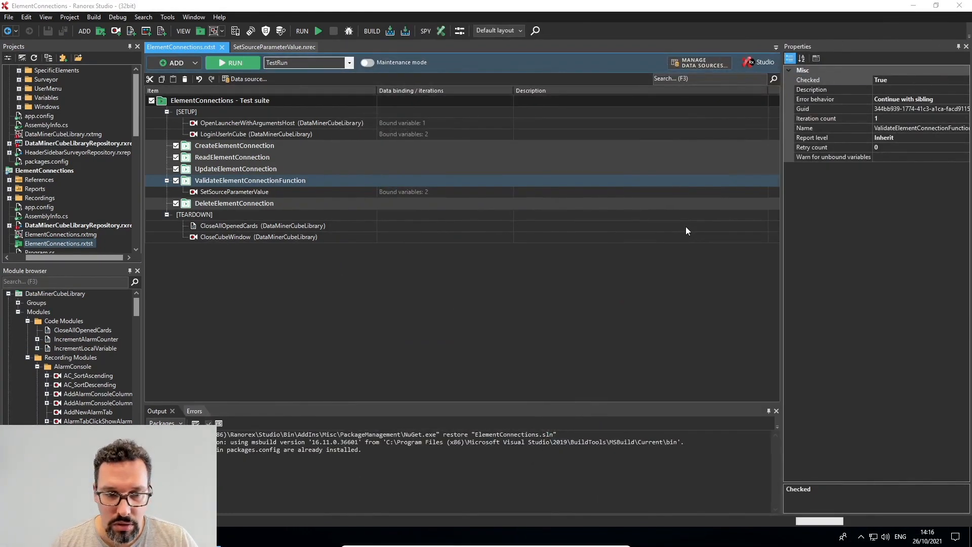
click(371, 31)
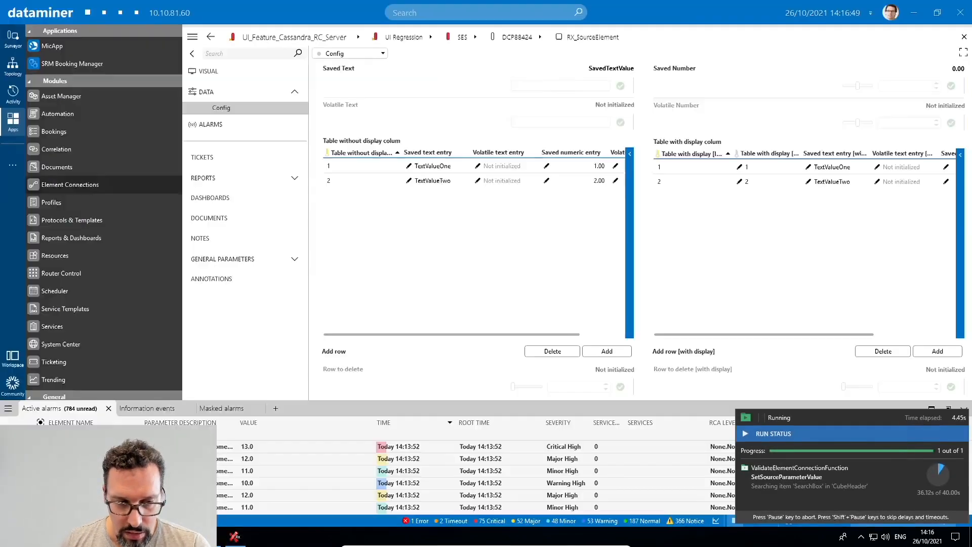
- Let the automated run search DataMiner Cube for RX_SourceElement until the report shows success
click(484, 12)
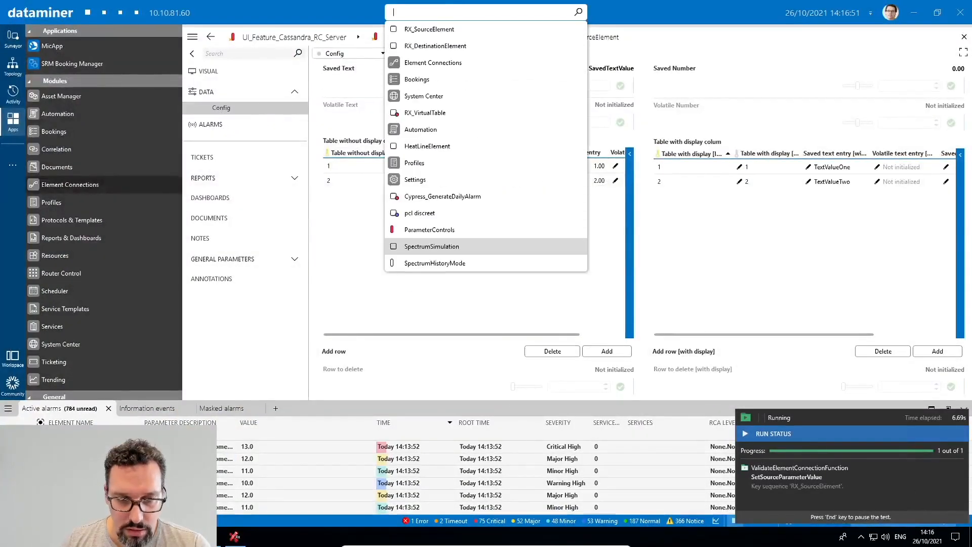
text(RX_SourceElement)
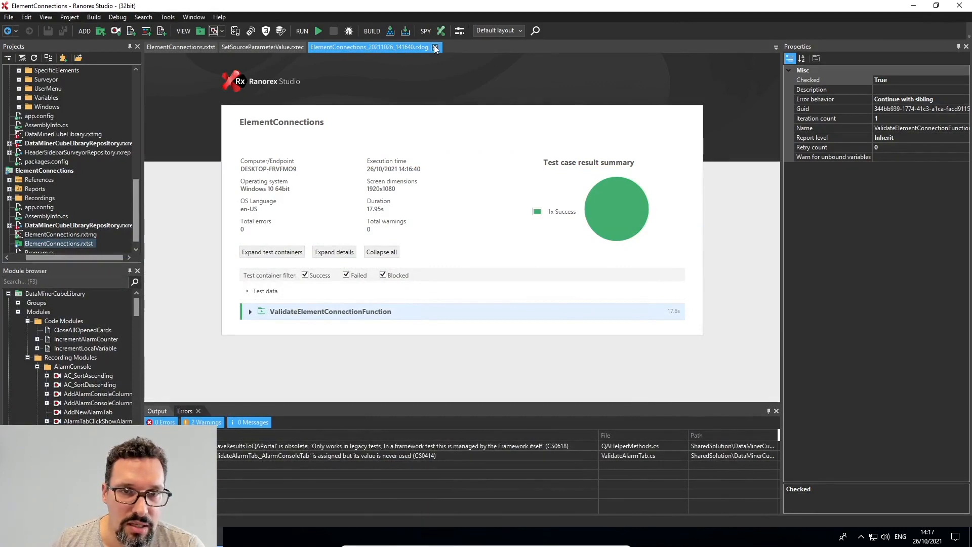
- Close the run report and show SetSourceParameterValue's module properties in the suite
click(435, 48)
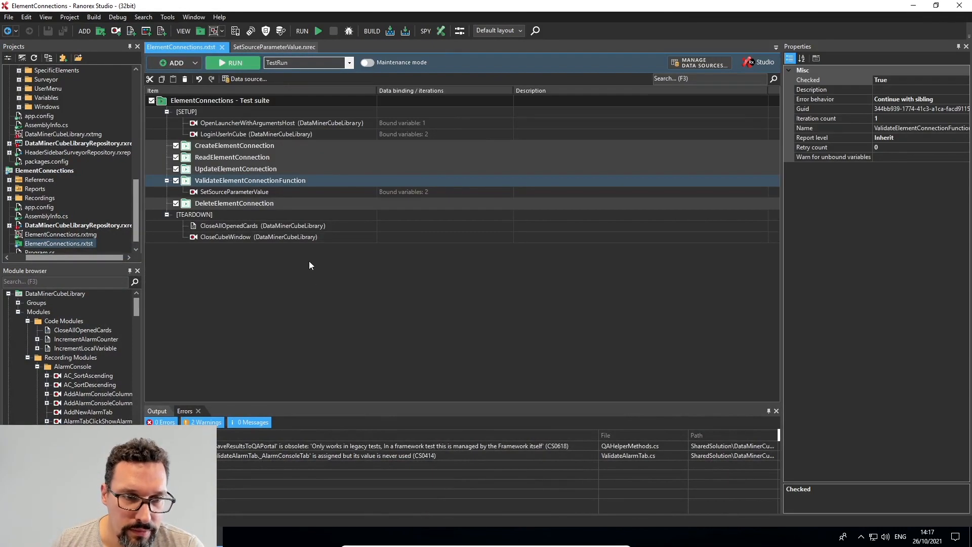
click(234, 191)
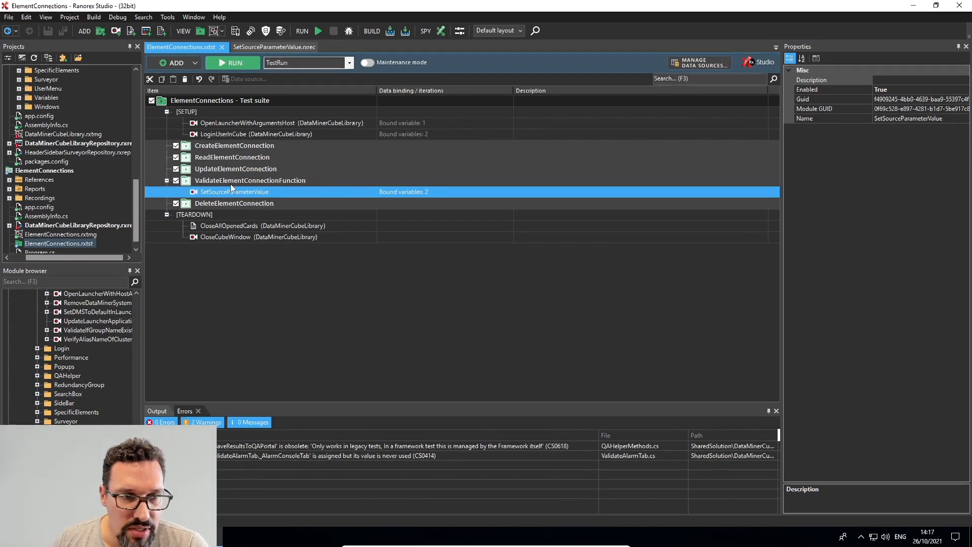
click(251, 180)
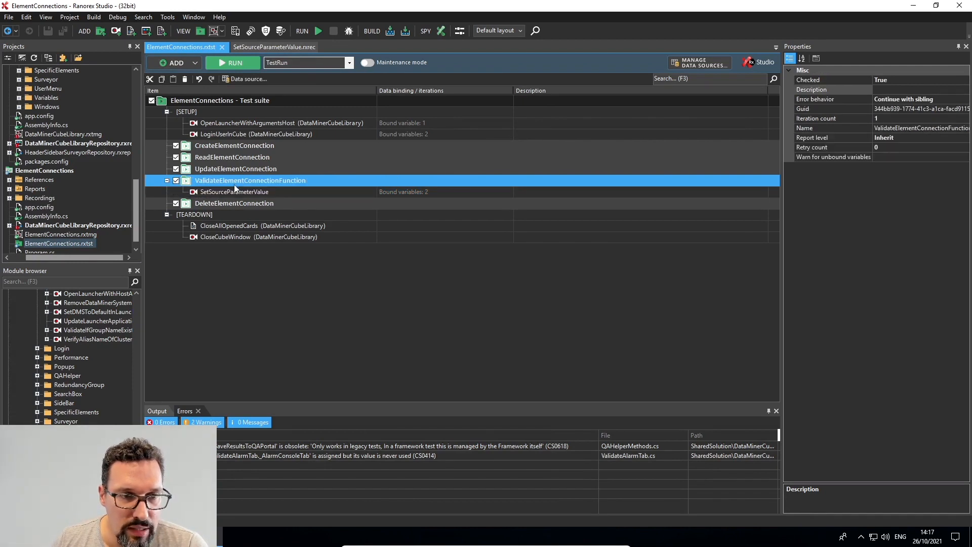
click(234, 192)
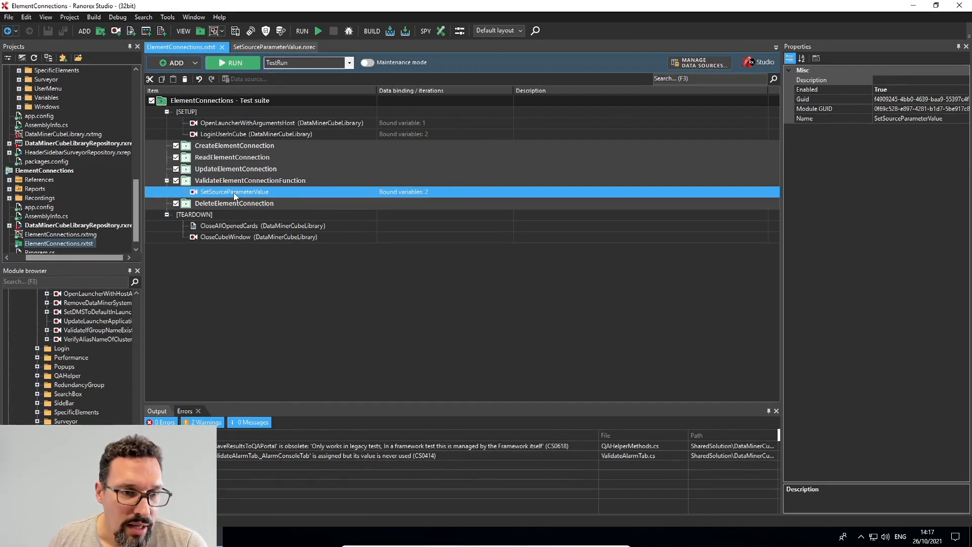
- Start a new recording module for the test case in the Recordings folder
right_click(250, 180)
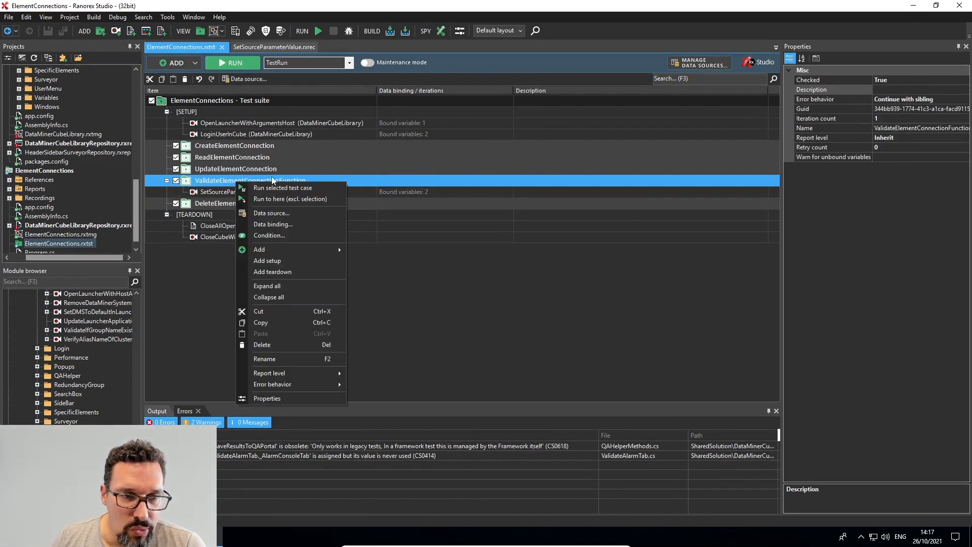
mouse_move(289, 235)
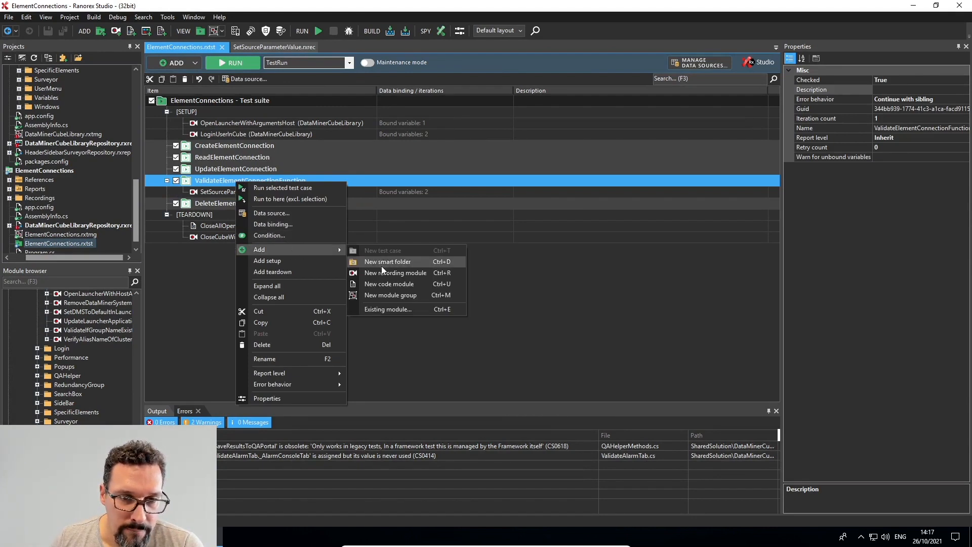
click(388, 309)
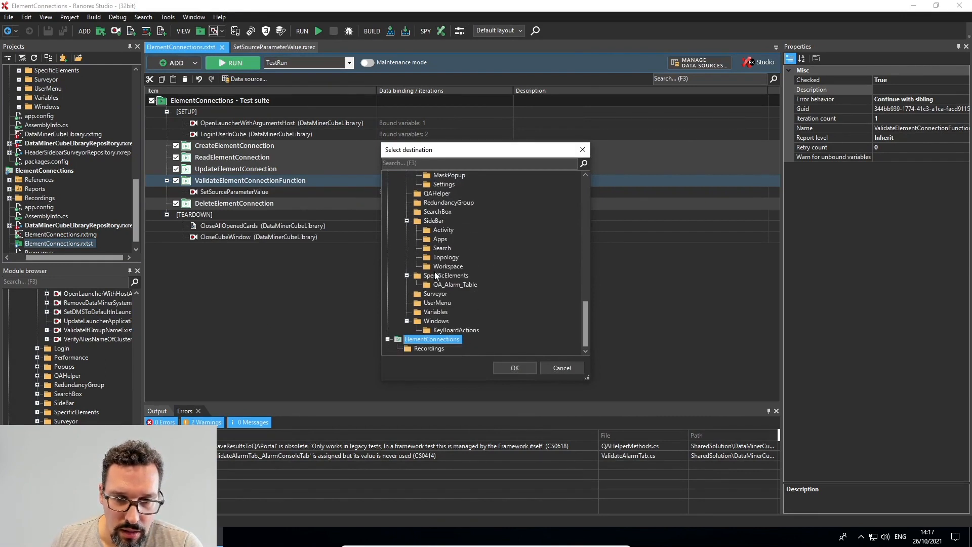
click(428, 348)
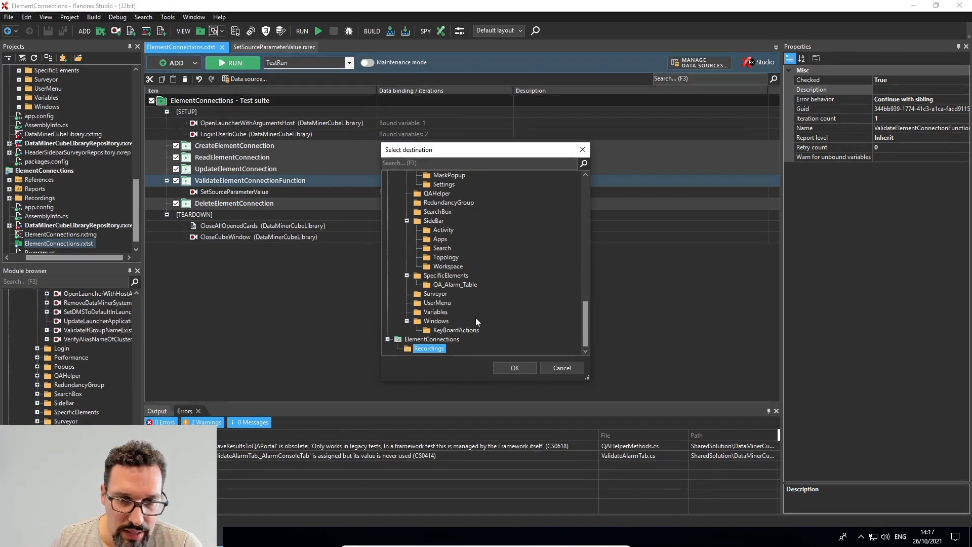
scroll(up, 3)
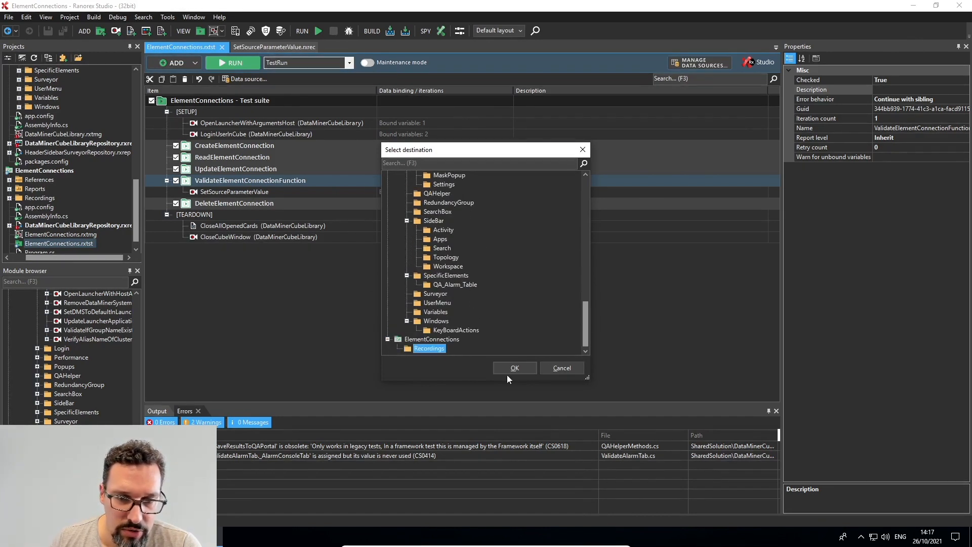
click(515, 367)
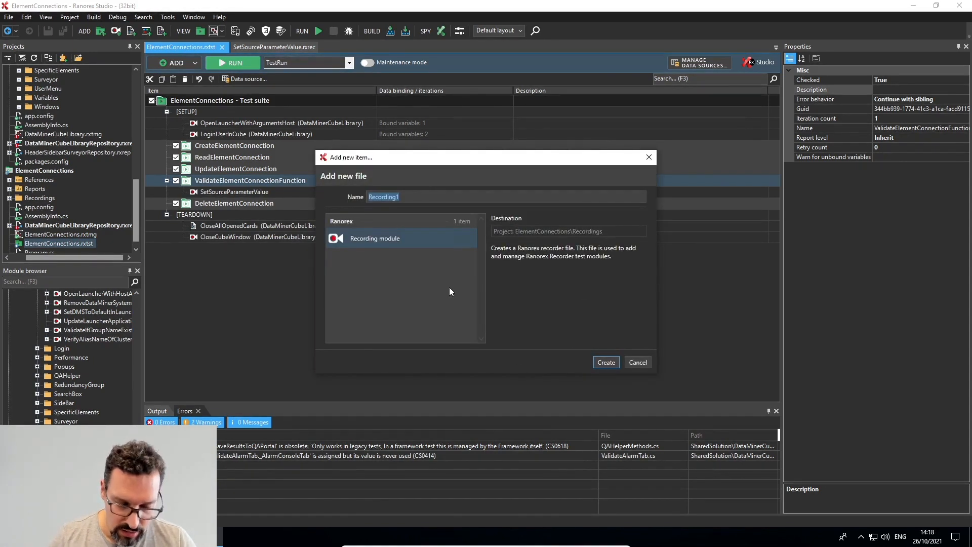
- Name the recording ValidateDestinationParameterValue, create it, and return to SetSourceParameterValue
text(Validate)
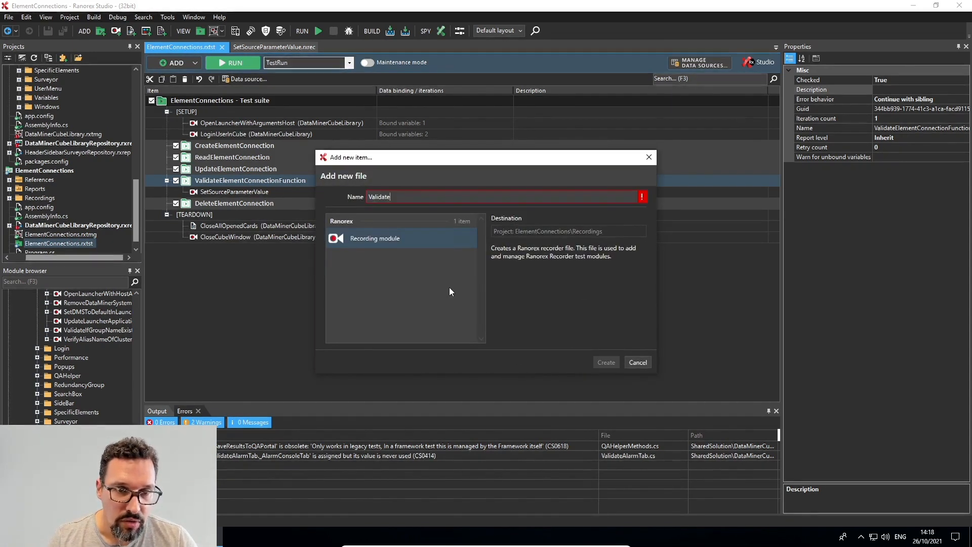
text(Destinati)
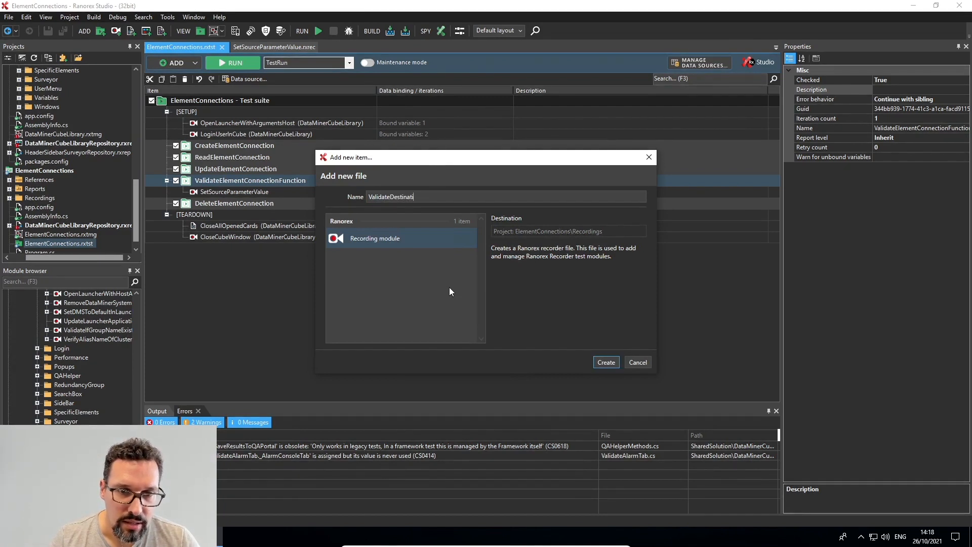
text(onParameterValue)
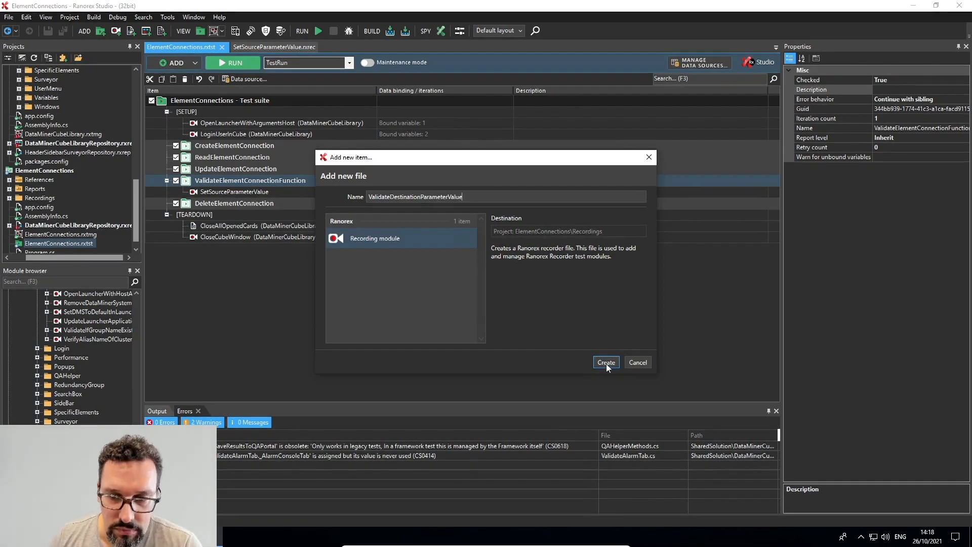
click(606, 362)
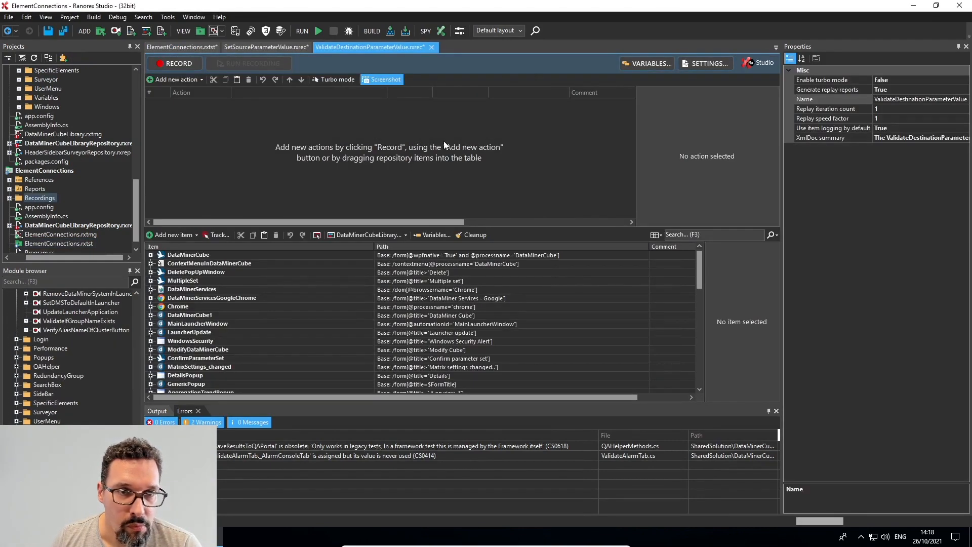
mouse_move(266, 48)
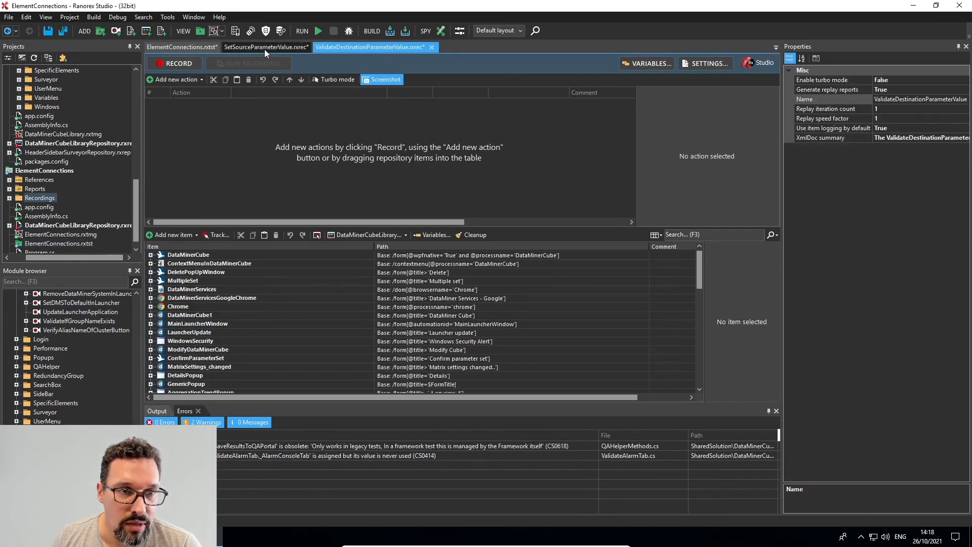
click(266, 47)
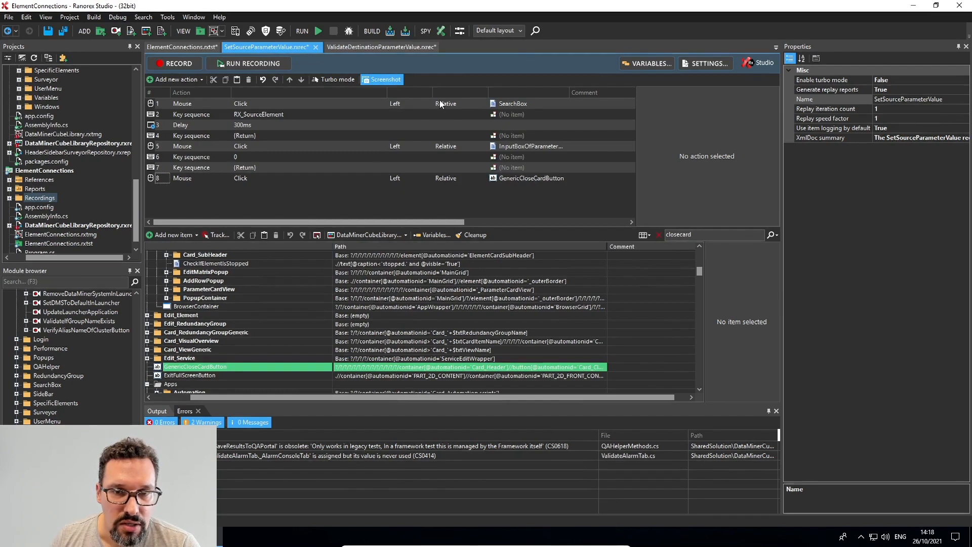
mouse_move(341, 186)
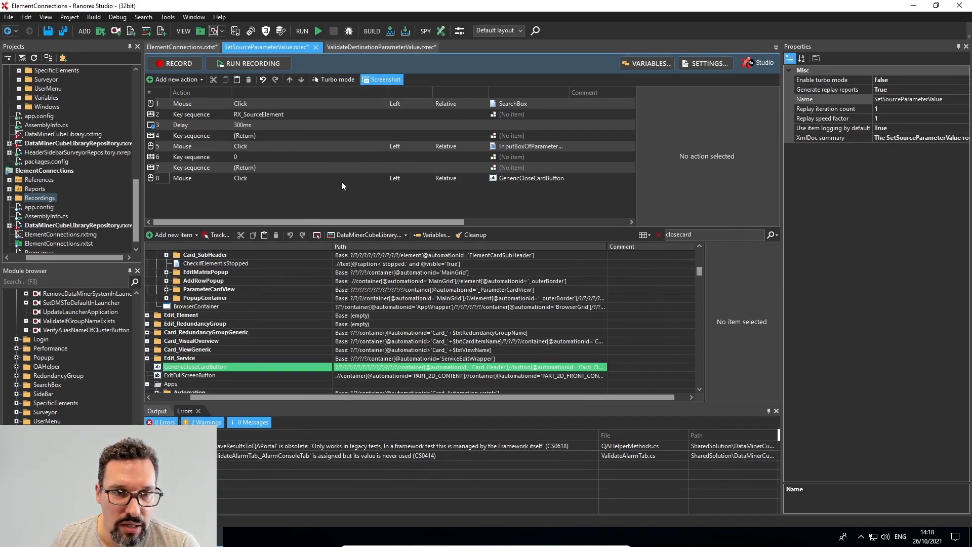
mouse_move(267, 192)
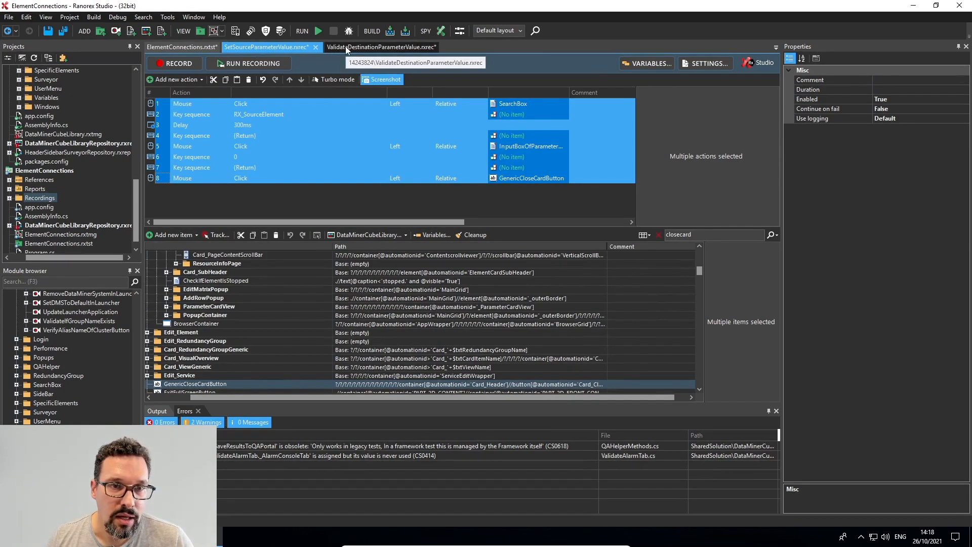
- Paste all eight SetSourceParameterValue actions into ValidateDestinationParameterValue and deselect them
click(377, 47)
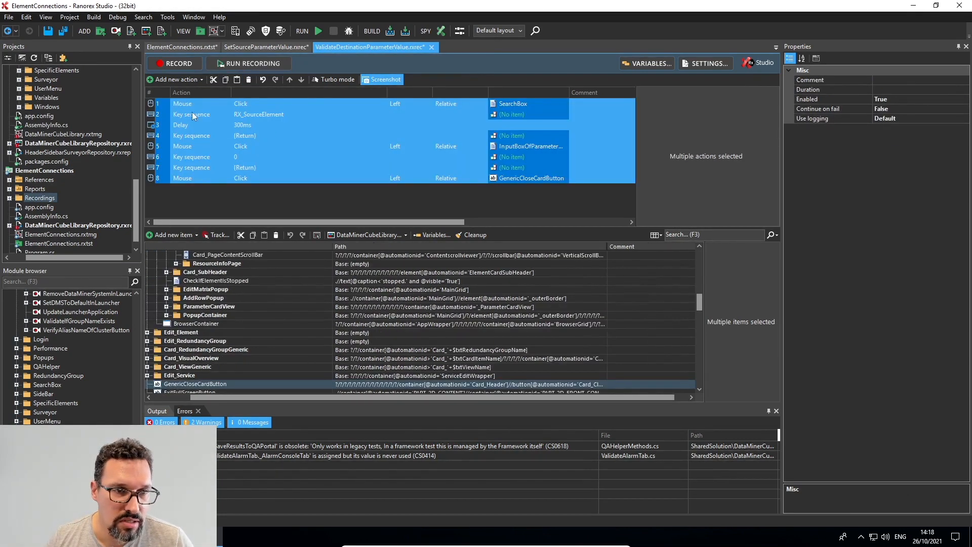
click(244, 203)
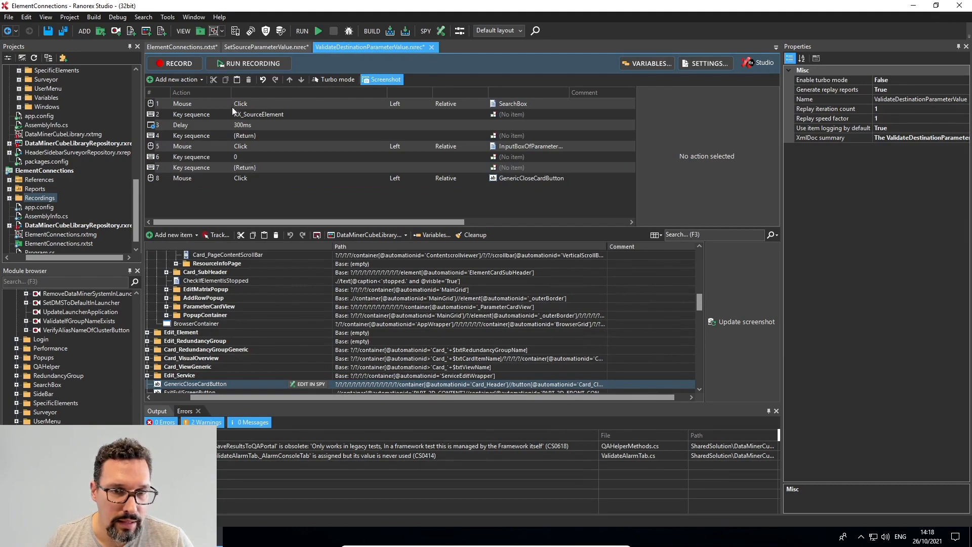
mouse_move(202, 152)
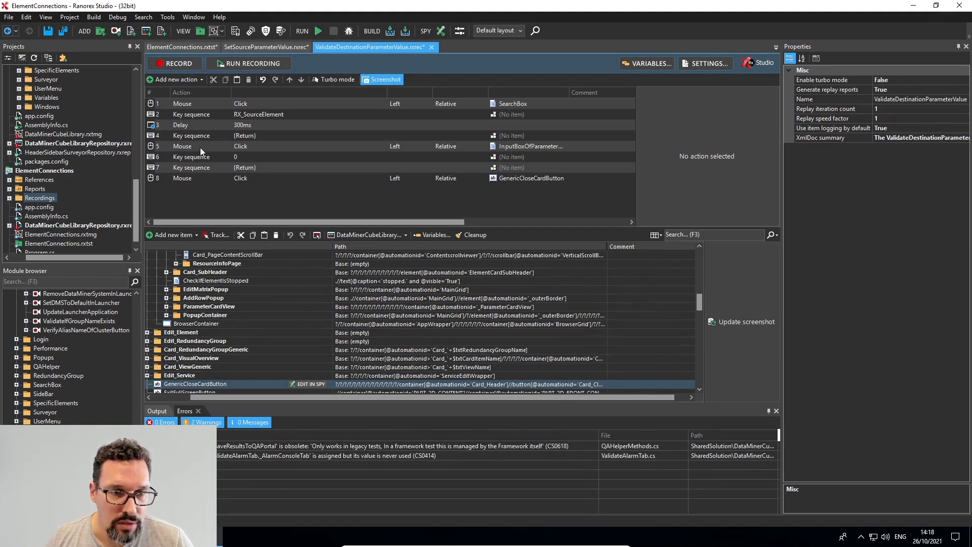
- Delete the input-box click, 0 and second Return actions, leaving five actions
click(182, 146)
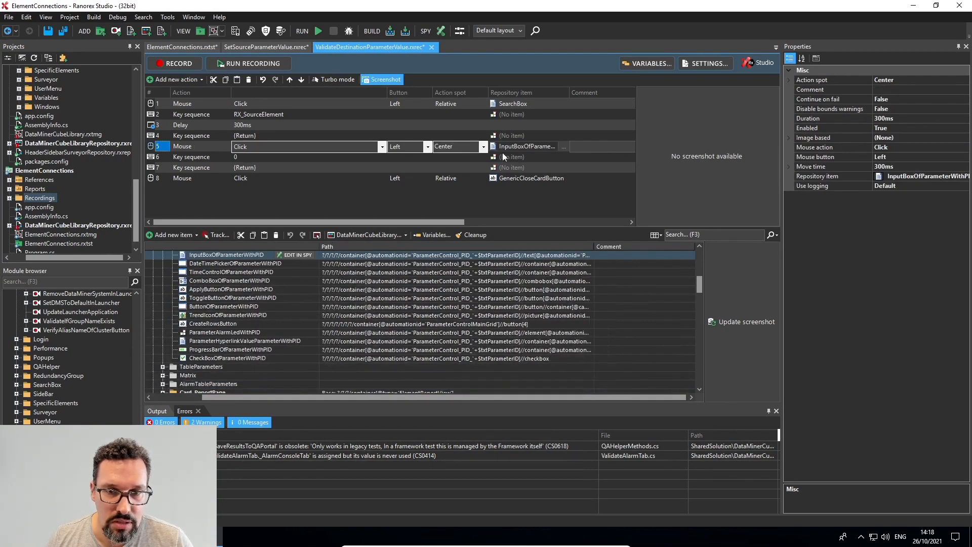
mouse_move(540, 149)
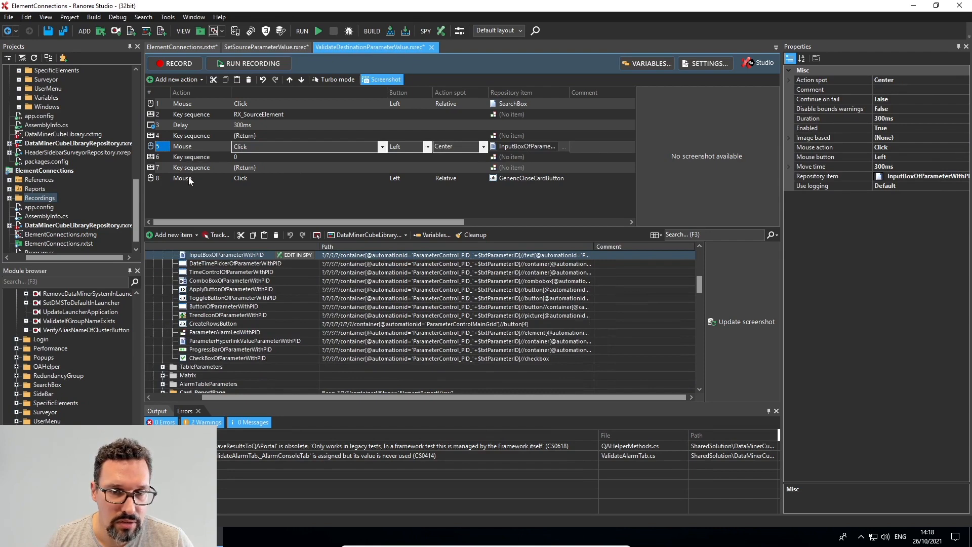
mouse_move(189, 181)
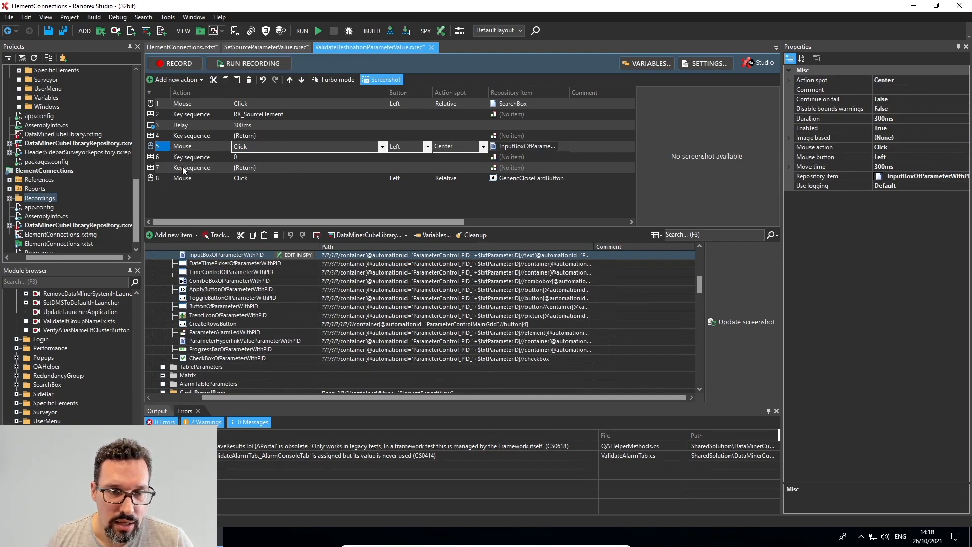
click(192, 167)
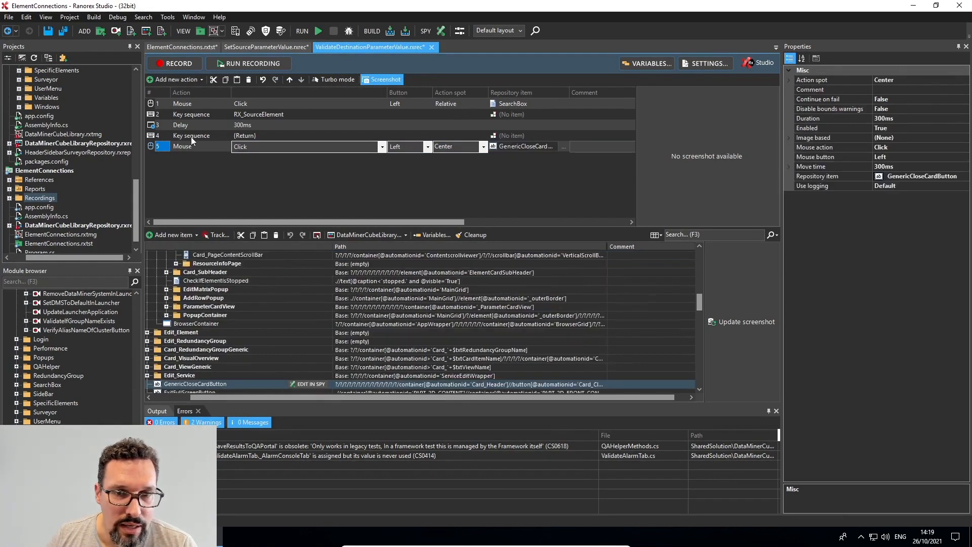
click(192, 135)
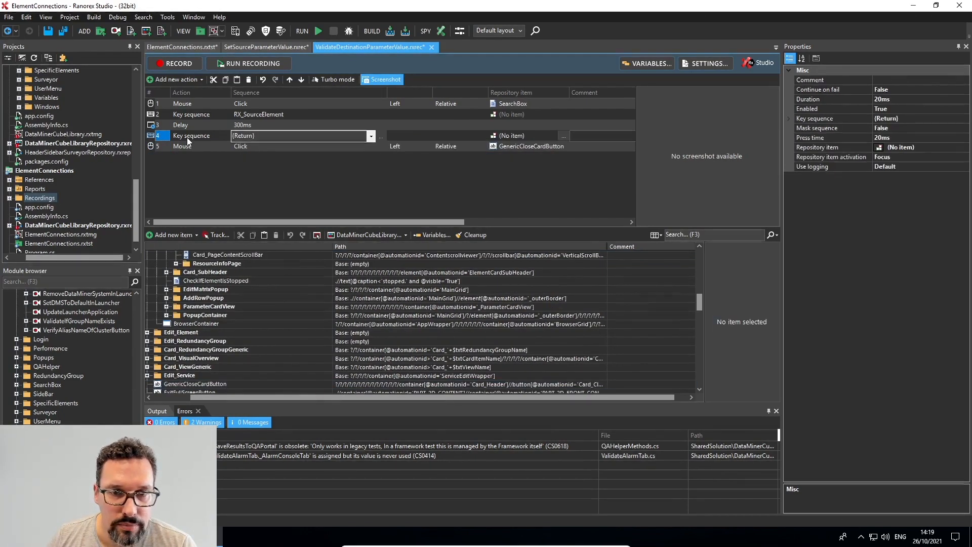
right_click(193, 135)
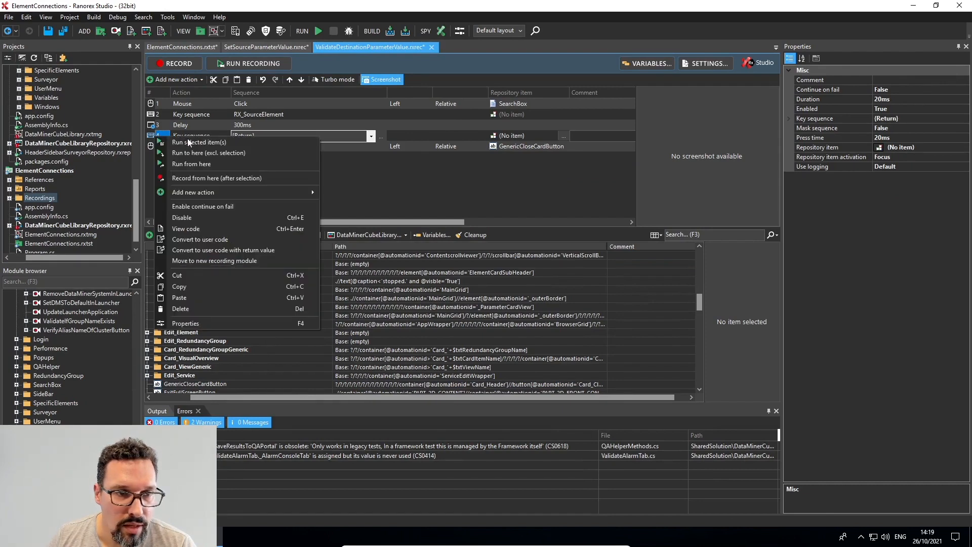
mouse_move(193, 192)
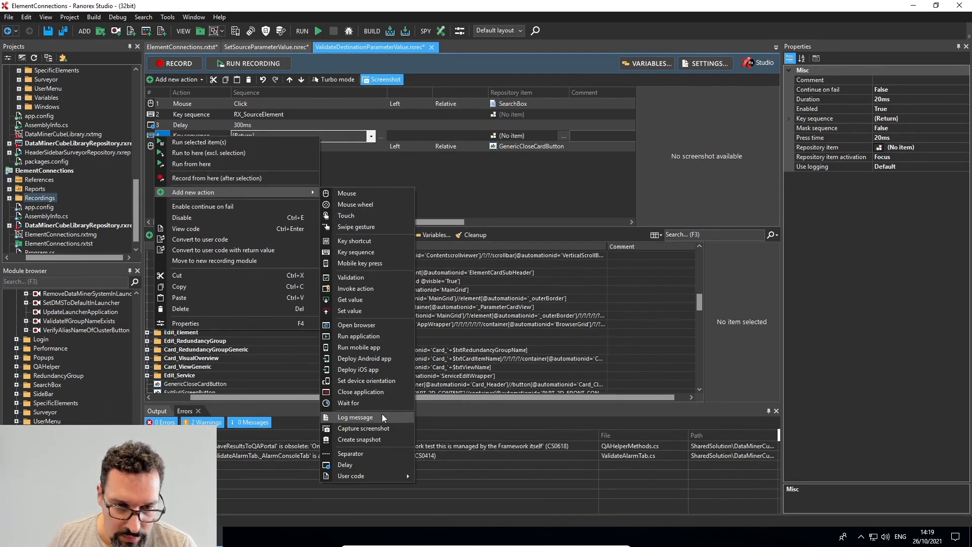
mouse_move(456, 191)
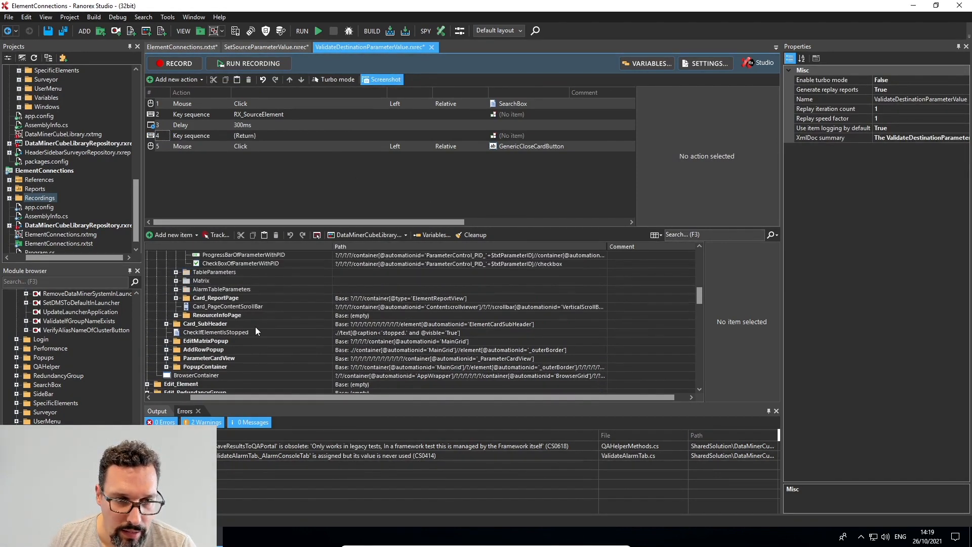
- Insert ParameterValueOfParameterWithPID from the repository as a Validation action before the close-card click
scroll(up, 3)
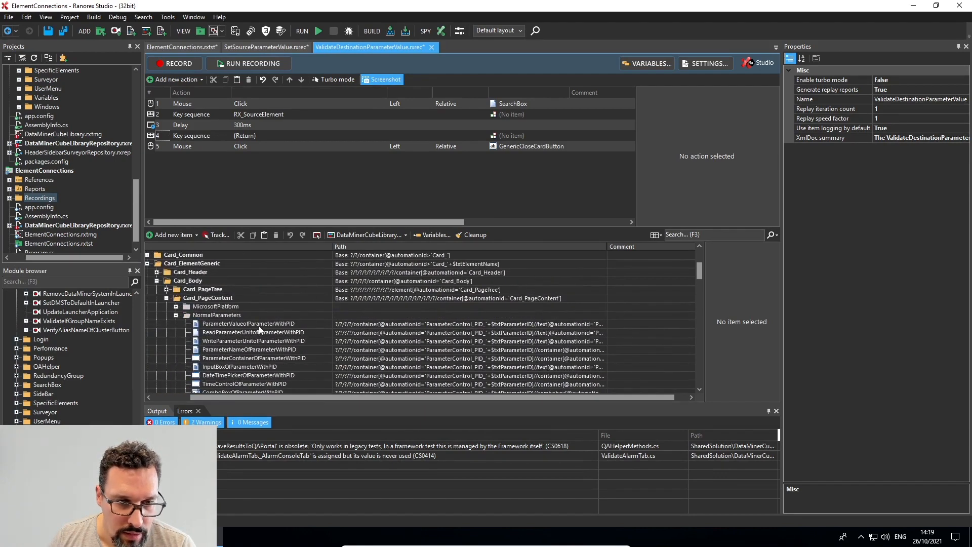
mouse_move(204, 329)
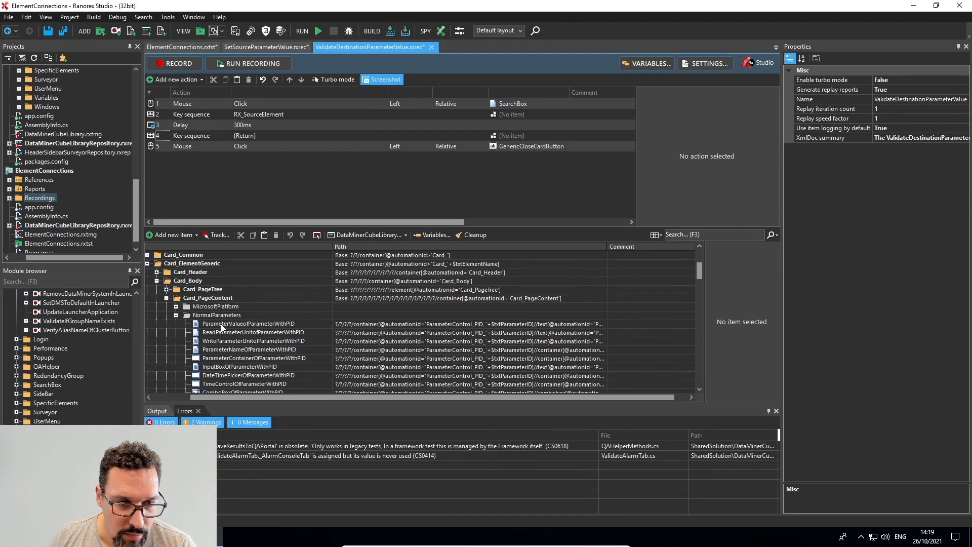
click(250, 324)
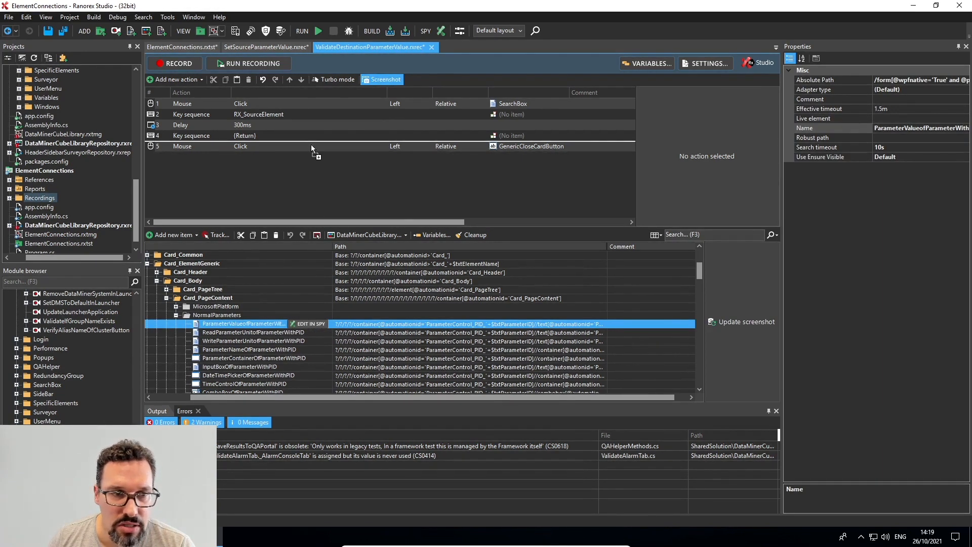
click(176, 79)
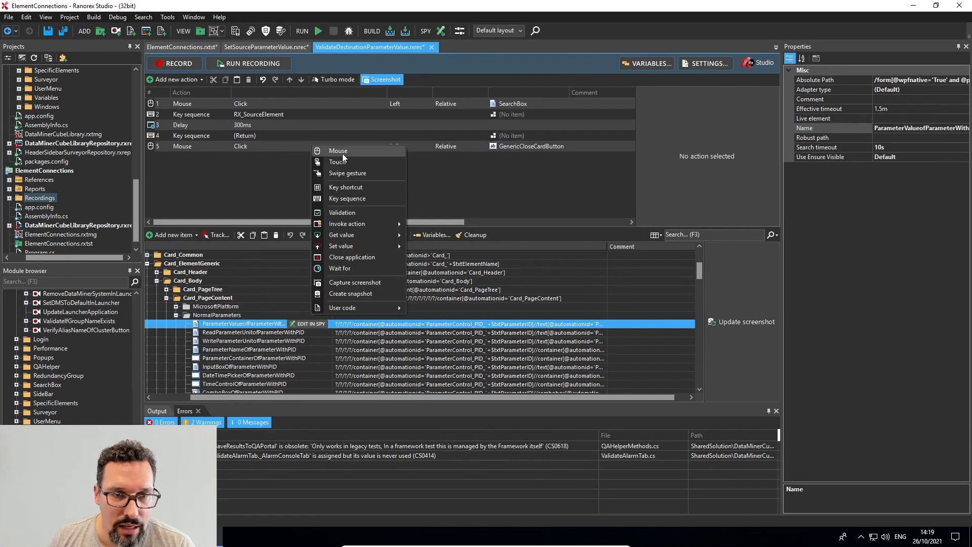
mouse_move(349, 155)
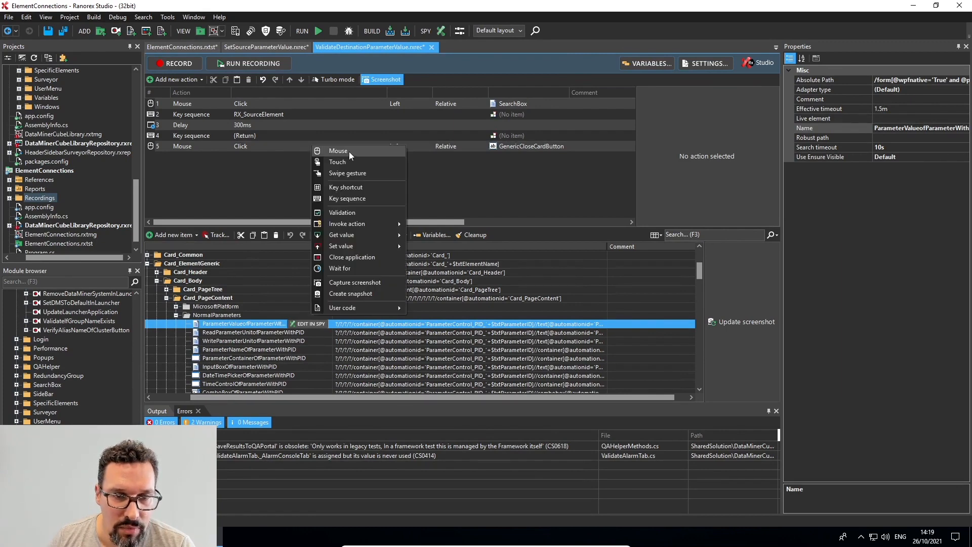
mouse_move(341, 213)
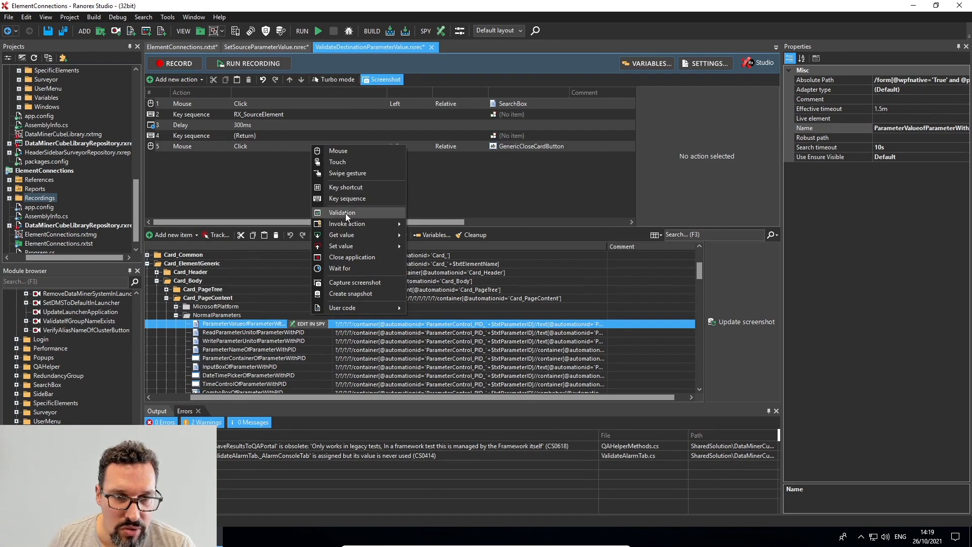
click(341, 213)
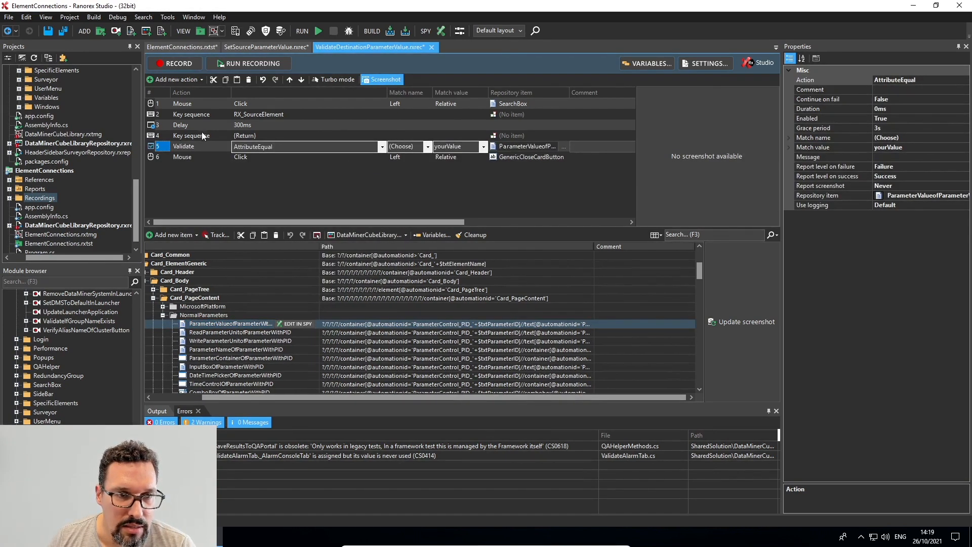
mouse_move(287, 148)
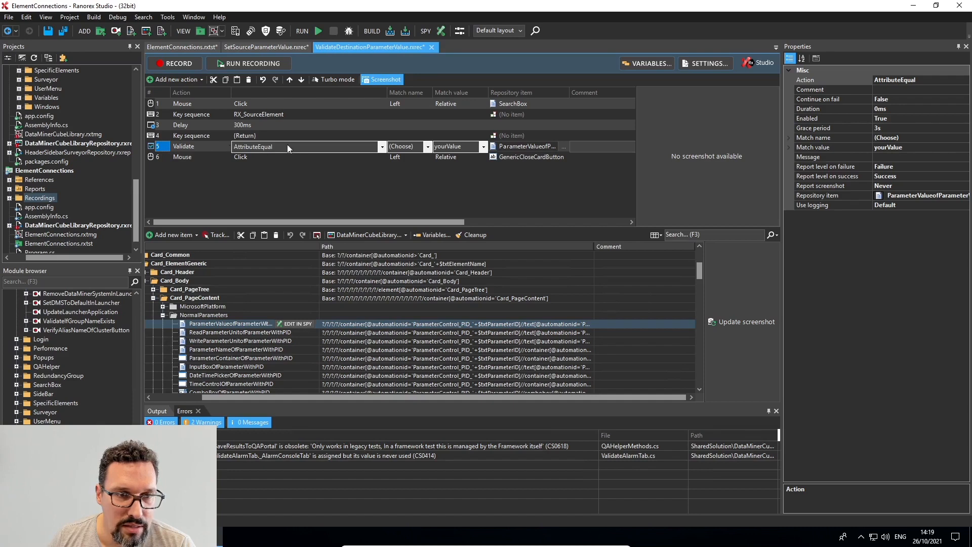
mouse_move(335, 148)
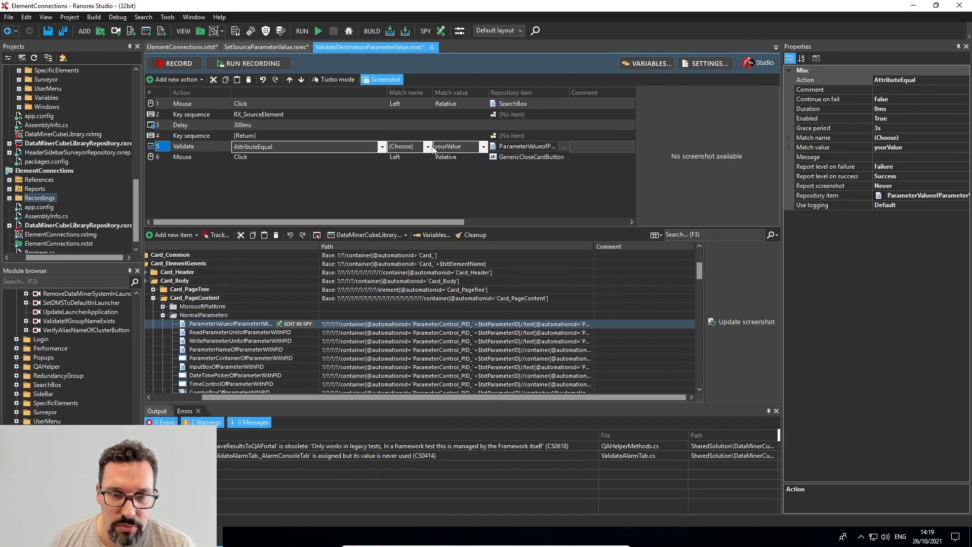
- Set the validation to compare the item's Text attribute against the expected value 0
click(426, 146)
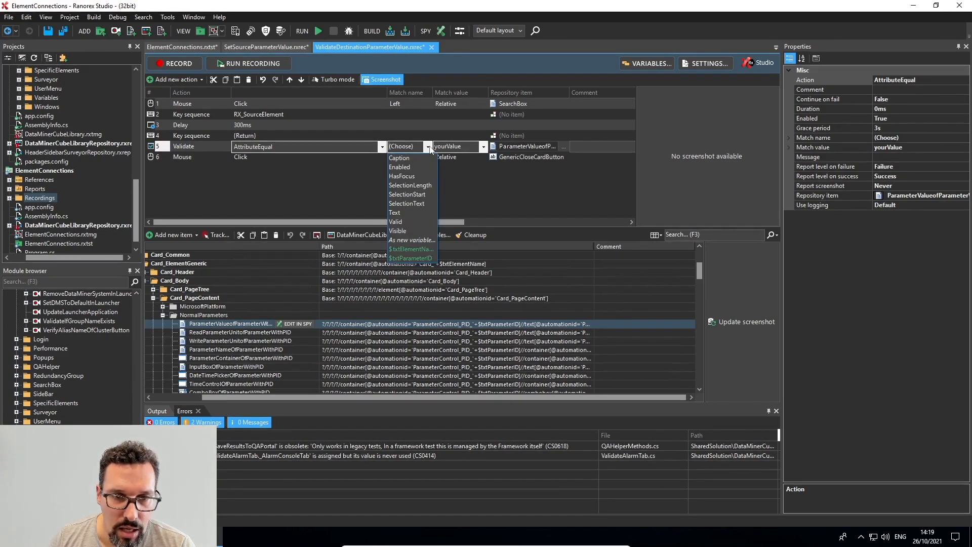
mouse_move(394, 212)
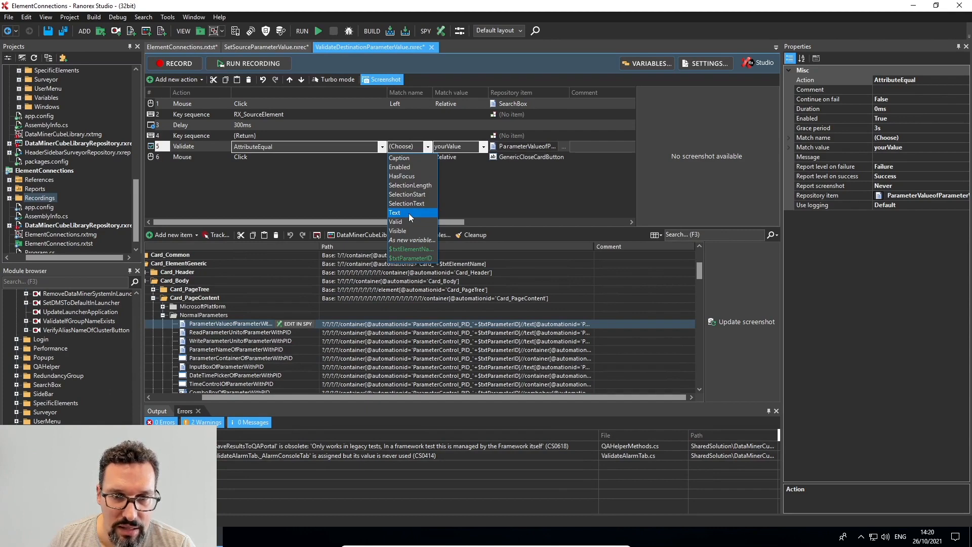
click(395, 212)
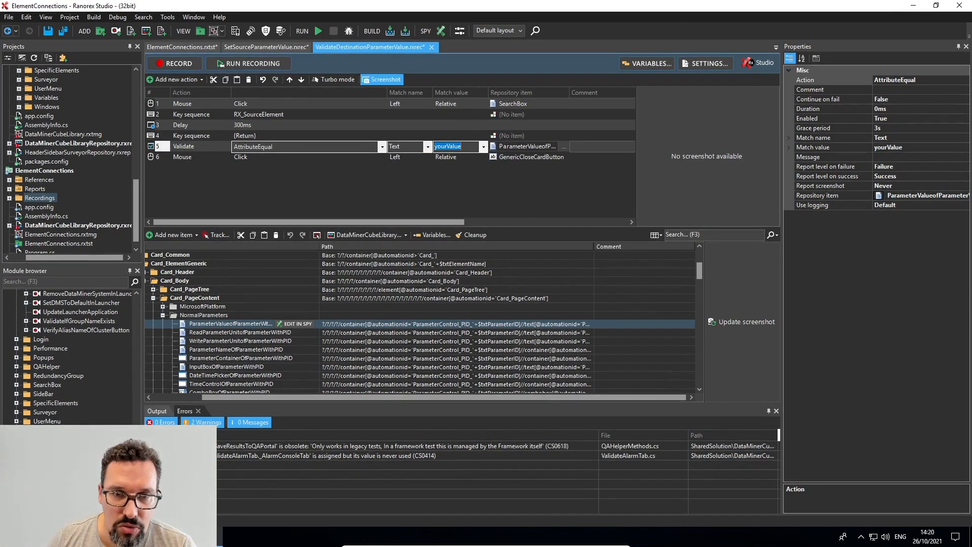
click(460, 180)
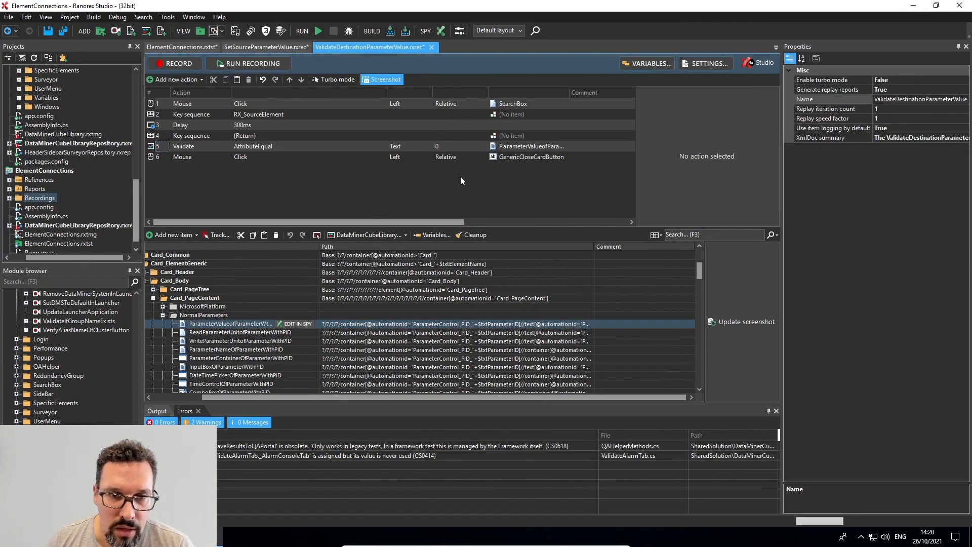
mouse_move(538, 157)
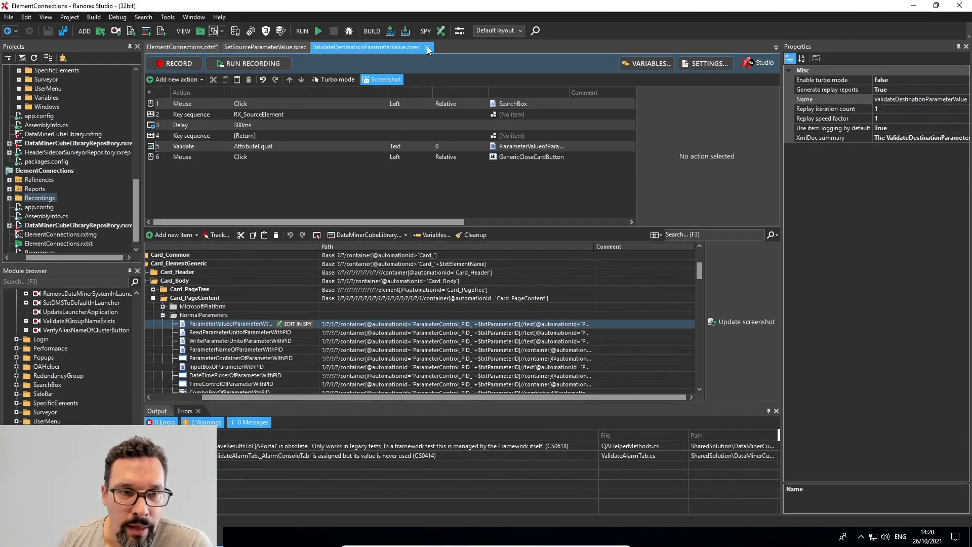
mouse_move(427, 48)
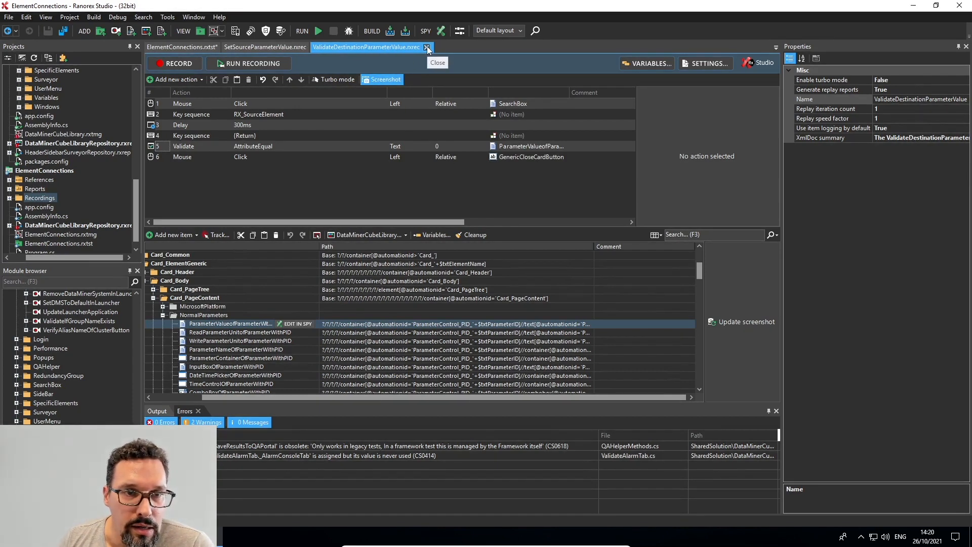
- Close the recording and bring up ValidateElementConnectionFunction's data binding properties
click(428, 48)
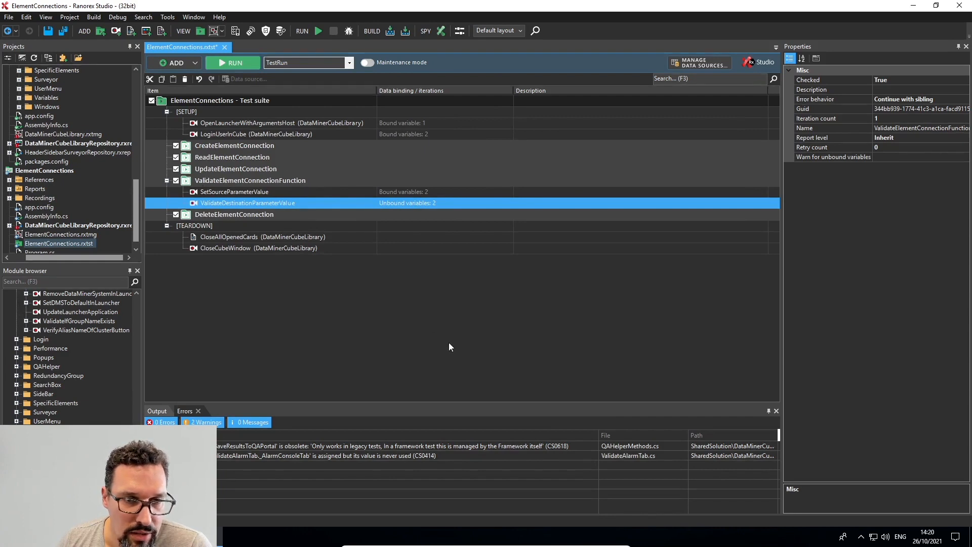
click(250, 180)
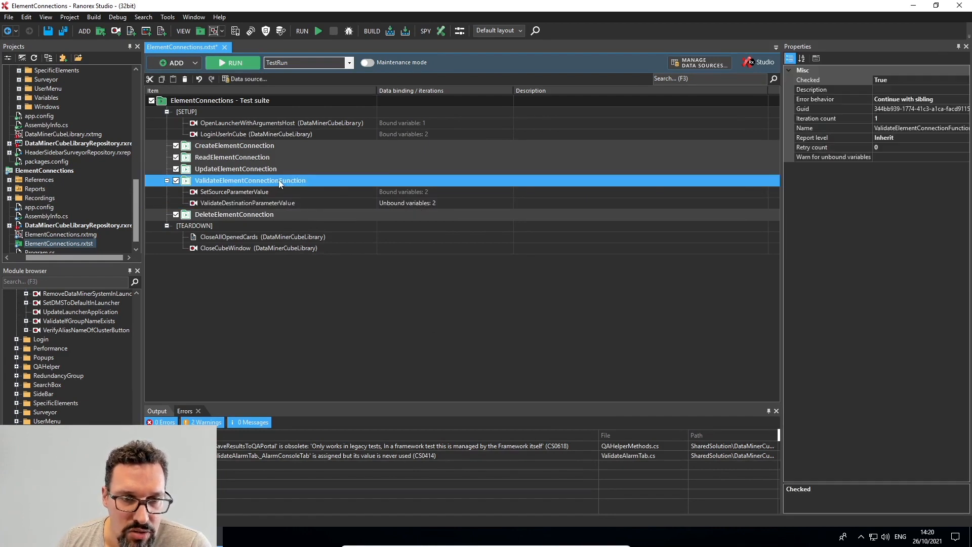
right_click(280, 180)
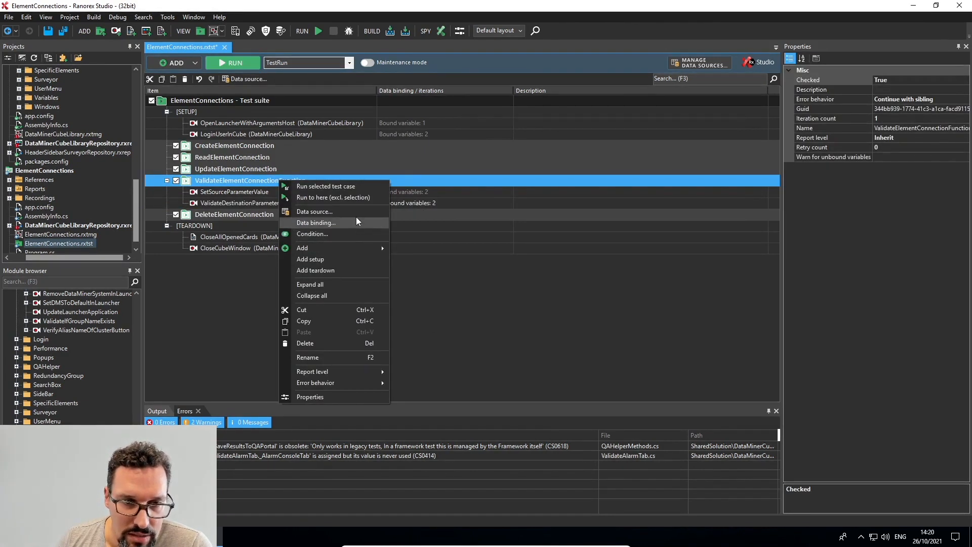
mouse_move(347, 230)
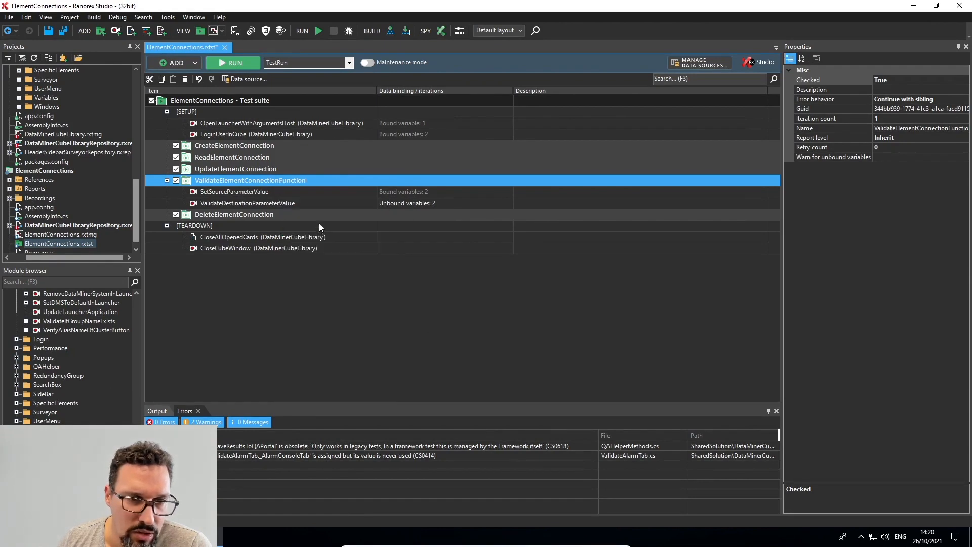
double_click(251, 180)
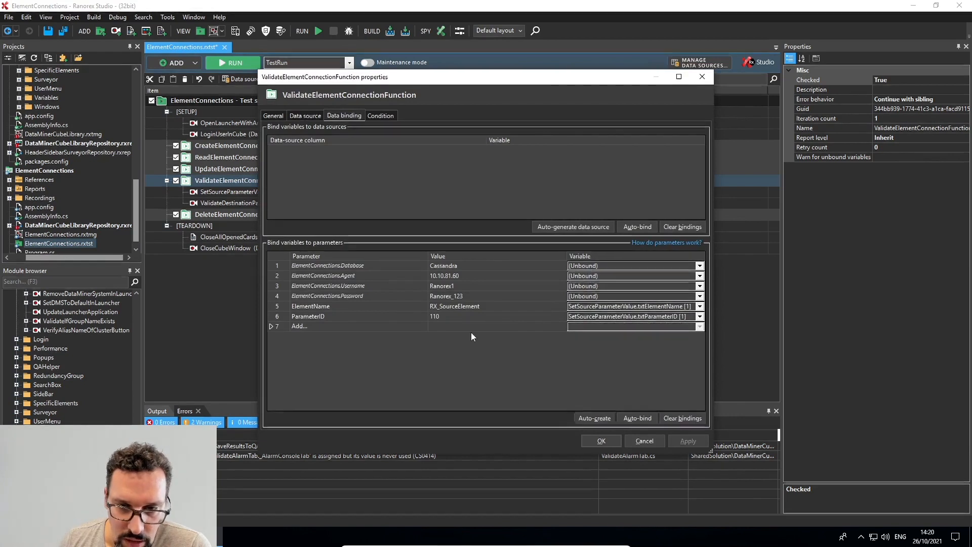
- Rename ElementName to SourceElementName and add a DestinationElementName parameter
click(700, 316)
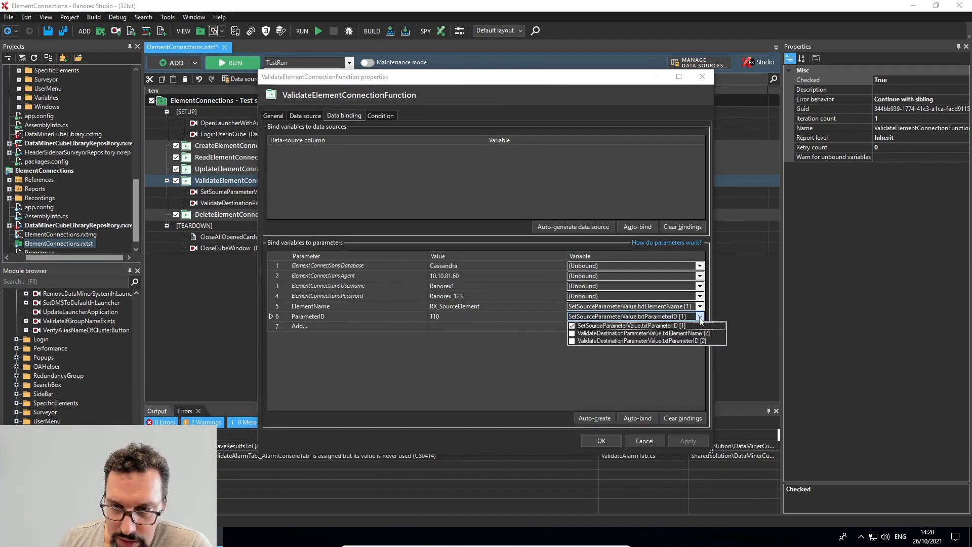
mouse_move(686, 333)
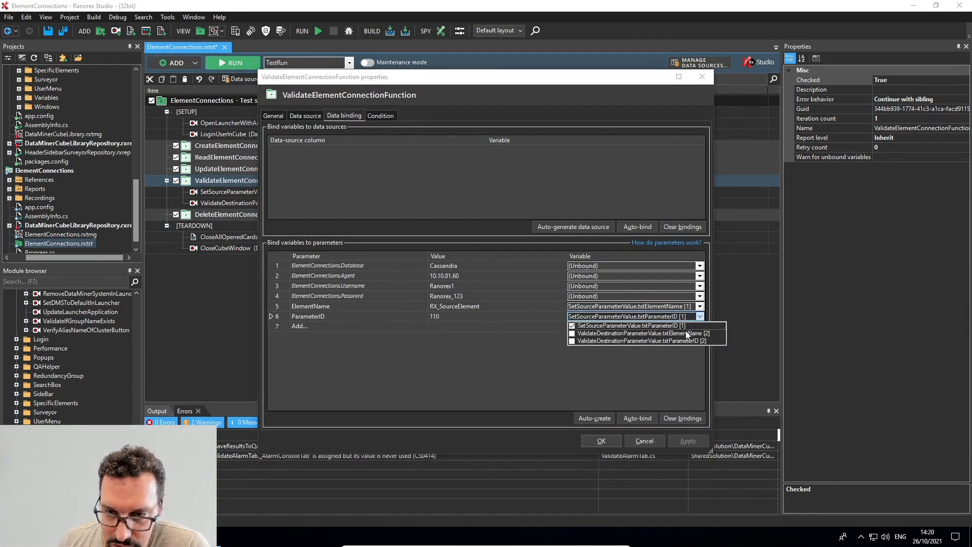
mouse_move(645, 340)
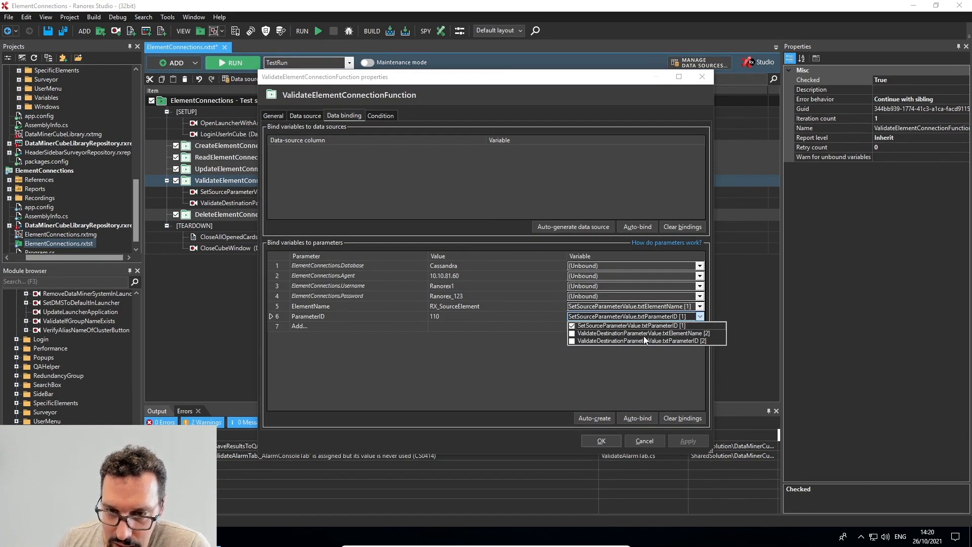
mouse_move(643, 336)
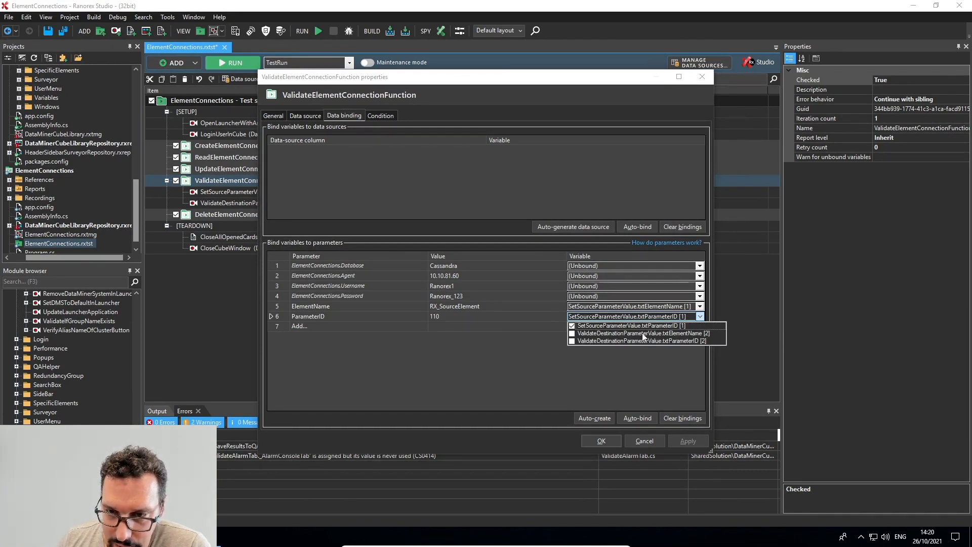
mouse_move(408, 383)
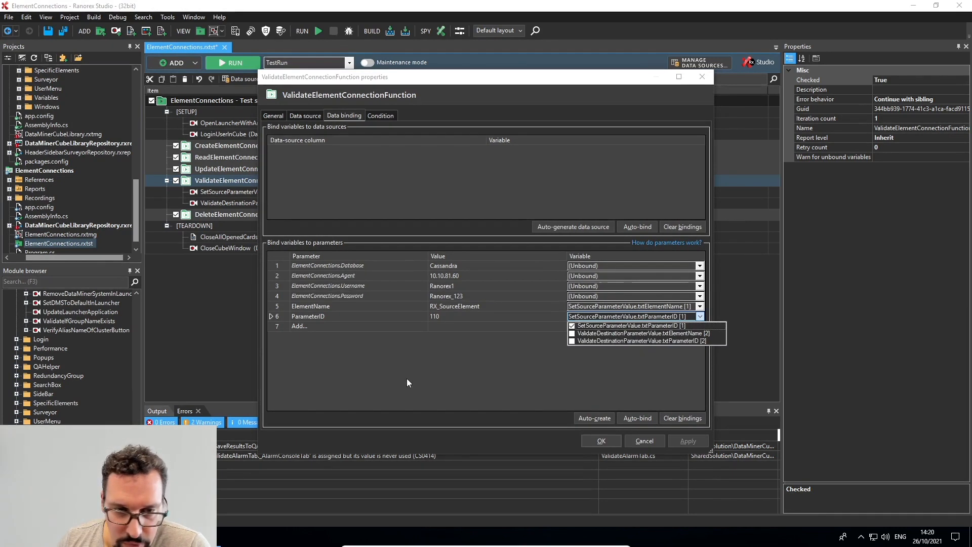
click(310, 305)
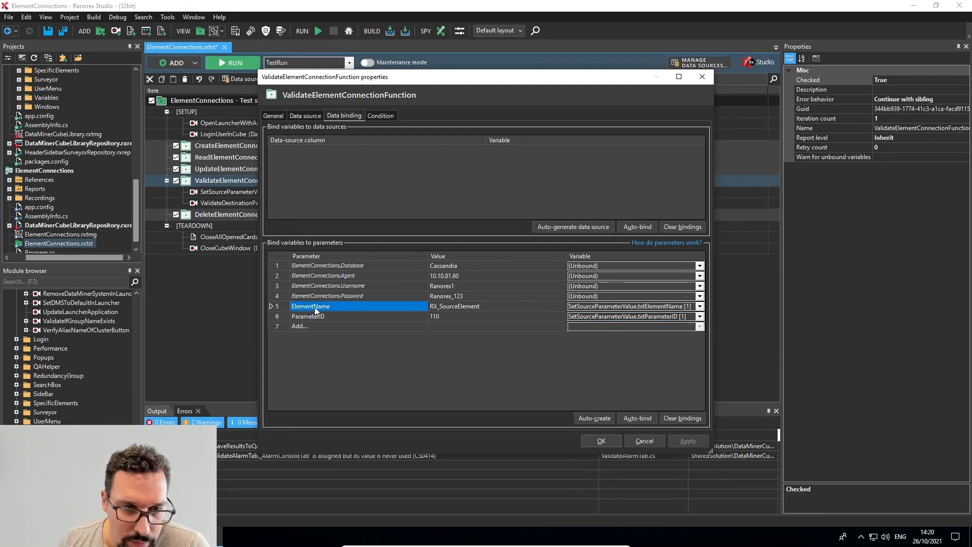
mouse_move(298, 306)
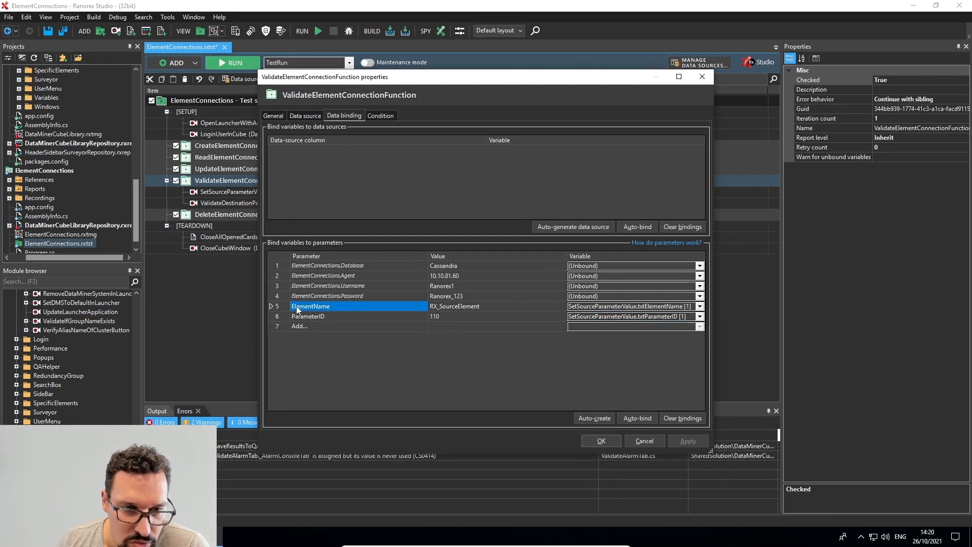
click(389, 341)
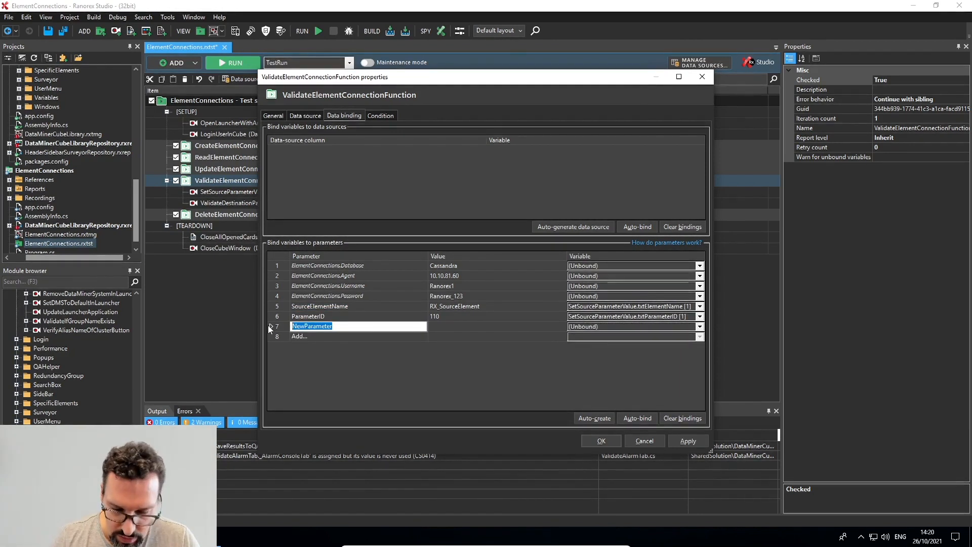
text(DestinationElementName)
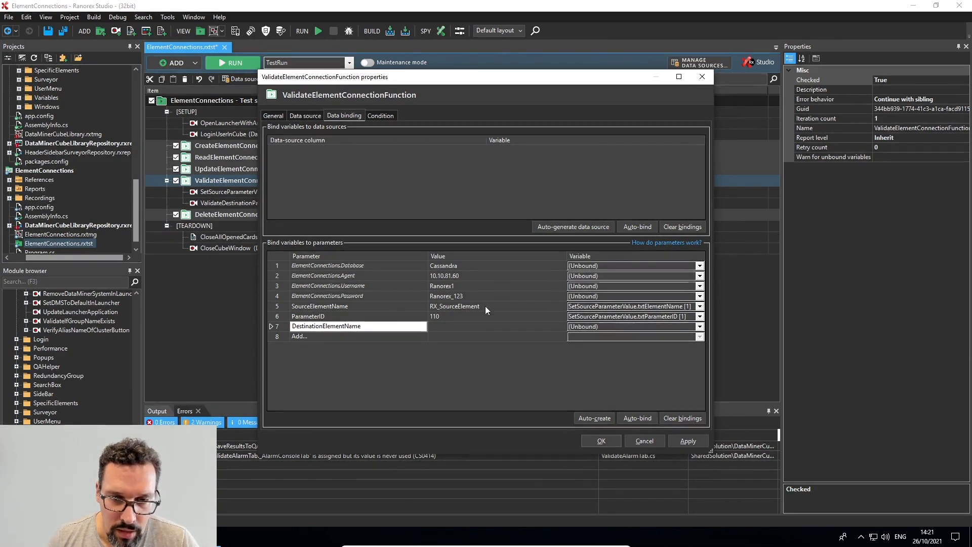
- Give DestinationElementName the value RX_DestinationElement and bind it to ValidateDestinationParameterValue.txtElementName
double_click(454, 306)
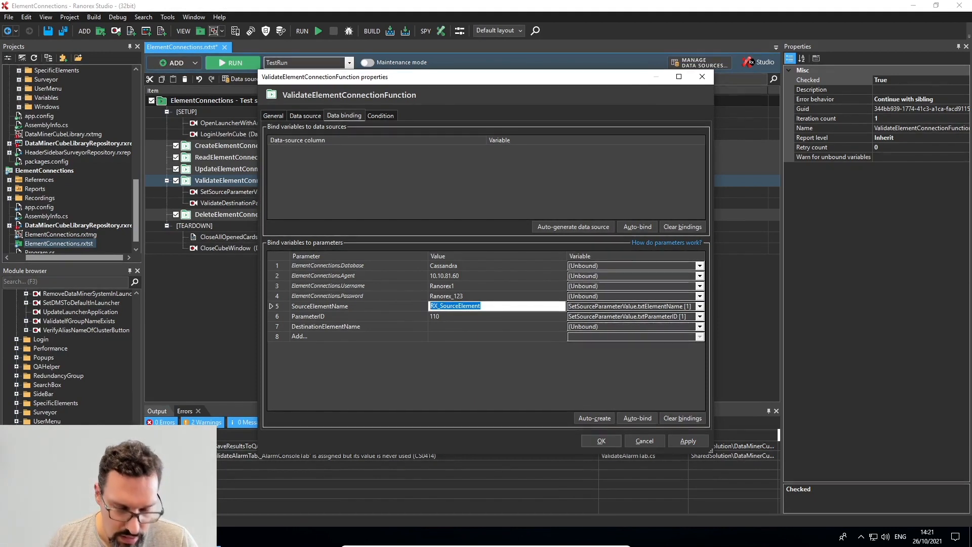
click(496, 326)
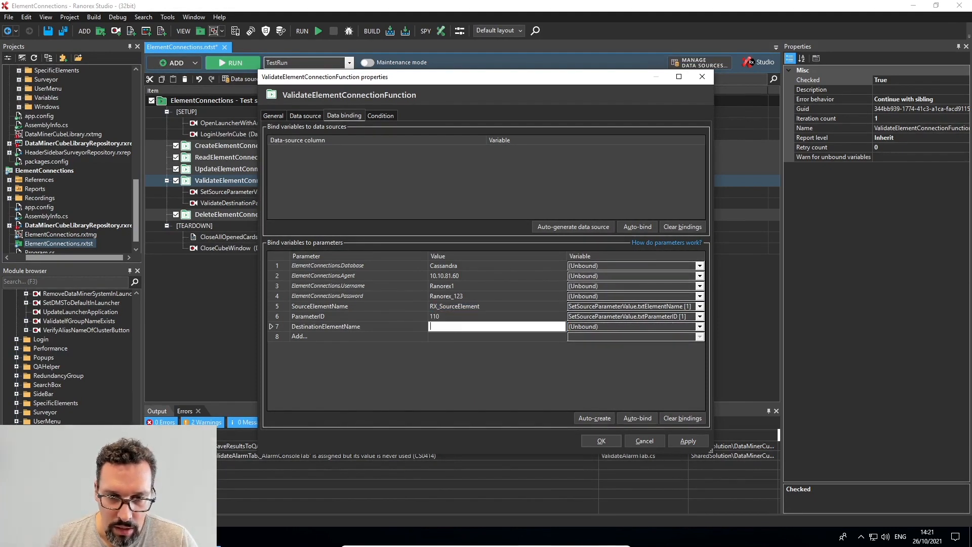
text(RX_SourceElement)
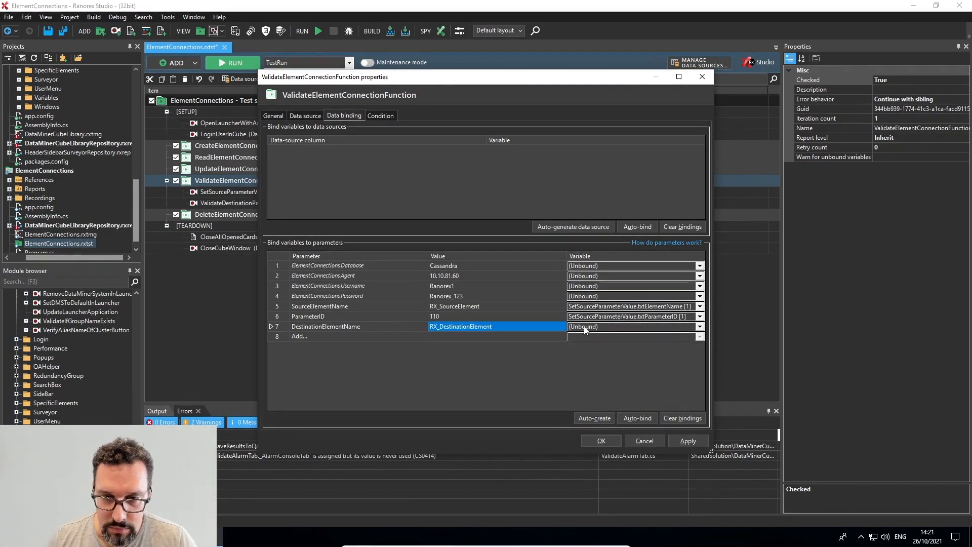
click(699, 326)
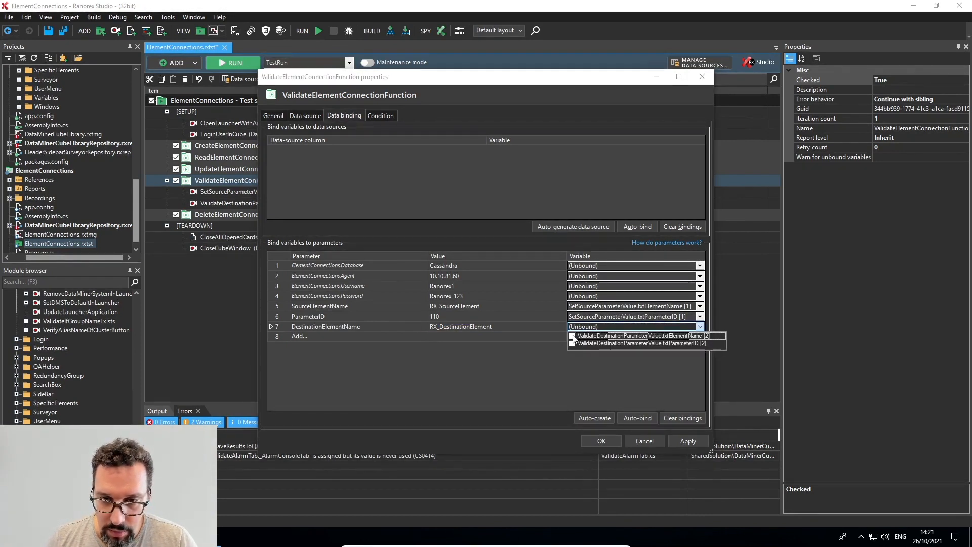
click(639, 335)
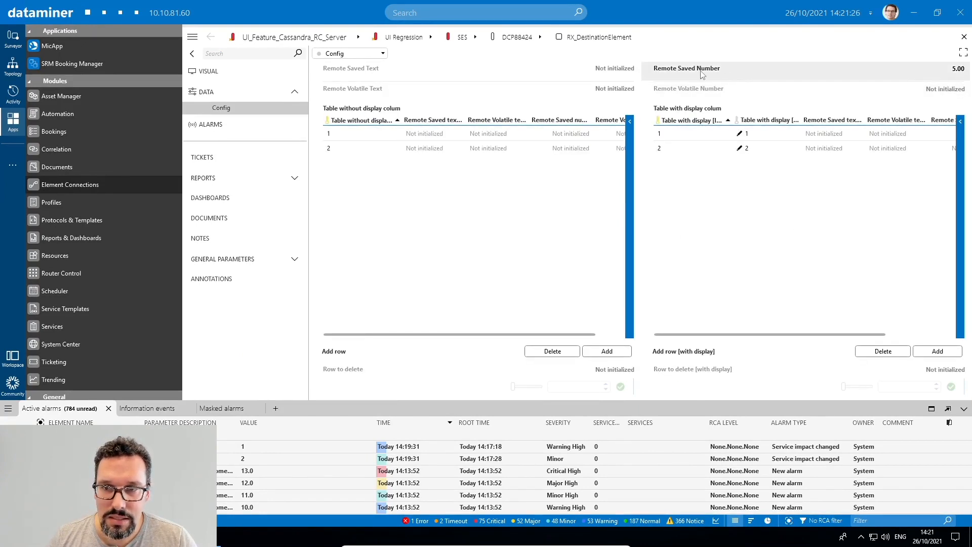
- Show the Remote Saved Number parameter details for RX_DestinationElement, revealing ID 110
click(687, 68)
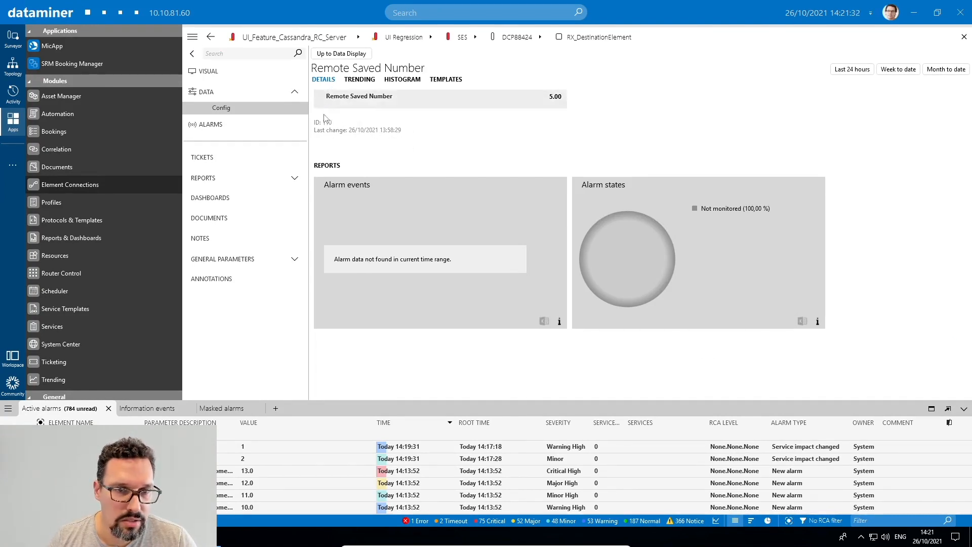
mouse_move(328, 124)
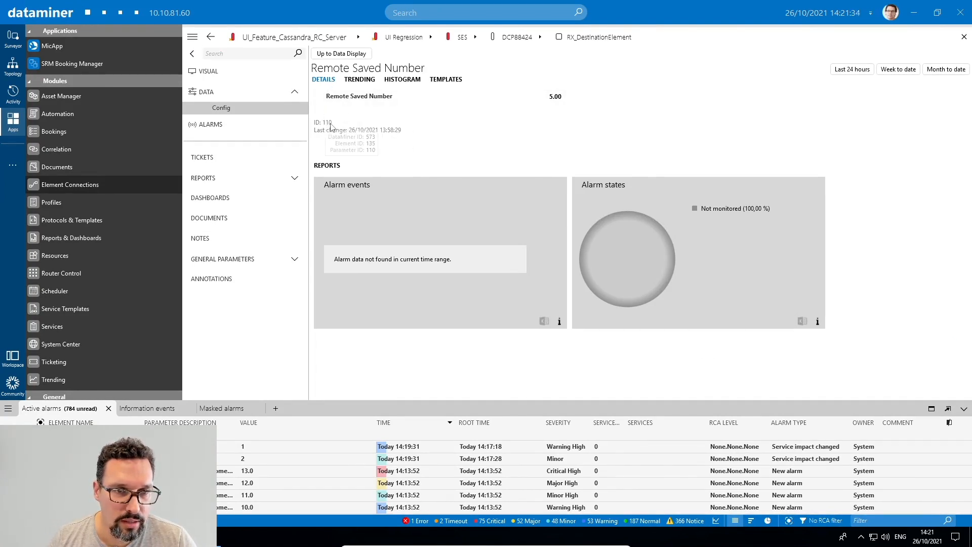
mouse_move(366, 438)
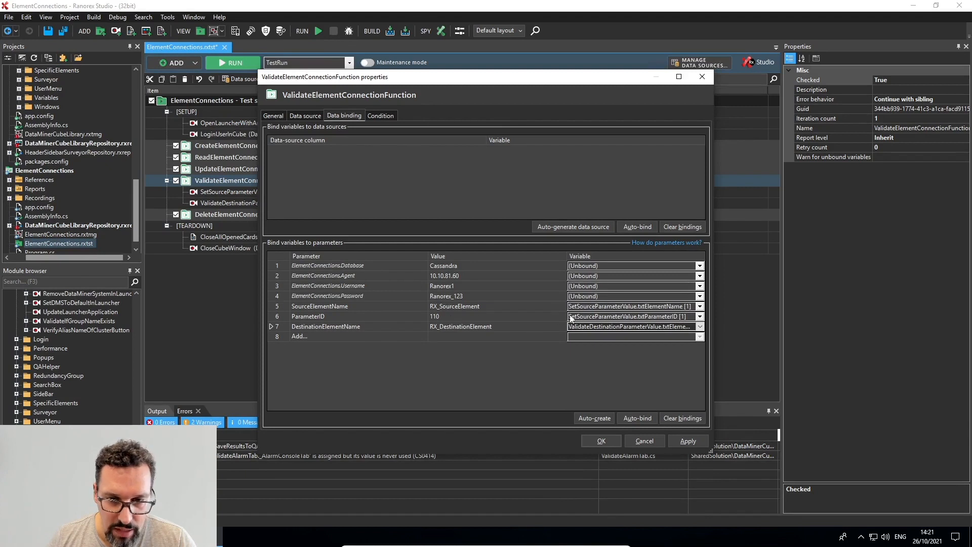
- Bind ParameterID also to ValidateDestinationParameterValue.txtParameterID and save the bindings
click(700, 316)
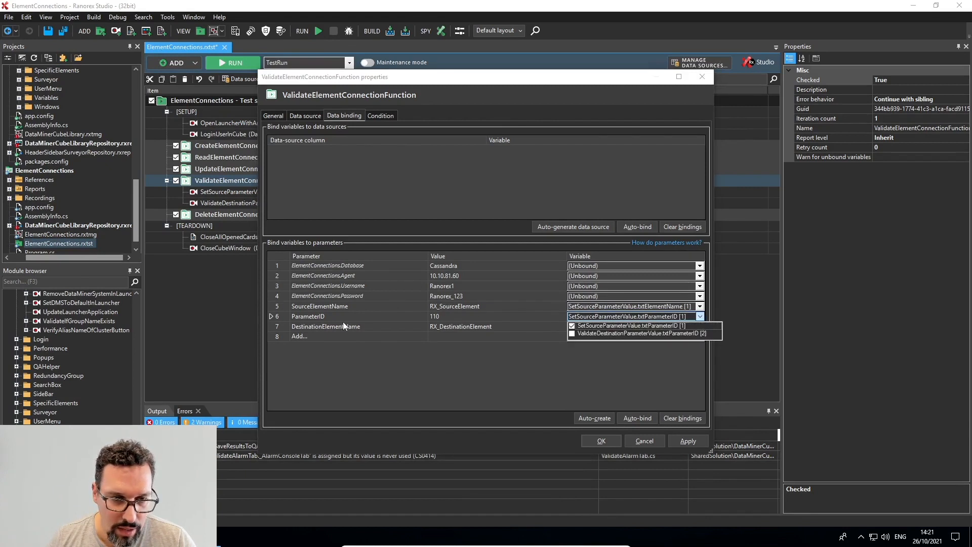
mouse_move(362, 214)
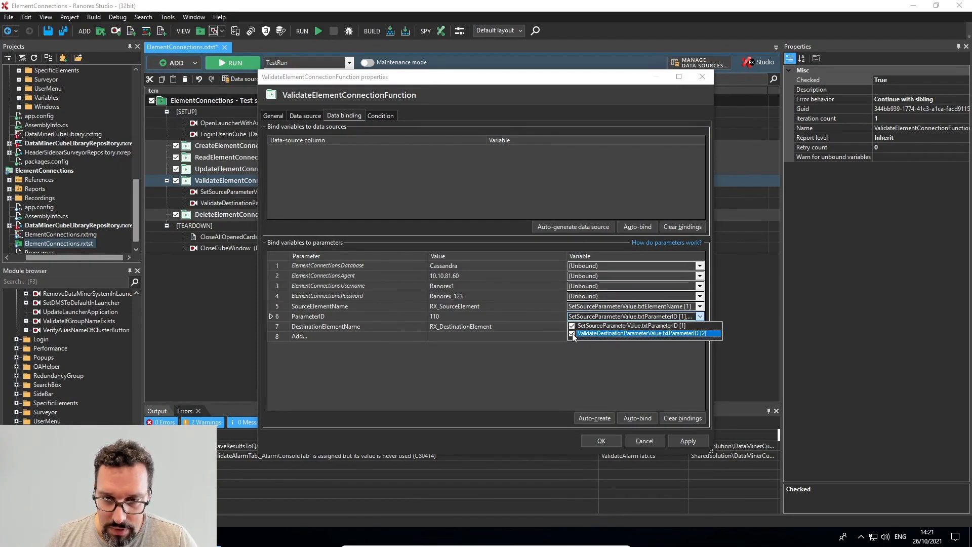
click(632, 333)
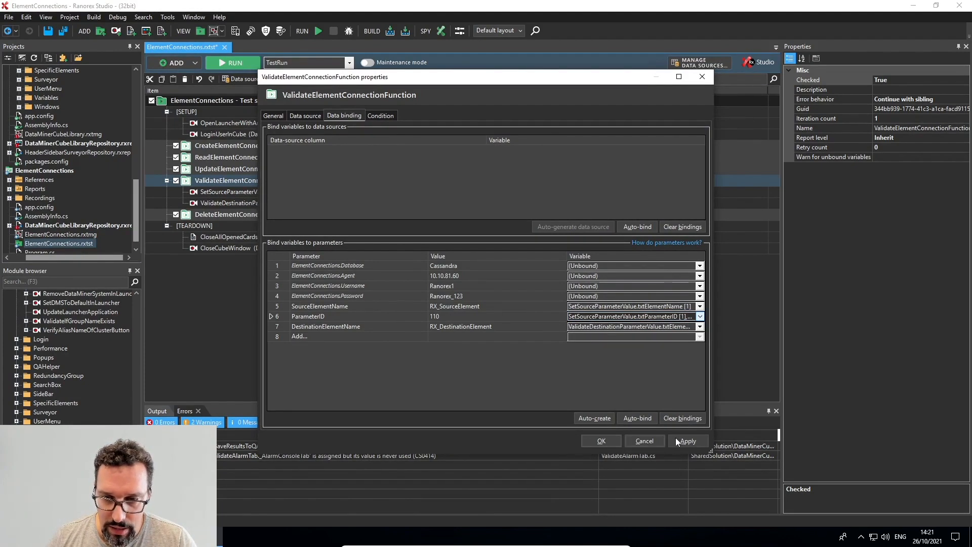
click(600, 441)
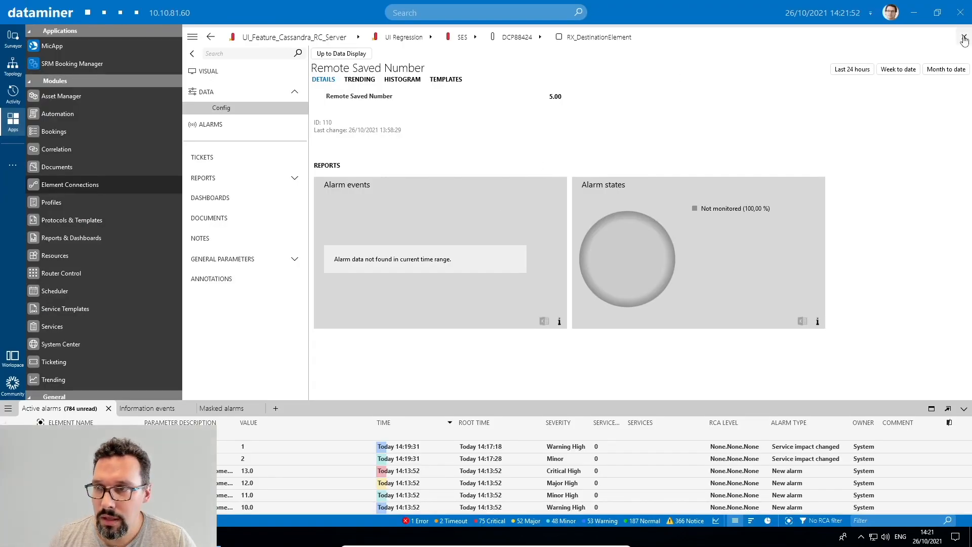
click(965, 38)
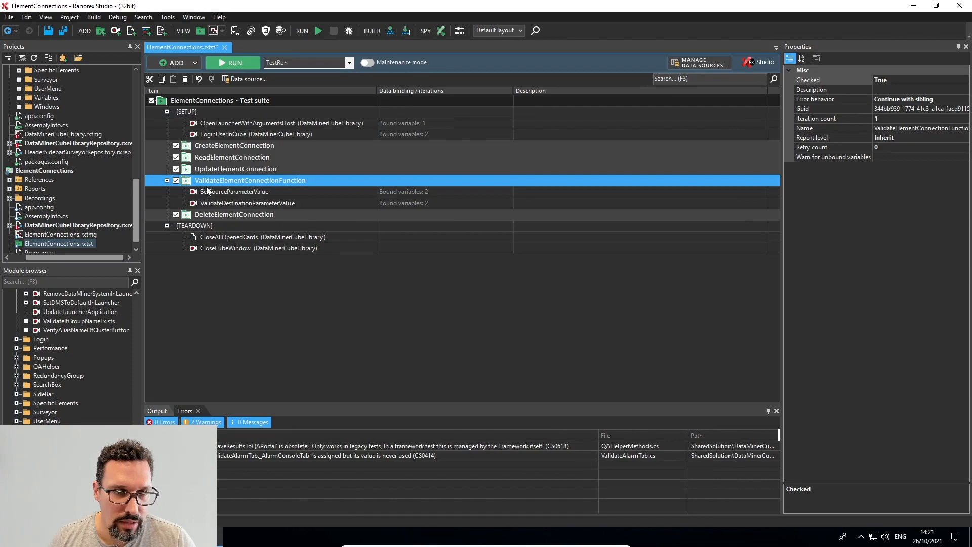
- Run only the ValidateElementConnectionFunction test case from its context menu
right_click(250, 181)
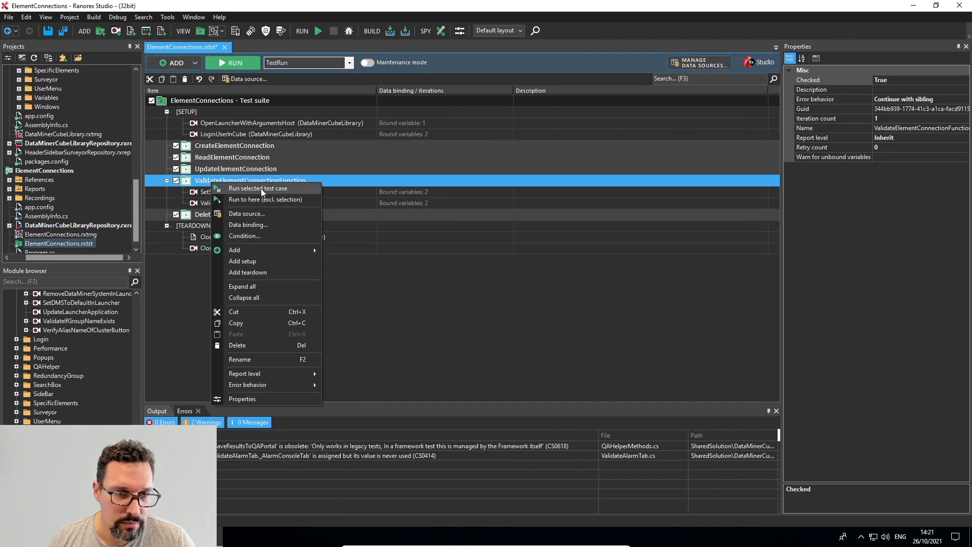
click(257, 188)
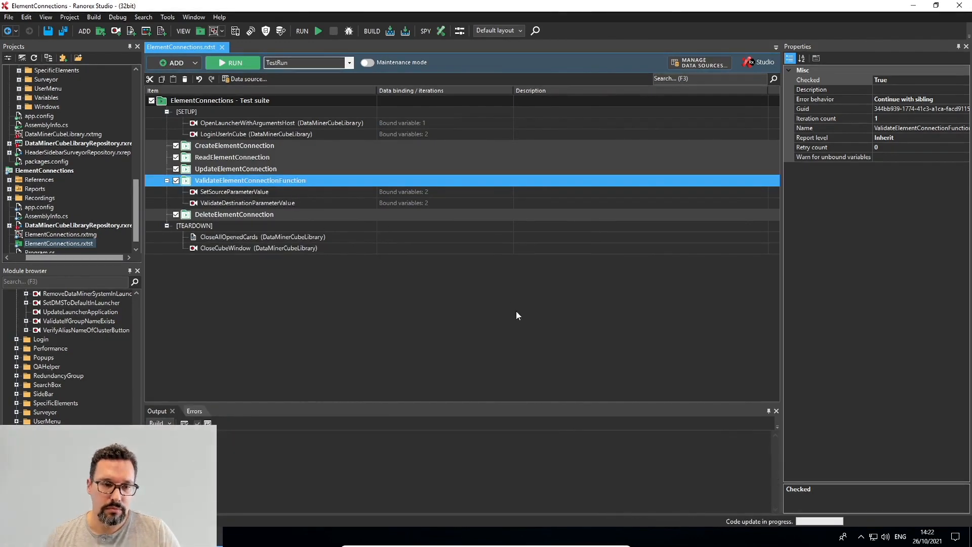
- Let the Ranorex playback search and open the RX_SourceElement card in Cube
click(232, 62)
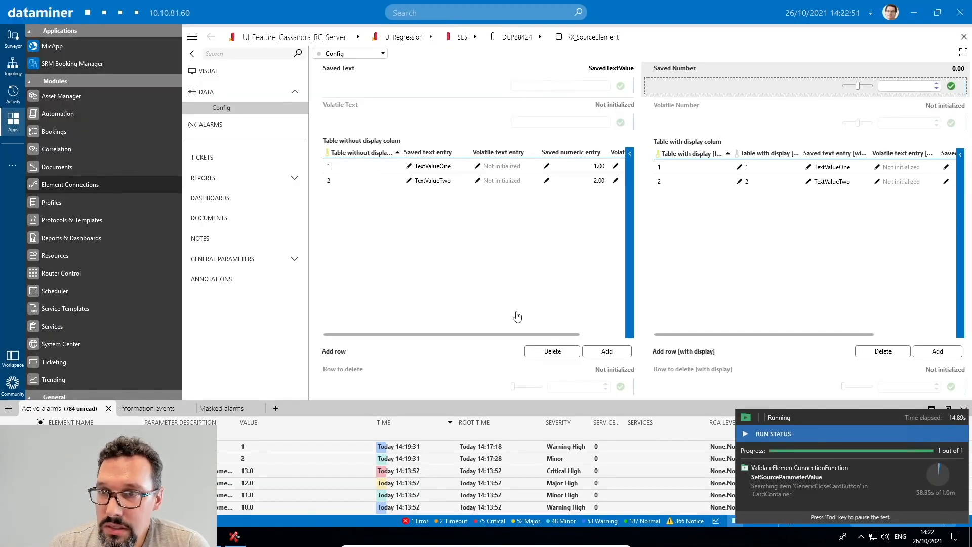
click(485, 13)
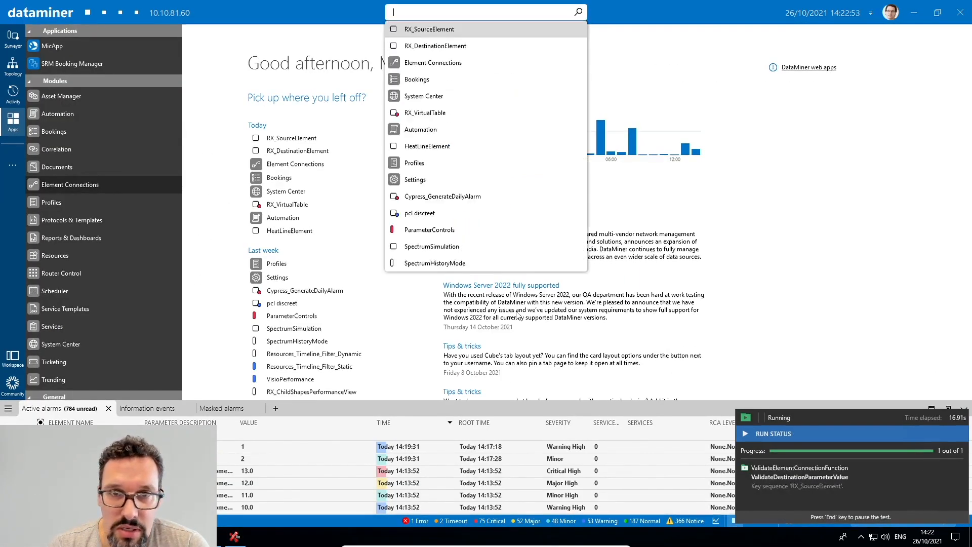
text(RX_SourceElement)
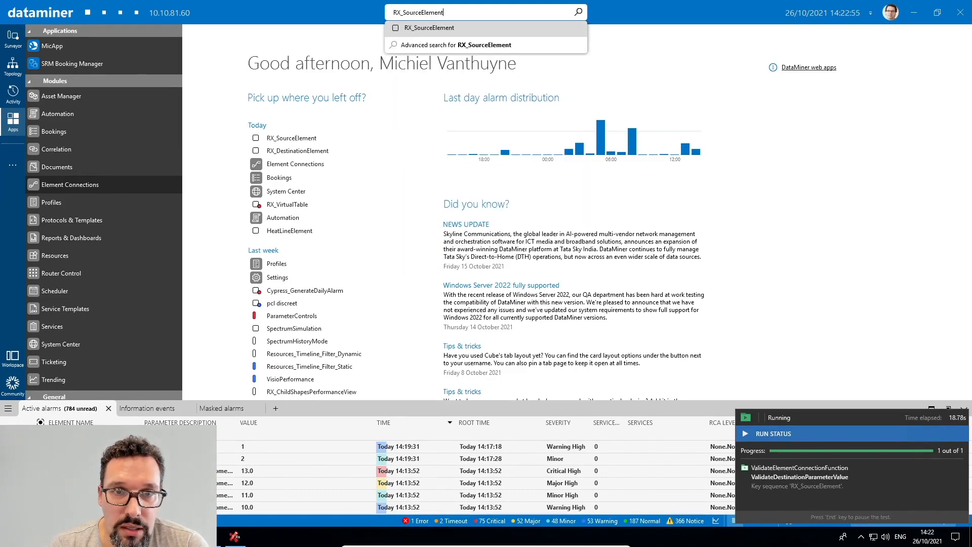
click(429, 28)
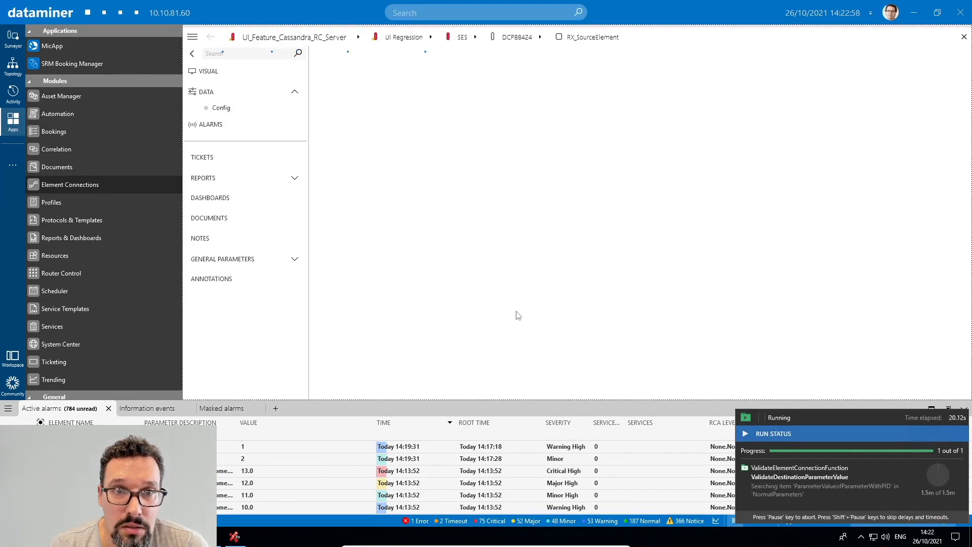
click(222, 107)
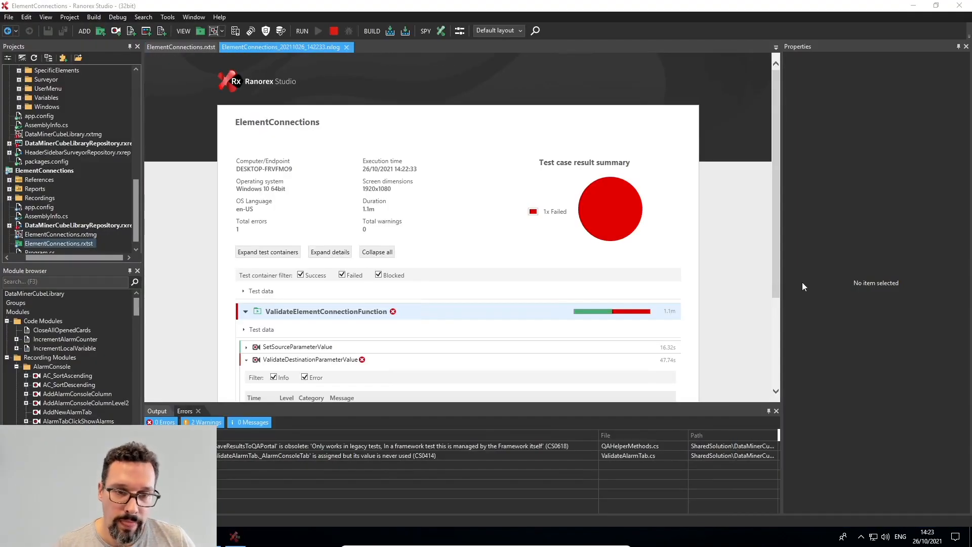
- Scroll down through the failed run report entries
scroll(down, 3)
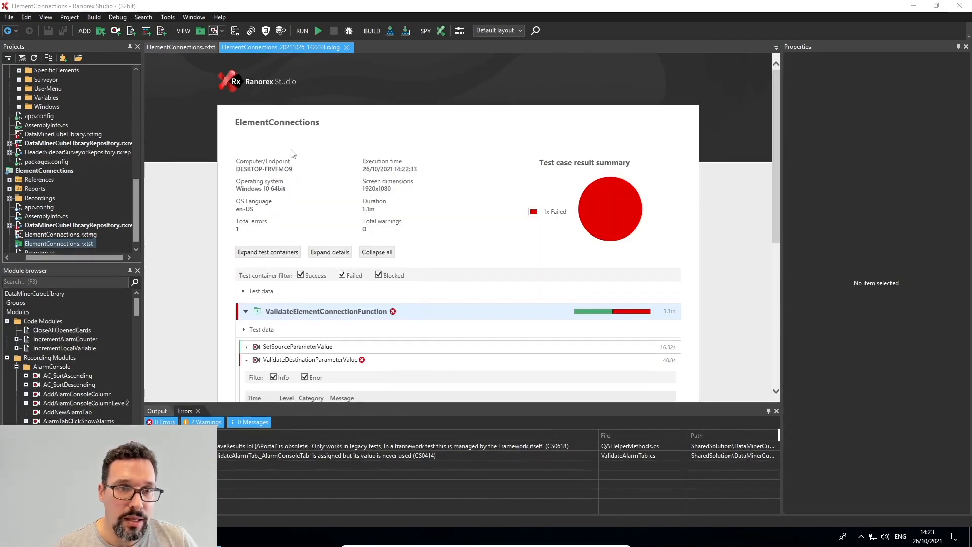
mouse_move(409, 167)
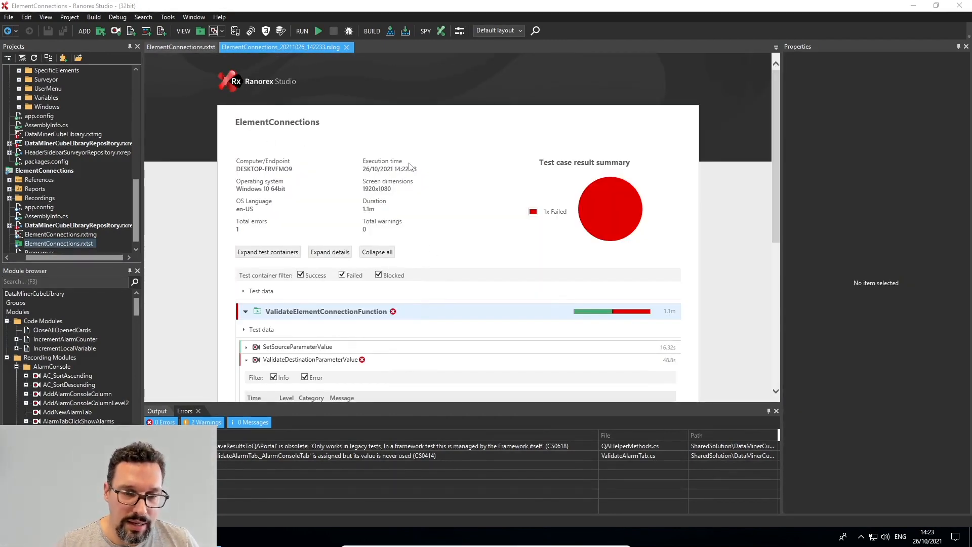
scroll(down, 3)
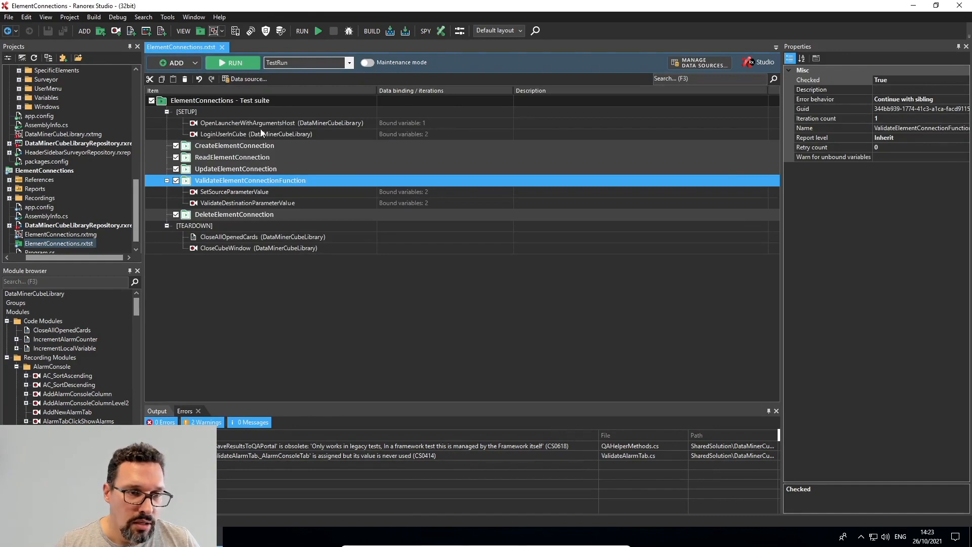
- Change ValidateDestinationParameterValue's key sequence to RX_DestinationElement and return to the suite
click(247, 202)
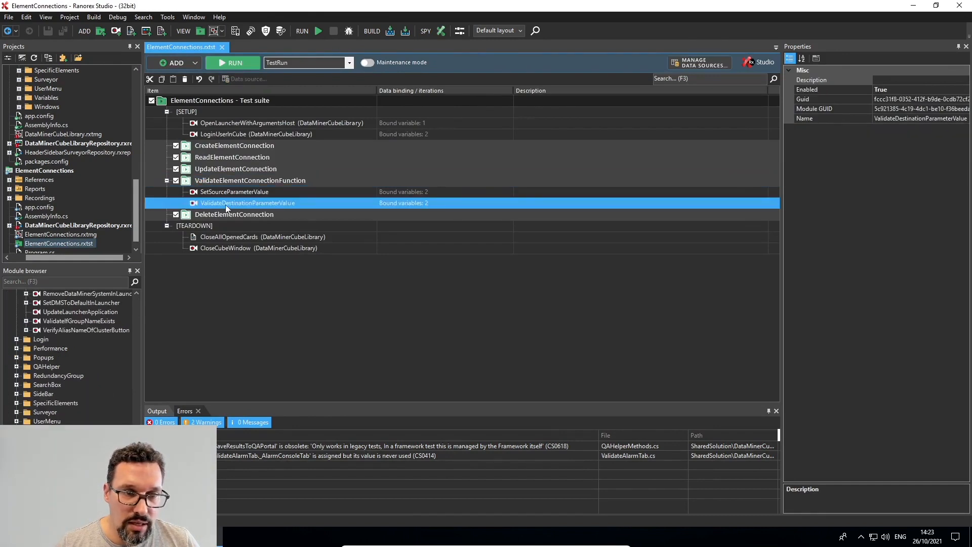
double_click(247, 203)
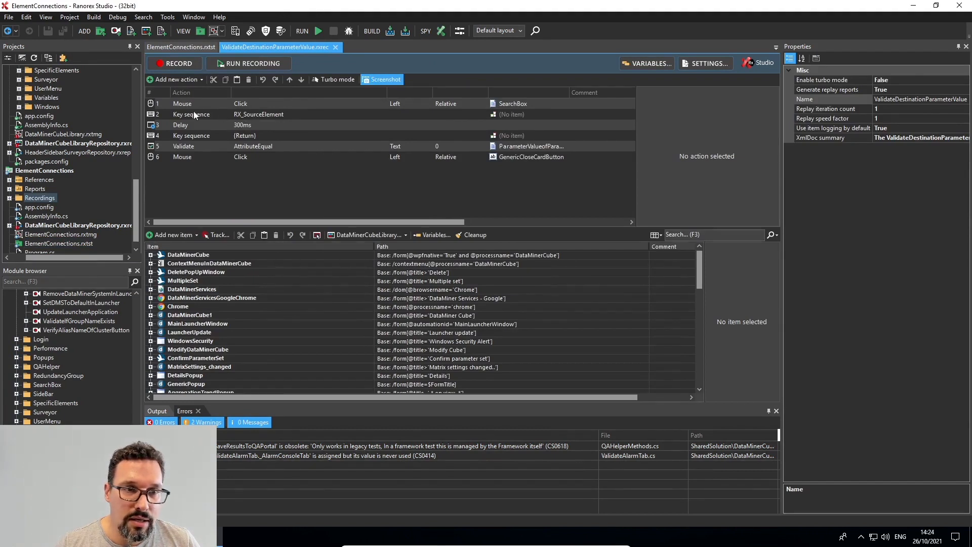
mouse_move(259, 121)
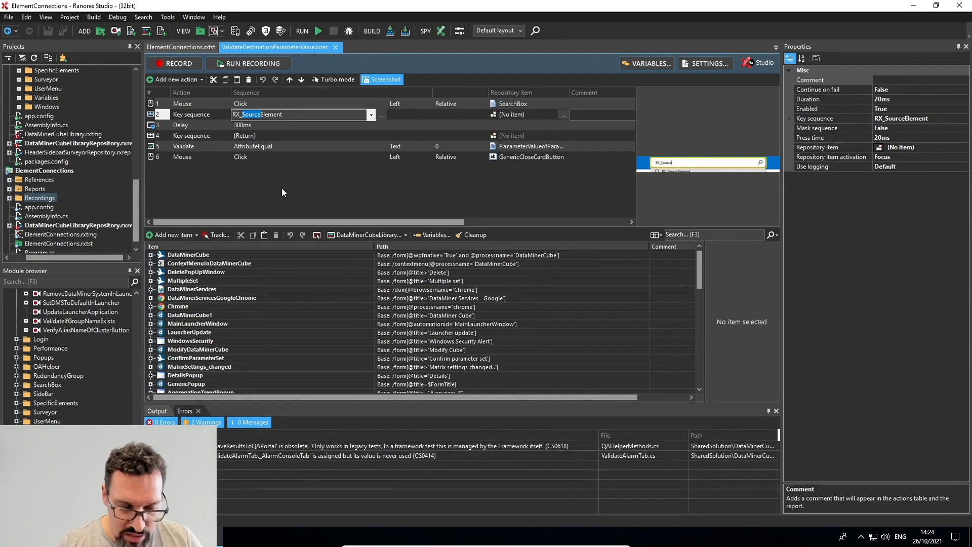
text(RX_DestinationElement)
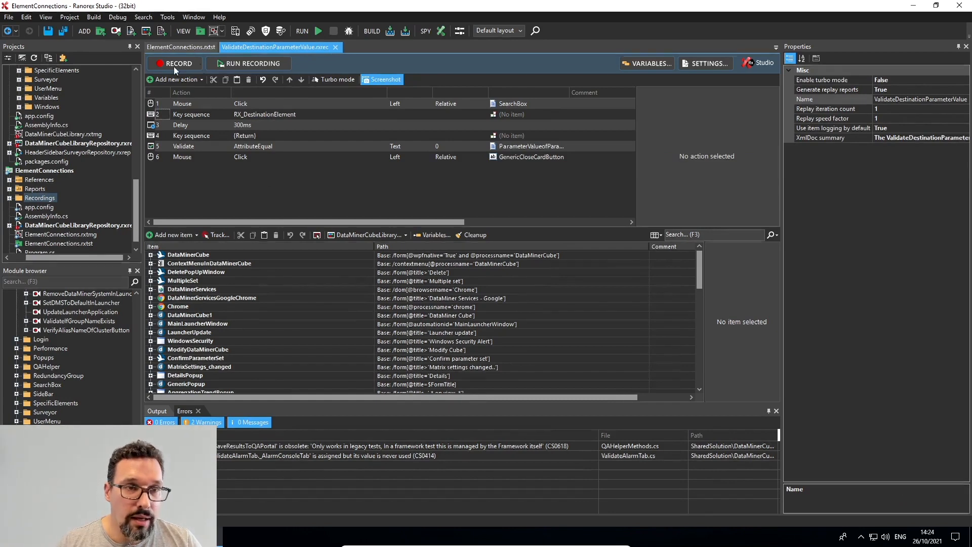
click(180, 46)
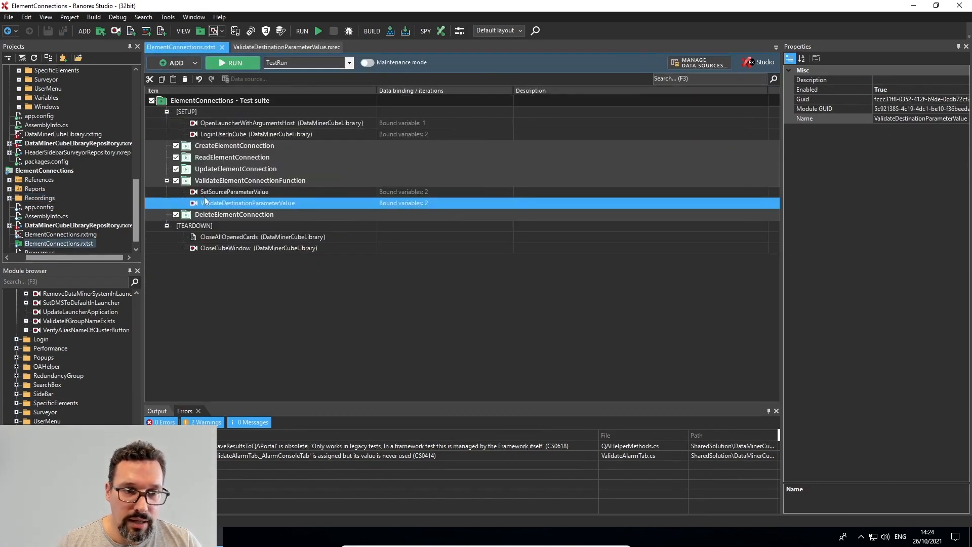
- Rerun ValidateElementConnectionFunction, letting it search RX_DestinationElement in Cube
right_click(250, 180)
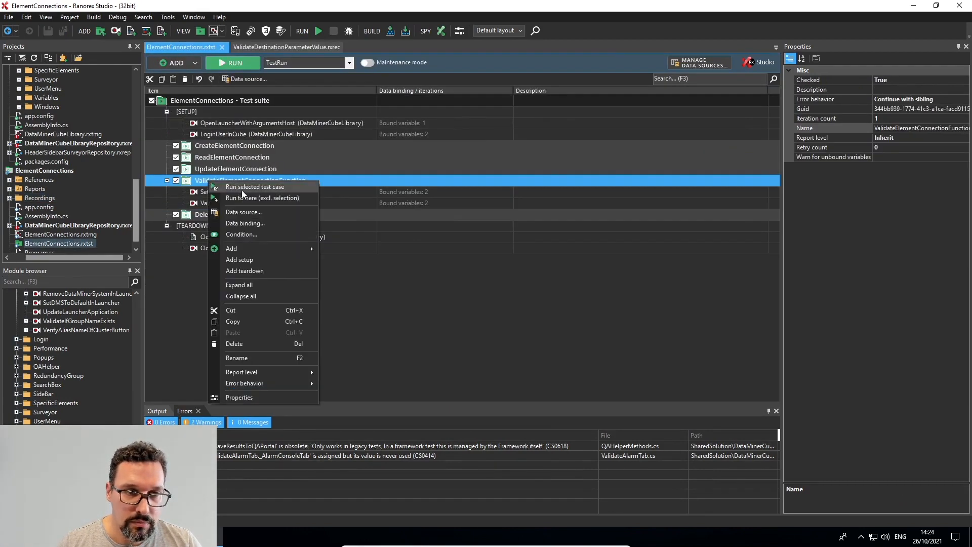
click(255, 186)
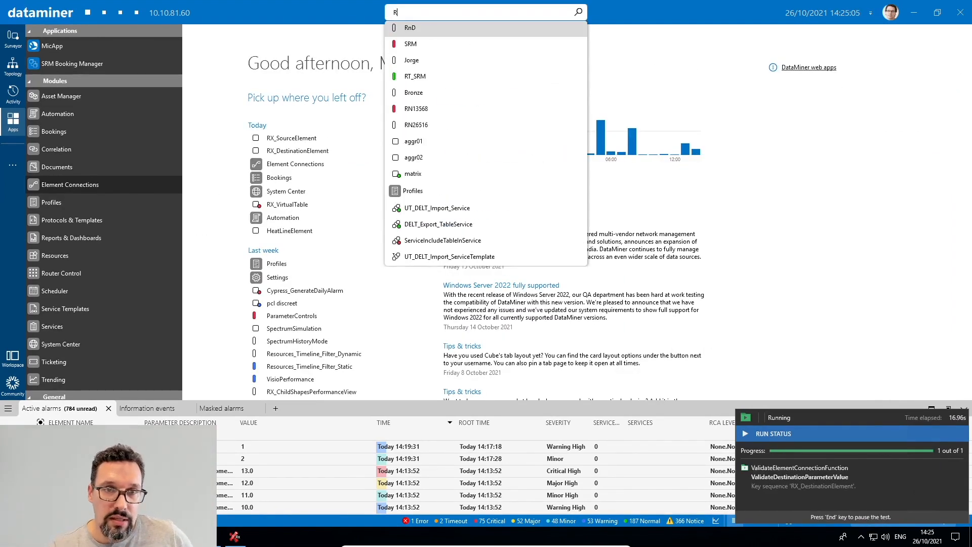
text(RX_DestinationElement)
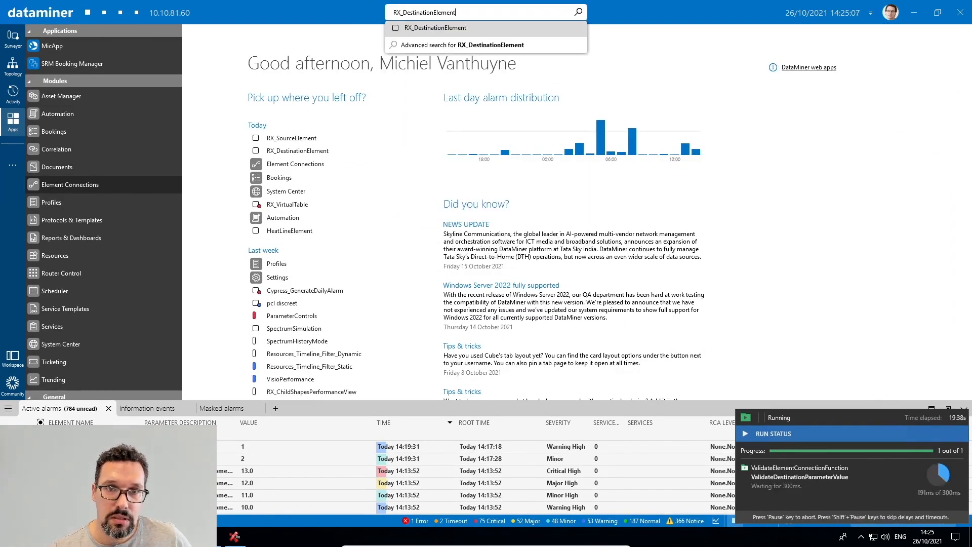
click(436, 28)
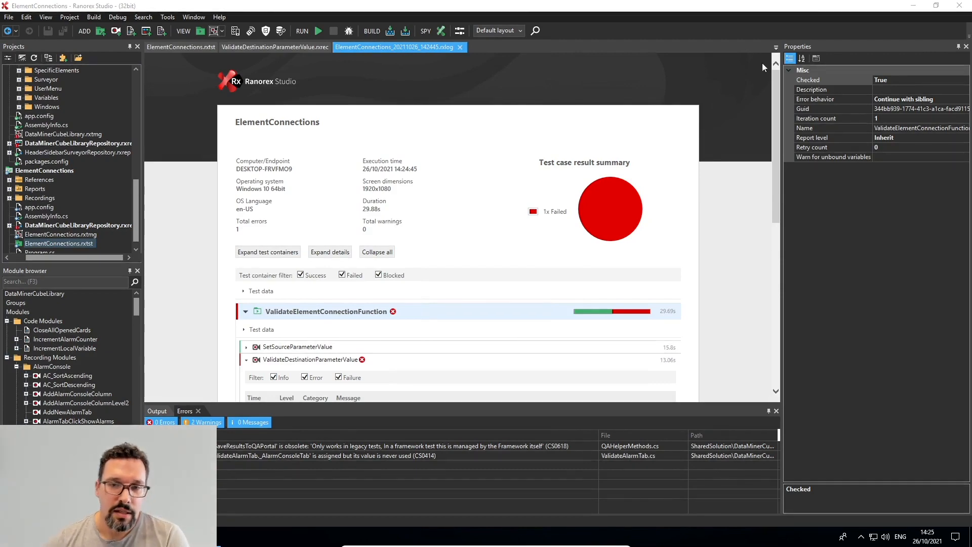
- Scroll to the Failure entries showing actual value 5.00, then bring up Cube
scroll(down, 3)
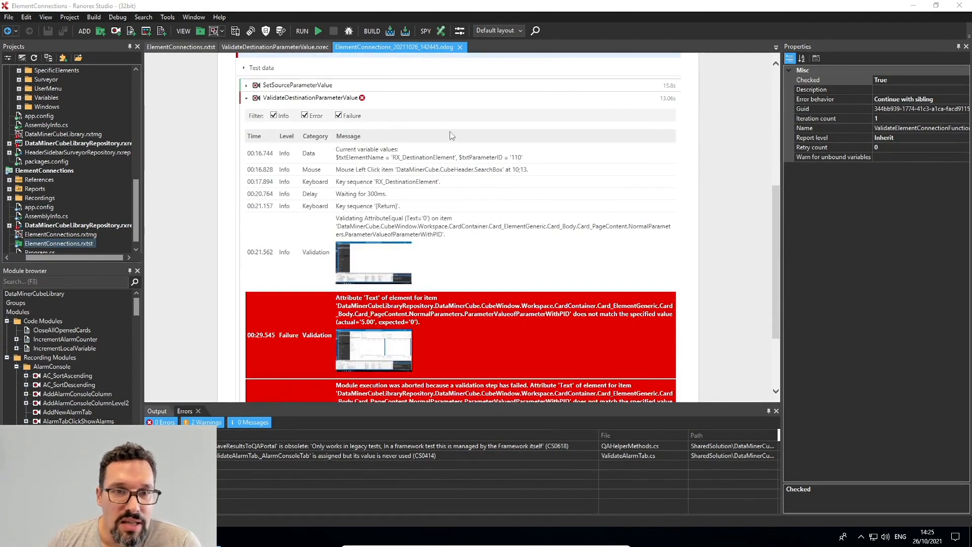
scroll(down, 3)
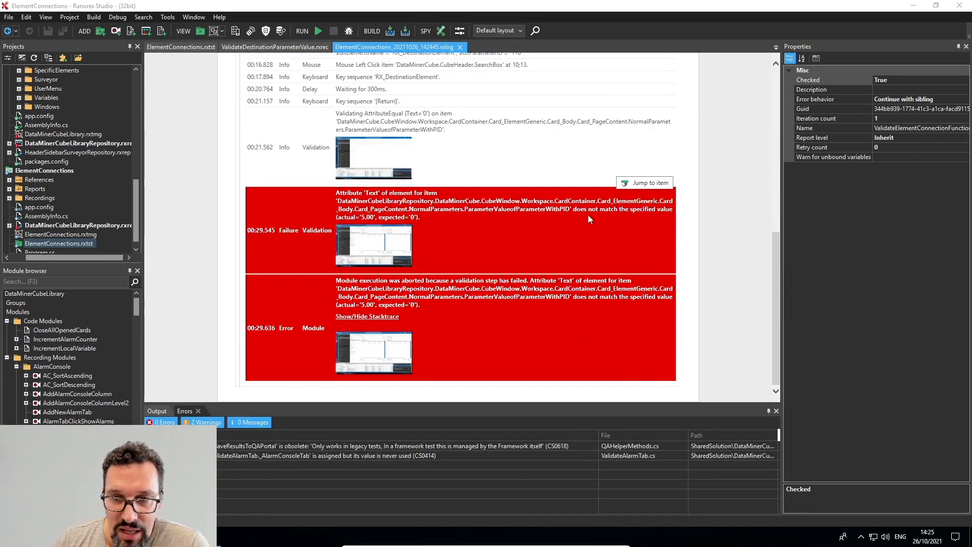
mouse_move(370, 229)
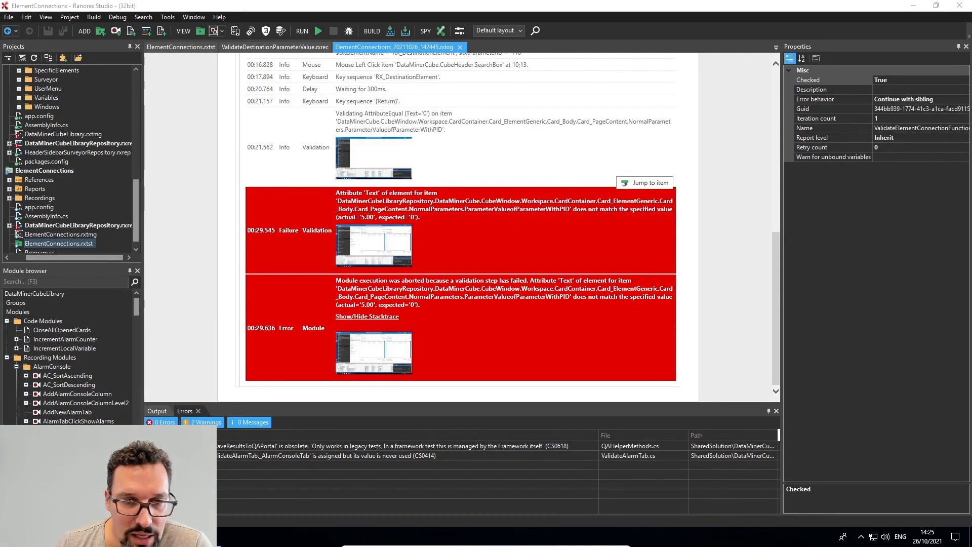
double_click(366, 217)
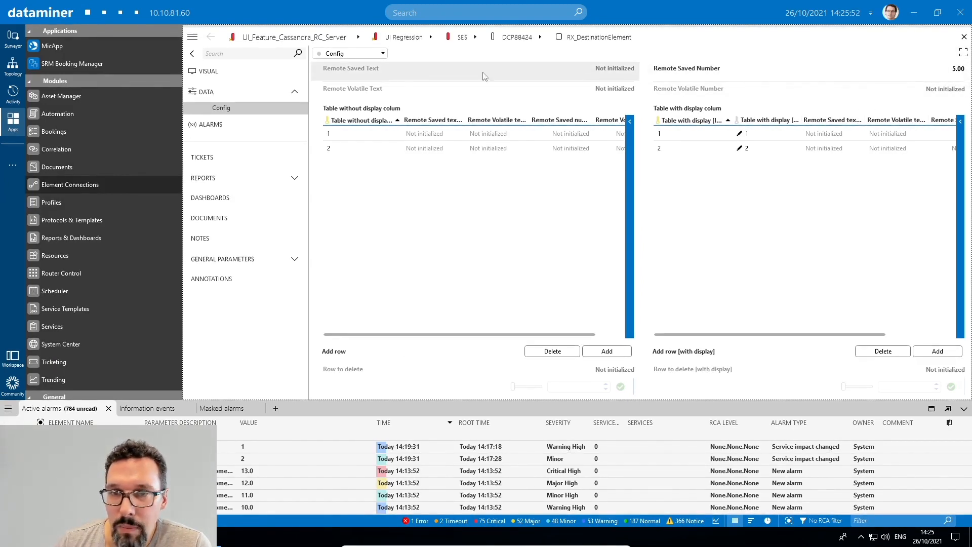
mouse_move(802, 54)
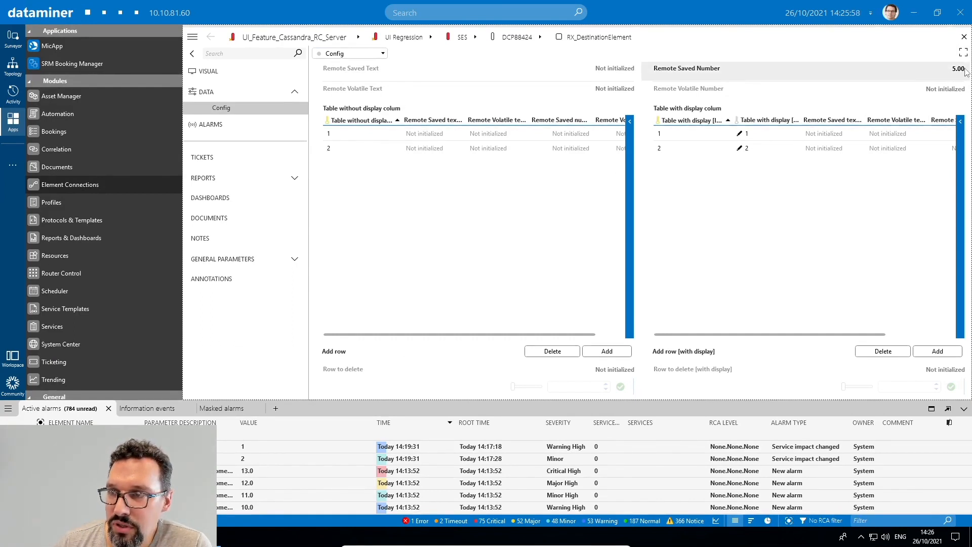
- Check RX_DestinationElement at 5.00 and RX_SourceElement at 0.00, closing both cards
click(963, 37)
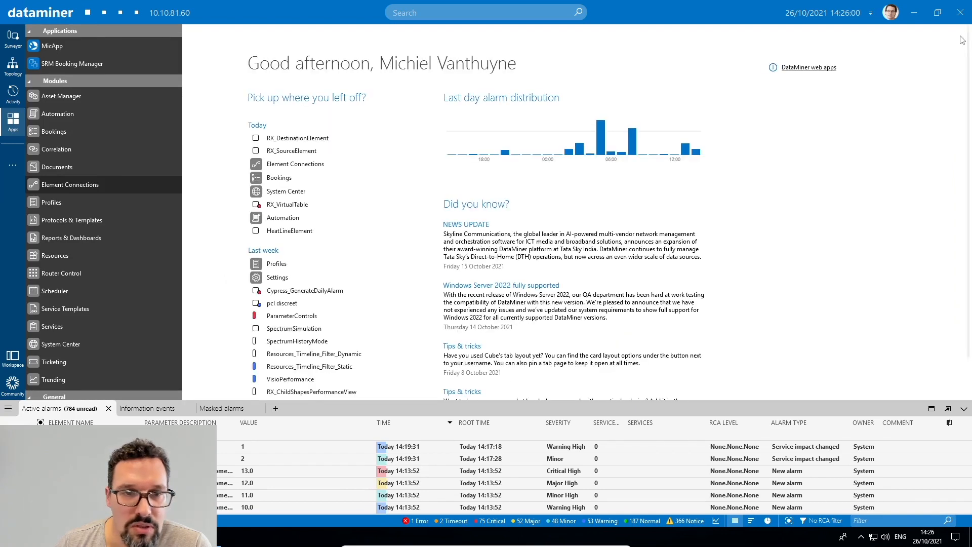
mouse_move(299, 167)
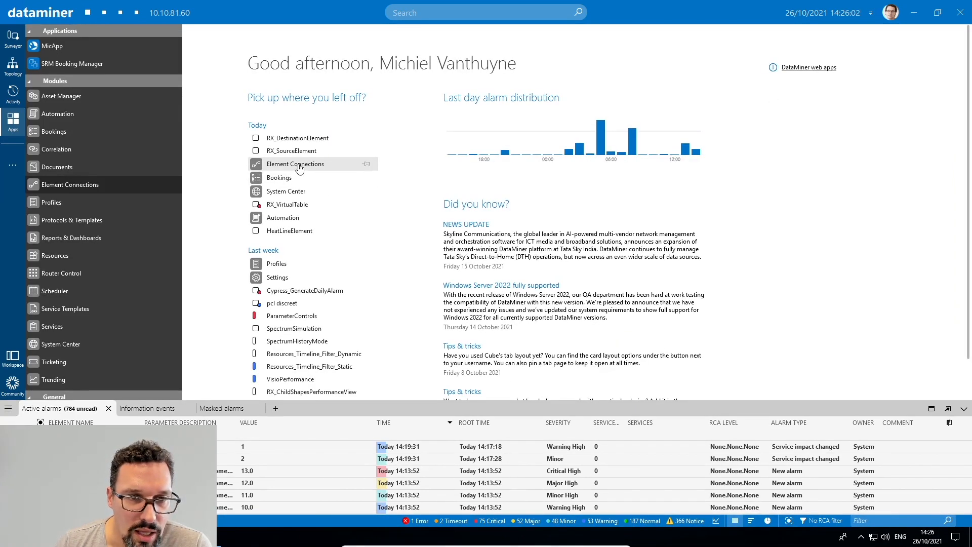
mouse_move(278, 177)
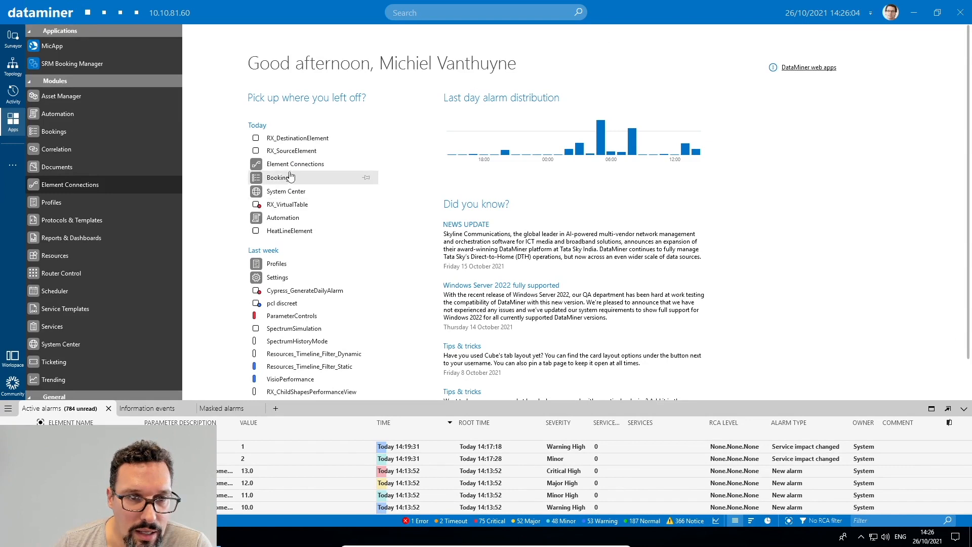
mouse_move(292, 166)
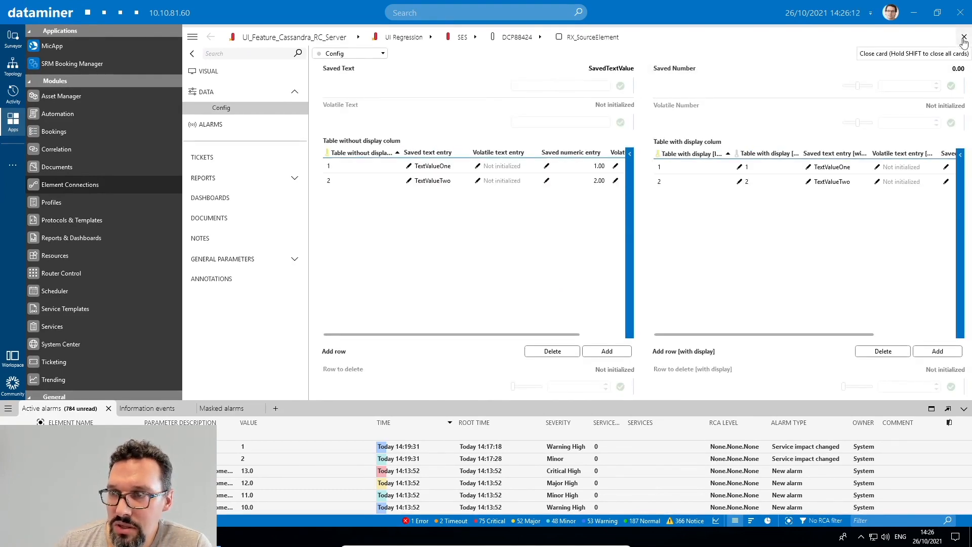
click(963, 38)
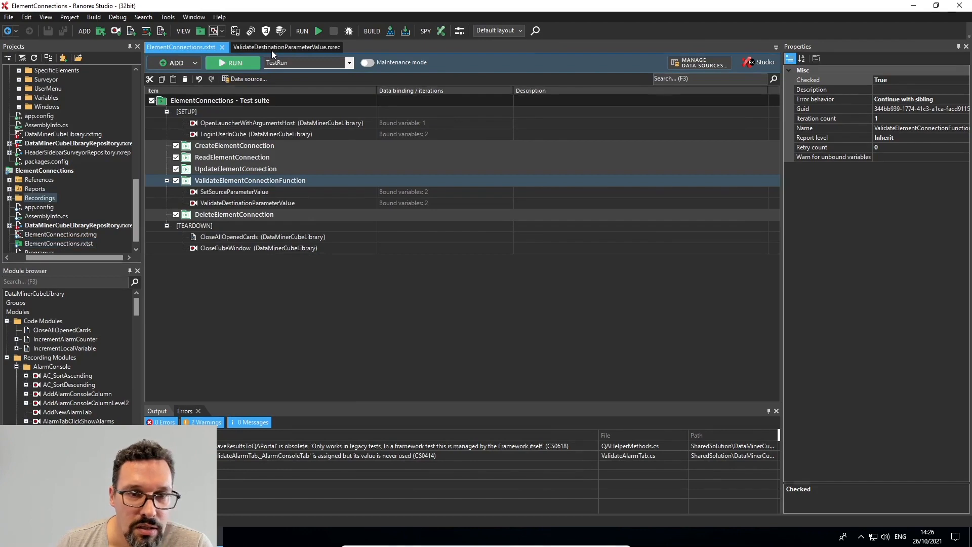
- Set the ValidateDestinationParameterValue Validate action's Match value to 0.00
click(276, 46)
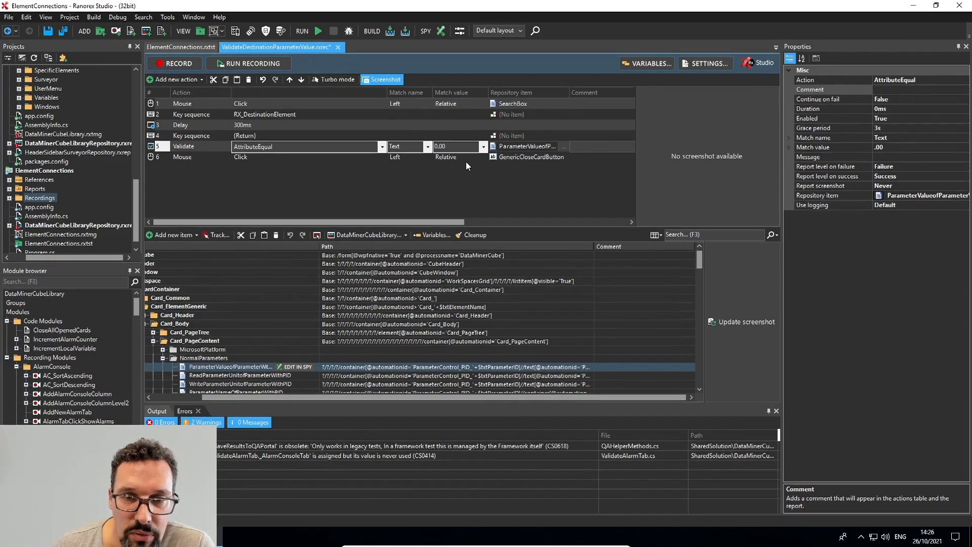
click(444, 202)
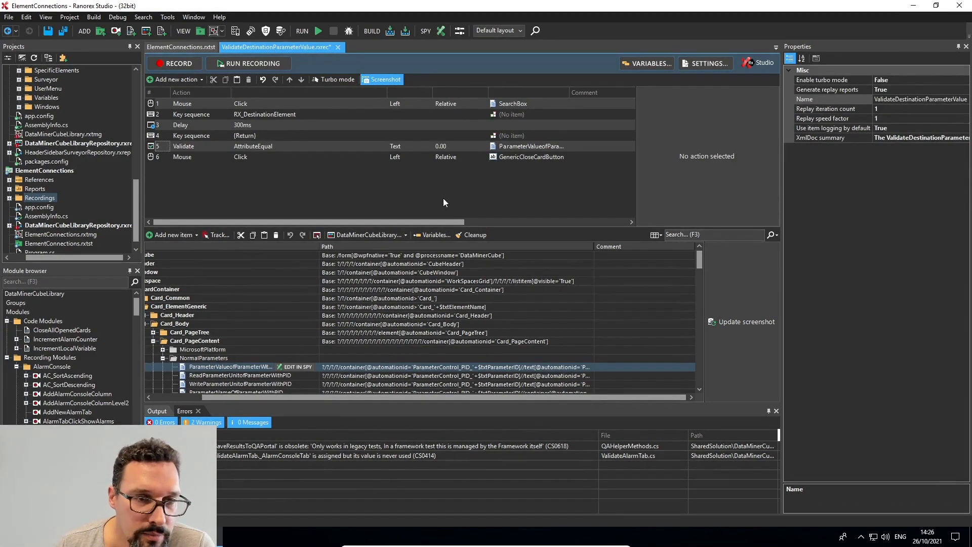